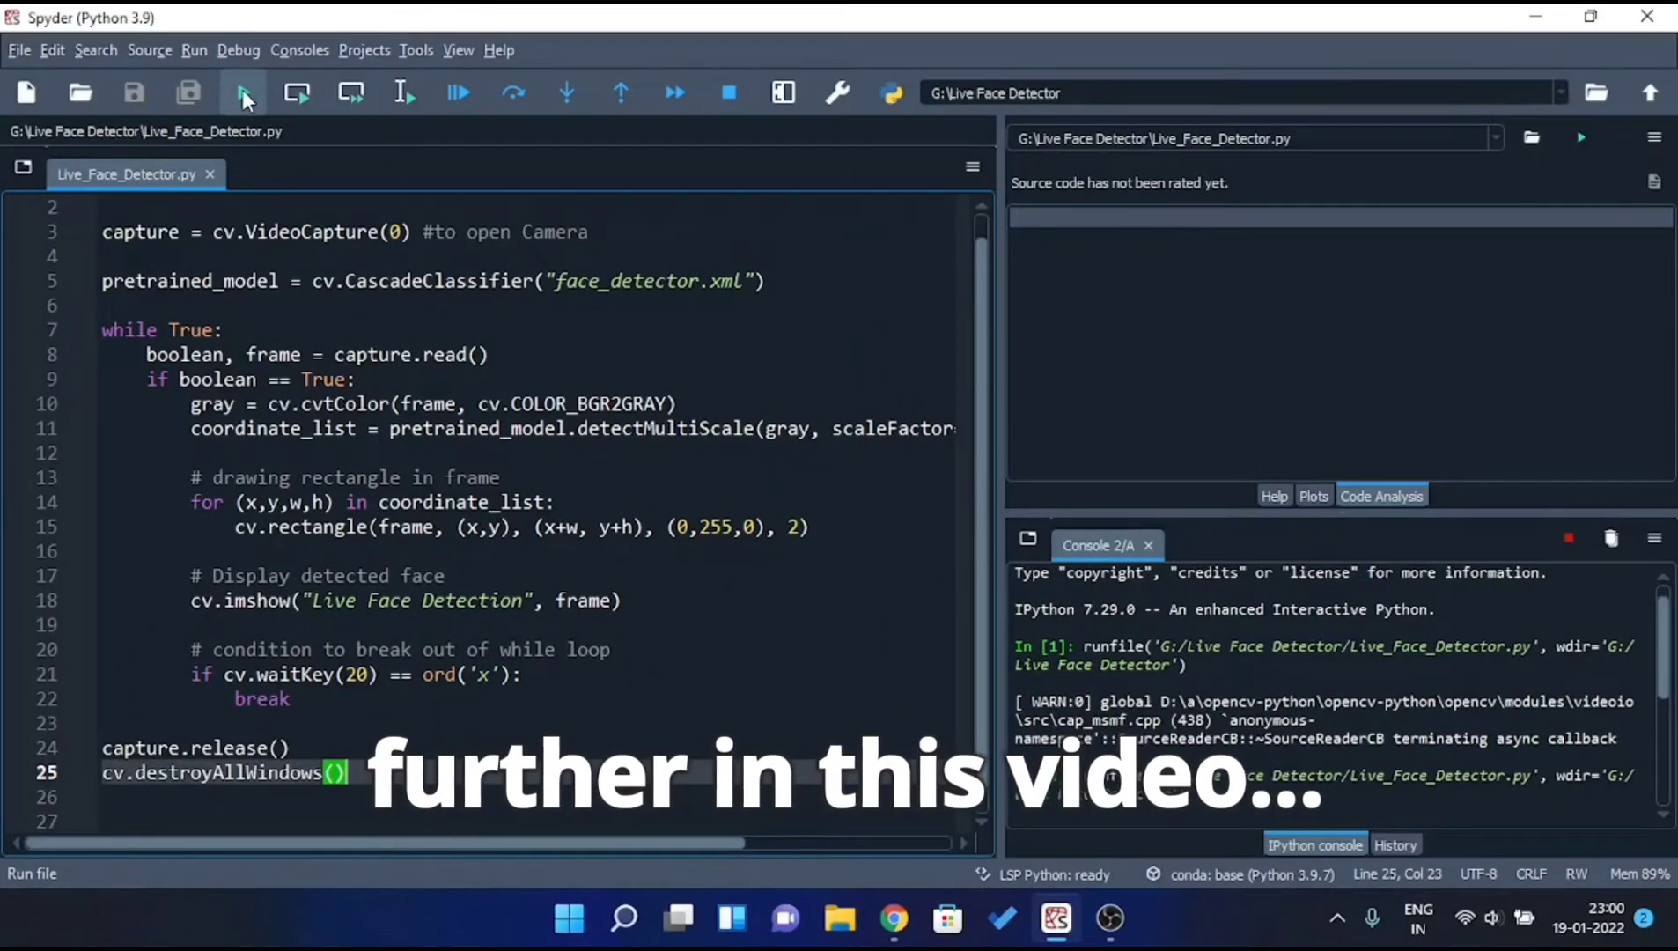
Create a G:\Live Face Detector folder and make it Spyder's working directory.
click(242, 93)
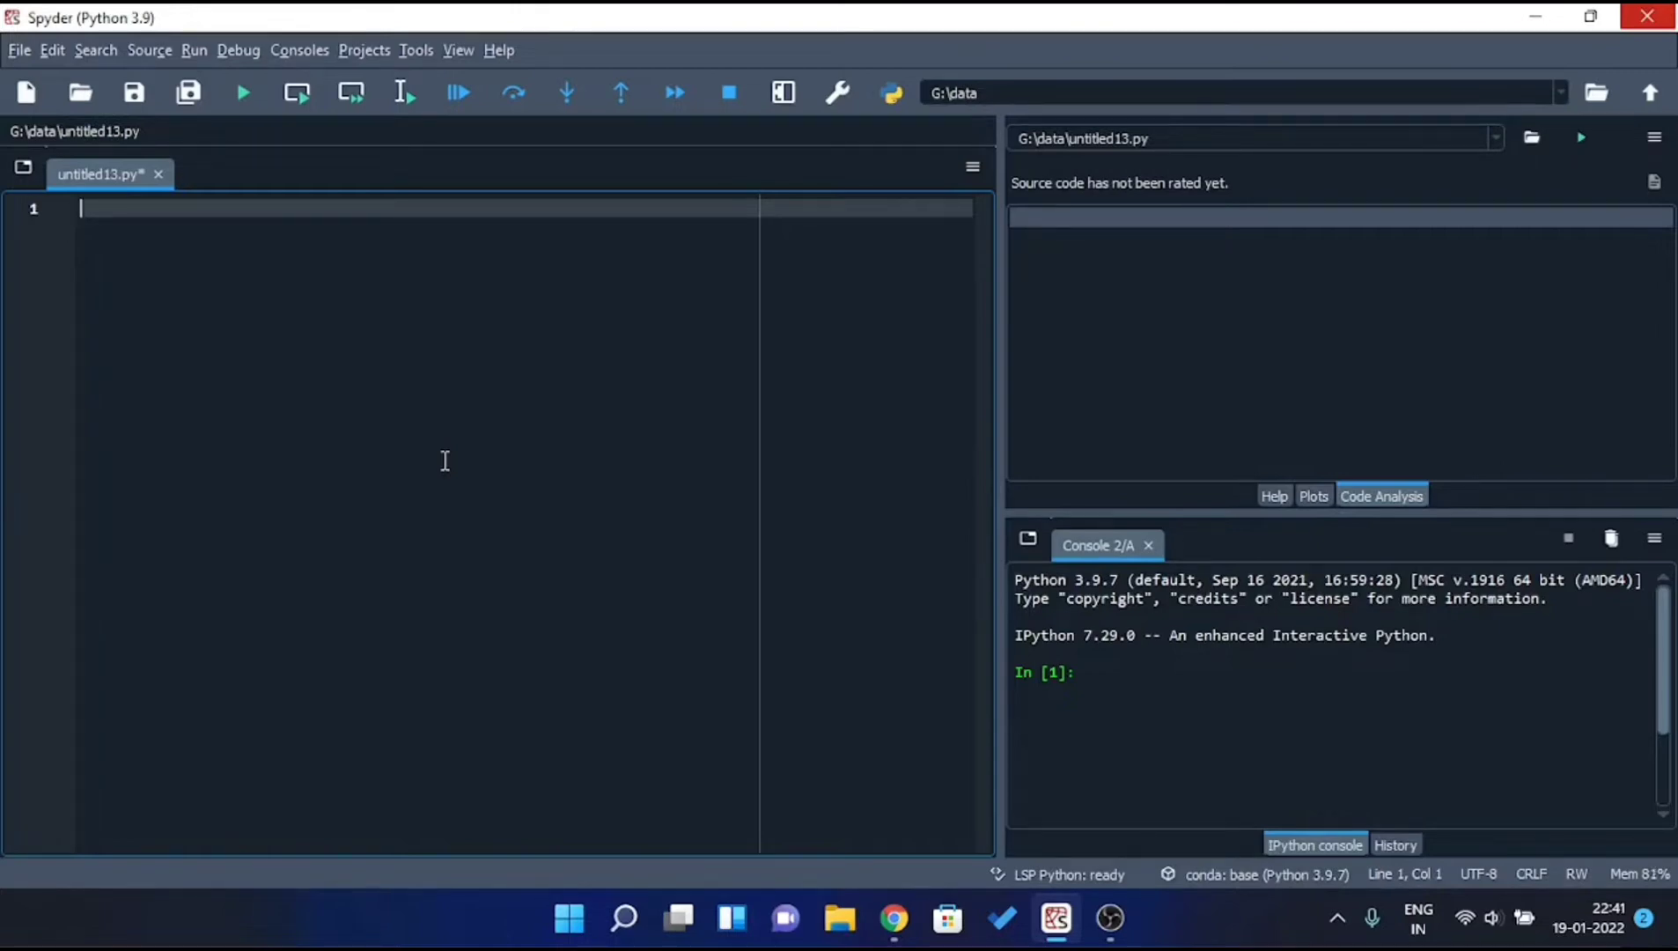
mouse_move(547, 336)
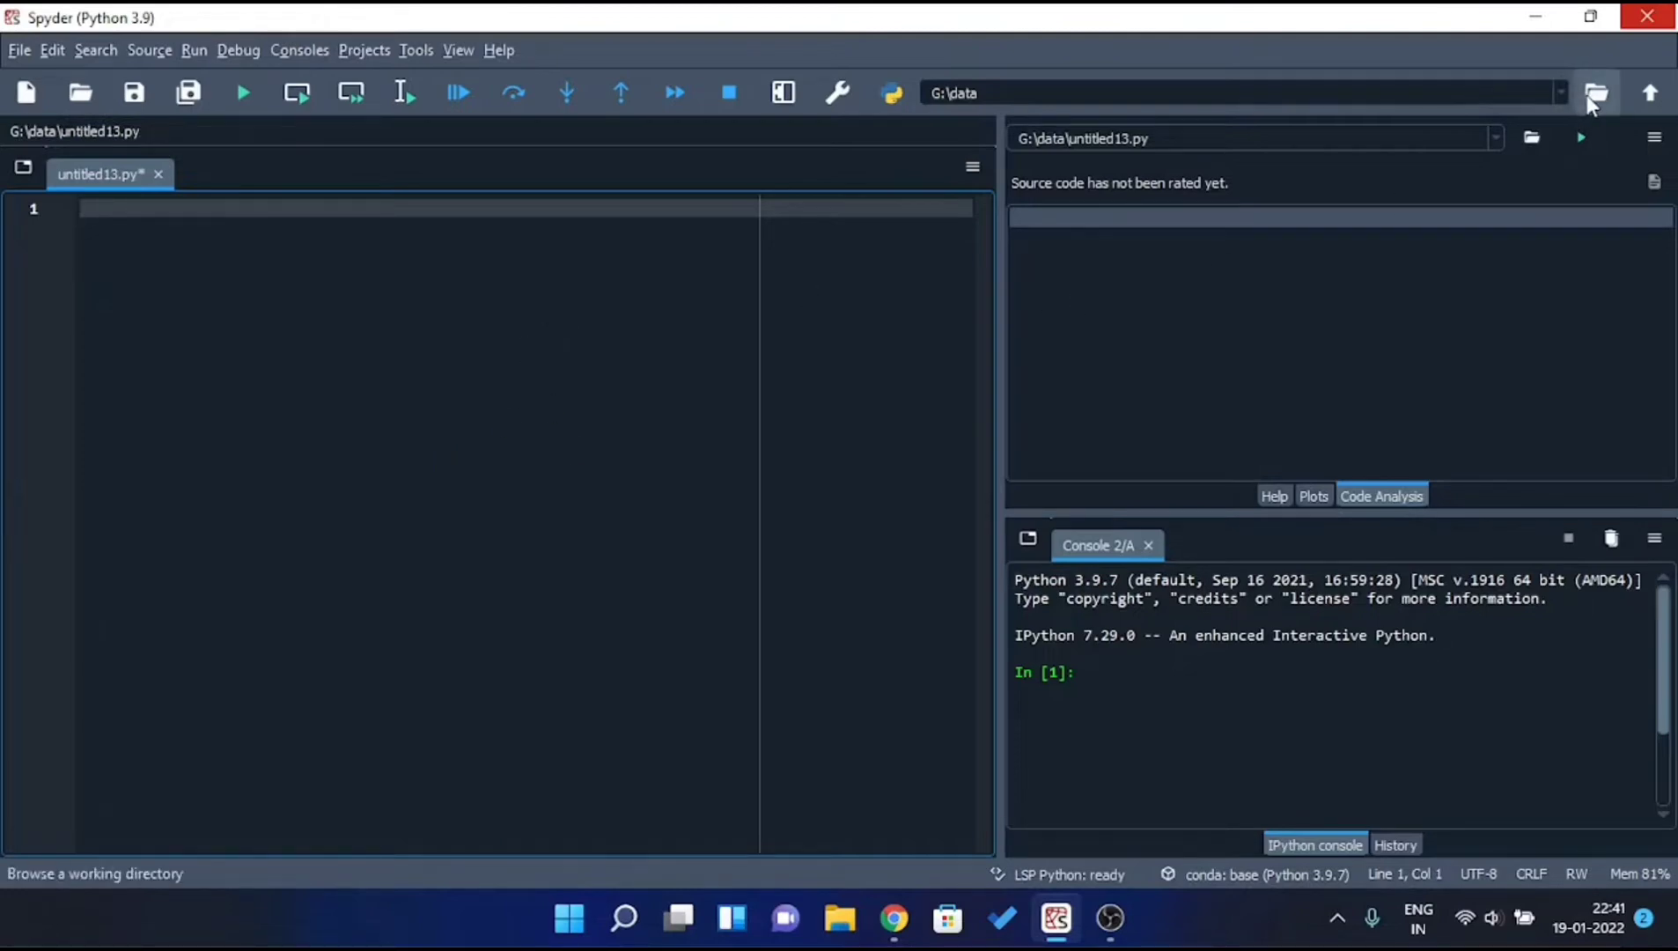
click(1595, 93)
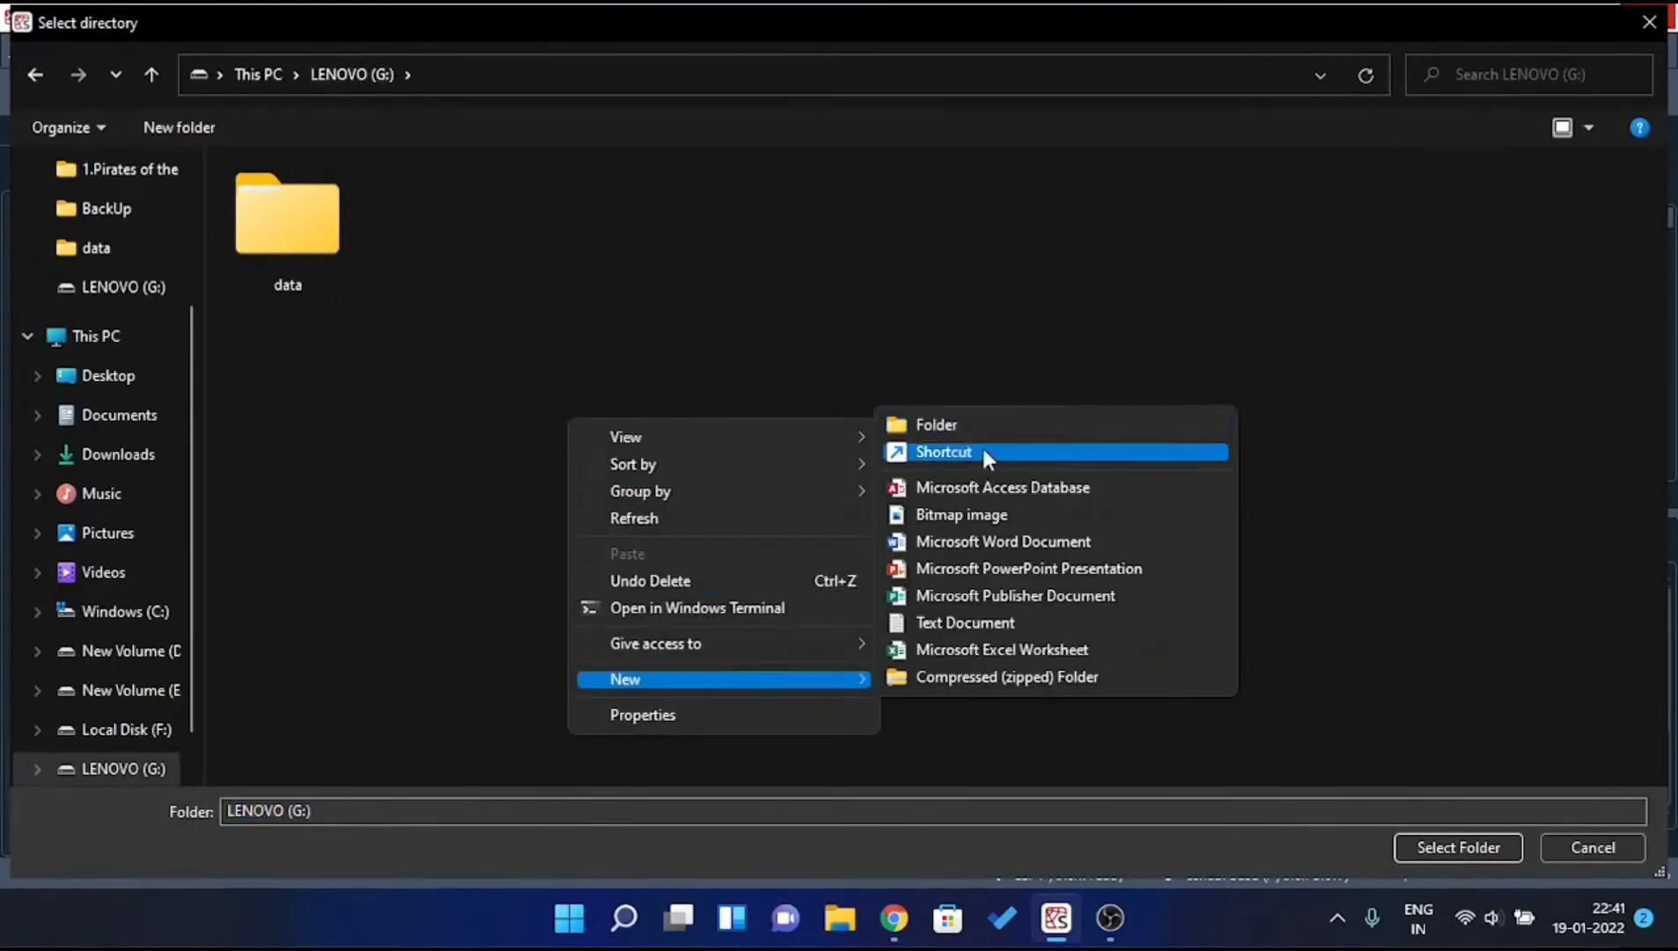
click(934, 425)
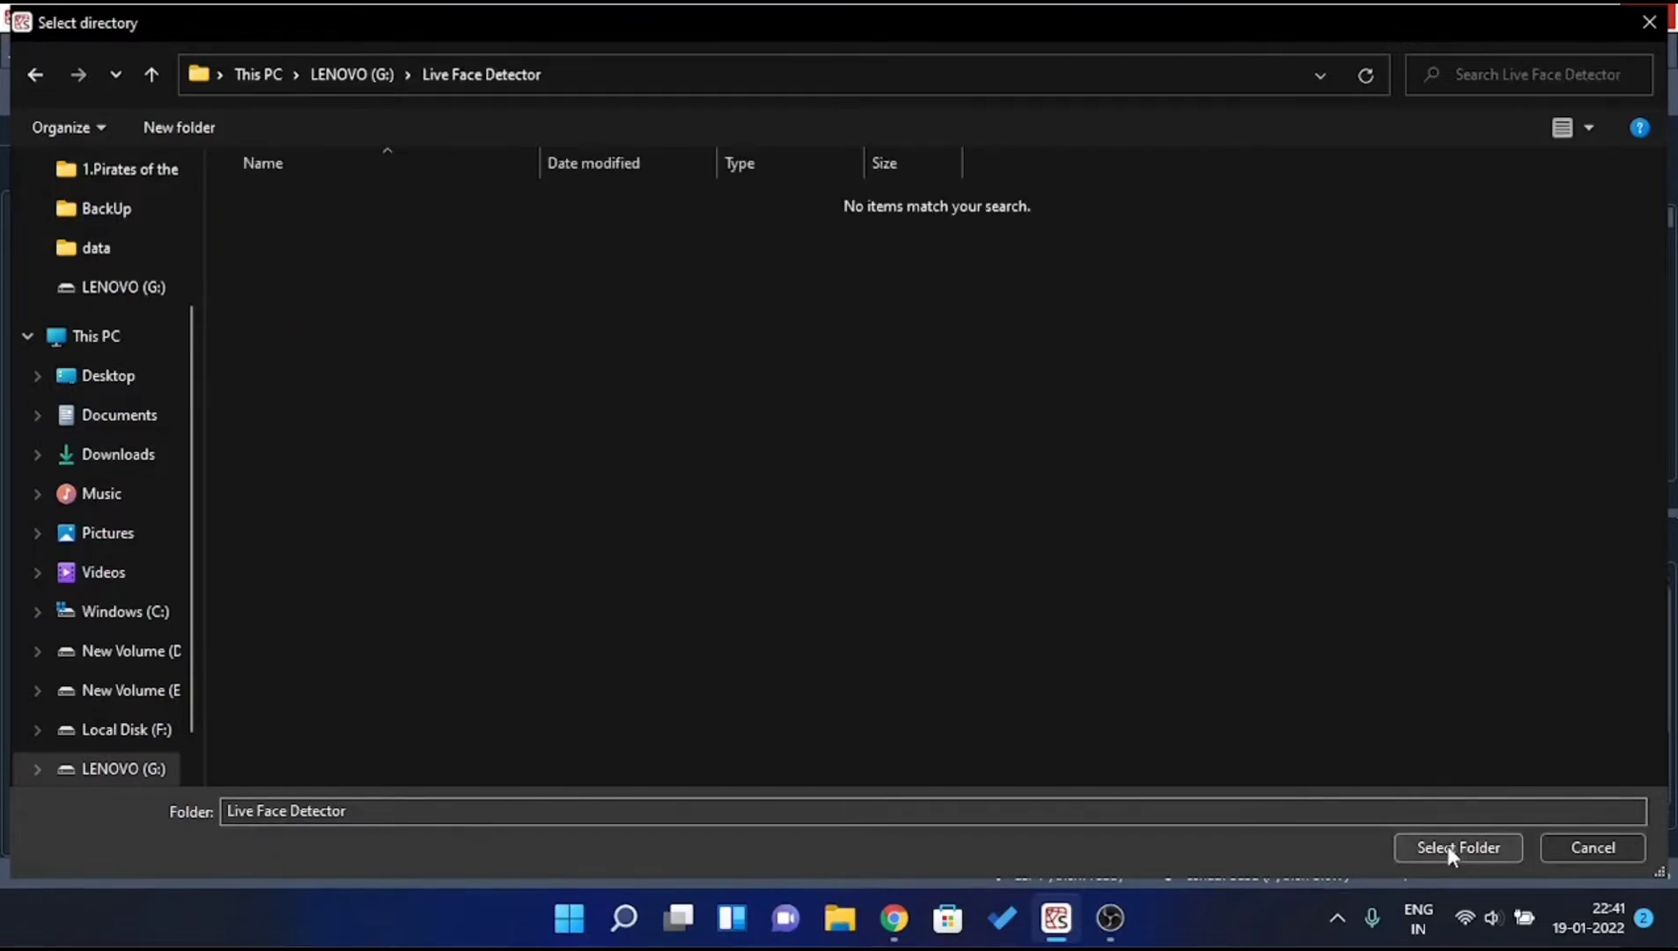
click(1456, 847)
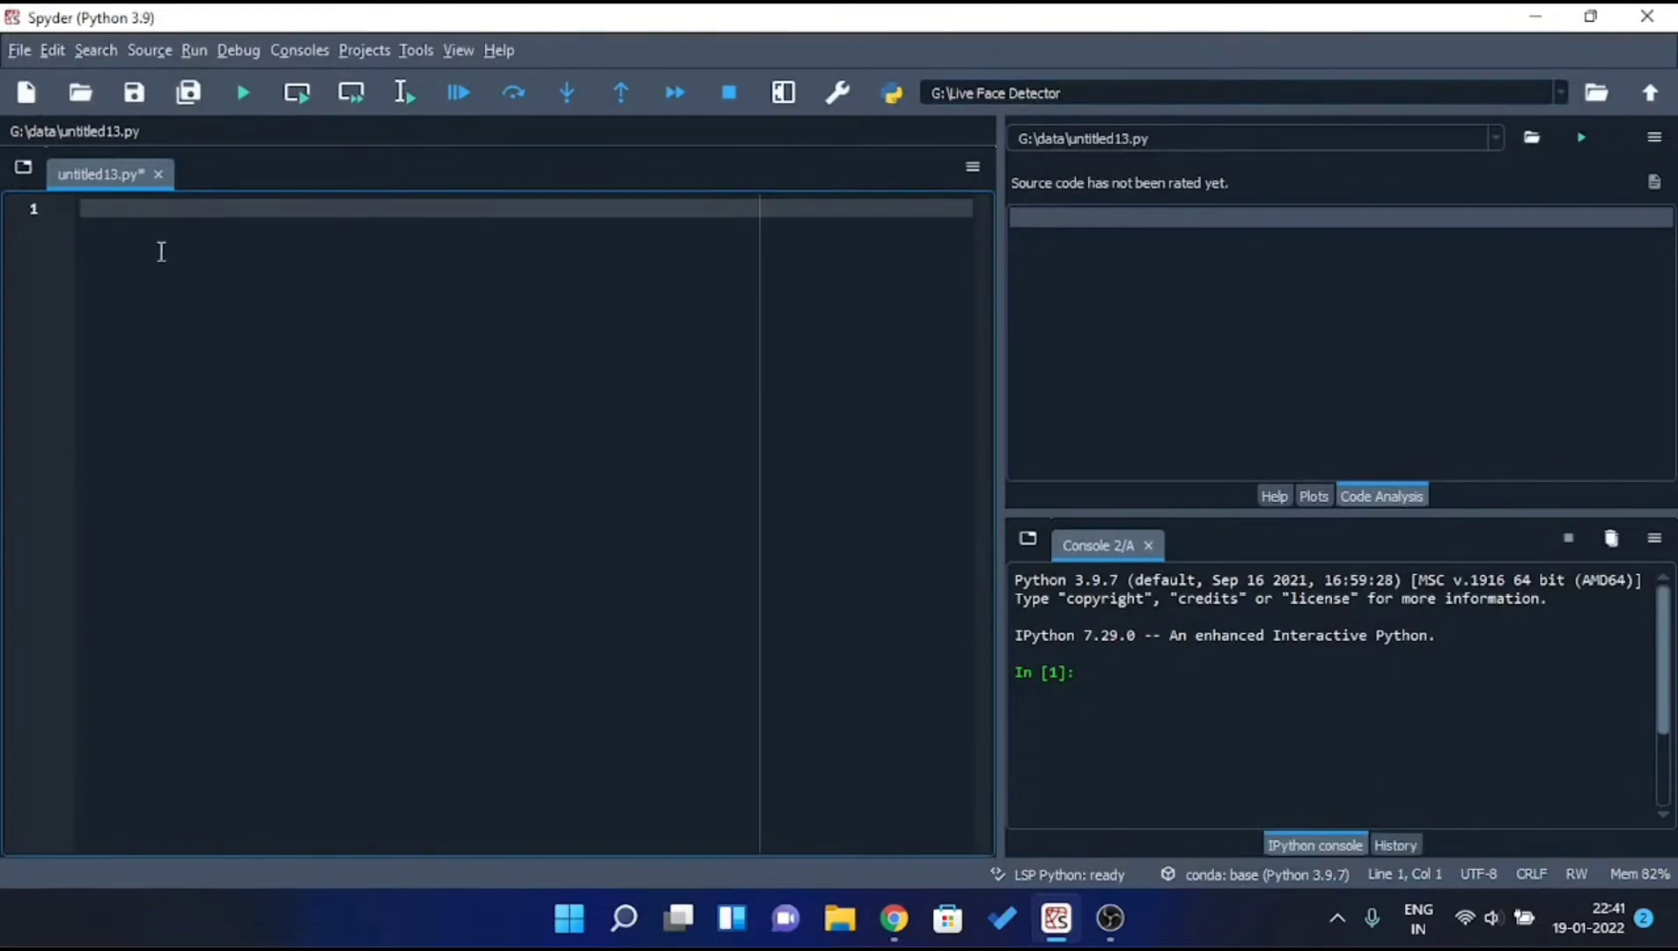
Save the empty script as Live_Face_Detector.py in G:\Live Face Detector.
click(19, 50)
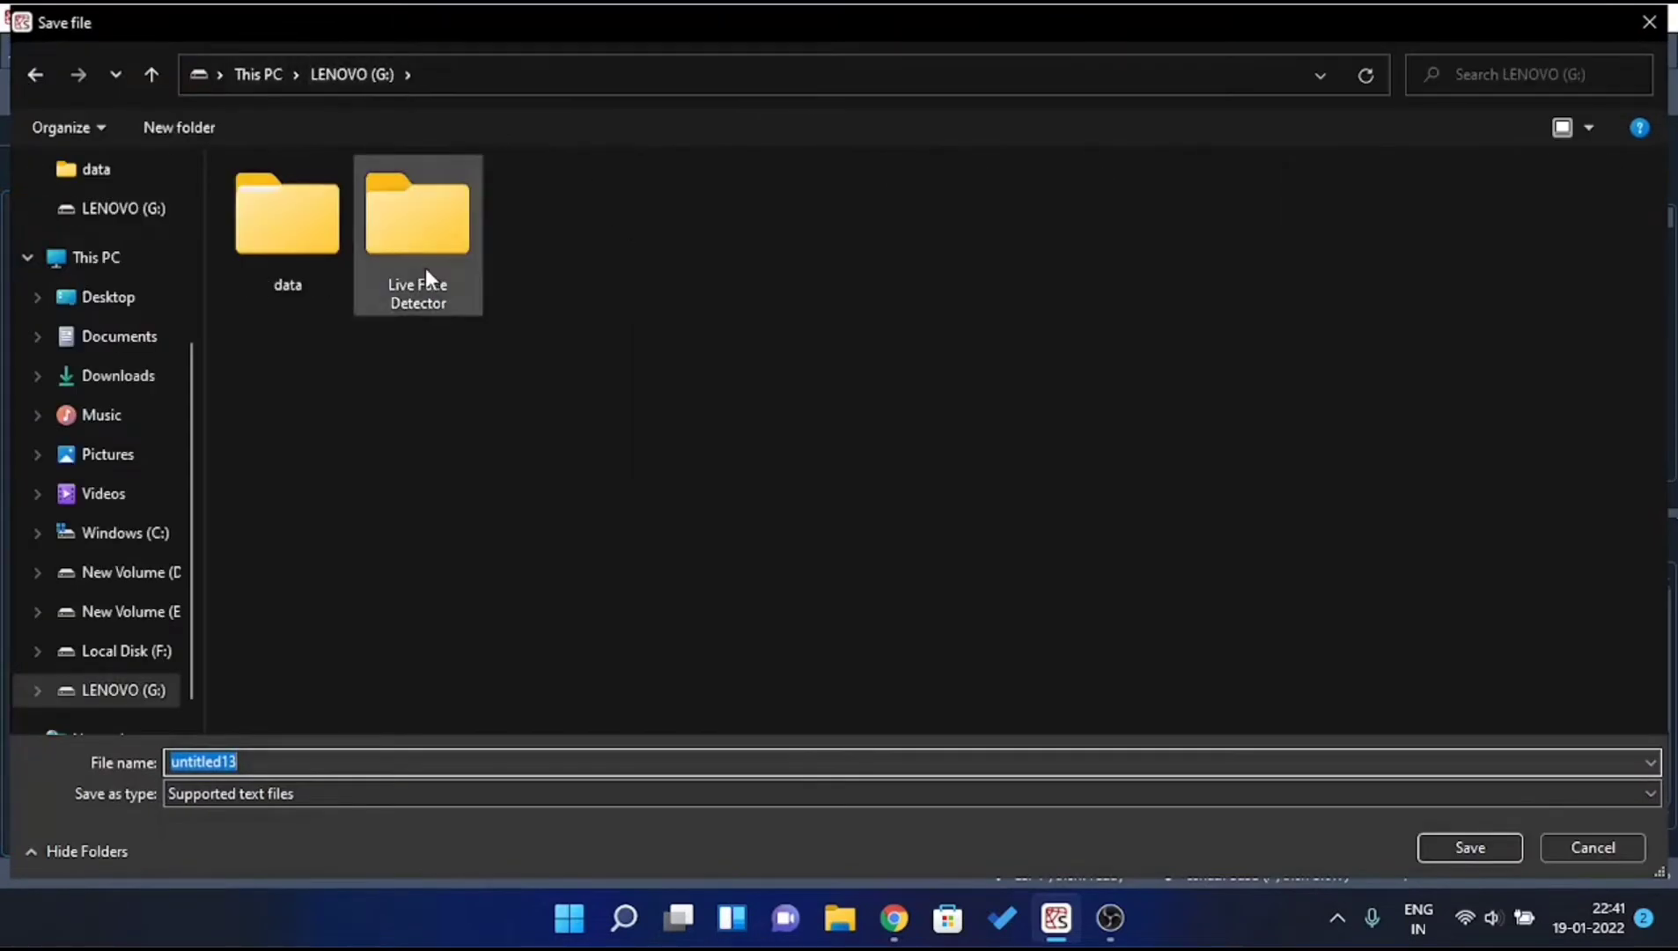
double_click(417, 214)
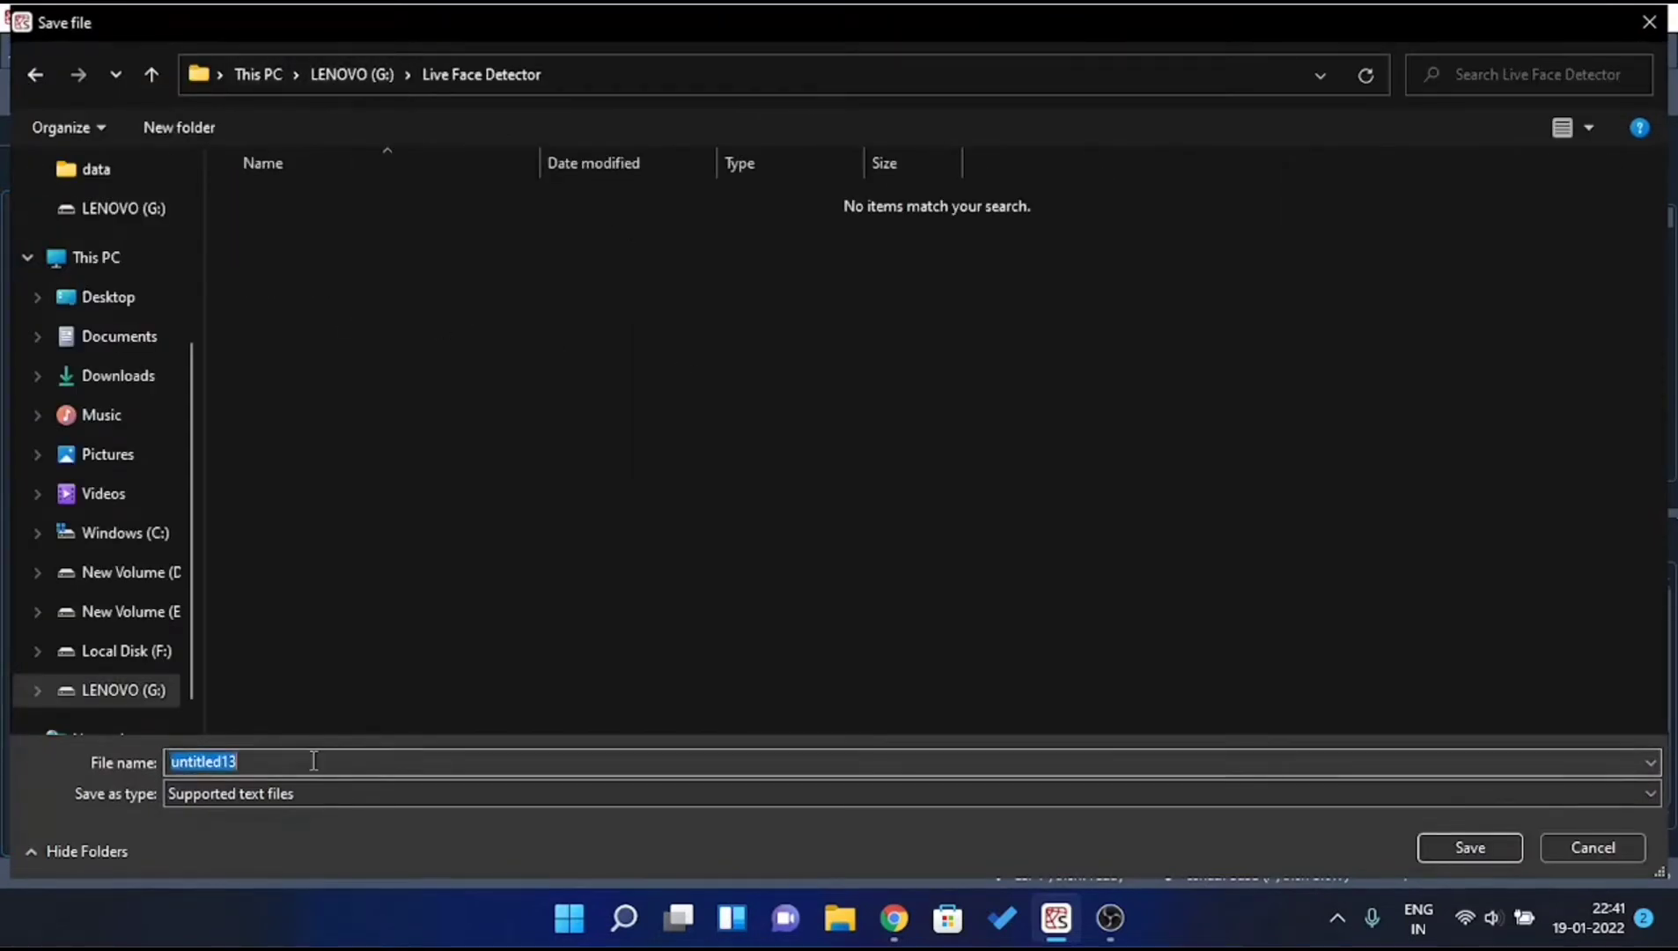
text(Live_Face_Detector.py)
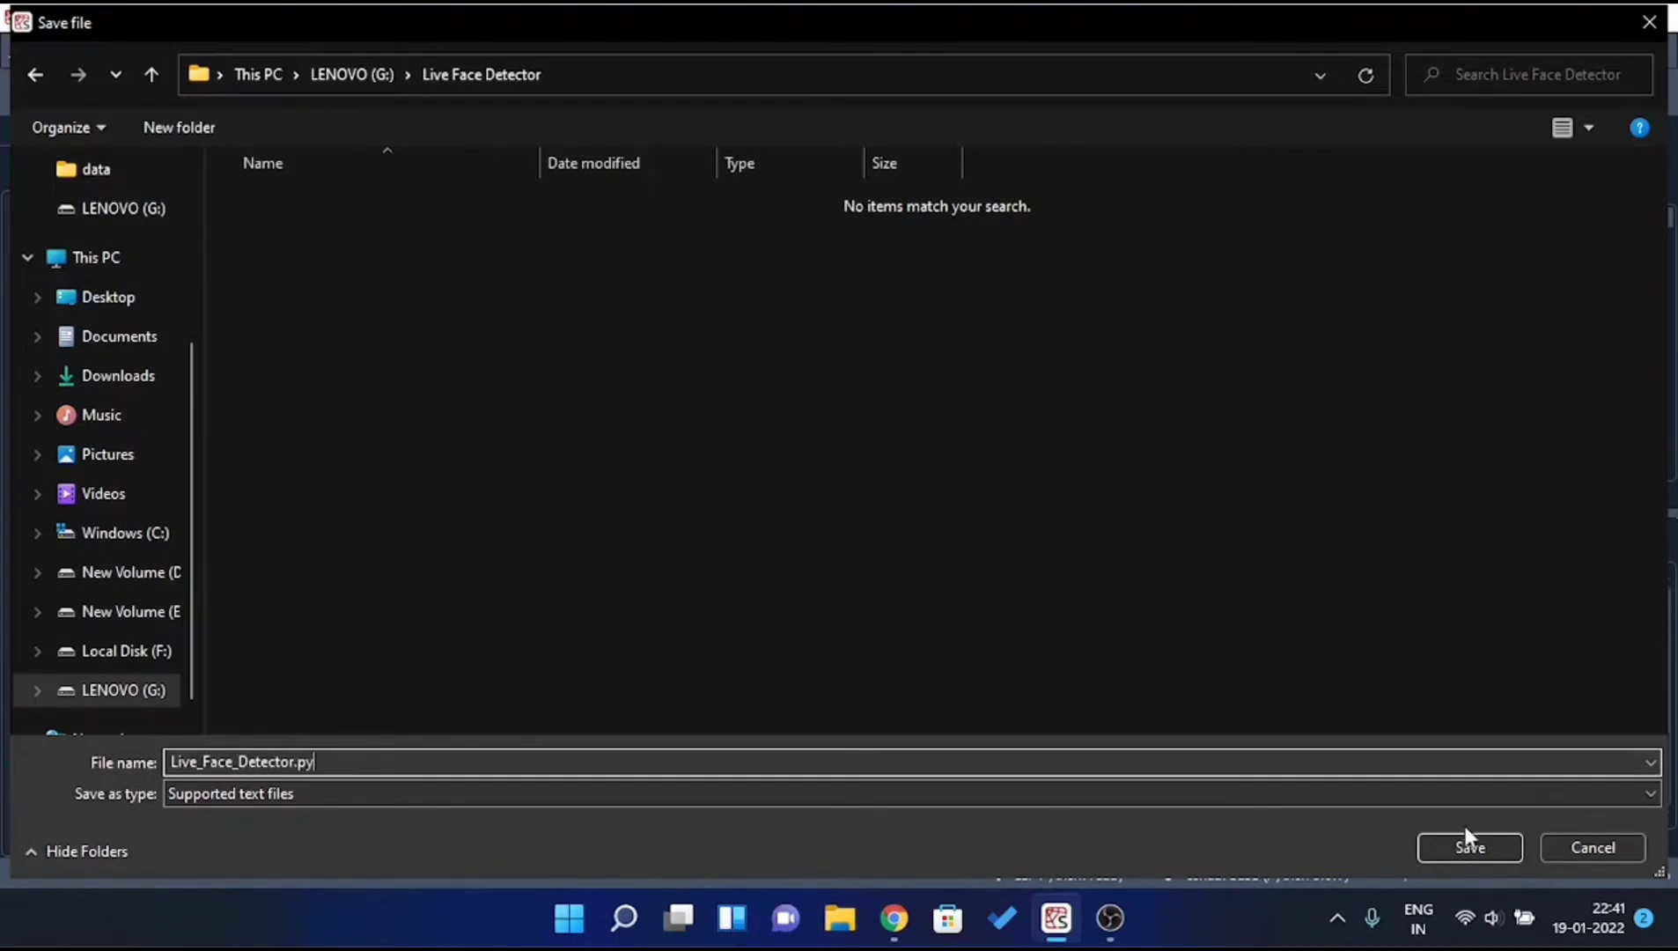
click(1469, 847)
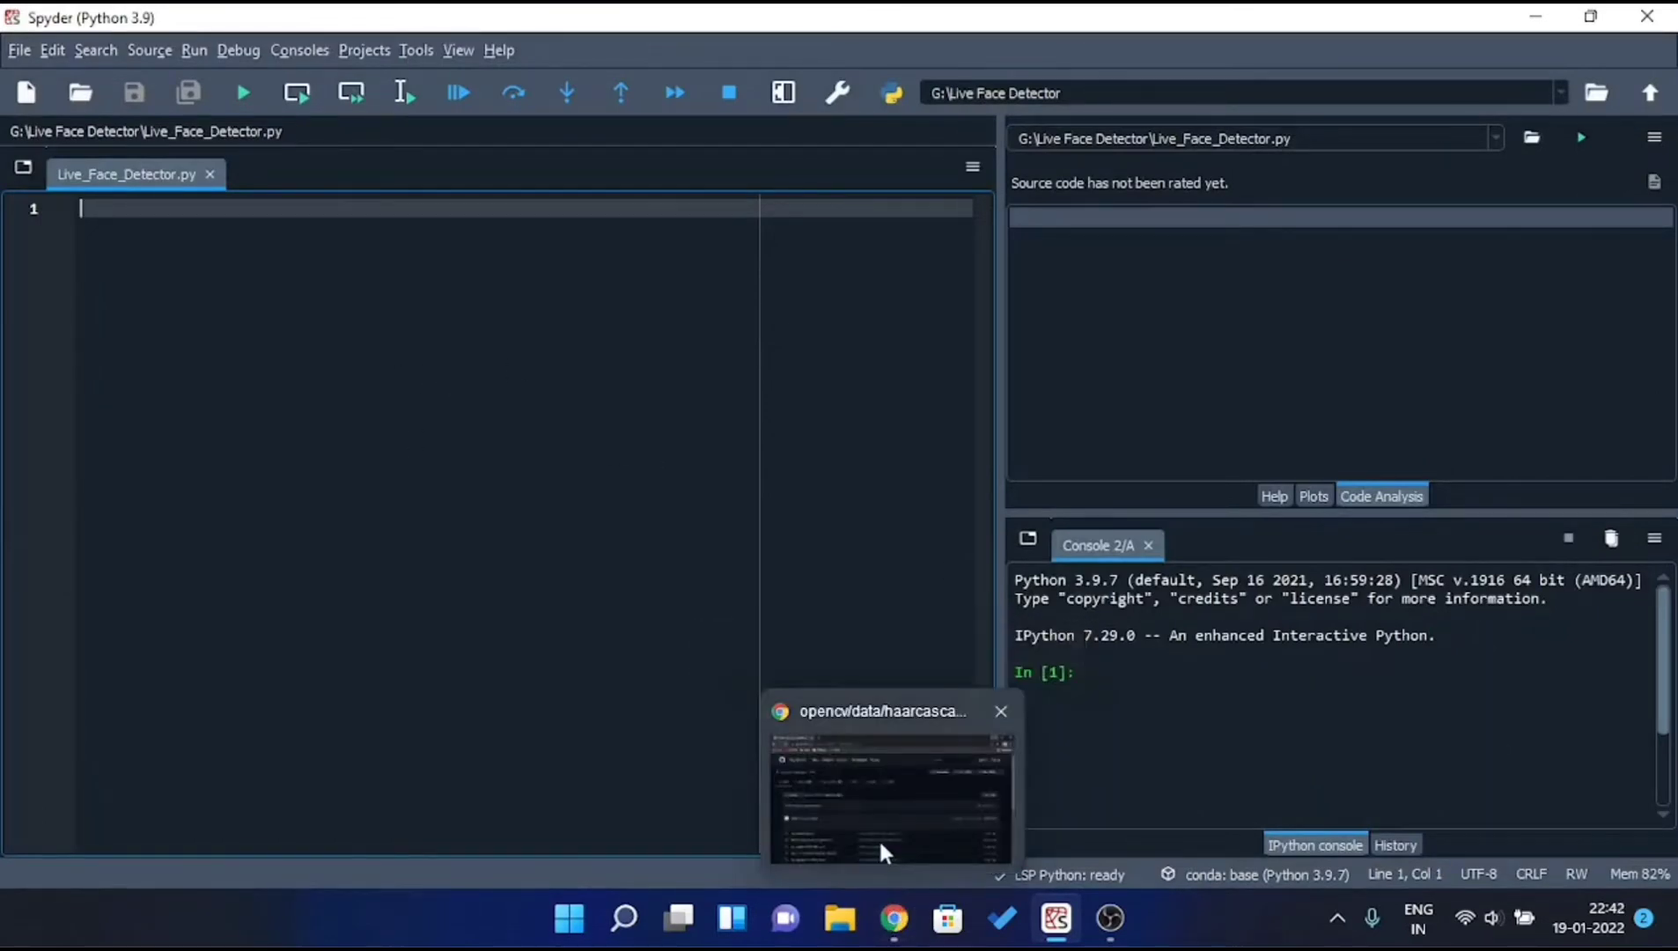
In Chrome, open haarcascade_frontalface_default.xml from OpenCV's haarcascades list.
click(886, 798)
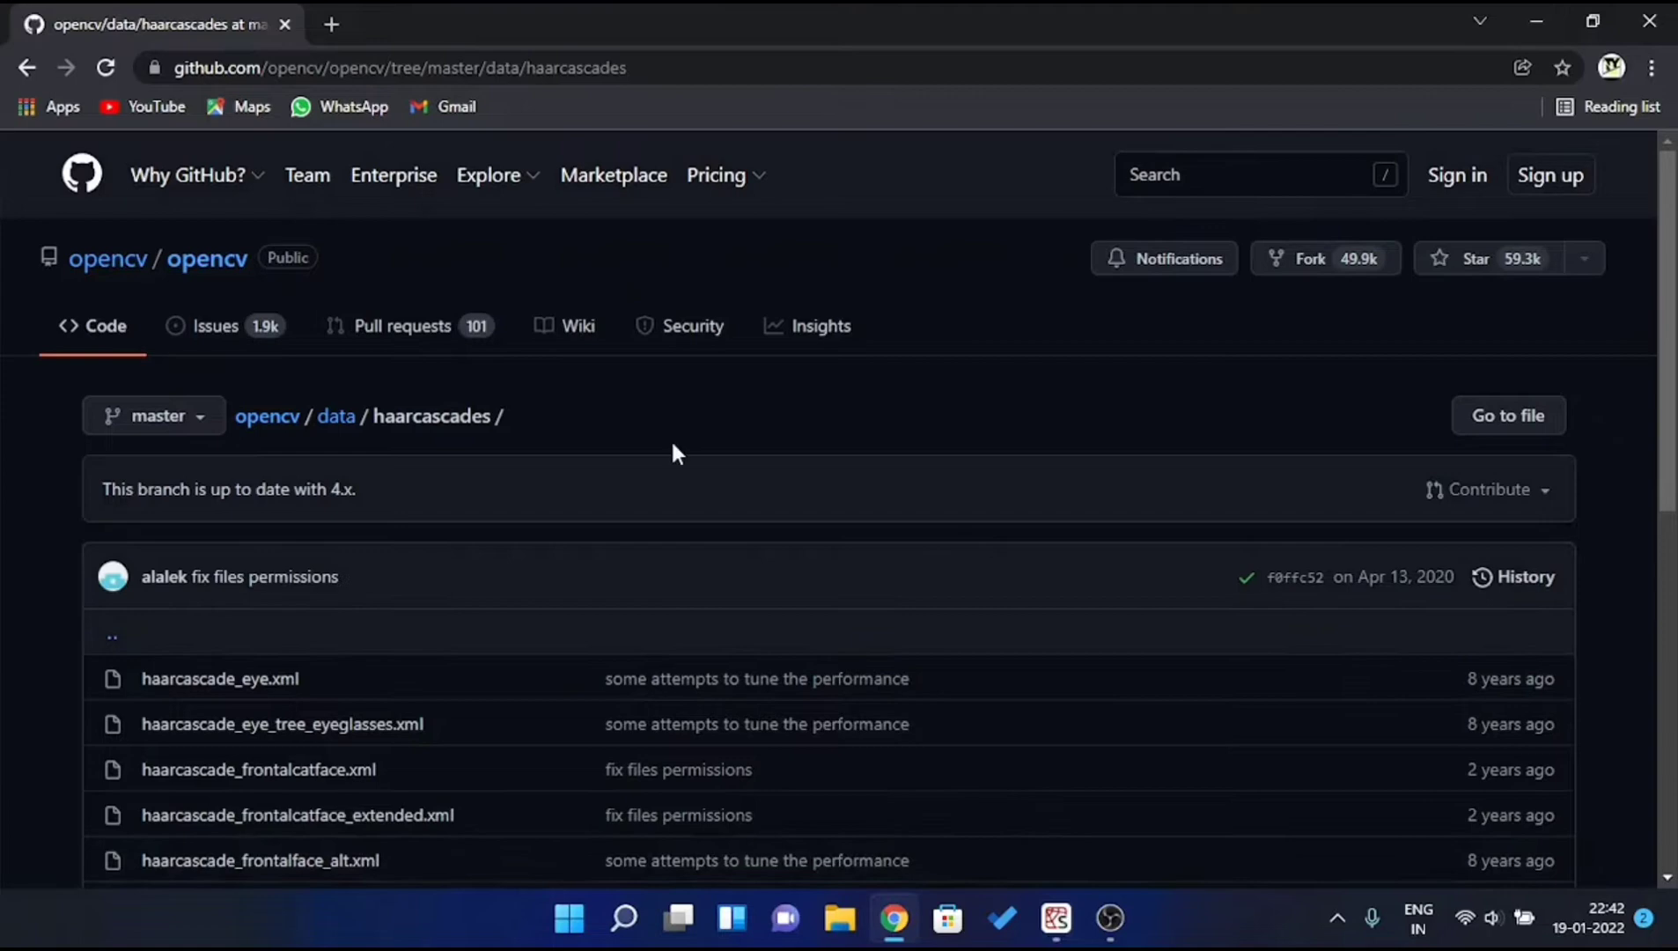
click(397, 68)
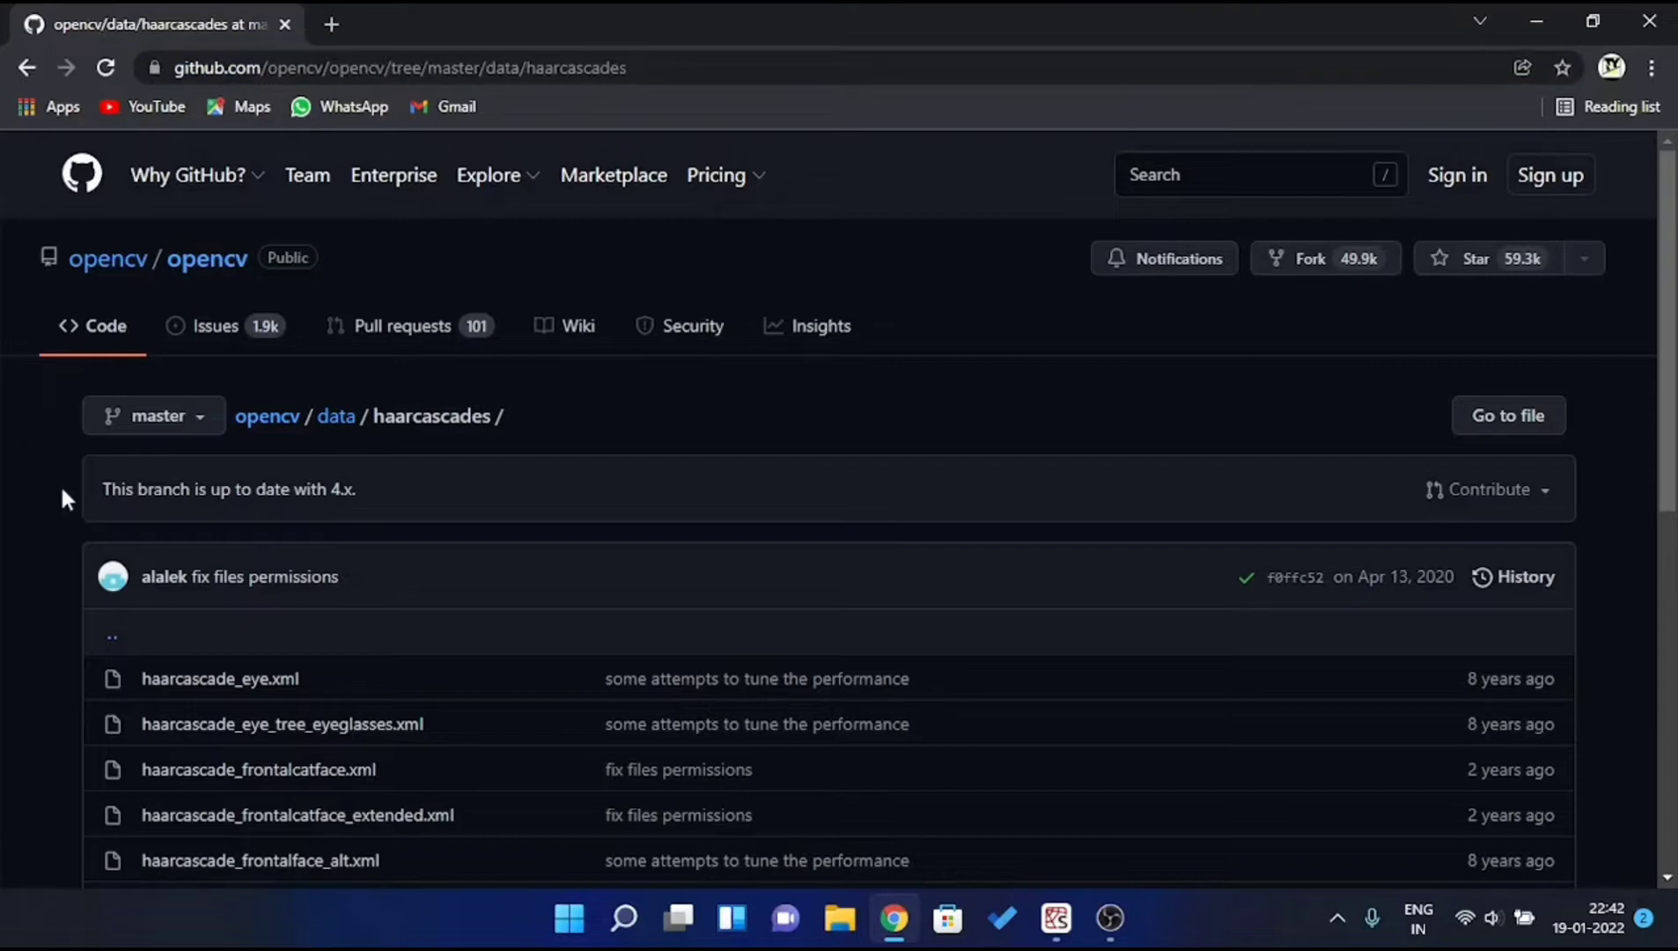
scroll(down, 3)
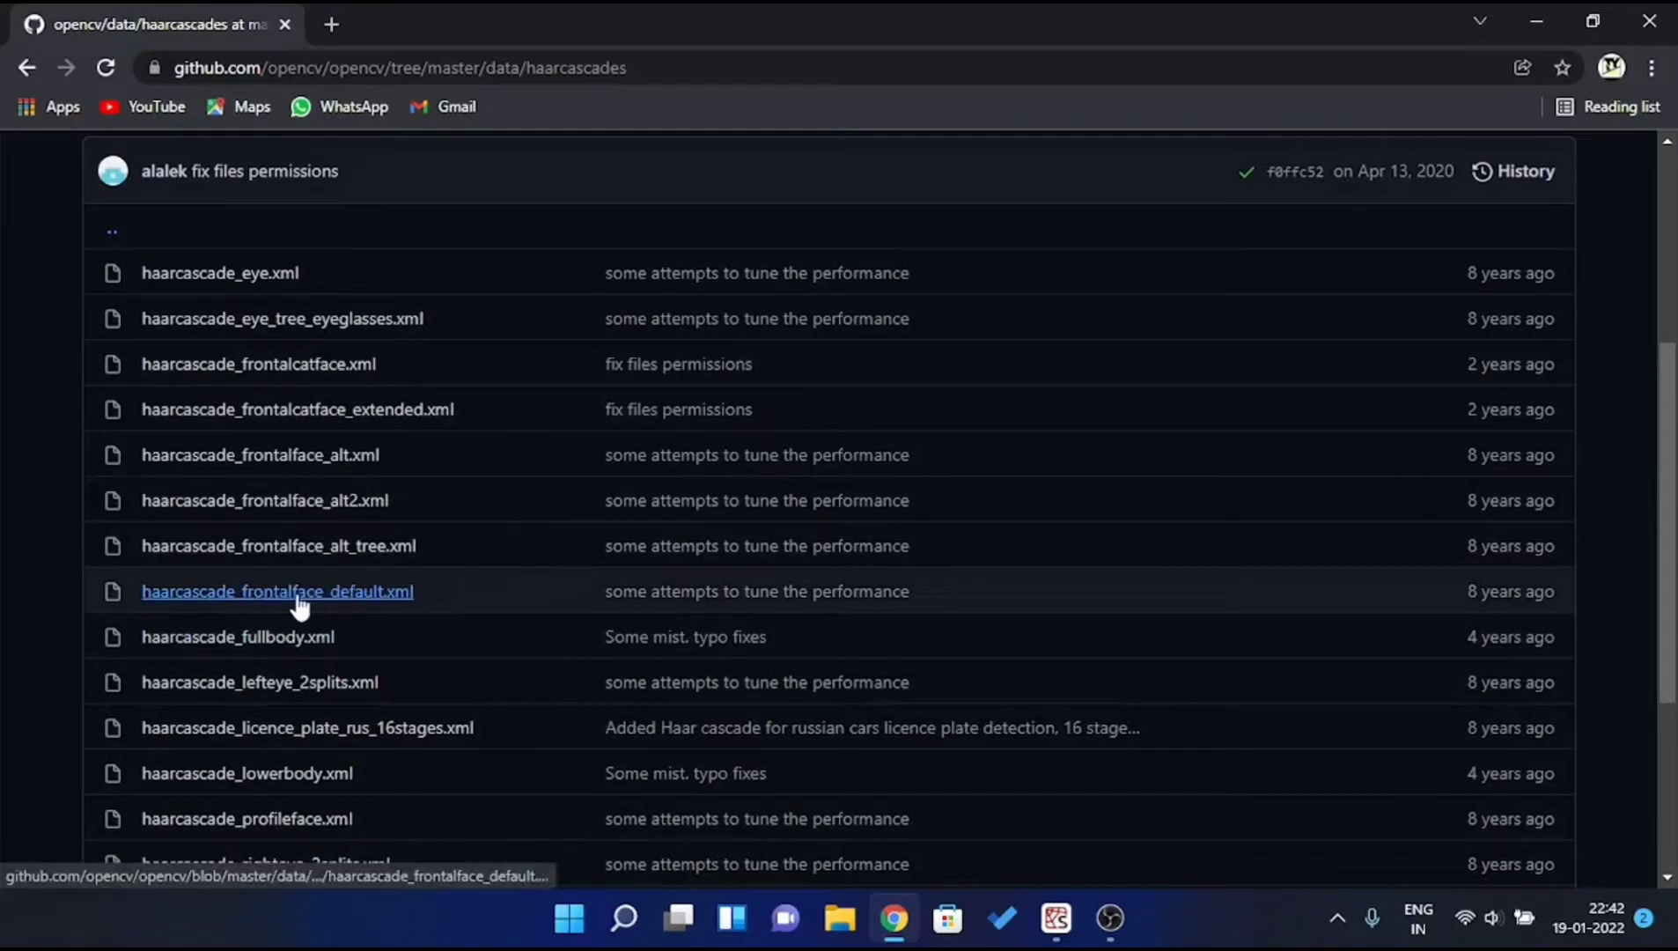
click(276, 591)
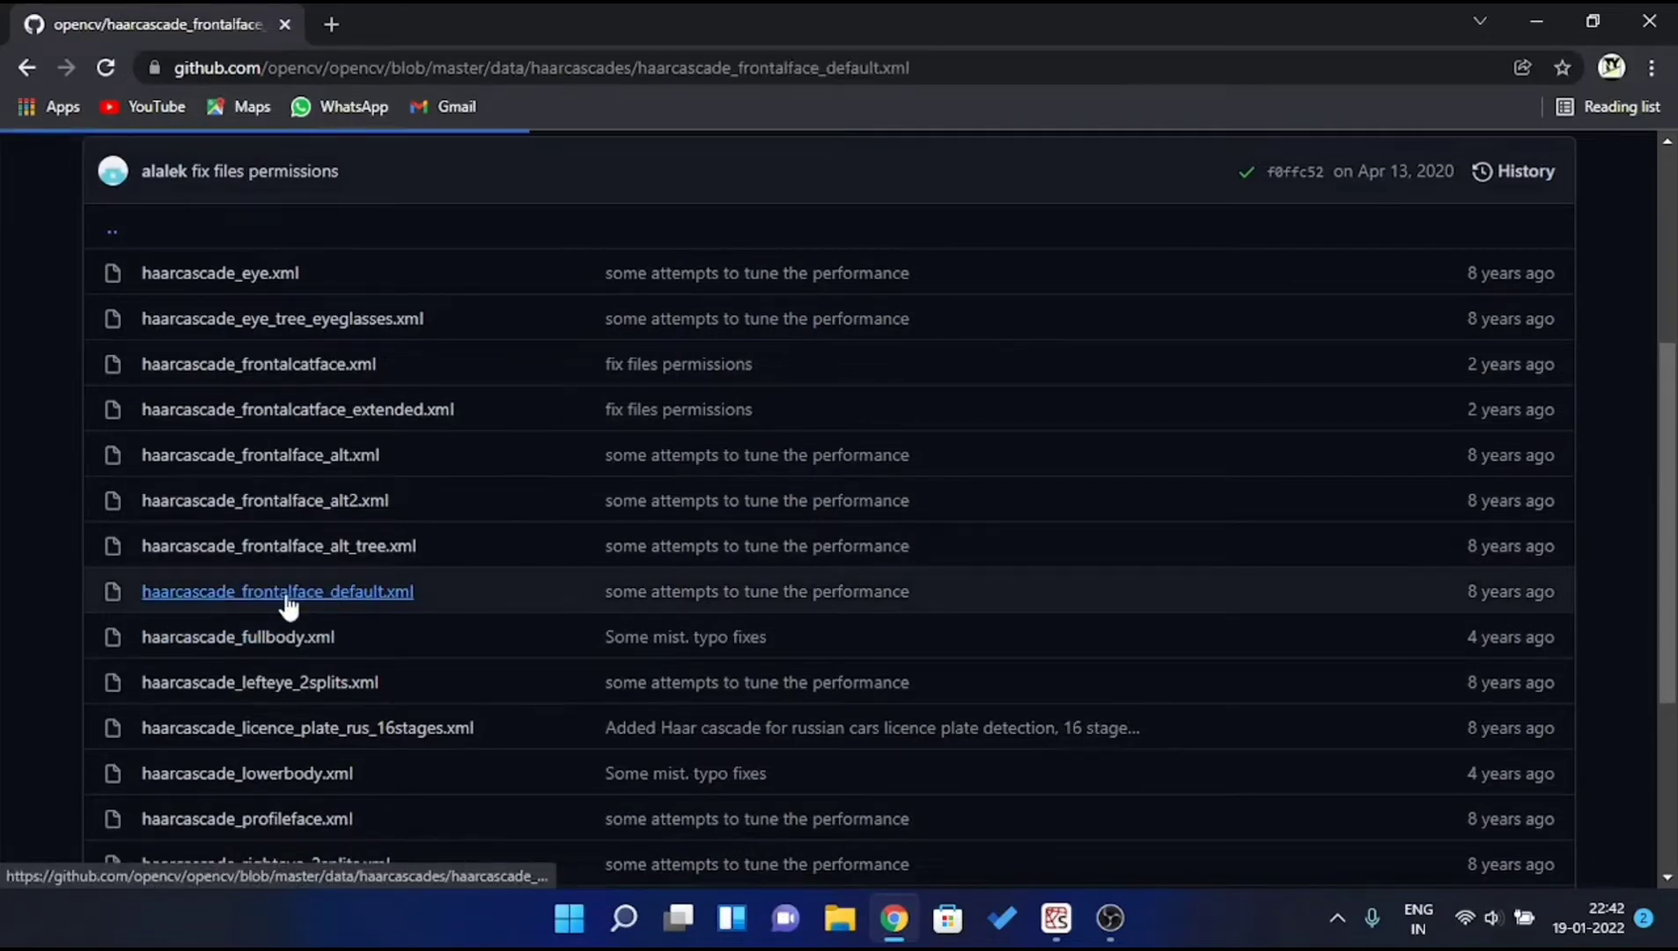
click(277, 591)
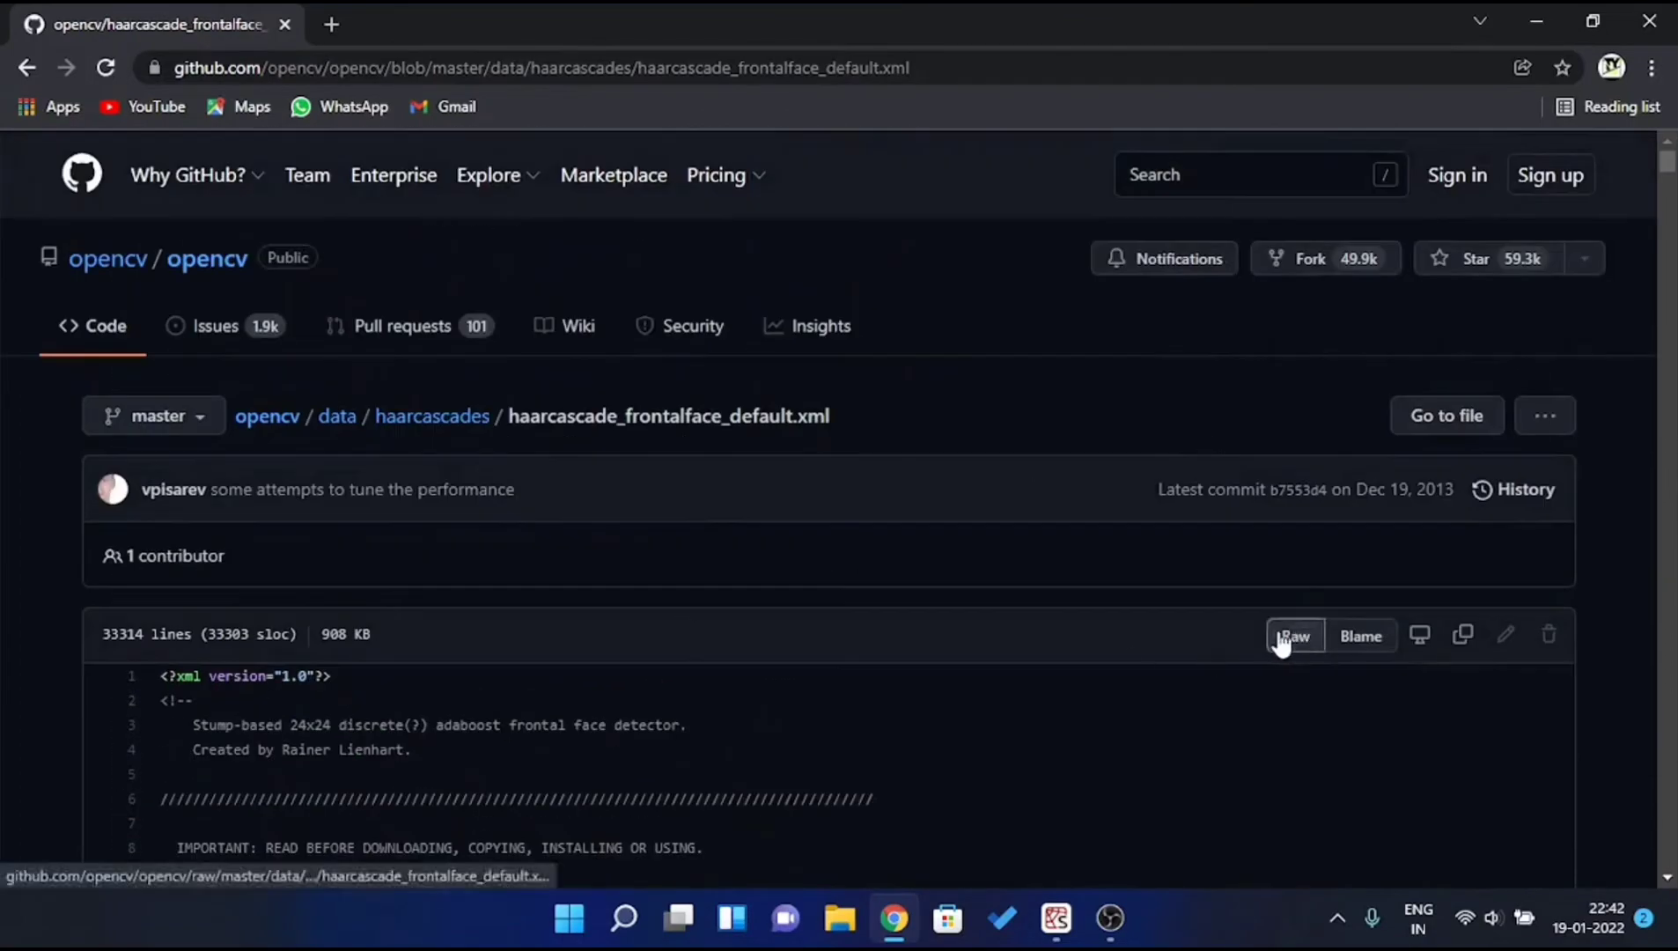
View the cascade file as raw text and select all of it for copying.
click(1296, 636)
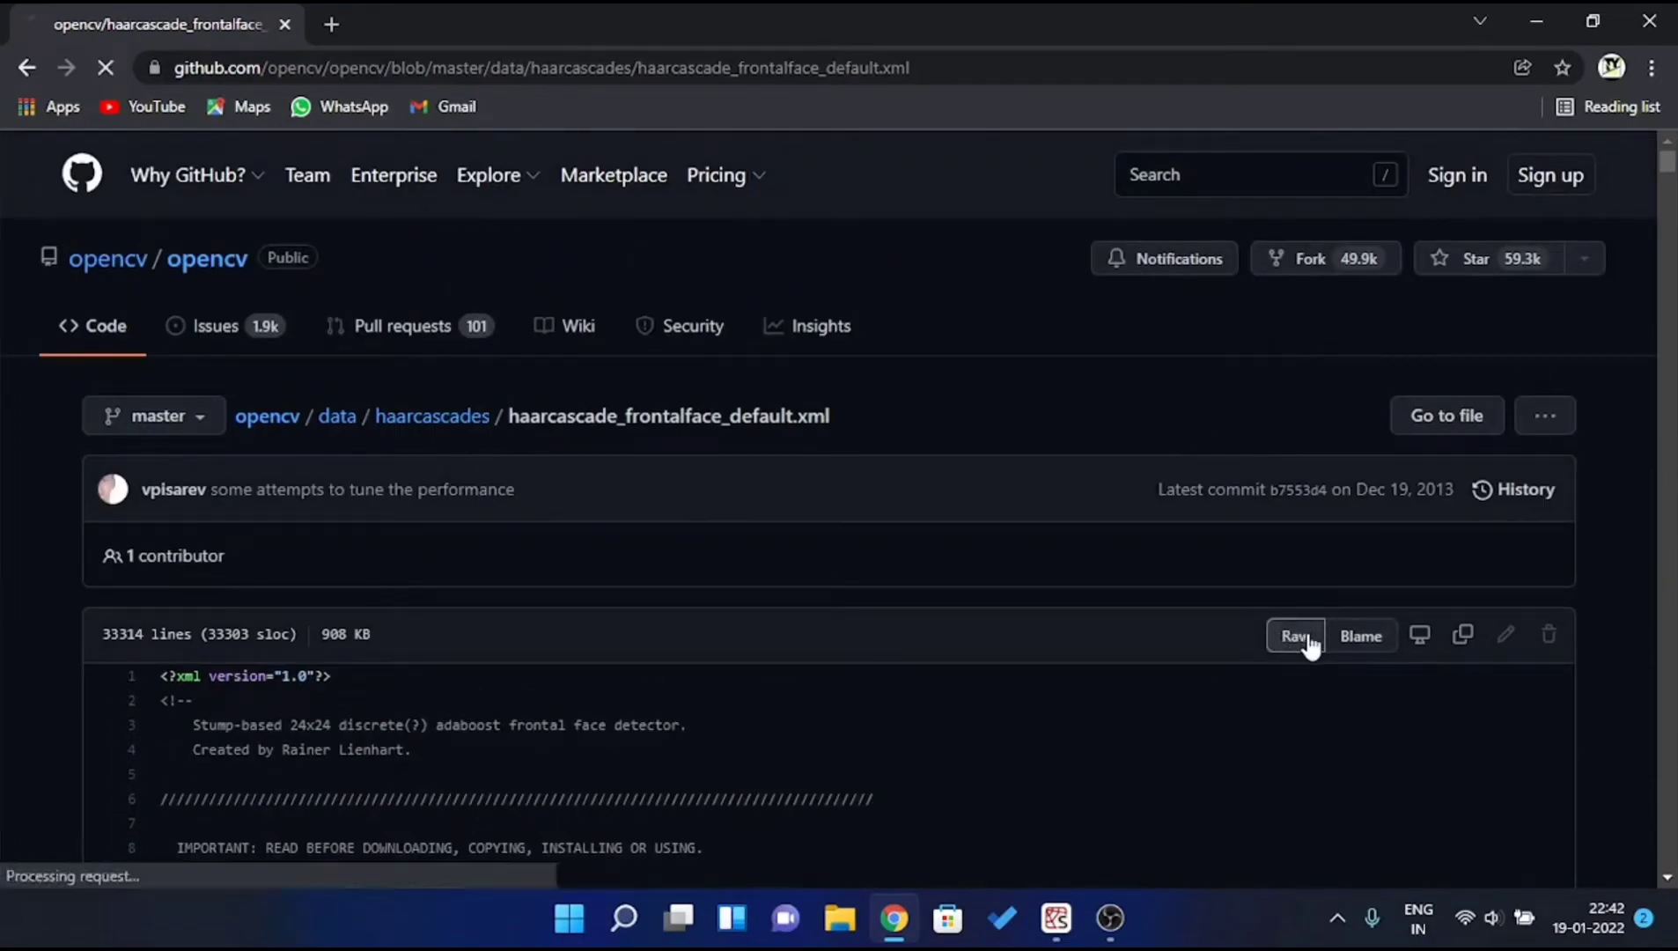
click(1295, 634)
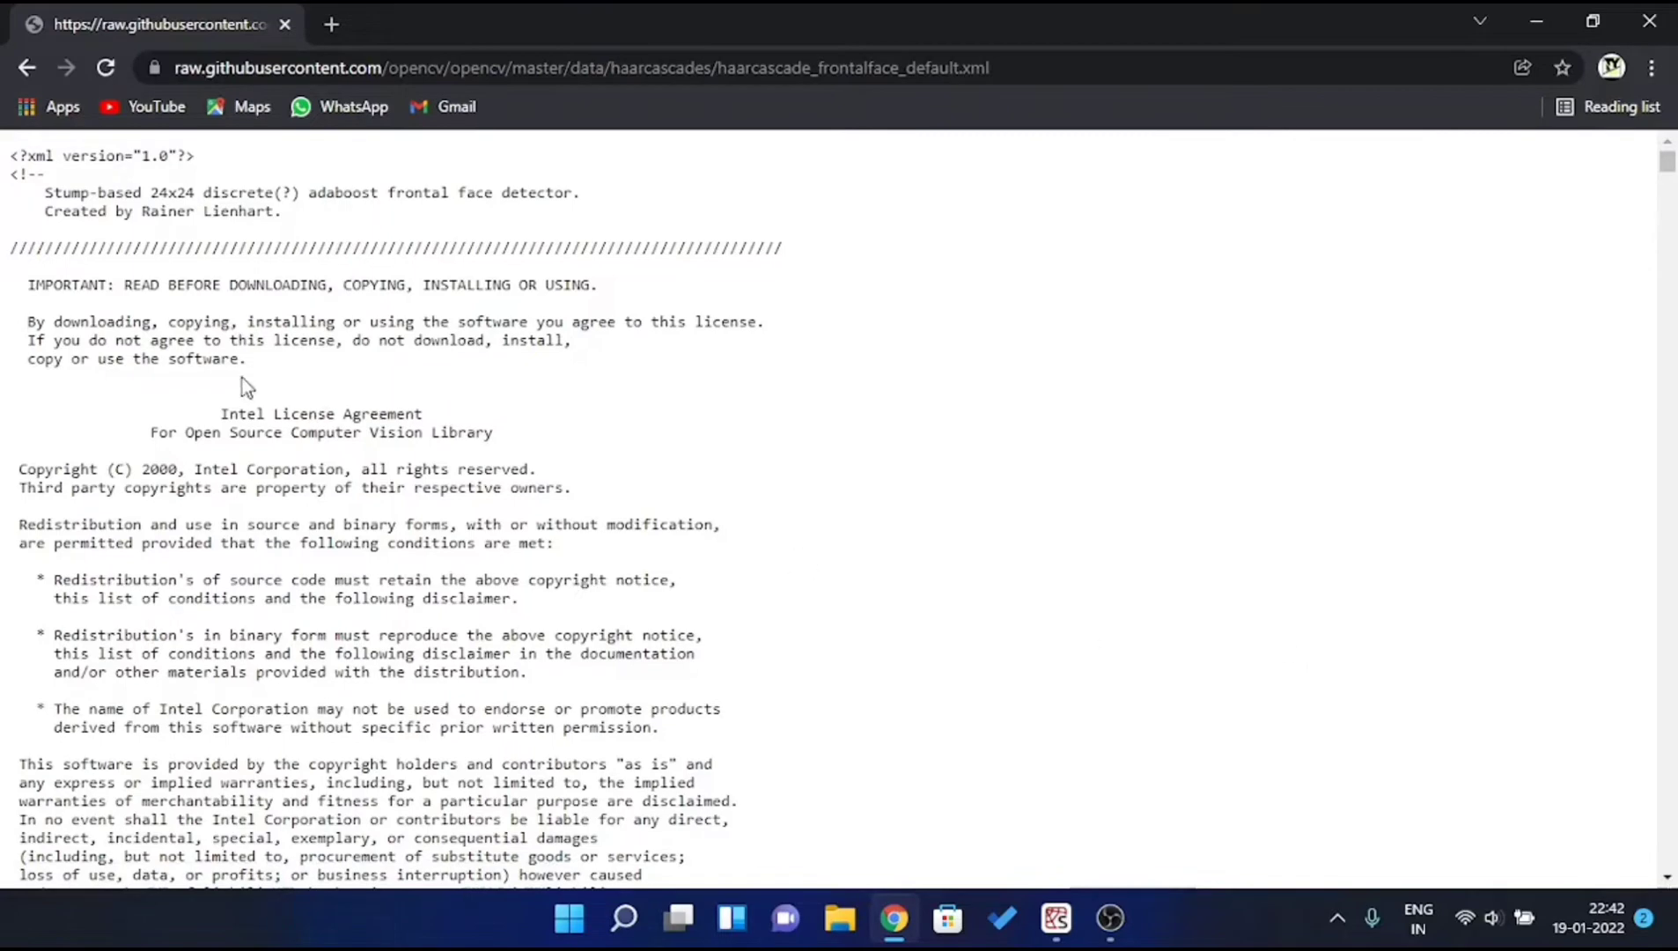
mouse_move(699, 404)
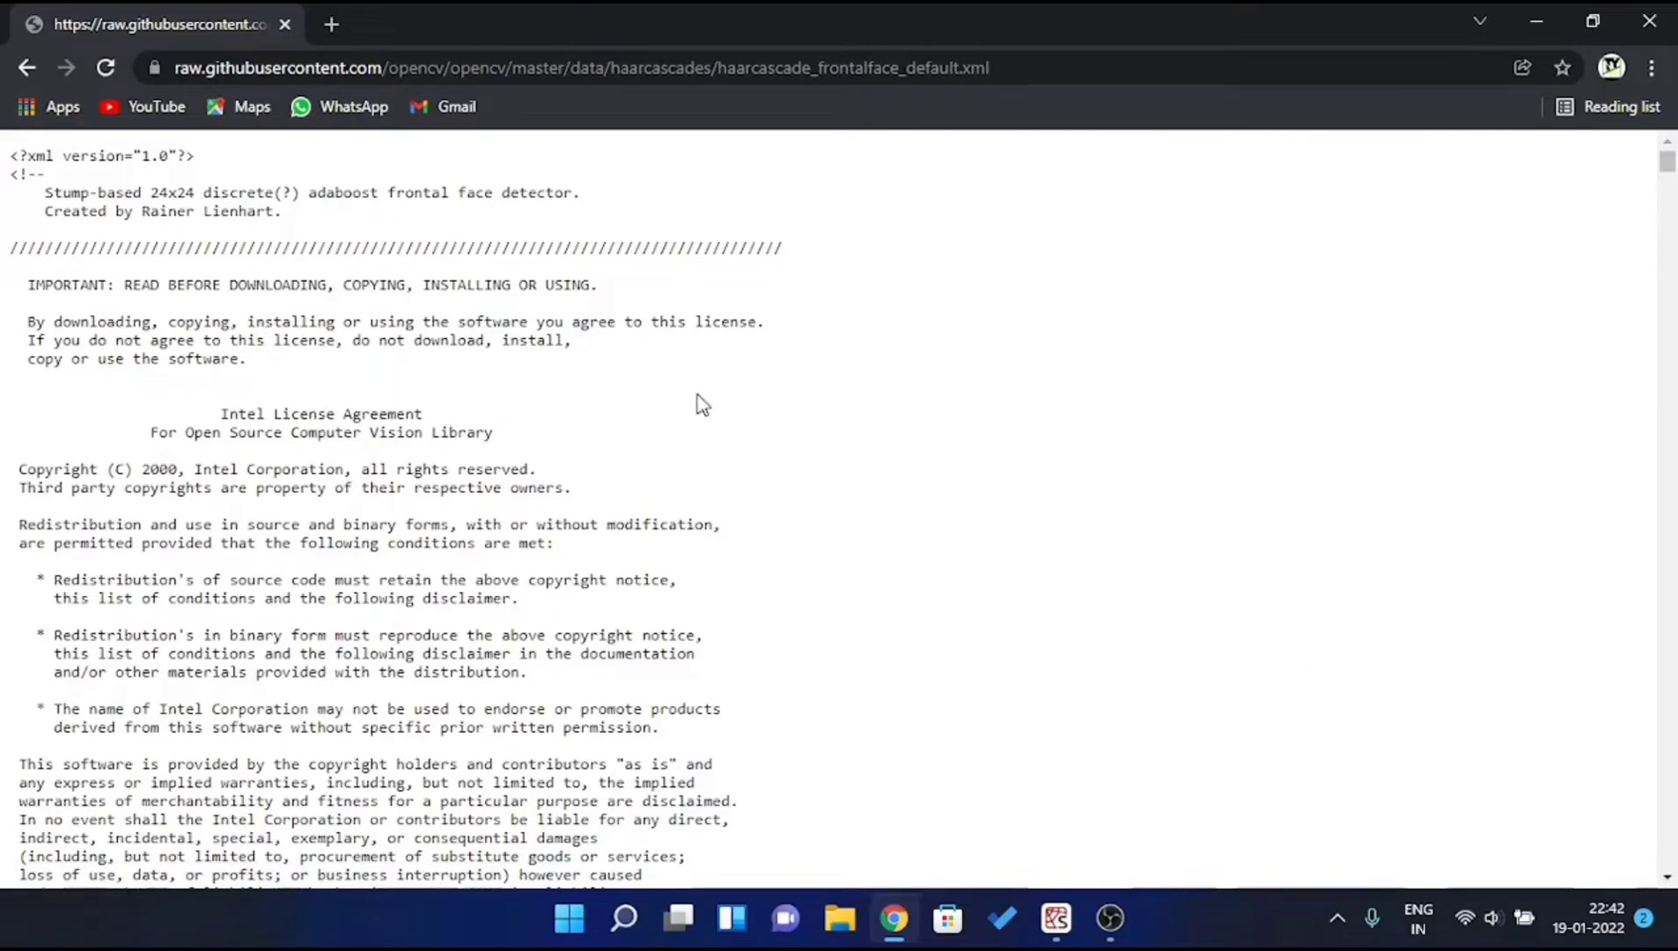
key(ctrl+a)
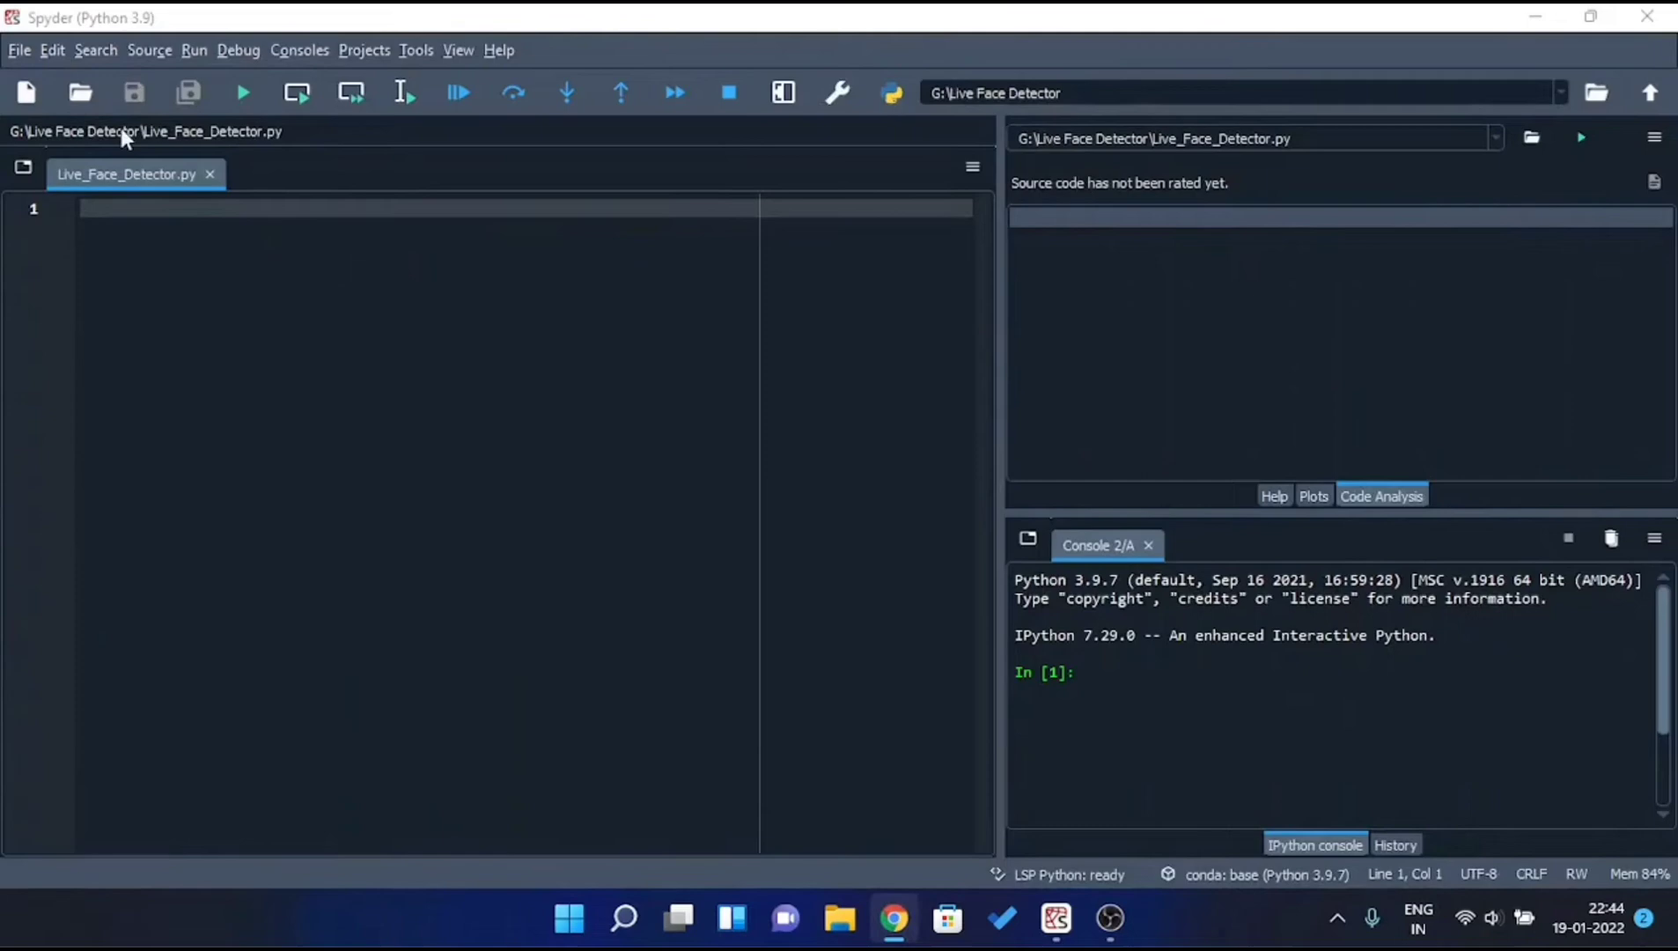
Paste the cascade into a new file, save it as face_detector.xml, and close it.
click(18, 50)
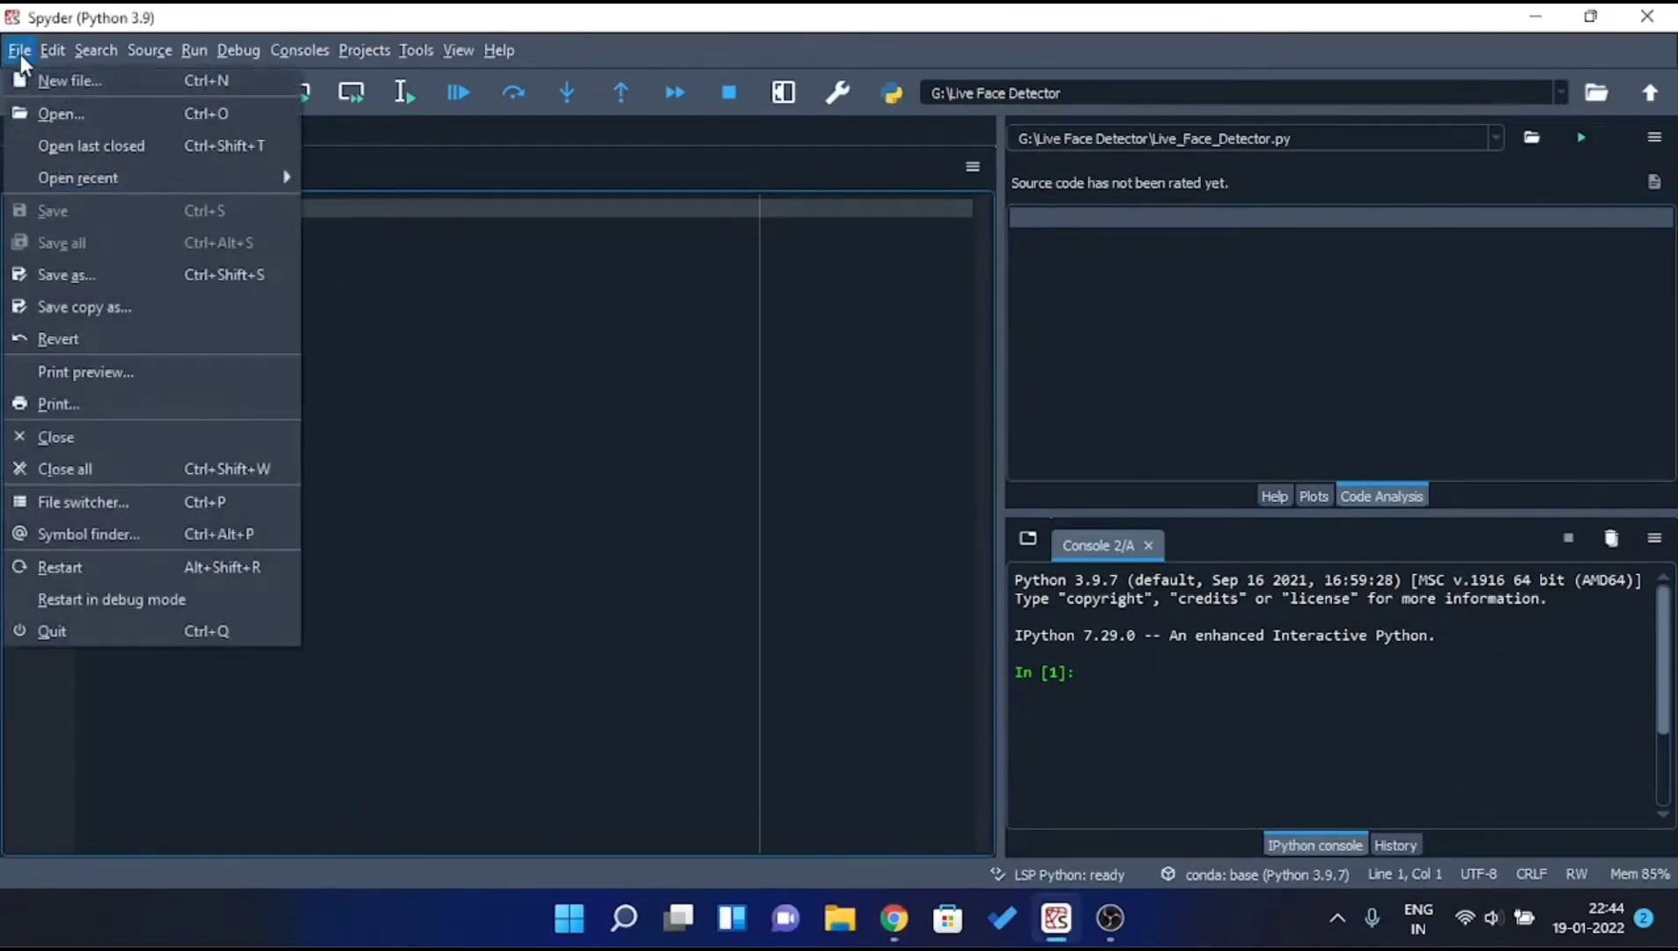
click(69, 80)
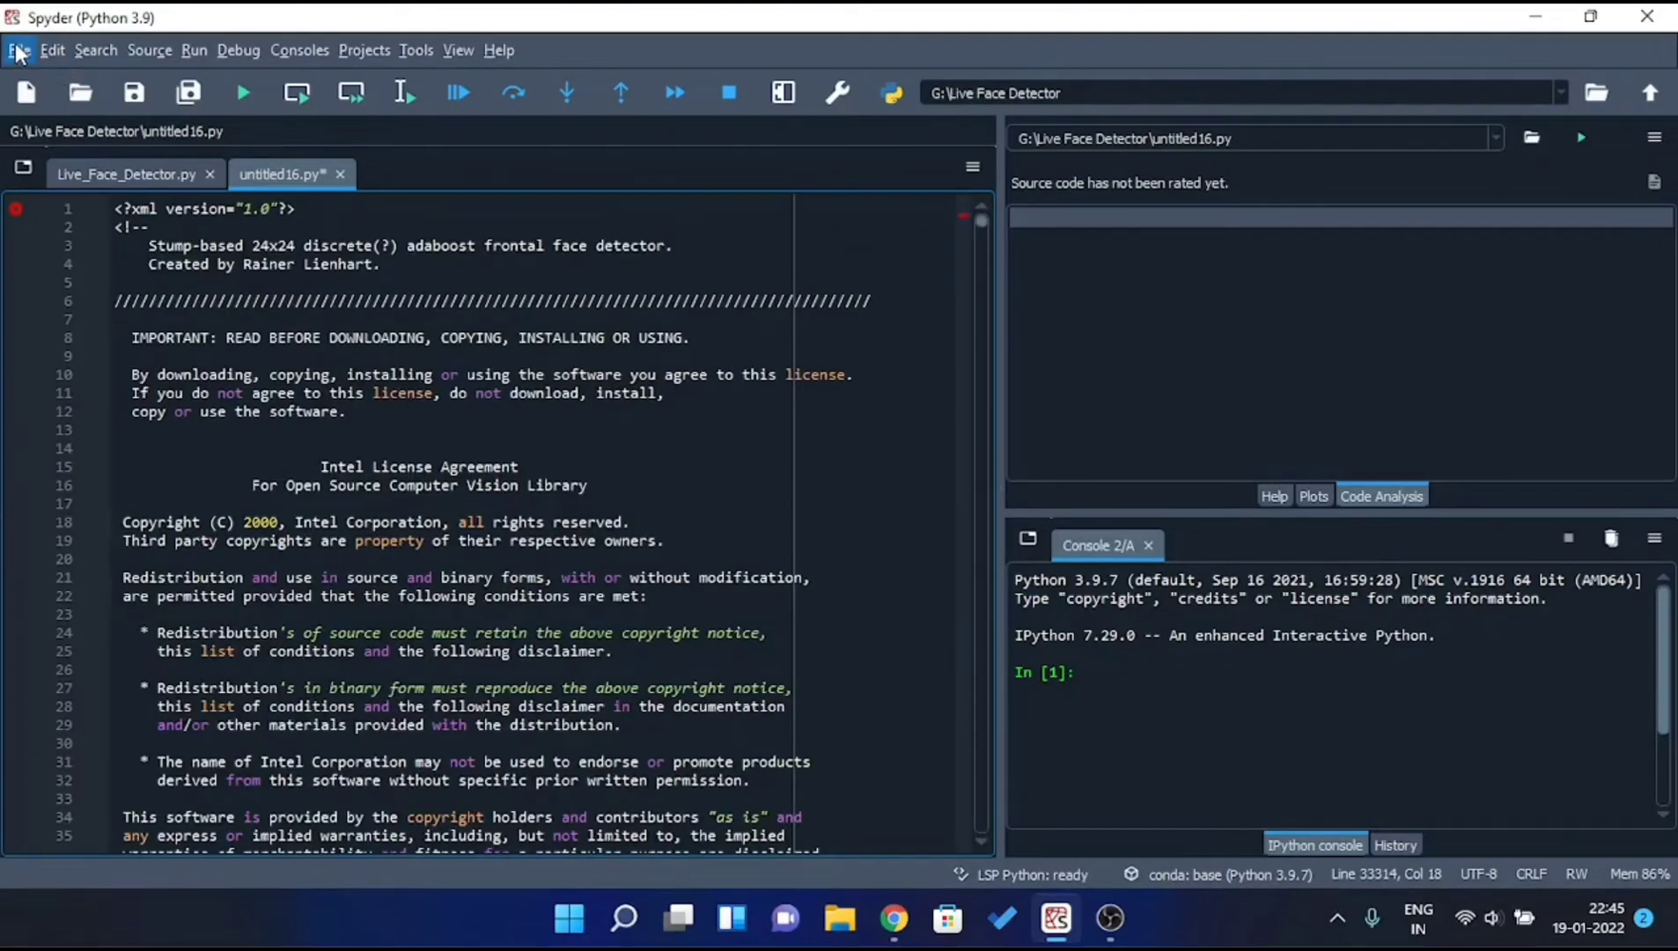
click(19, 49)
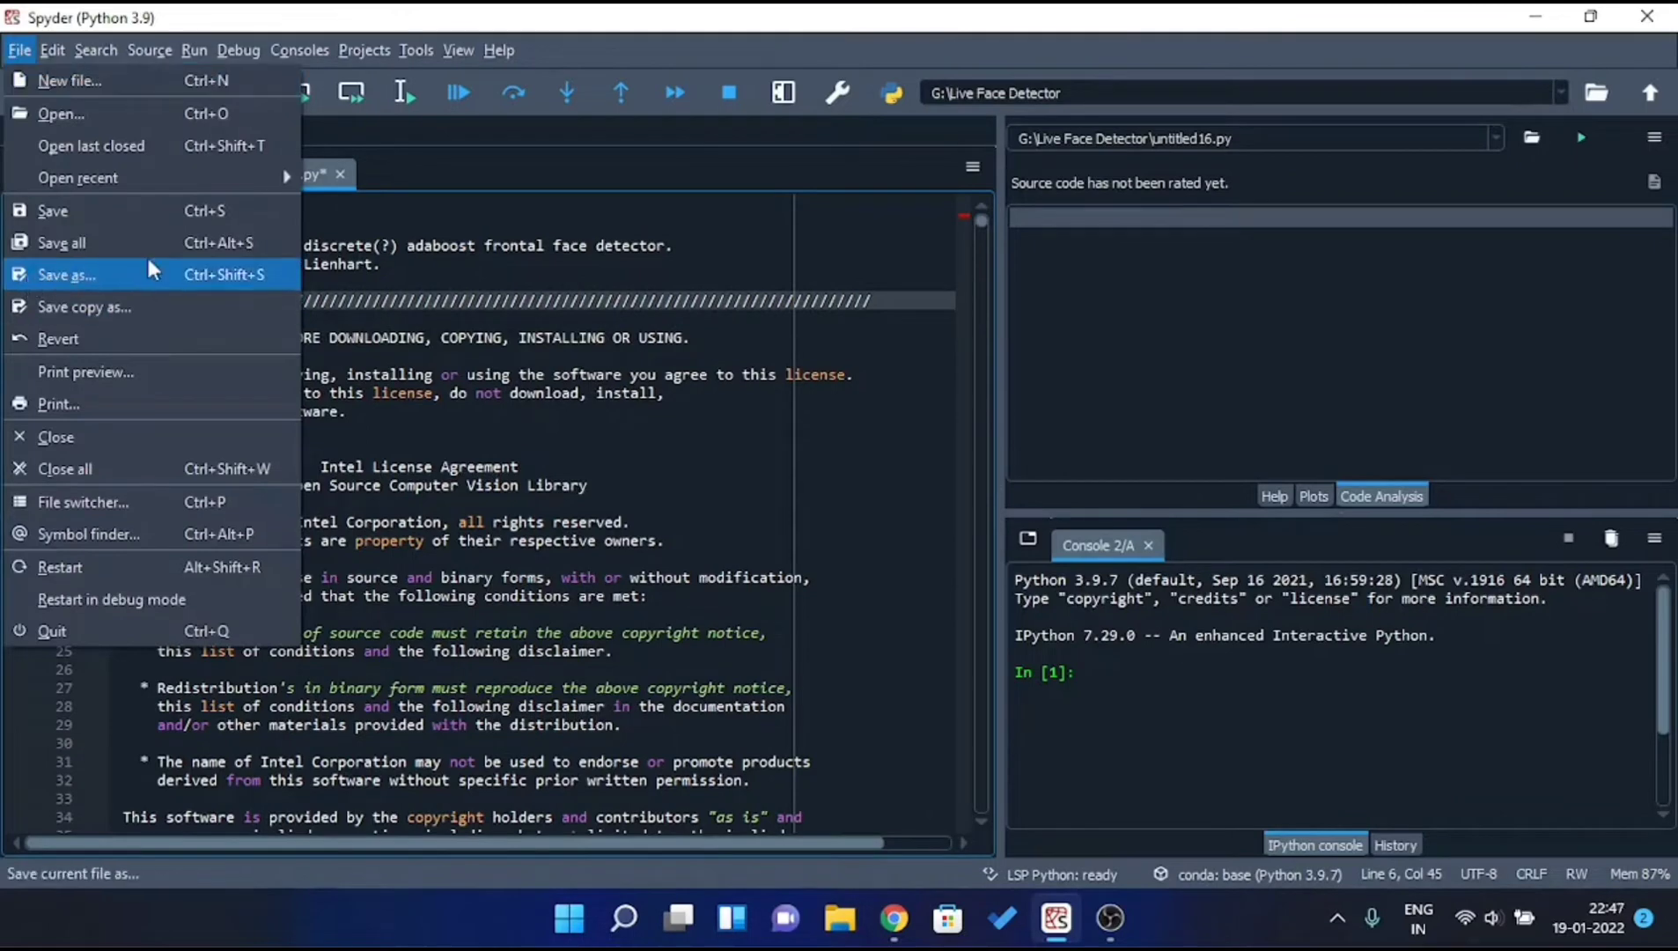
click(65, 274)
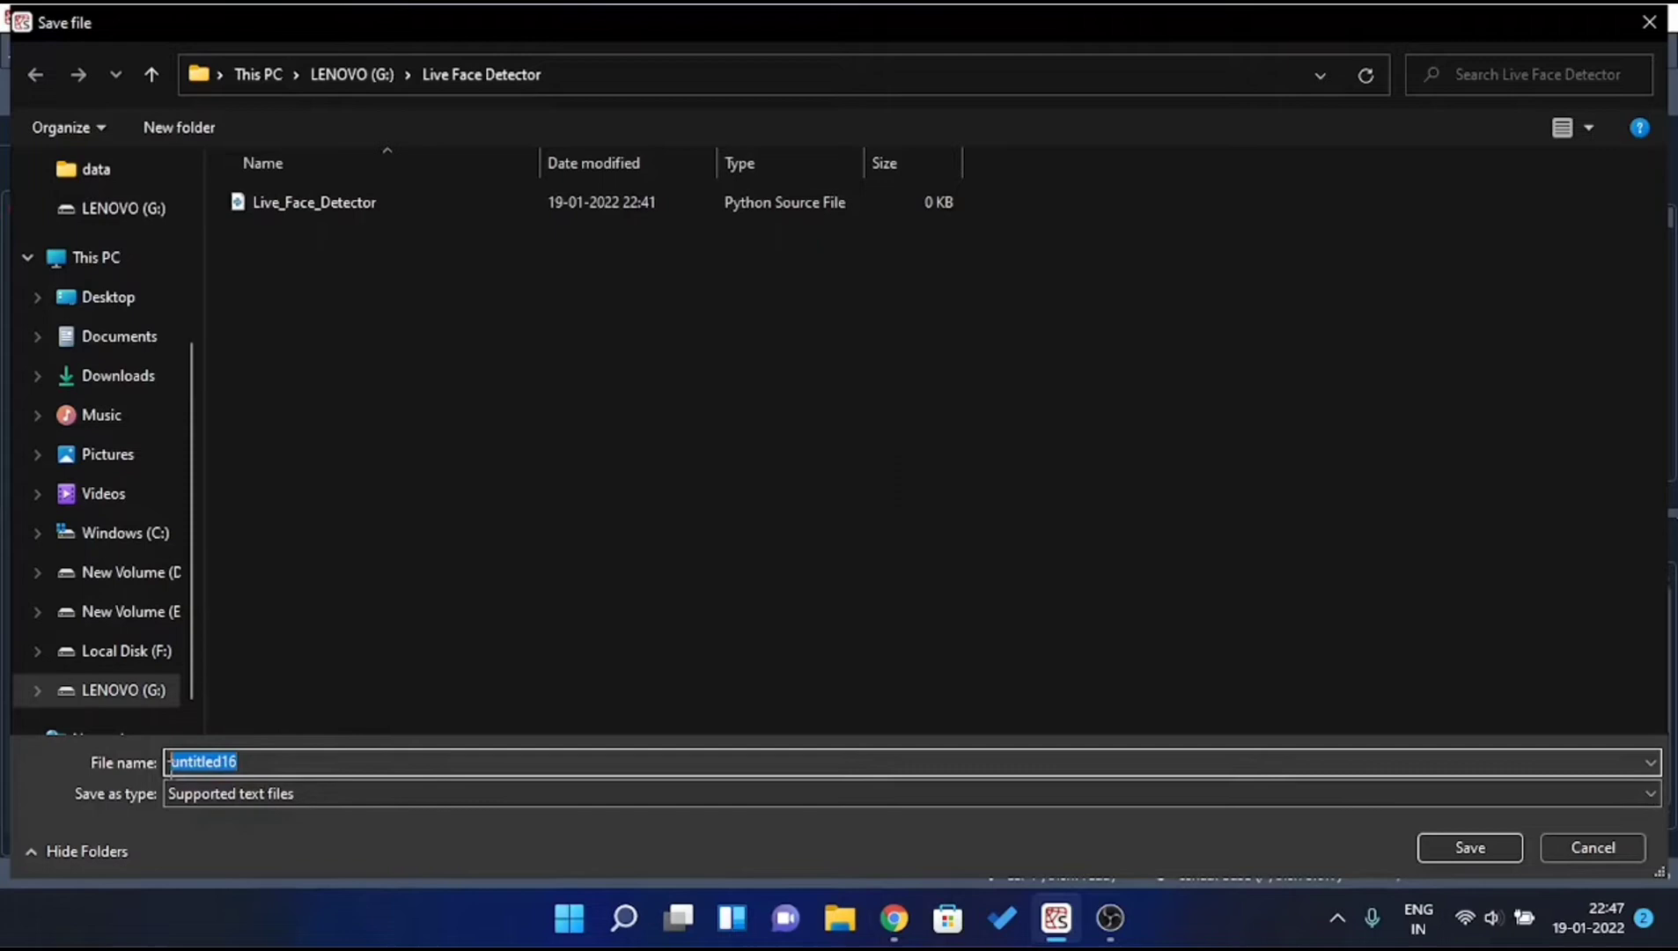
text(face_detector.xml)
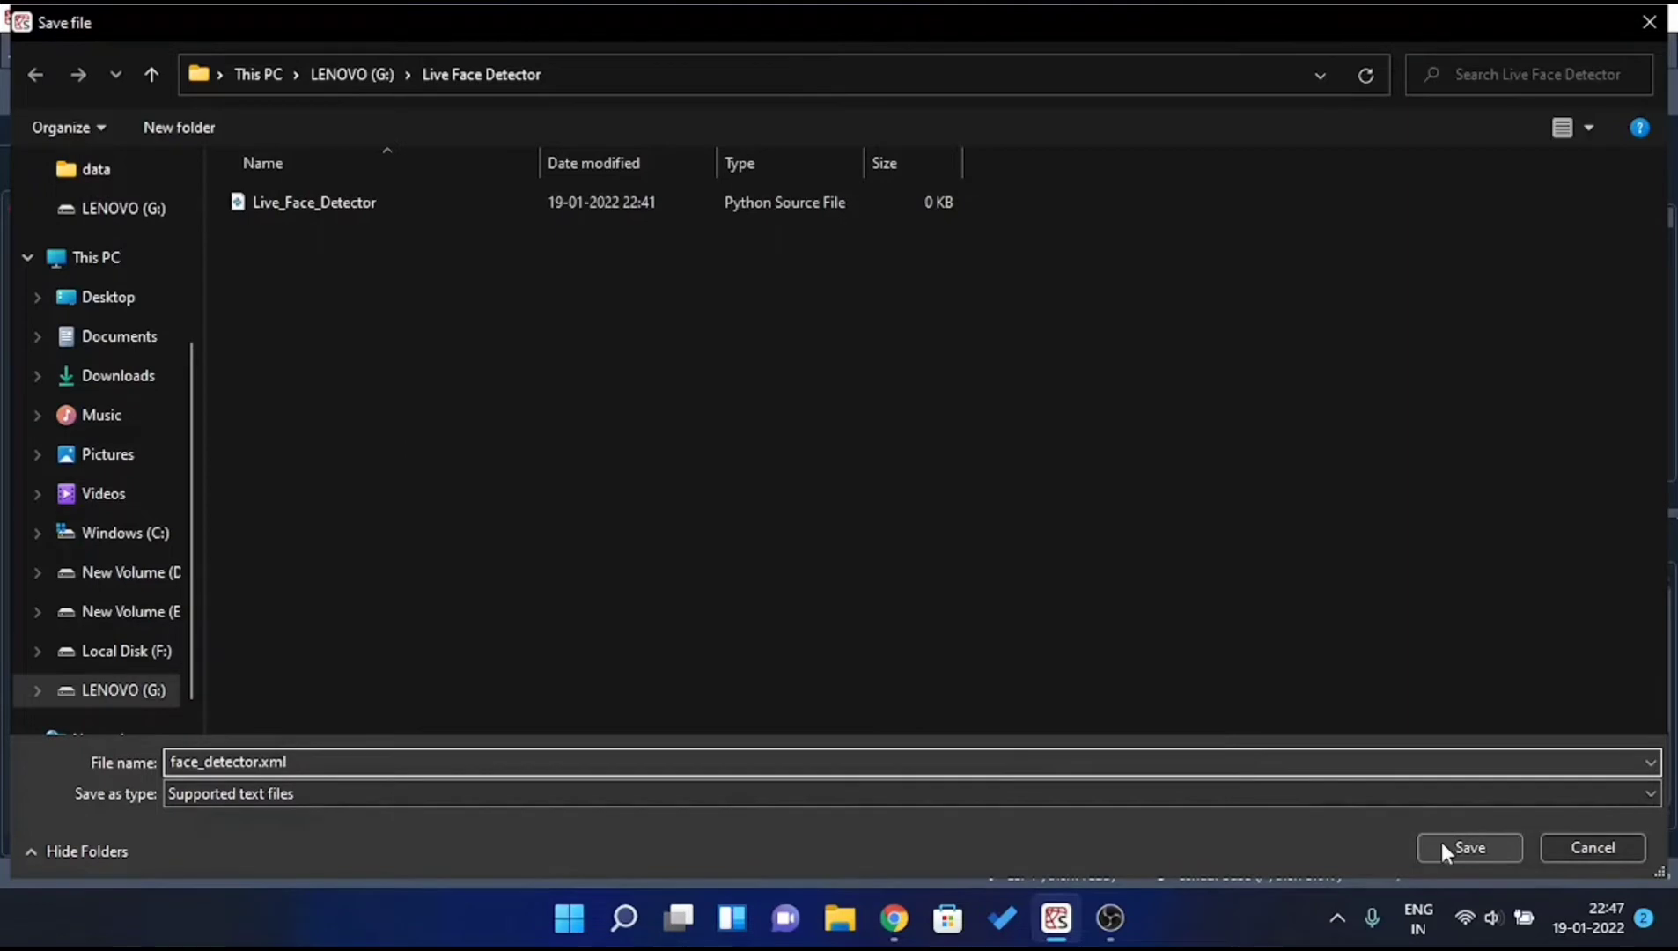
click(1469, 847)
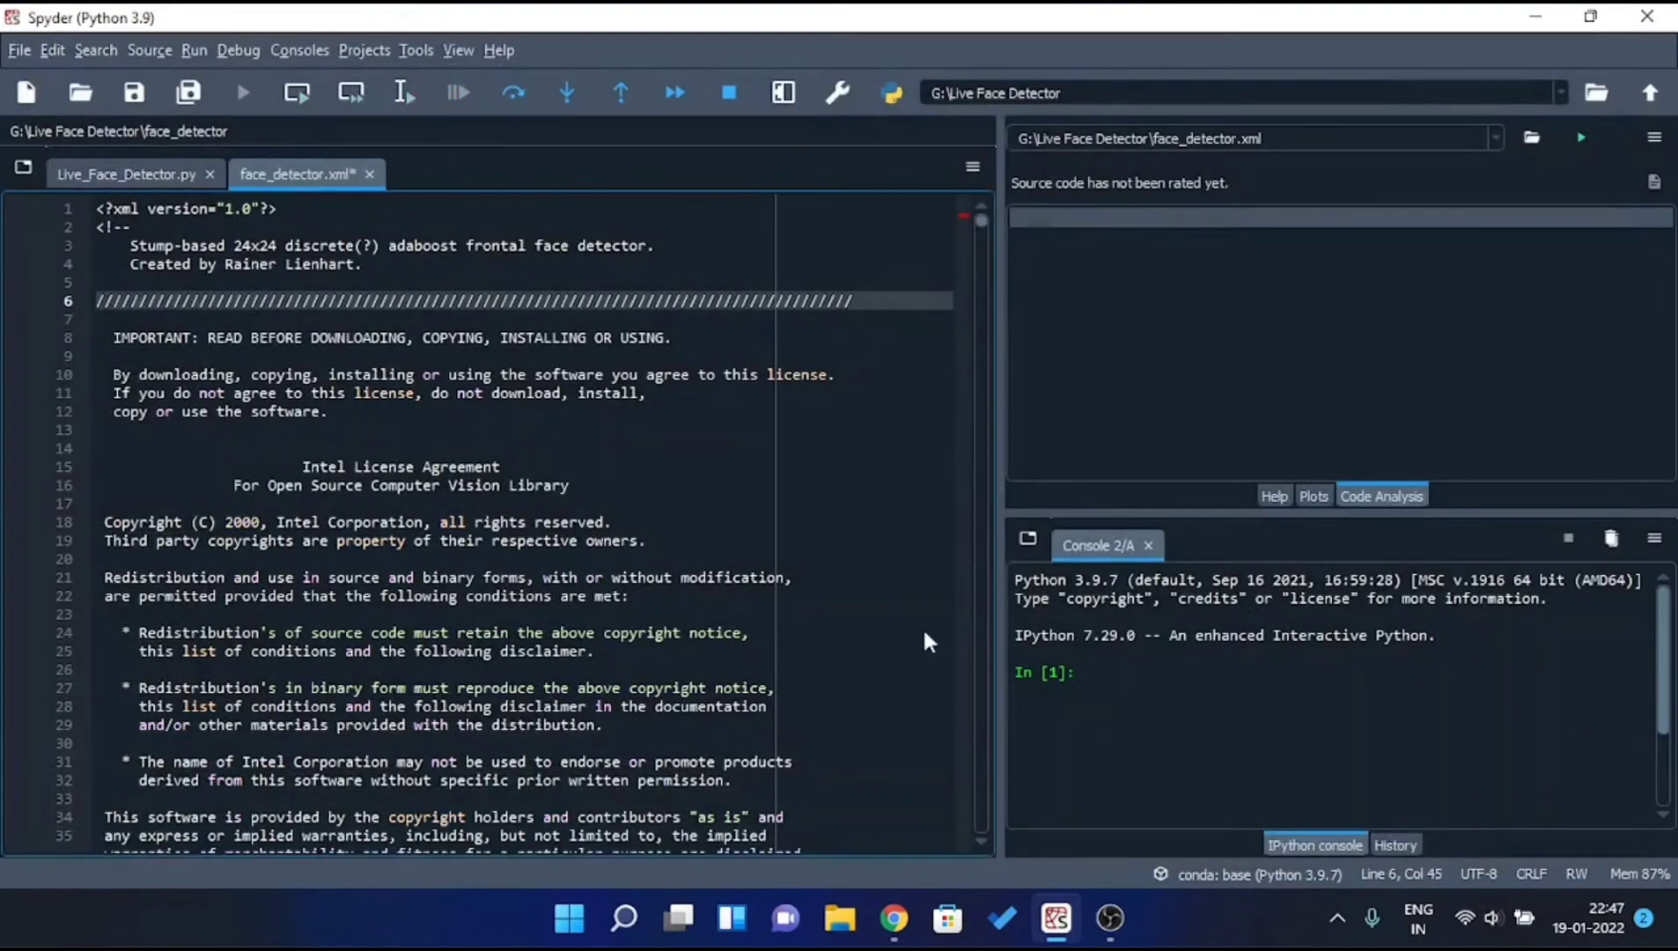
mouse_move(327, 461)
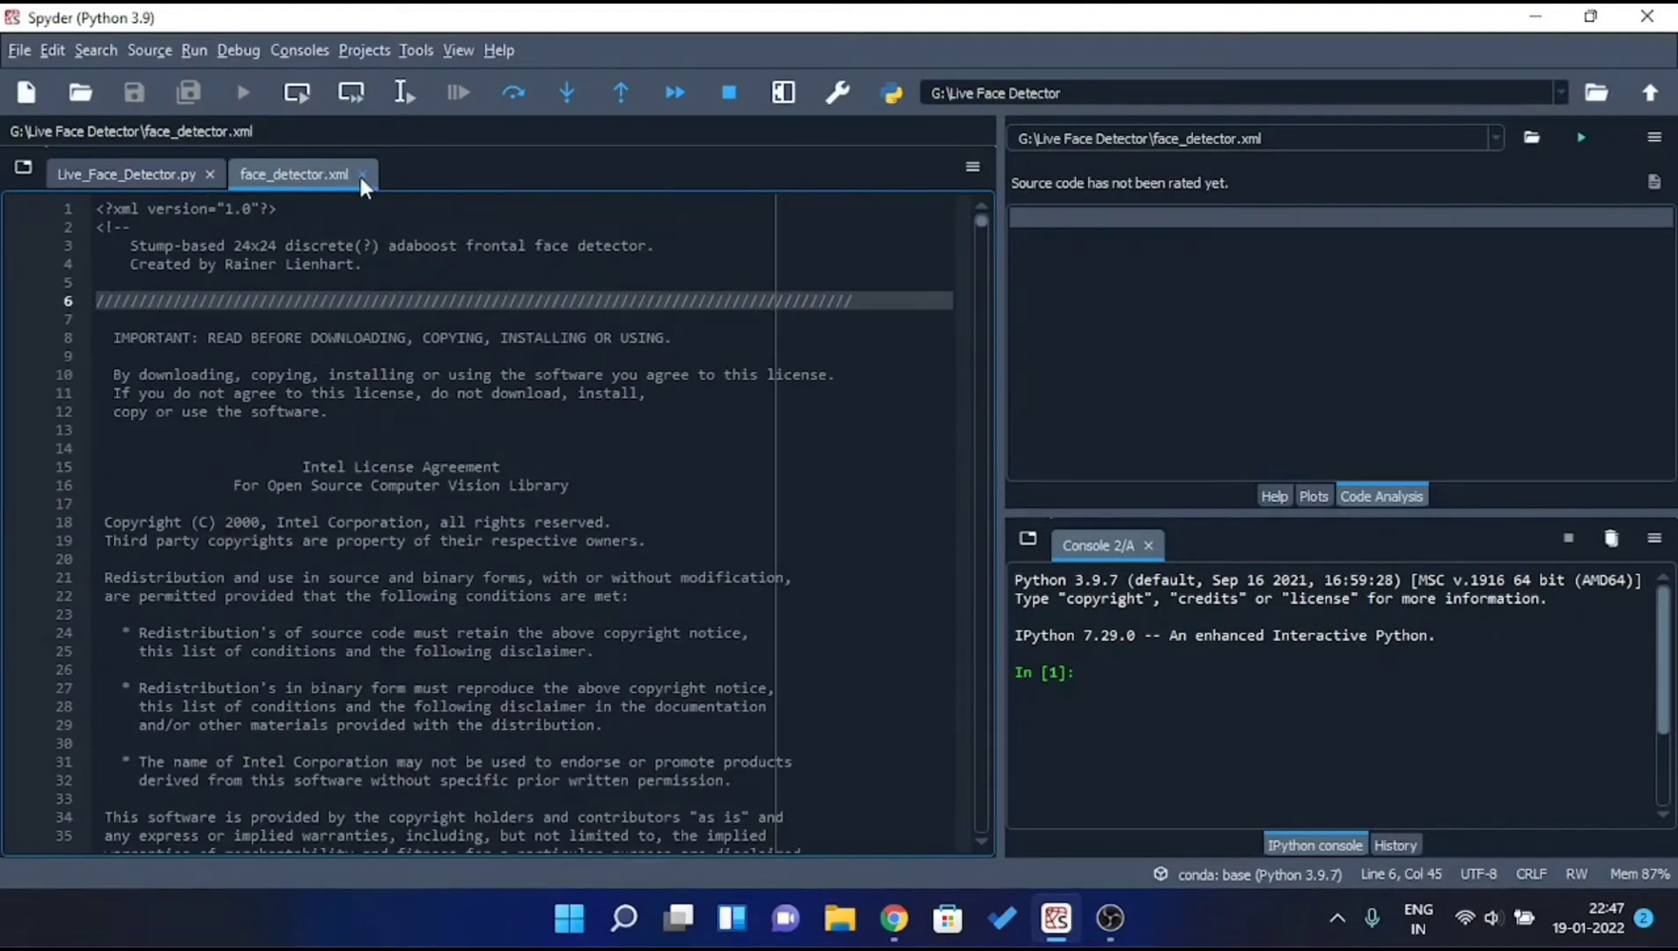
click(362, 174)
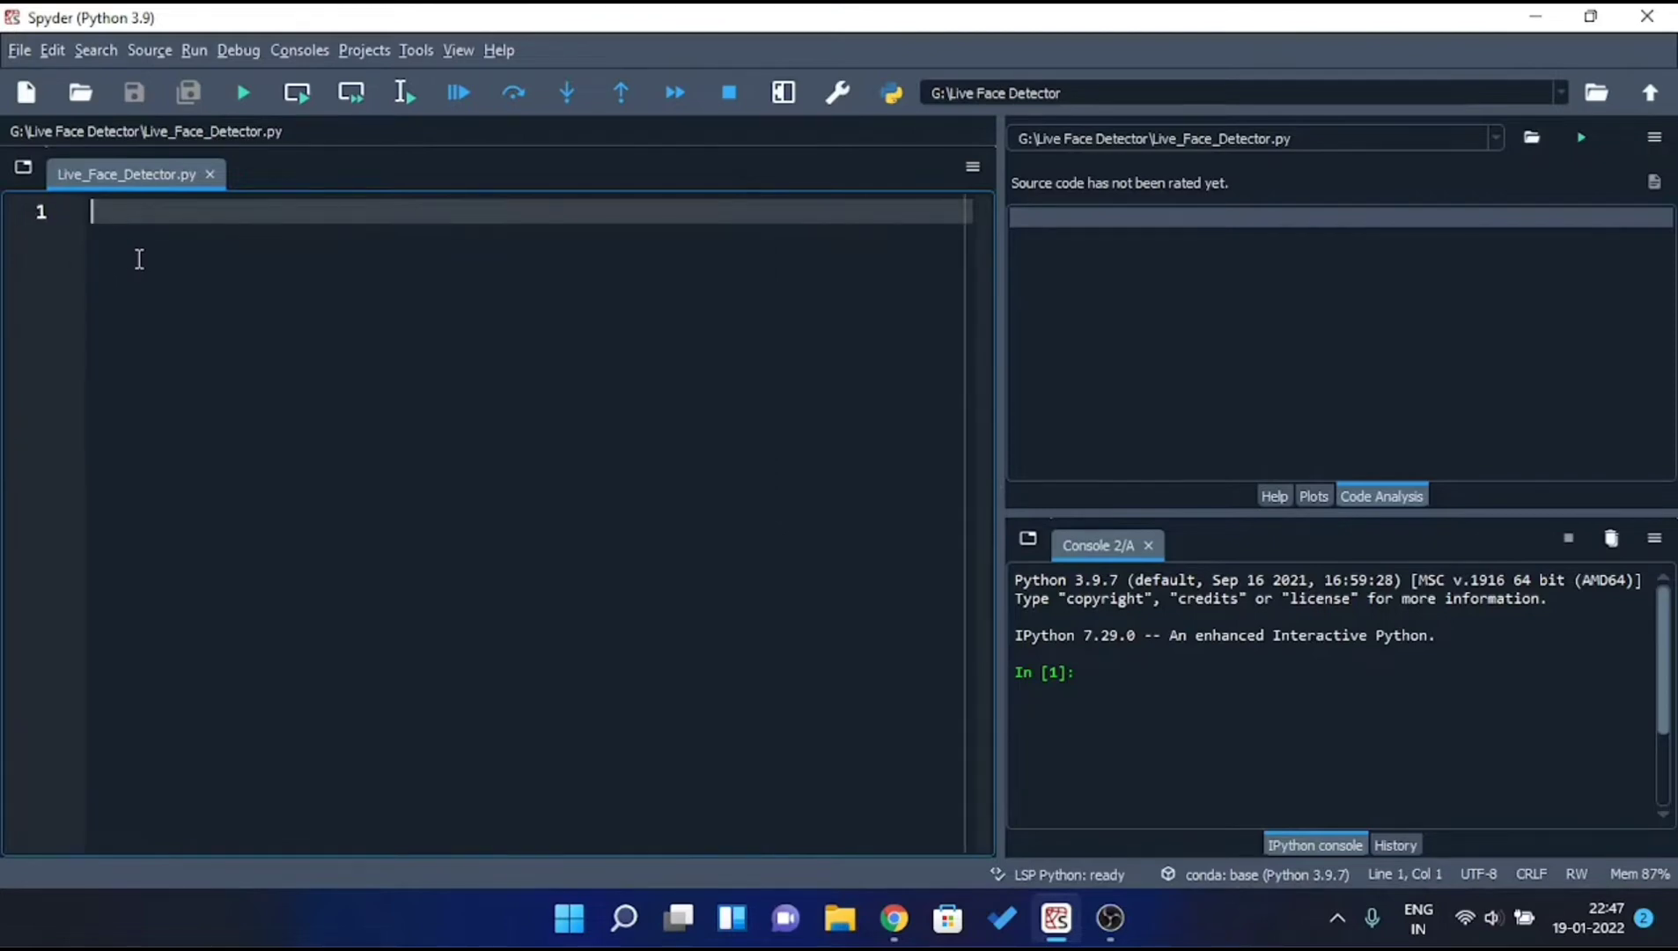
Write import cv2 as cv and capture = cv.VideoCapture(0) with an 'open Camera' comment.
text(impo)
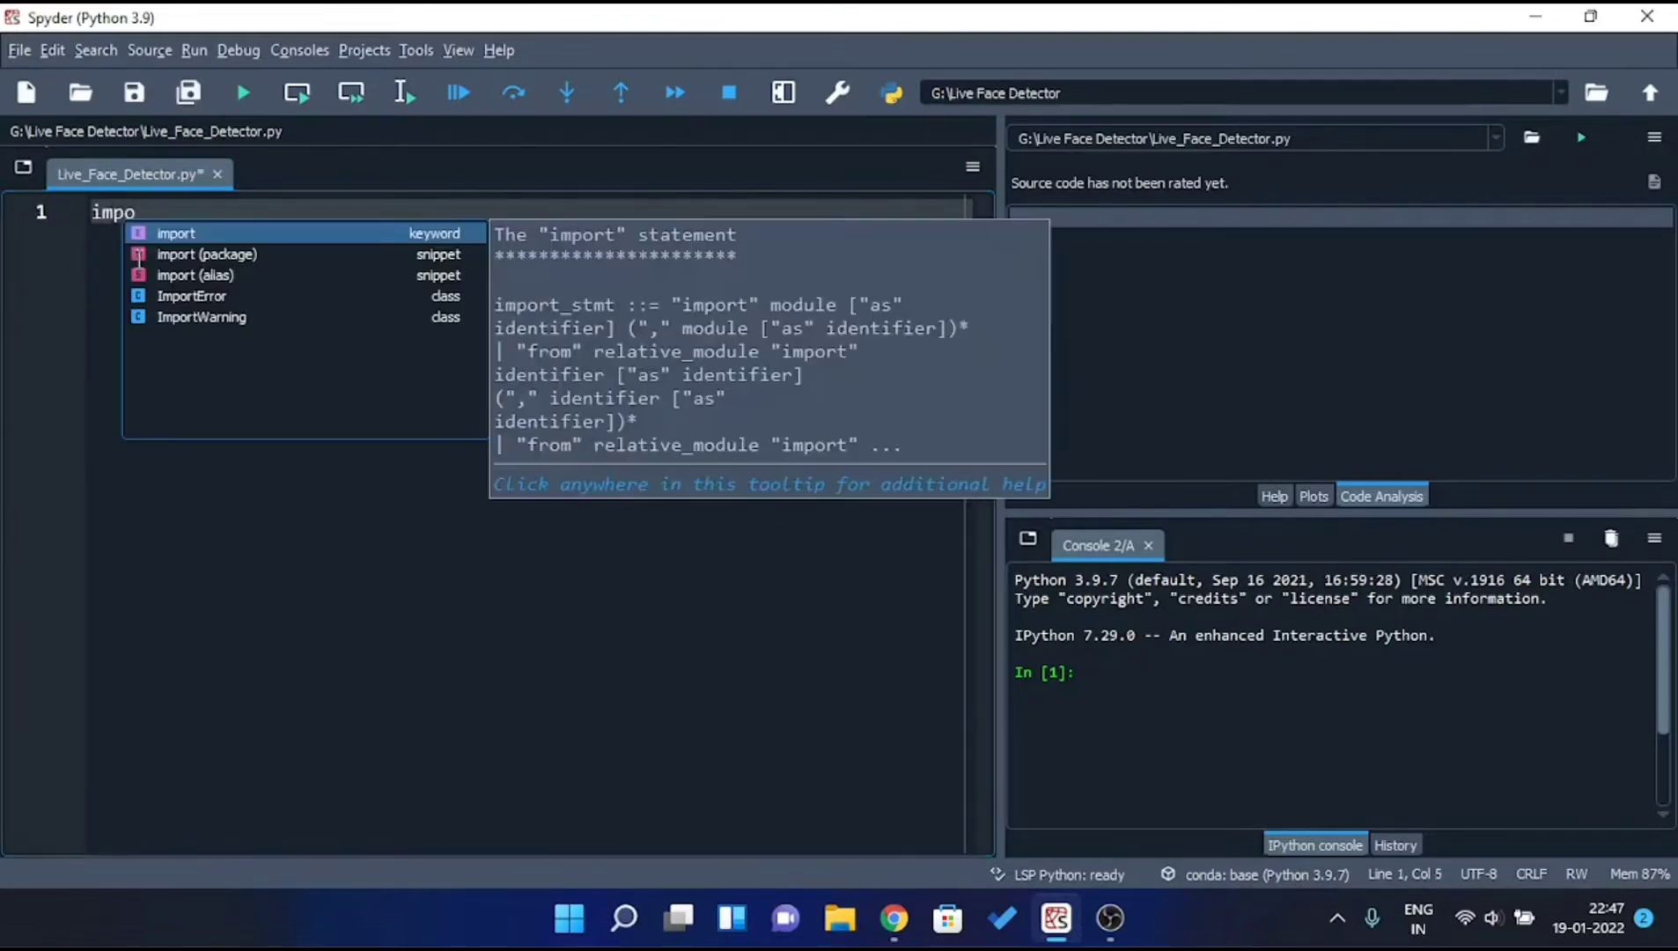
text(cv2 as)
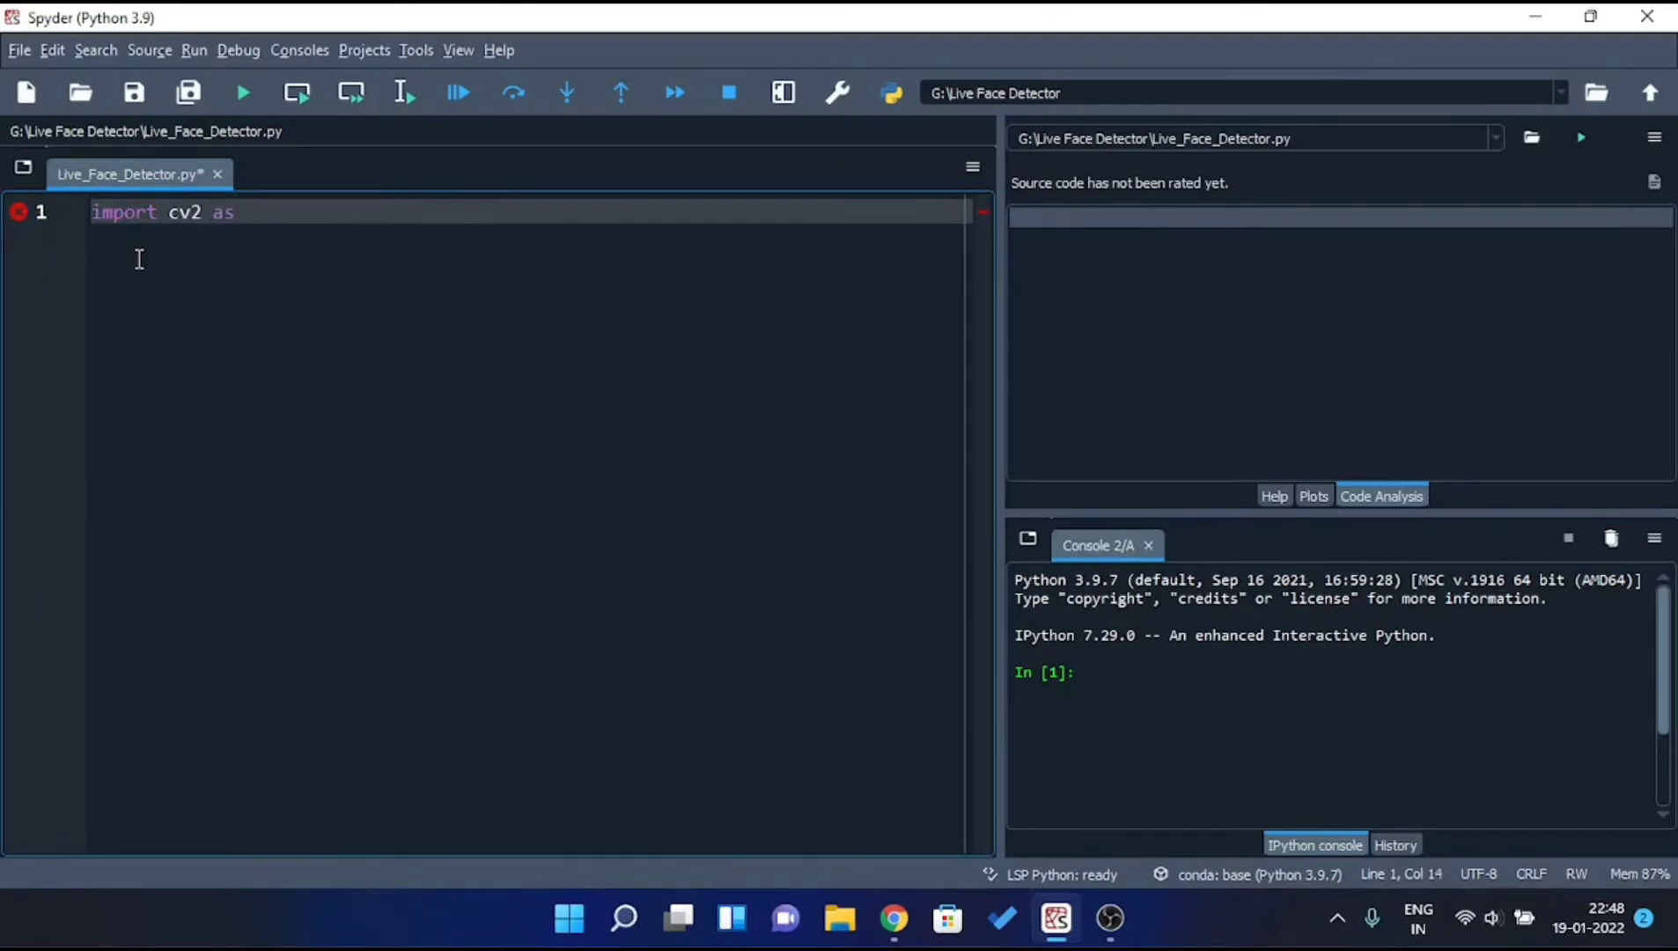
text(cv)
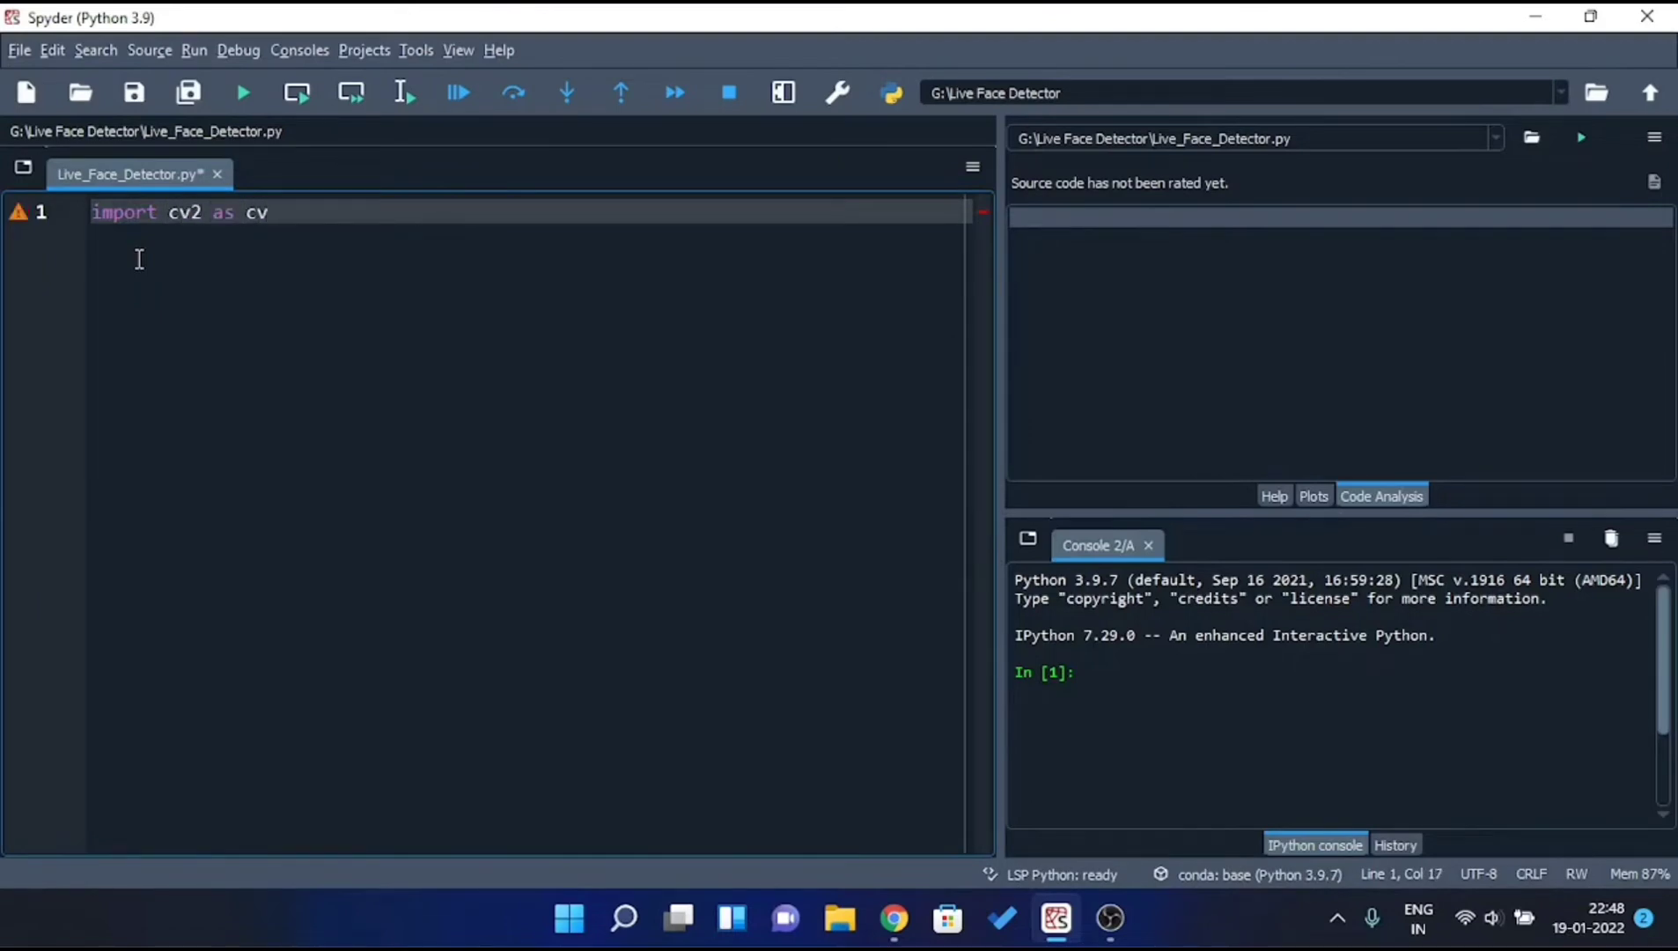
text(capture = cv.VideoCapt)
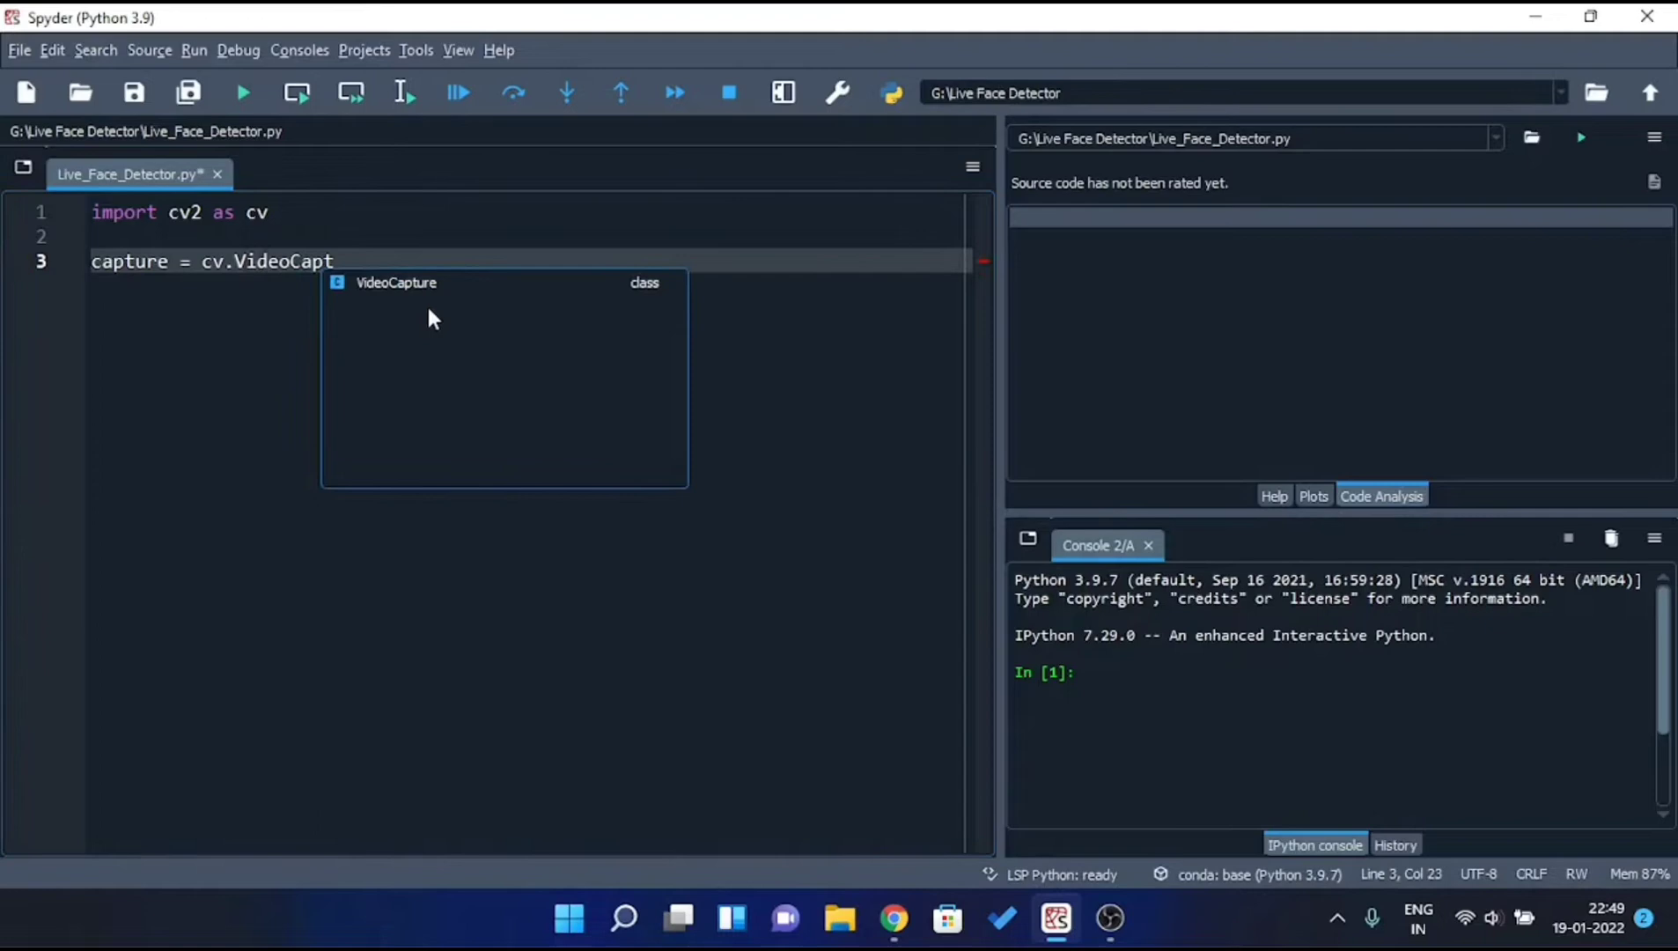
text((0) #t)
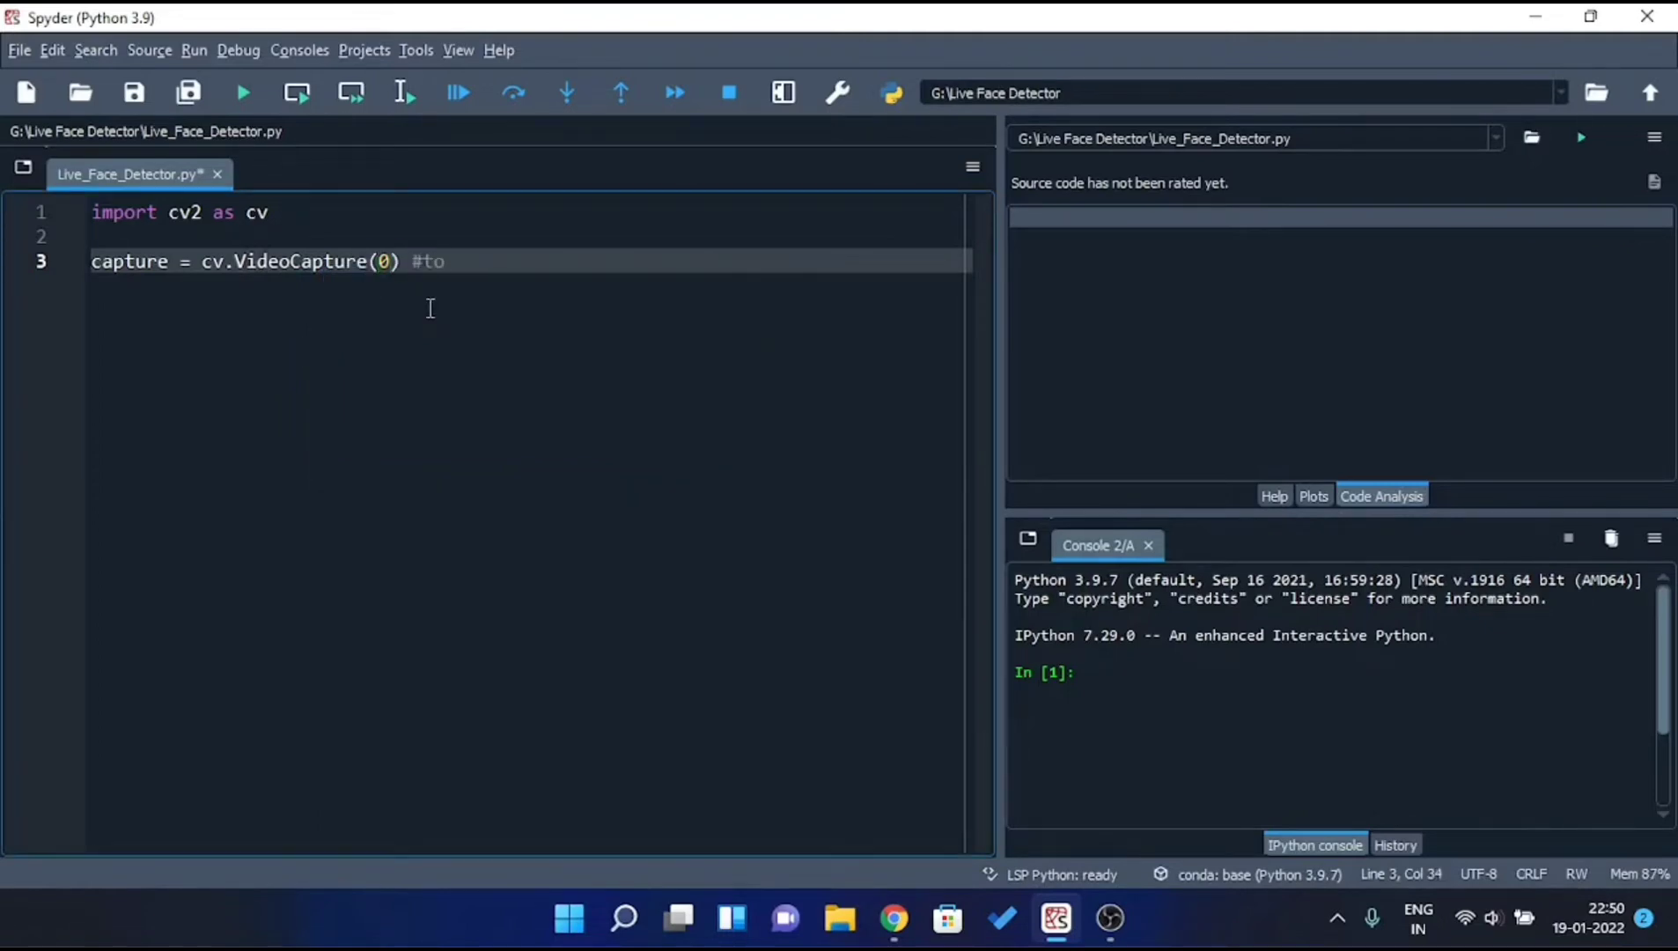
text(open Camera)
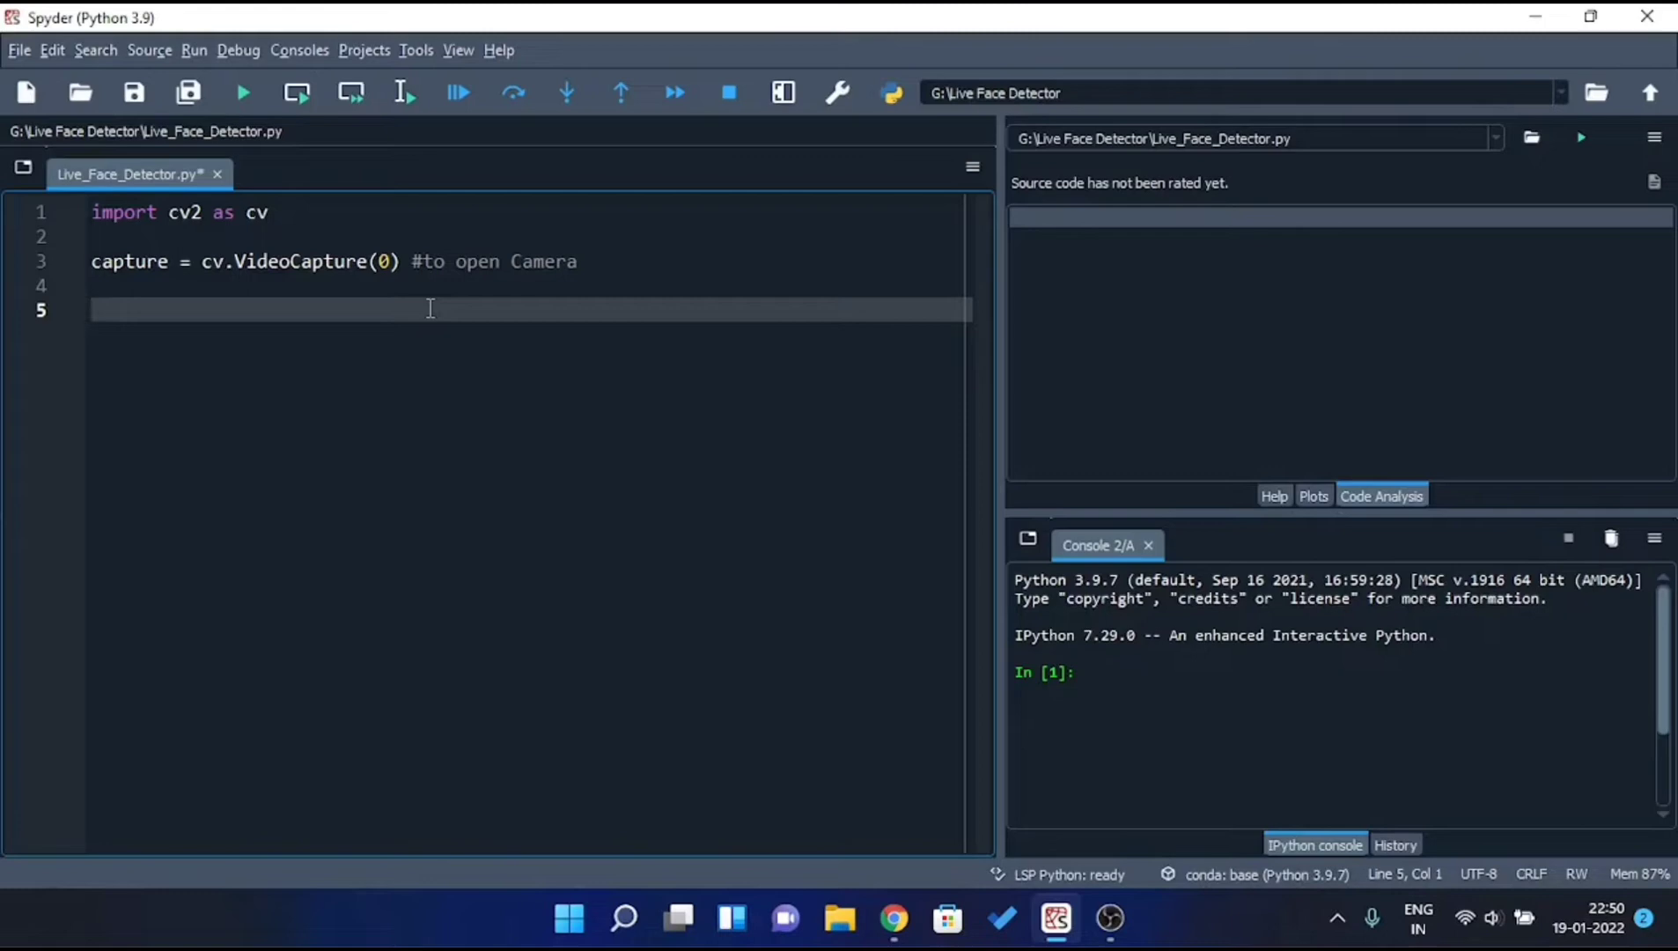
Write pretrained_model = cv.CascadeClassifier("face_detector.xml").
text(pretrained_model = cv.)
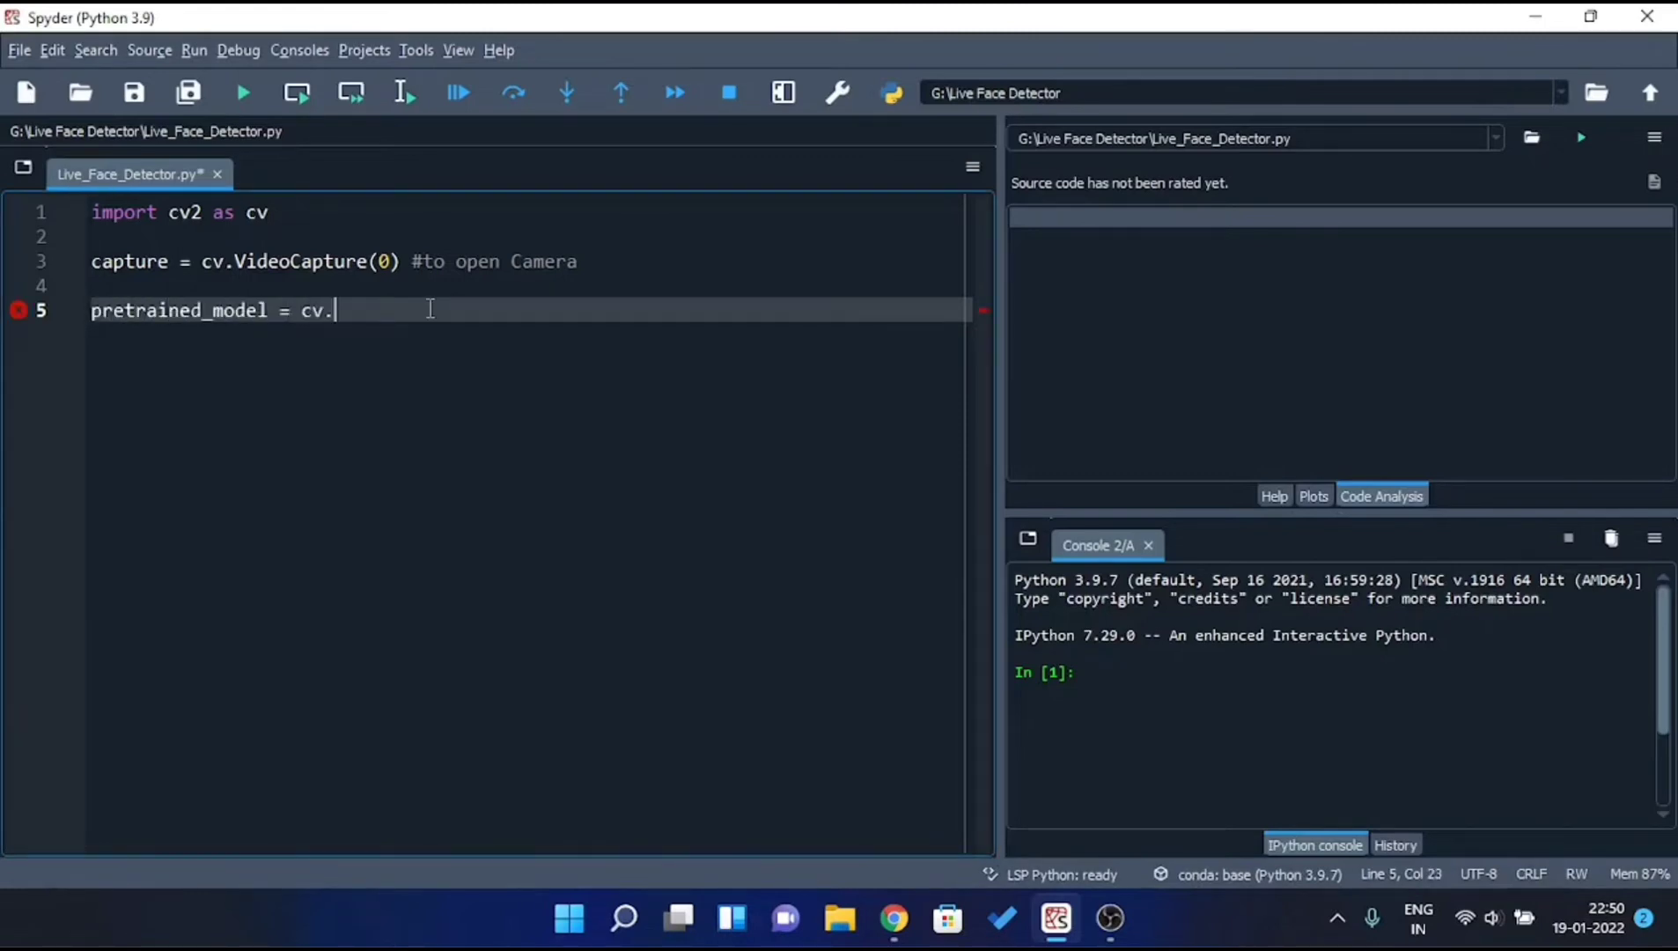
text(CascadeClassifier()
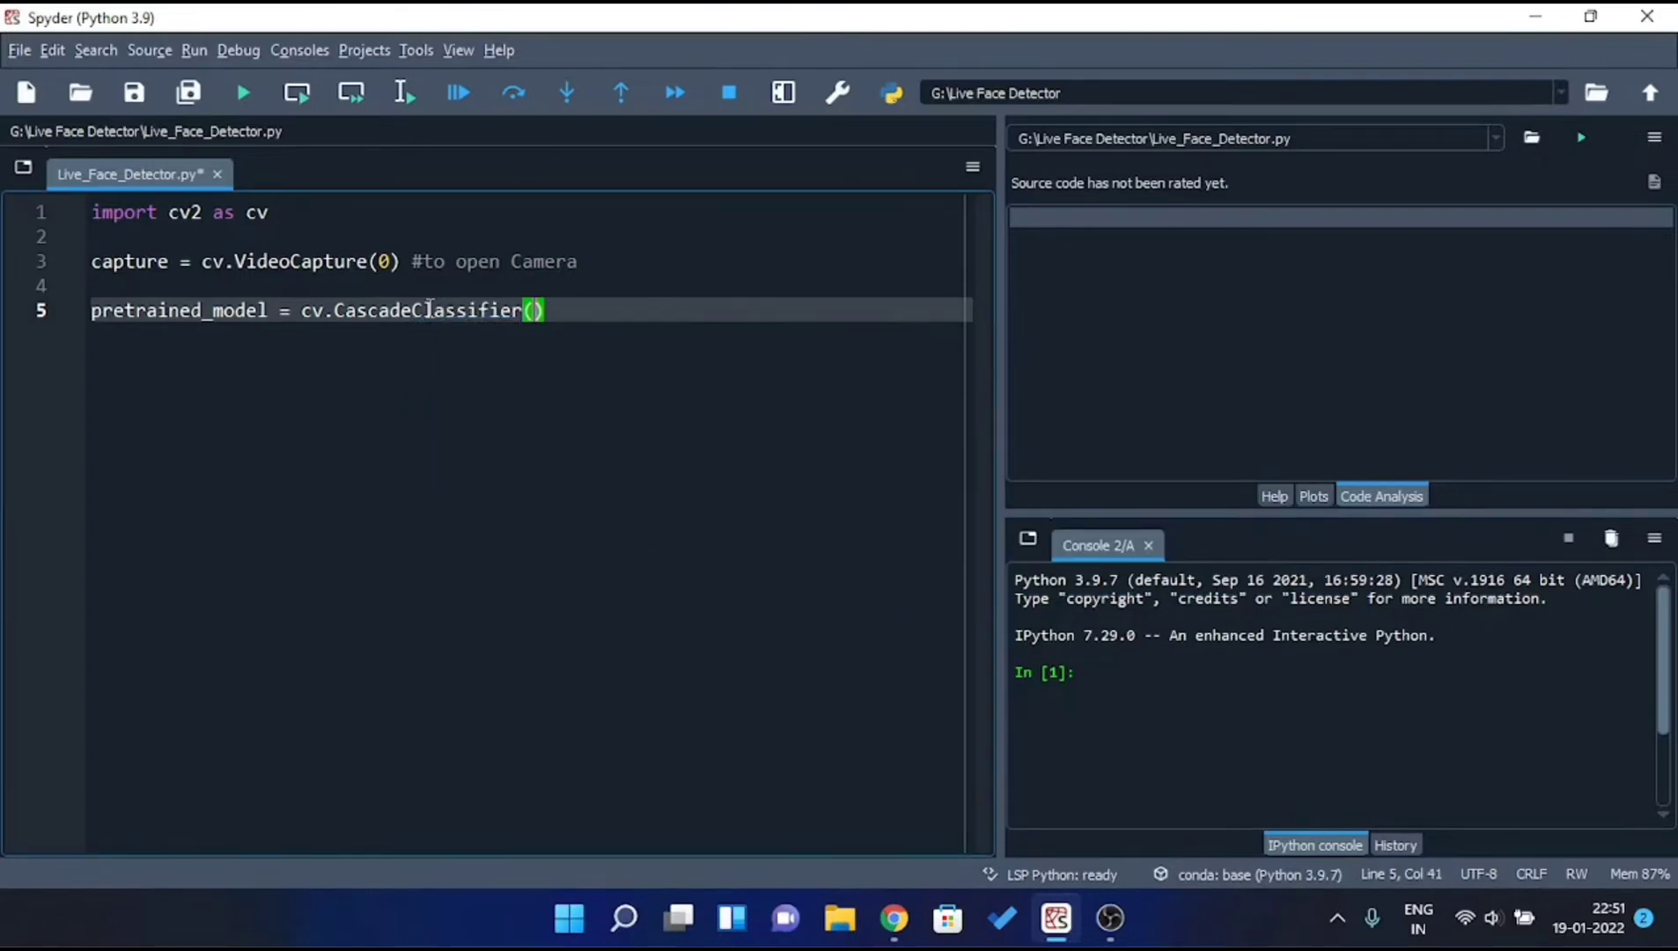
text("")
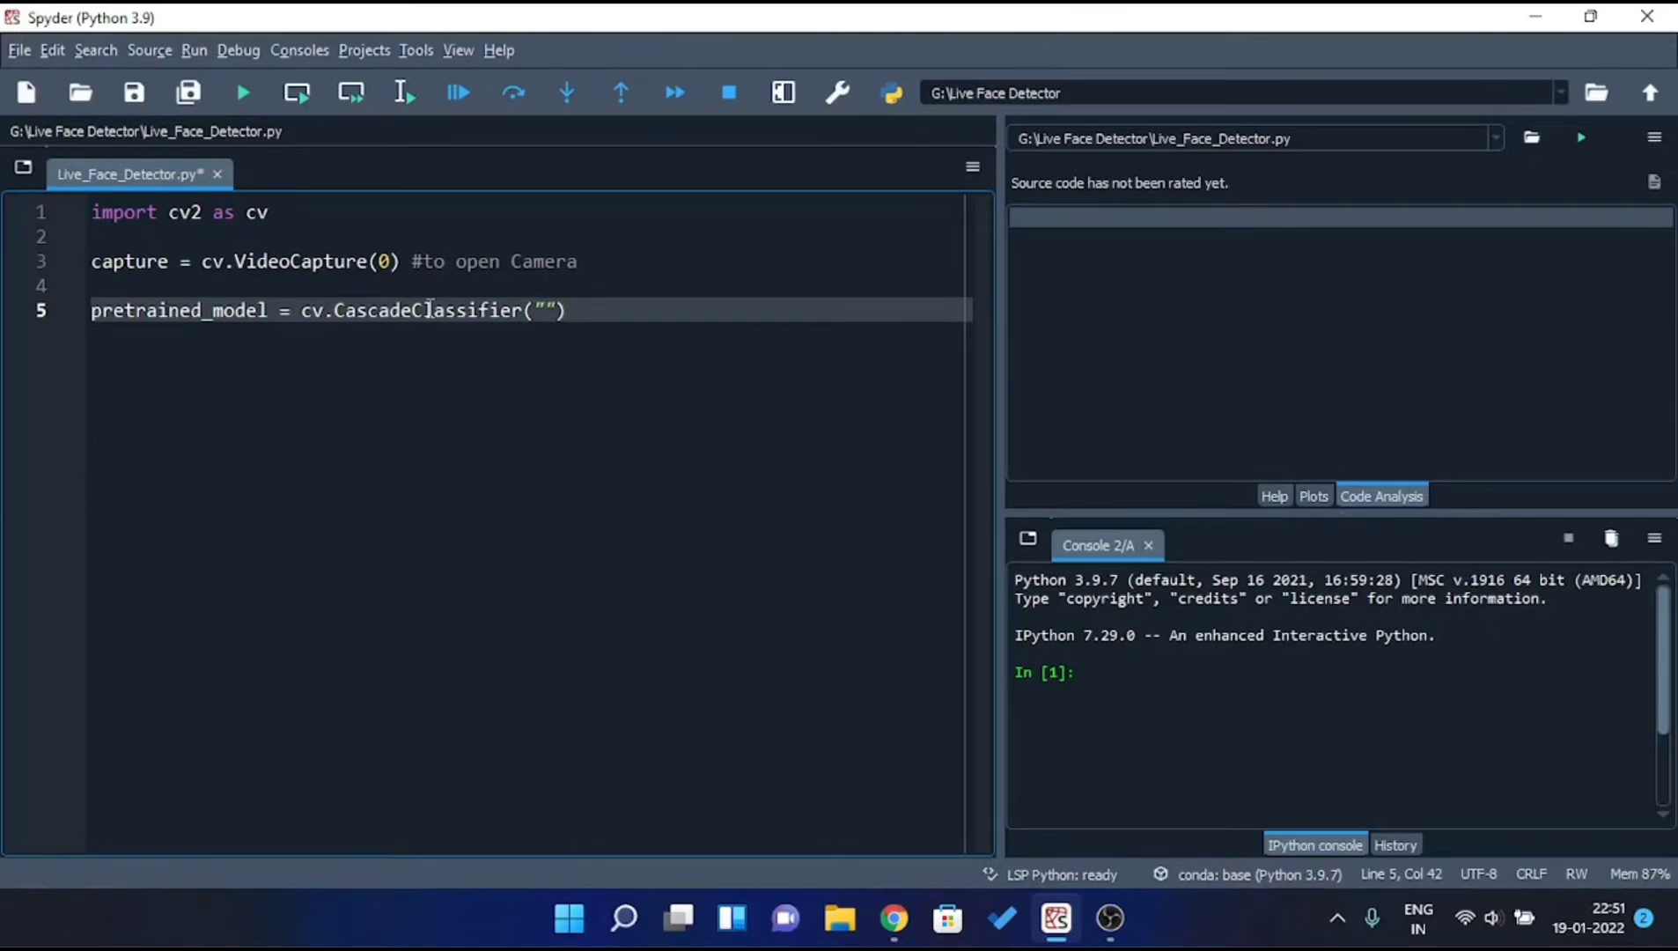
click(544, 309)
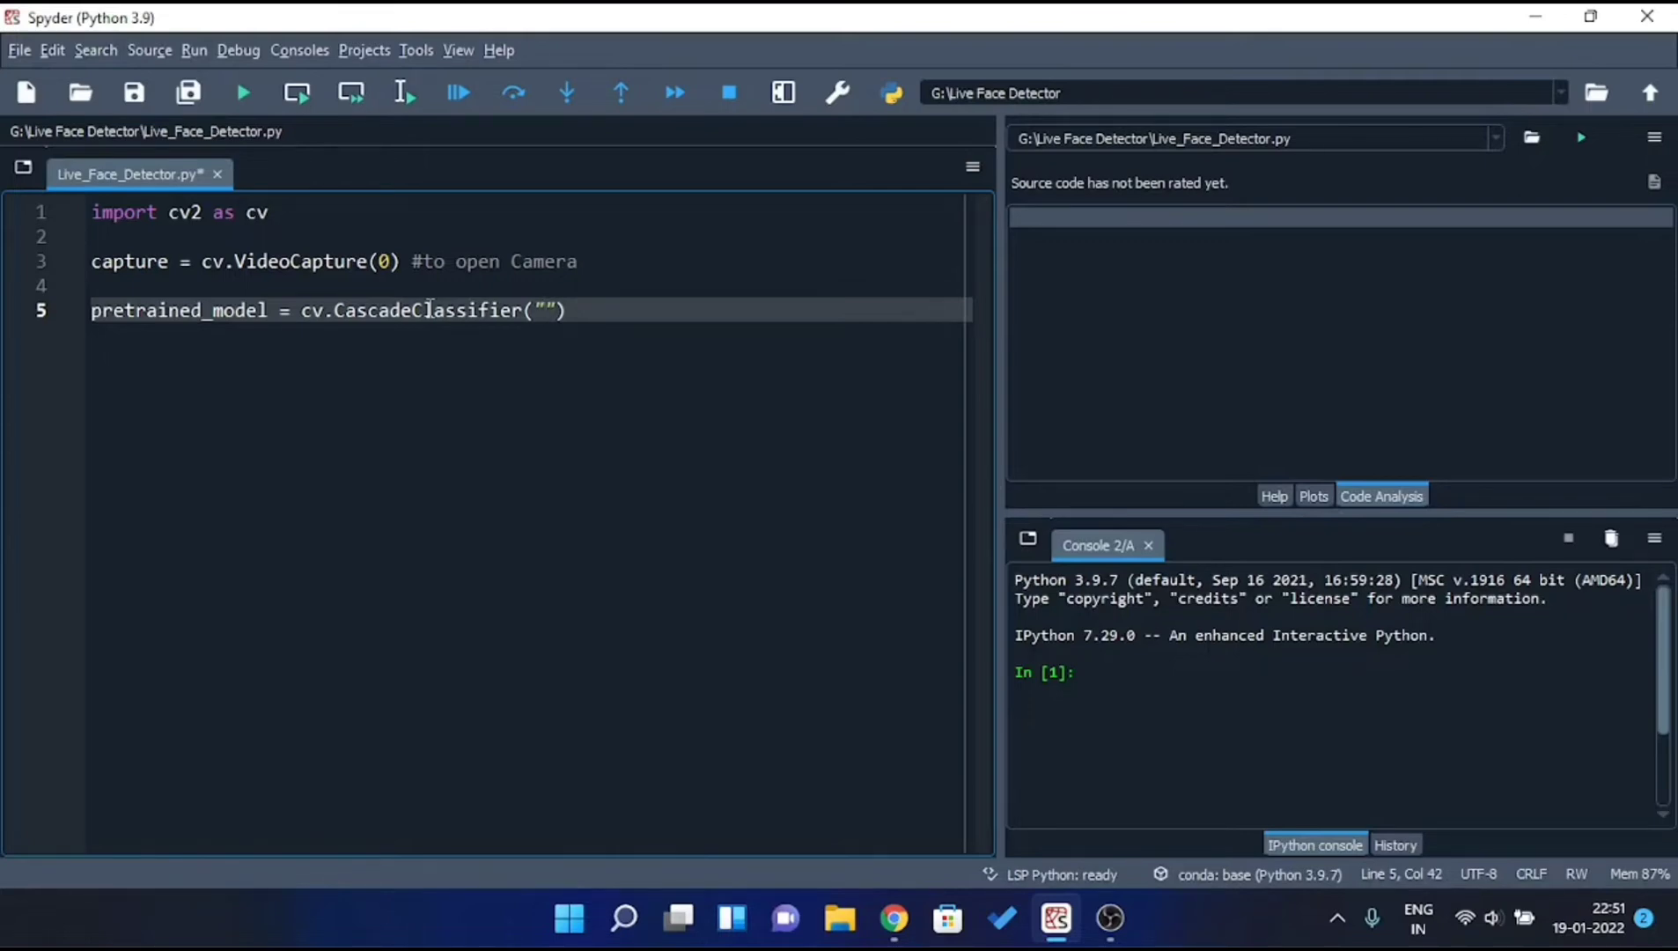
text(face_detector)
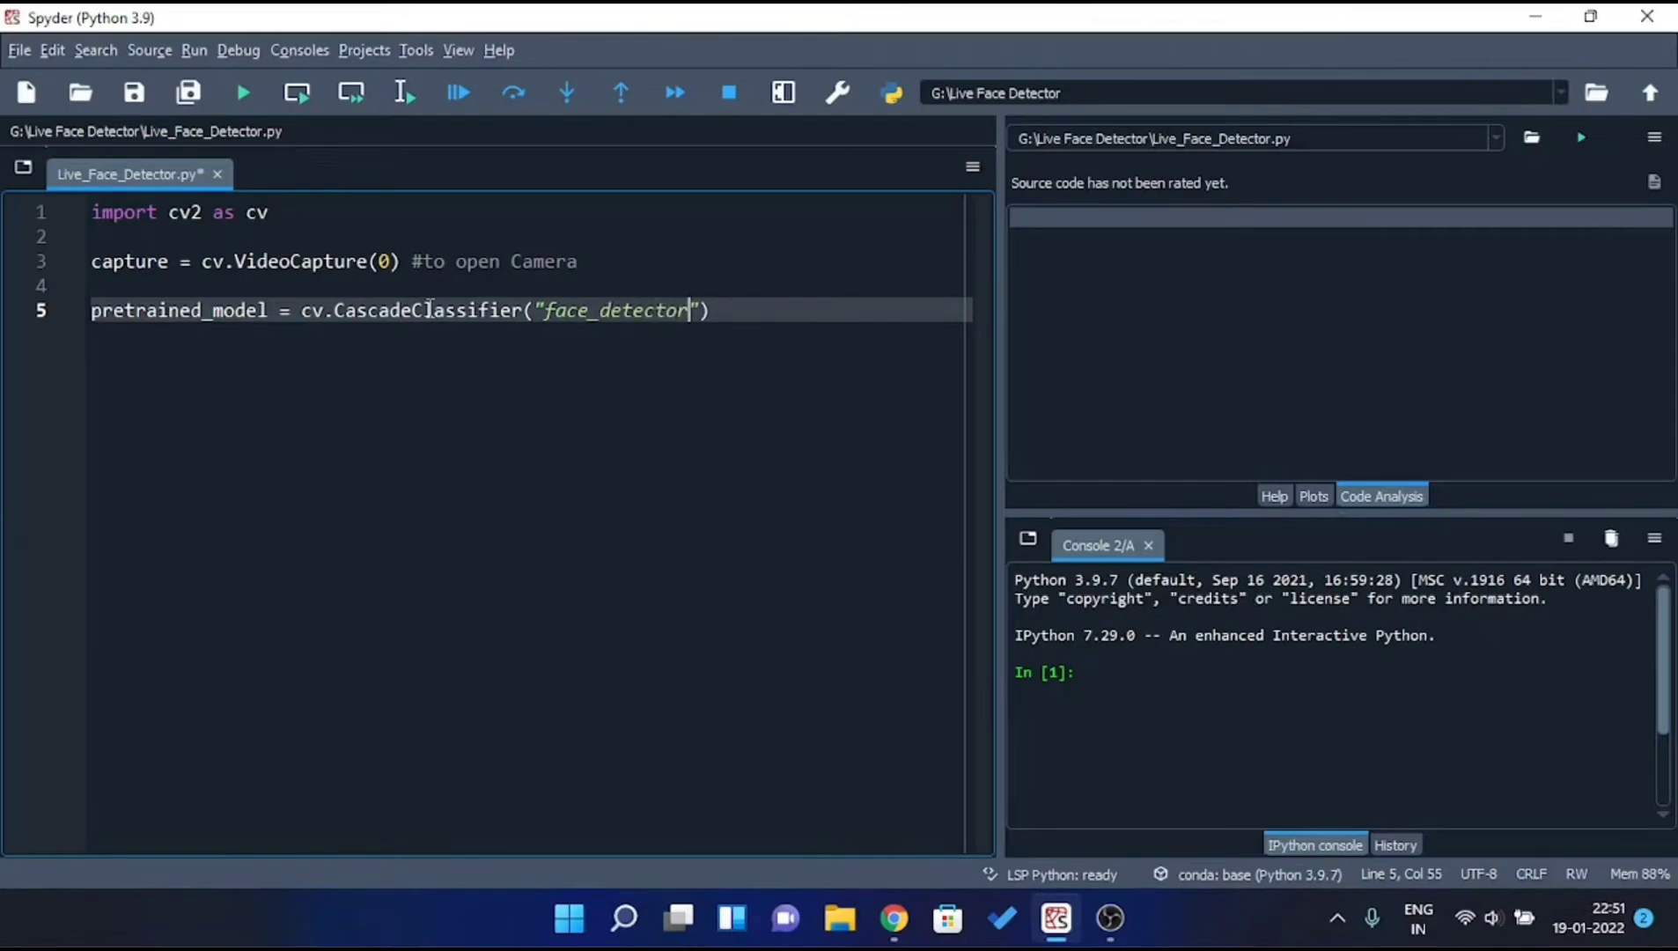
text(.xml)
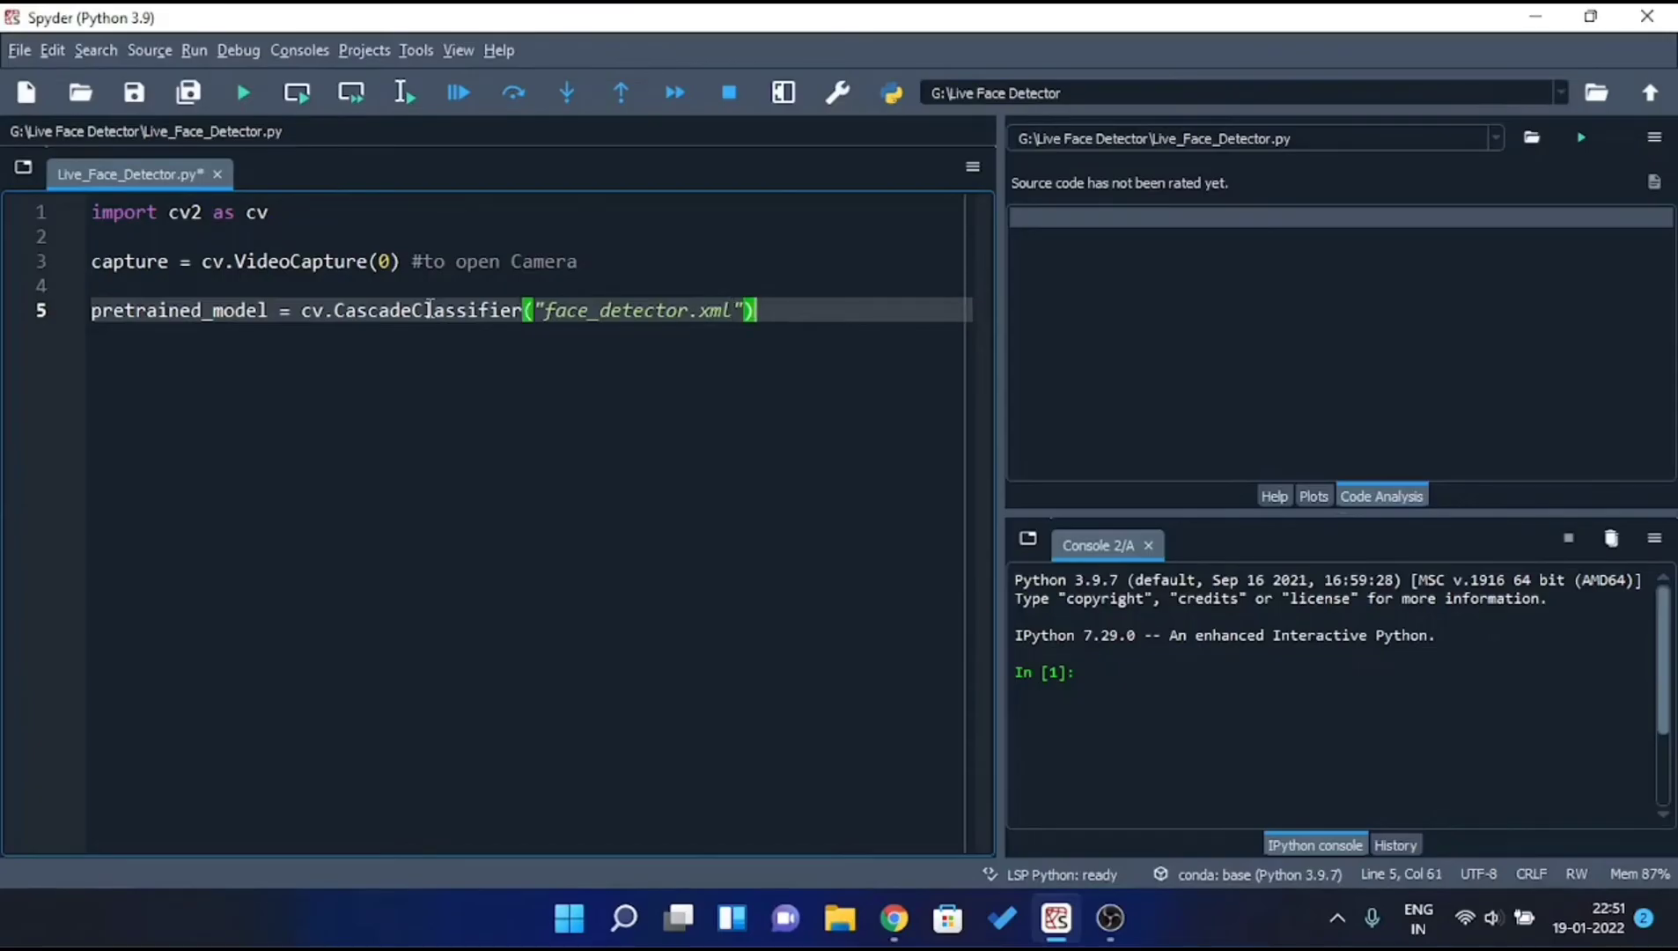
key(enter)
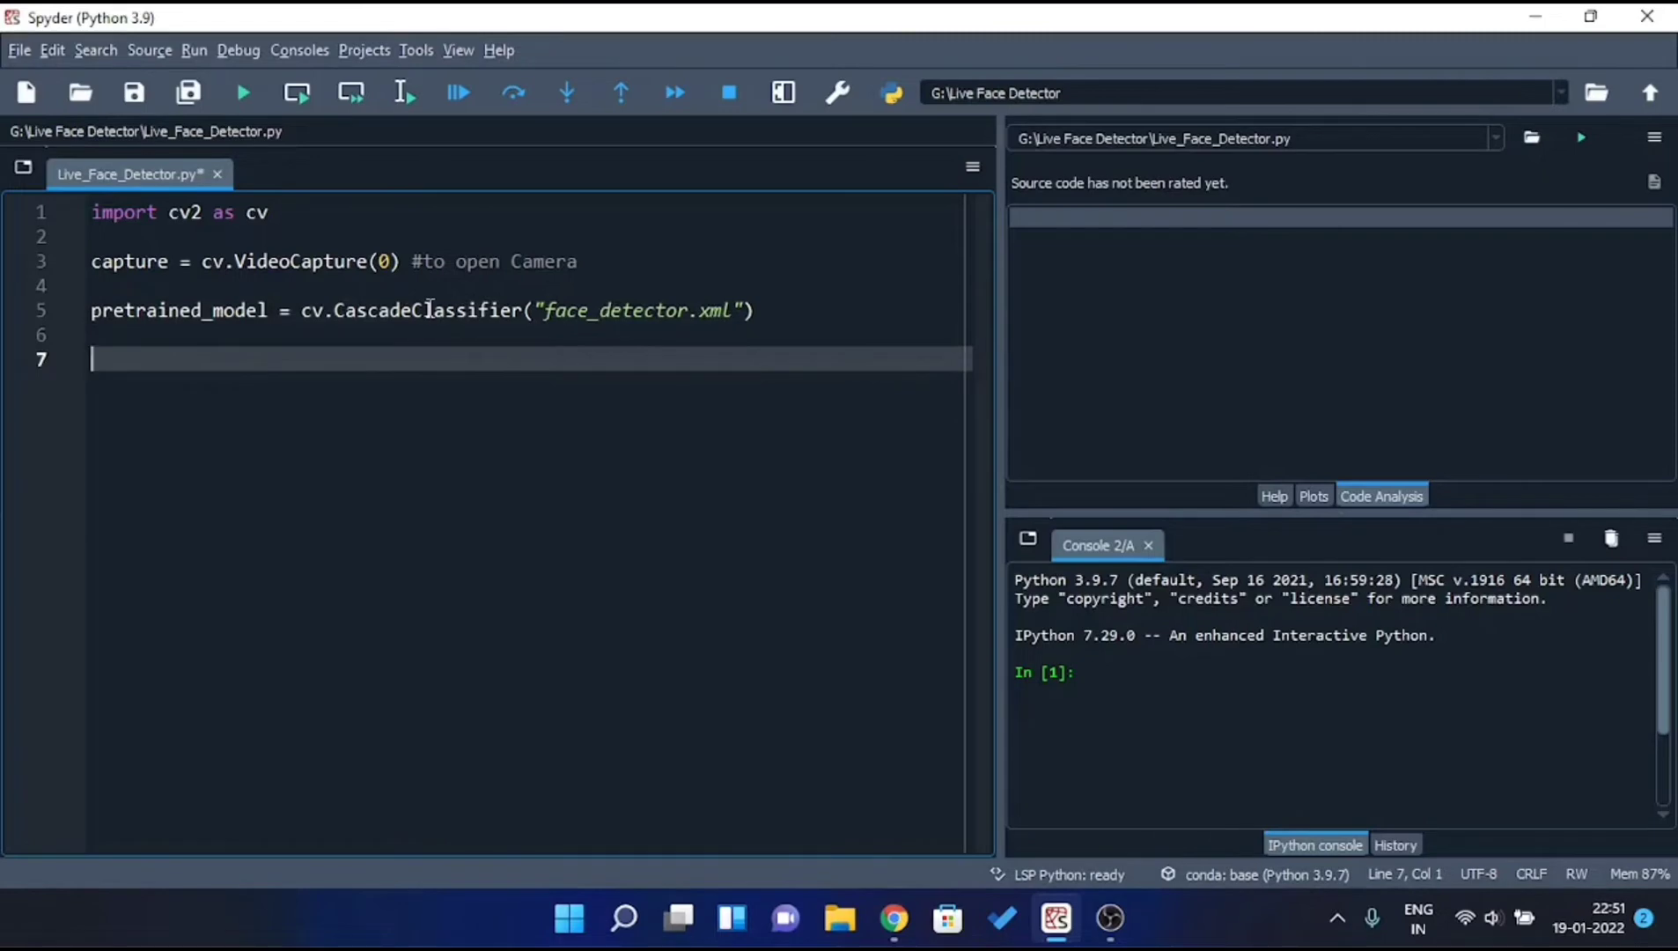
Add a while True loop with boolean, frame = capture.read() and if boolean == True:.
text(while)
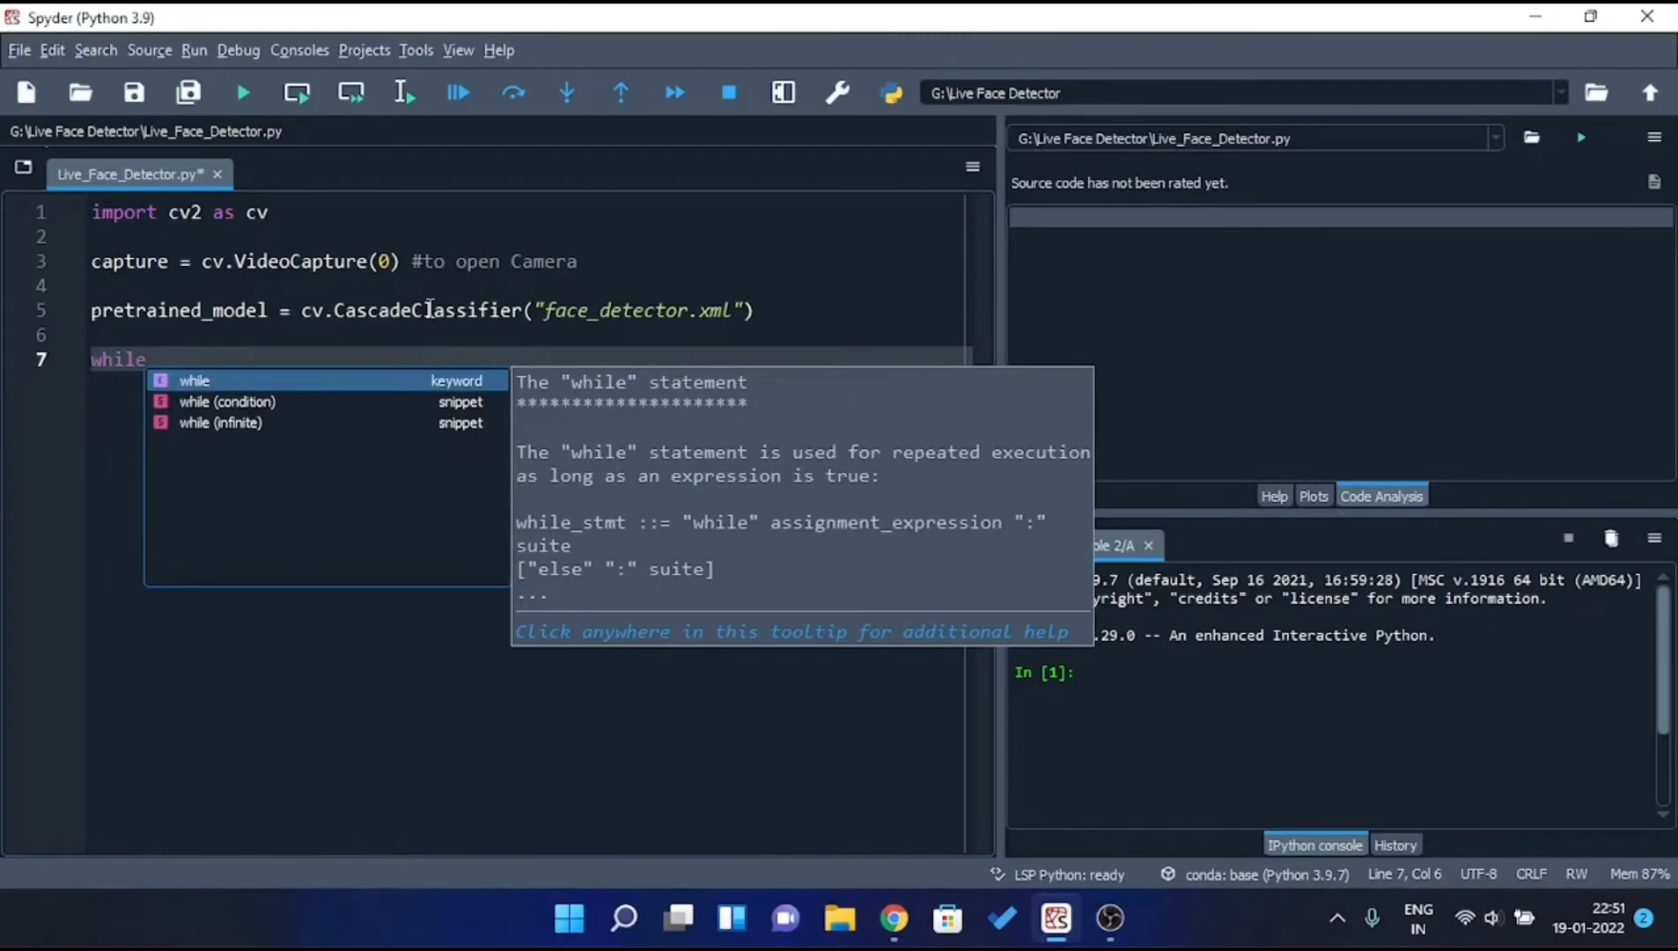
text(True:)
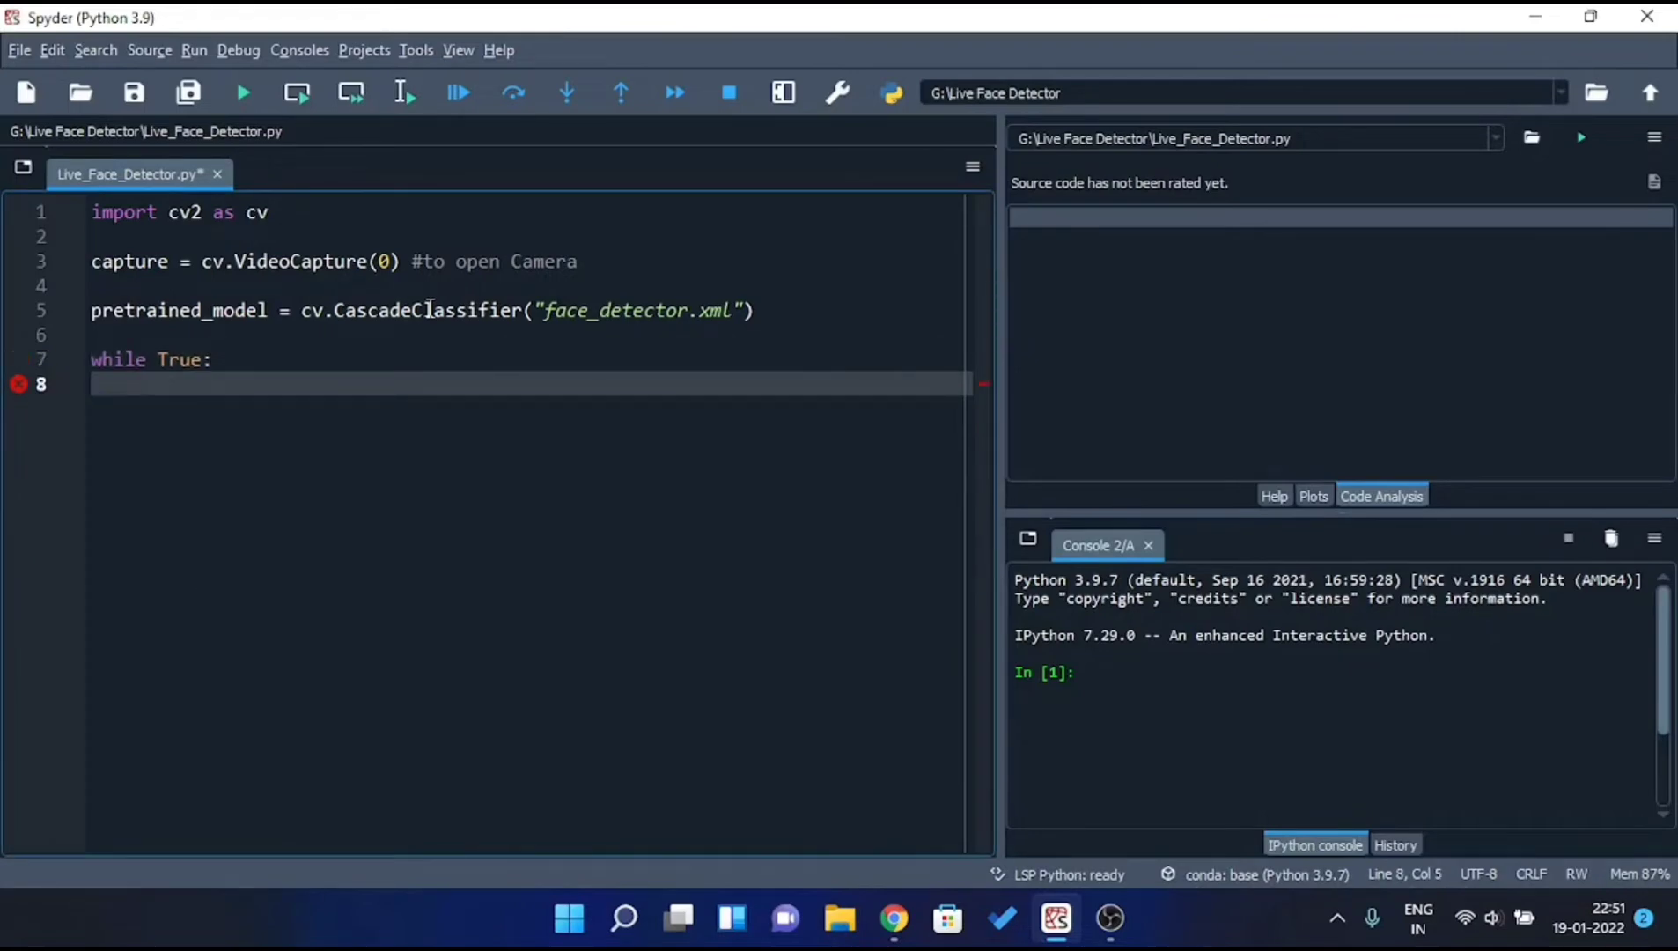
text(boolean)
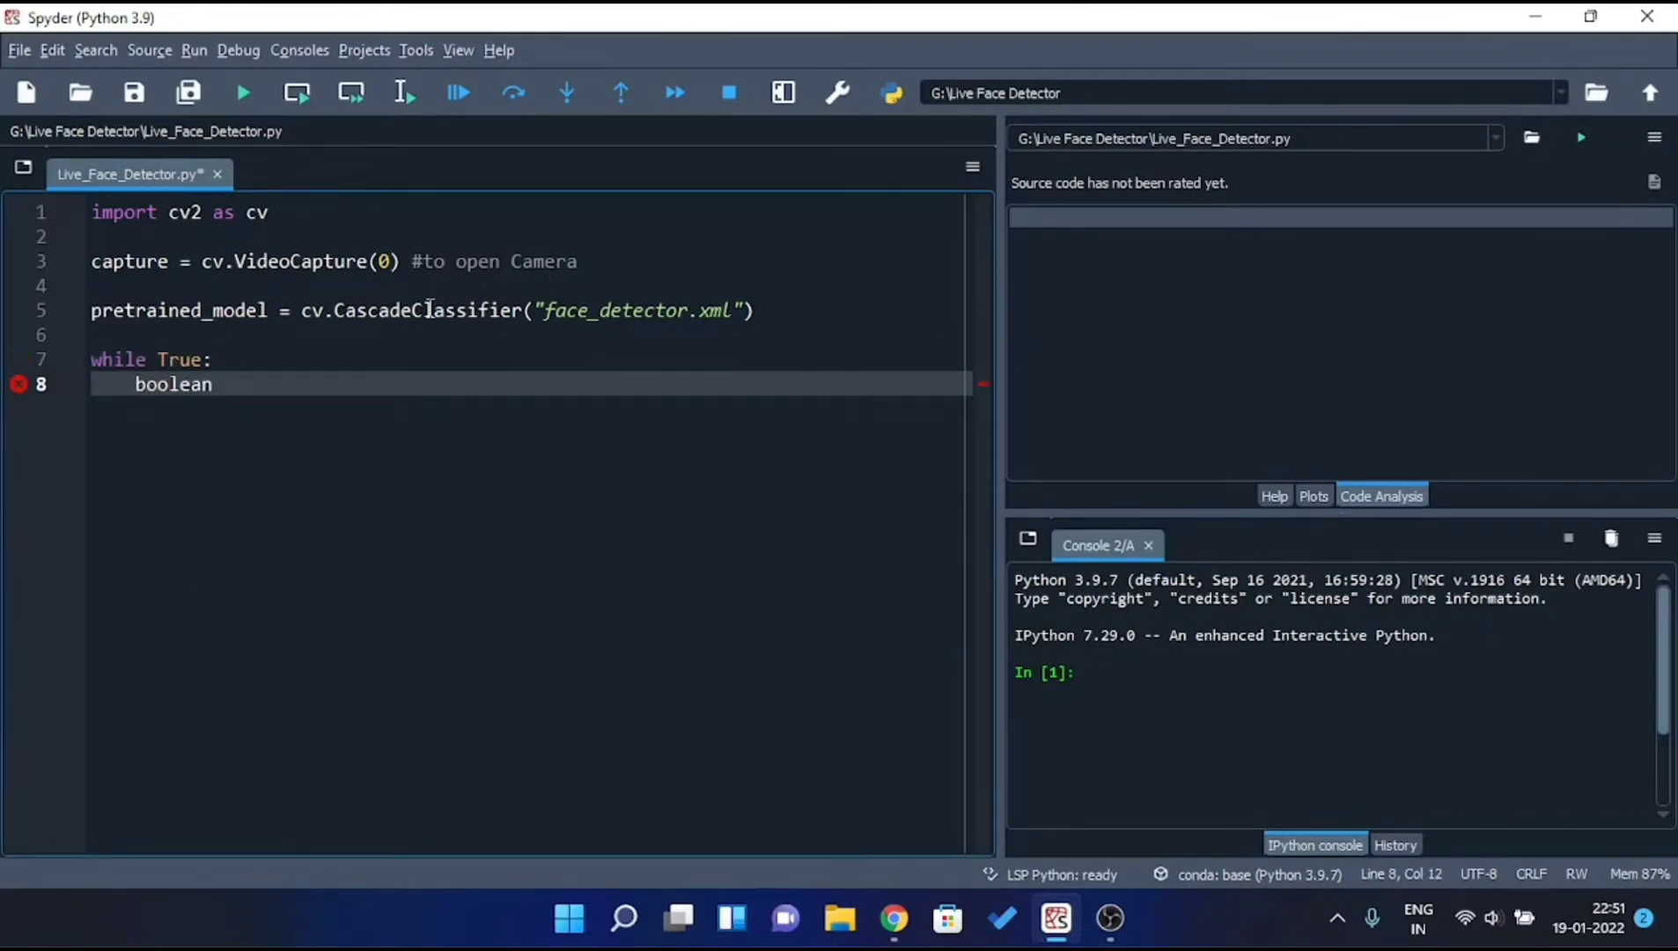
text(, frame =)
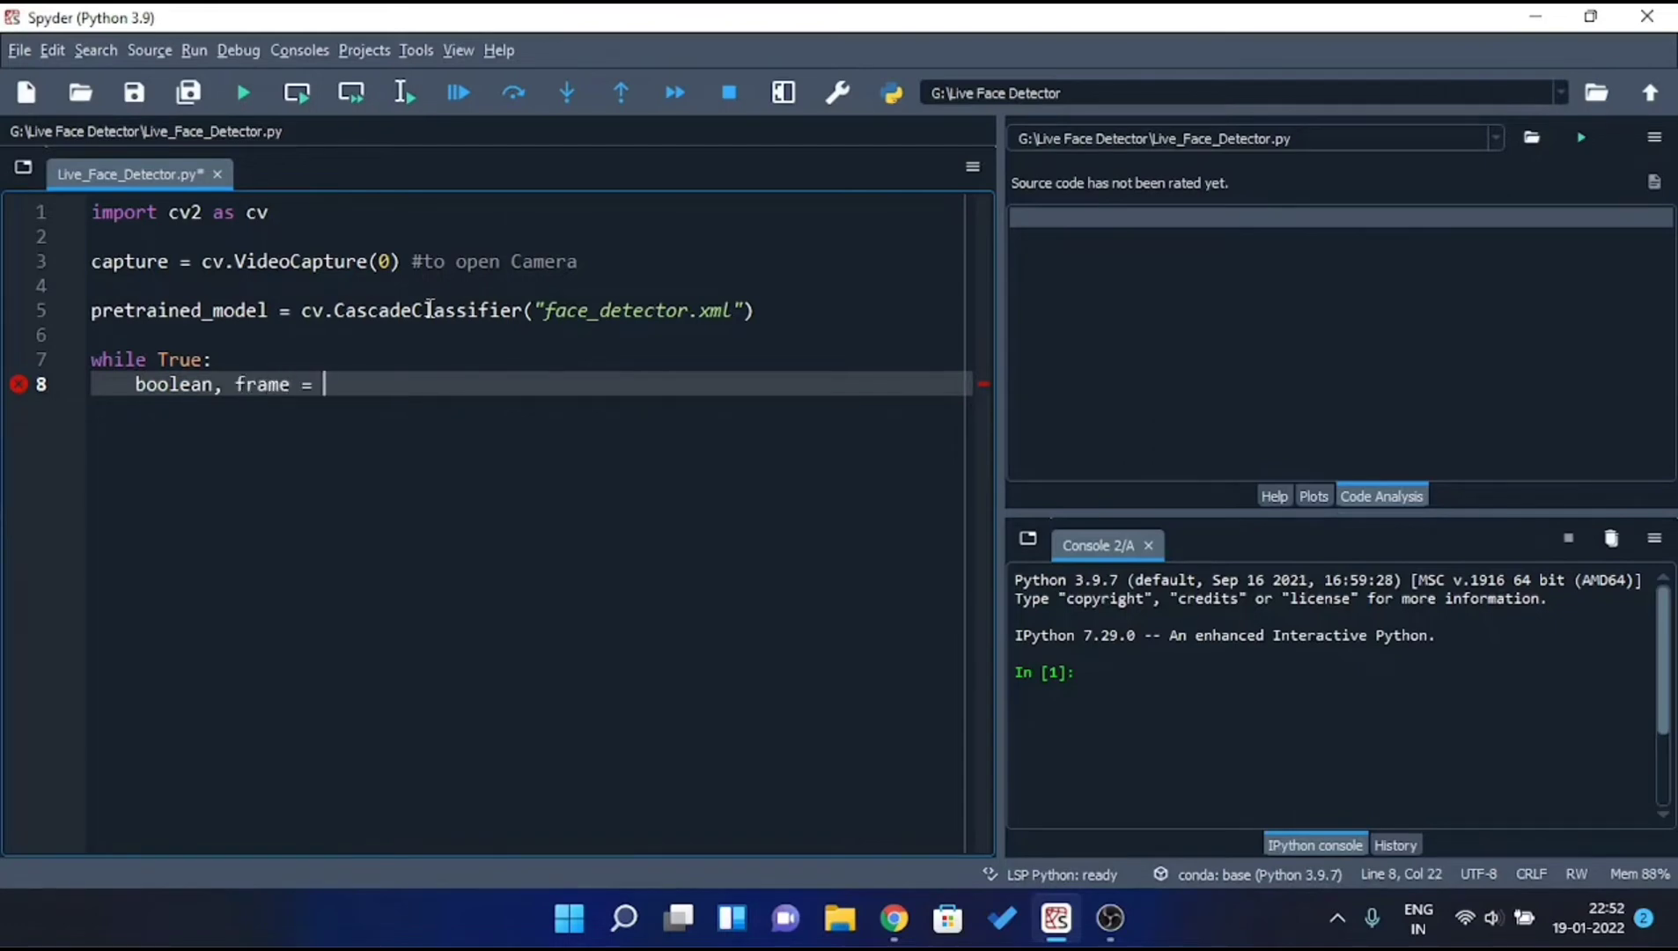
text(capture)
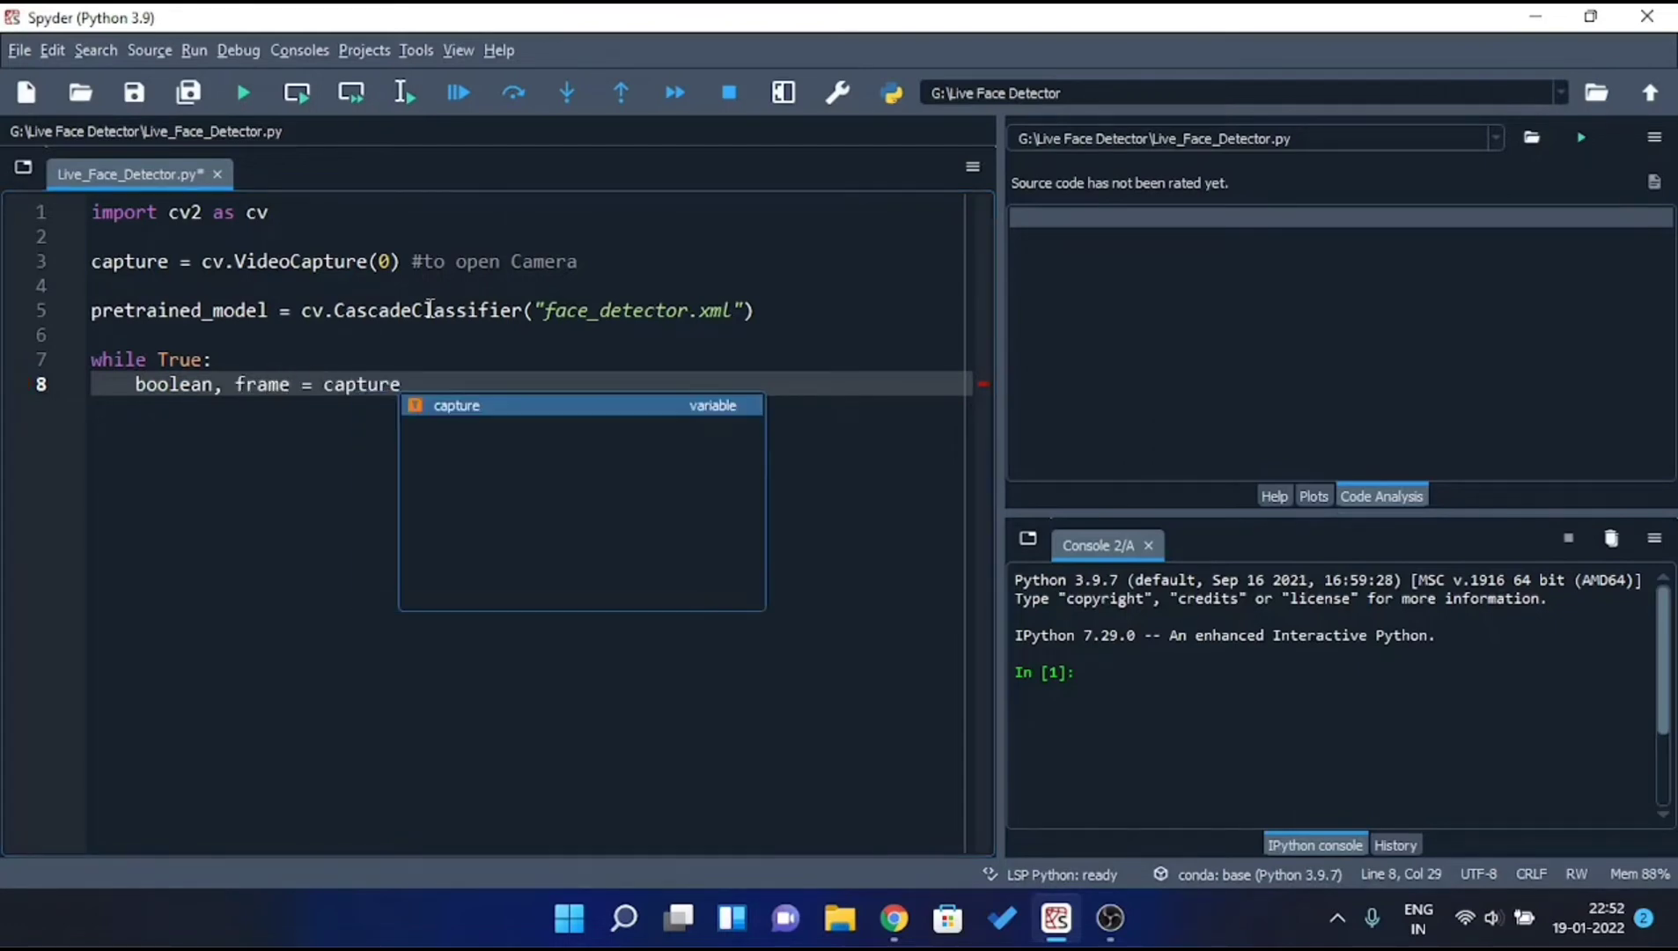
text(.read())
text(if b)
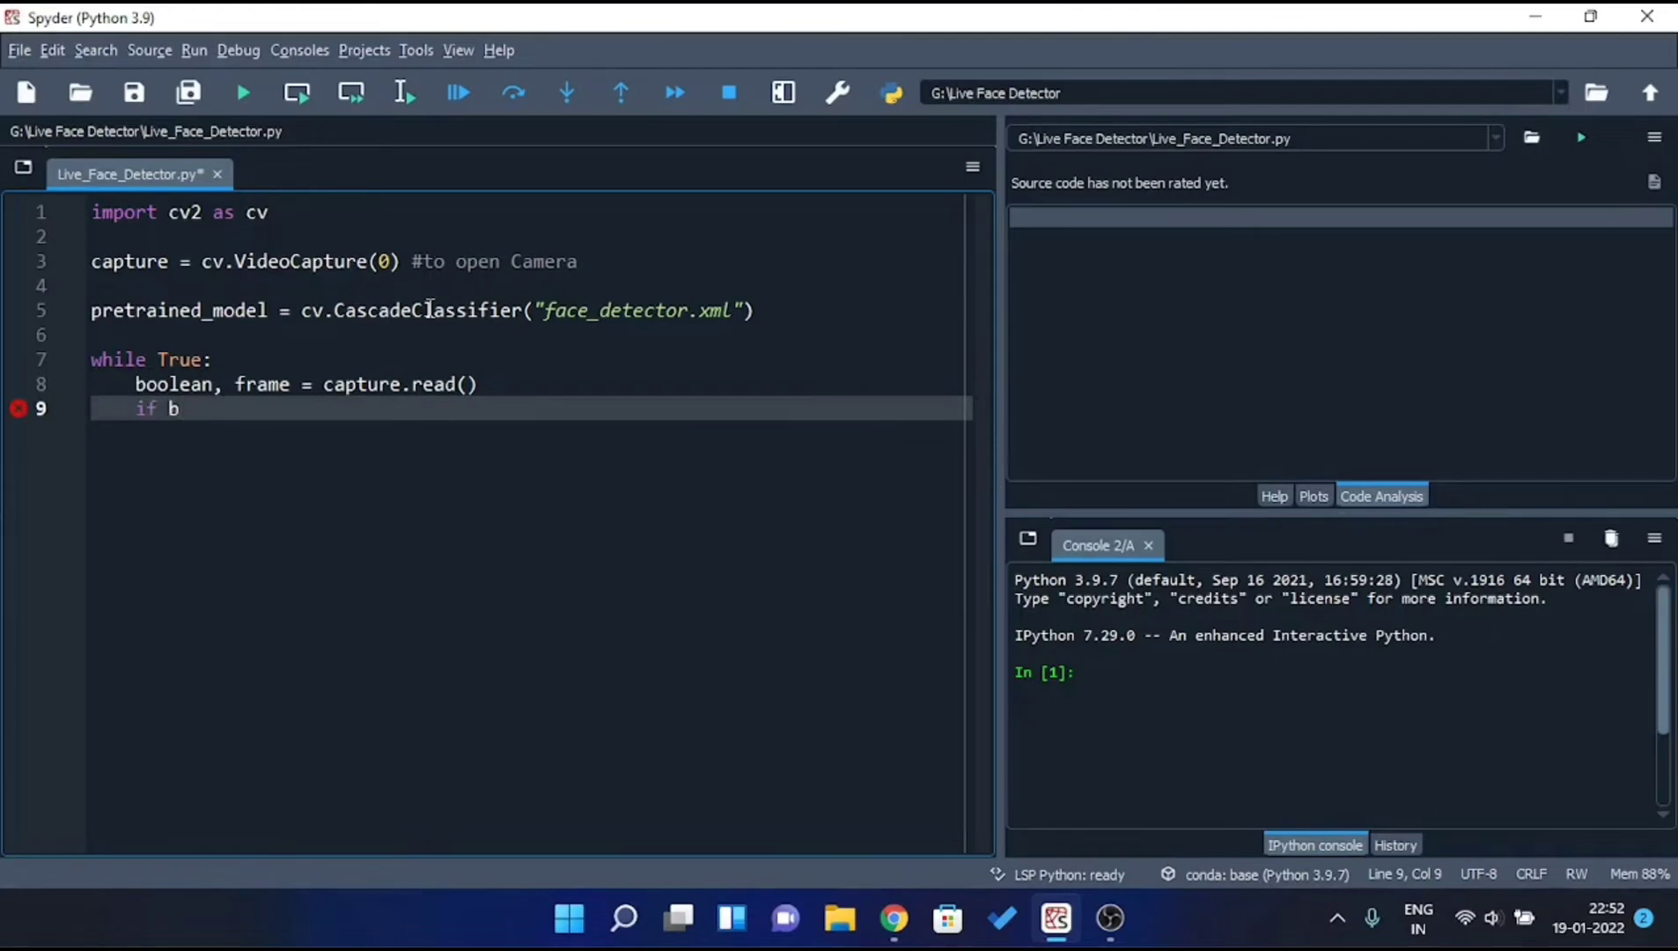
text(oolean ==)
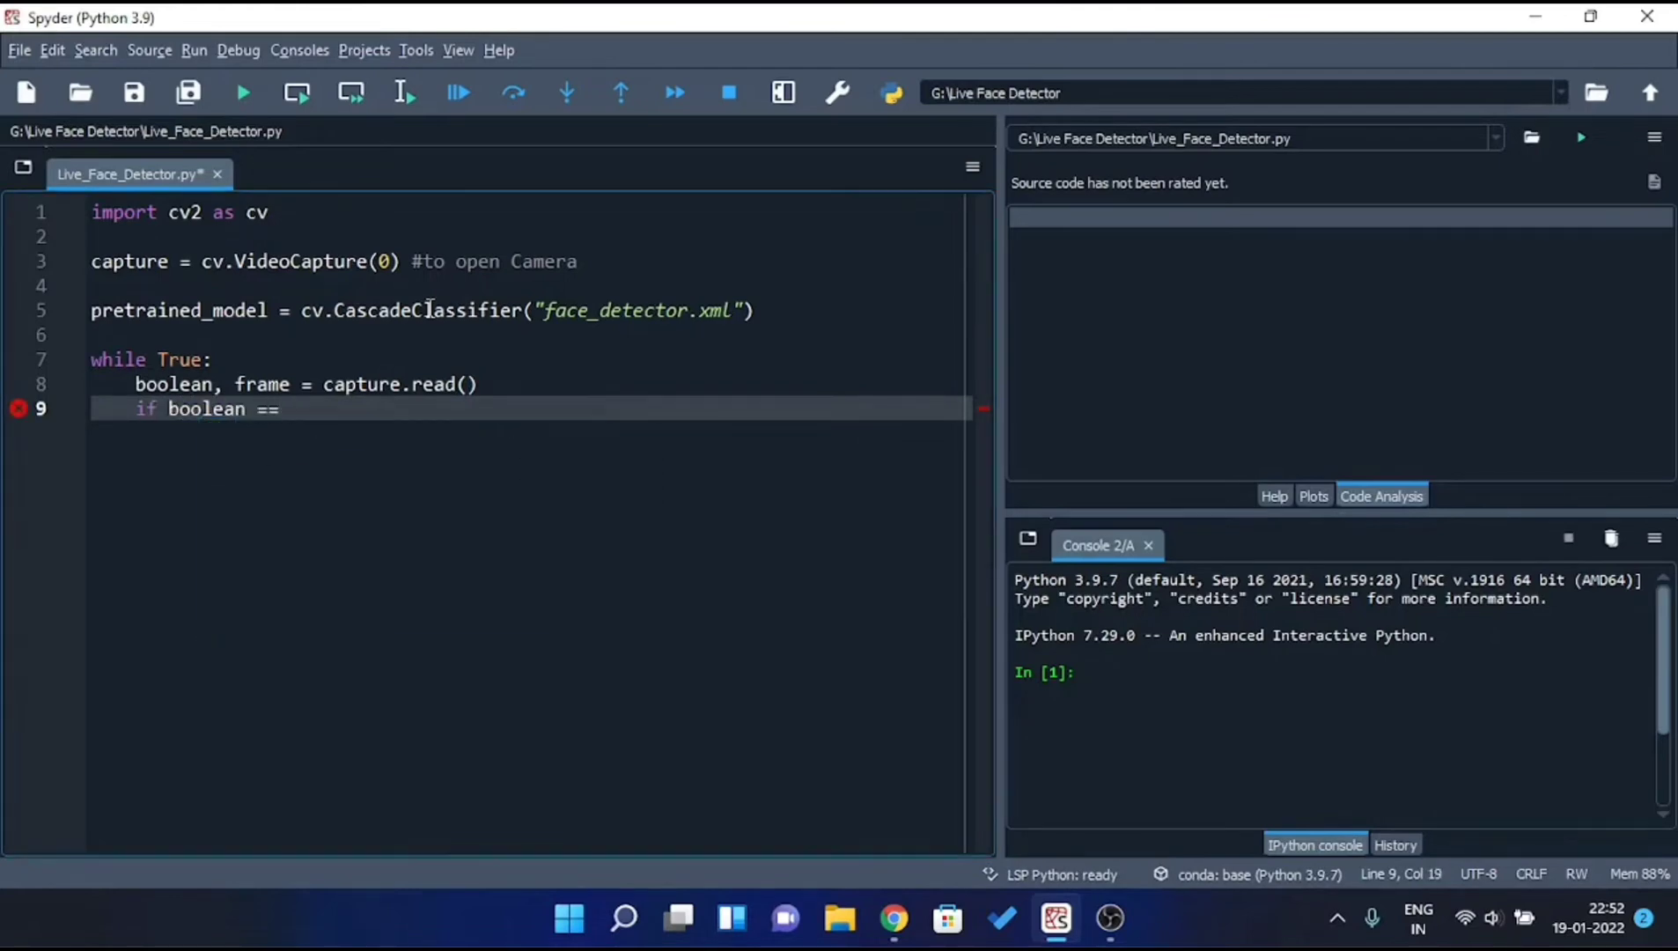
text(True)
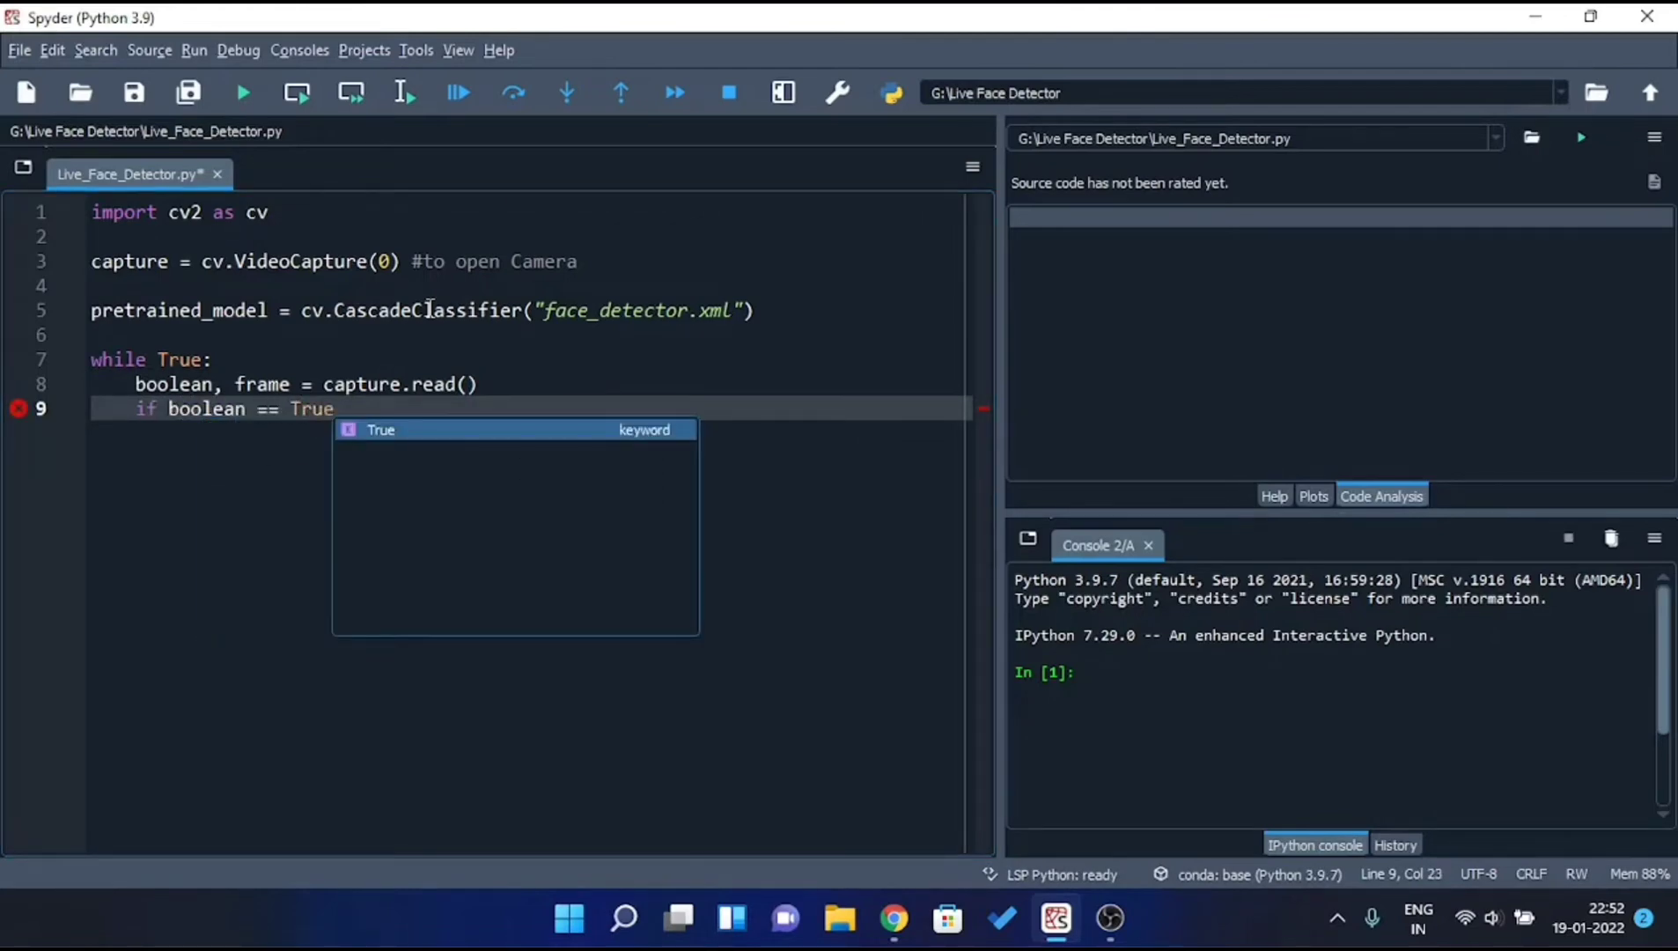
key(enter)
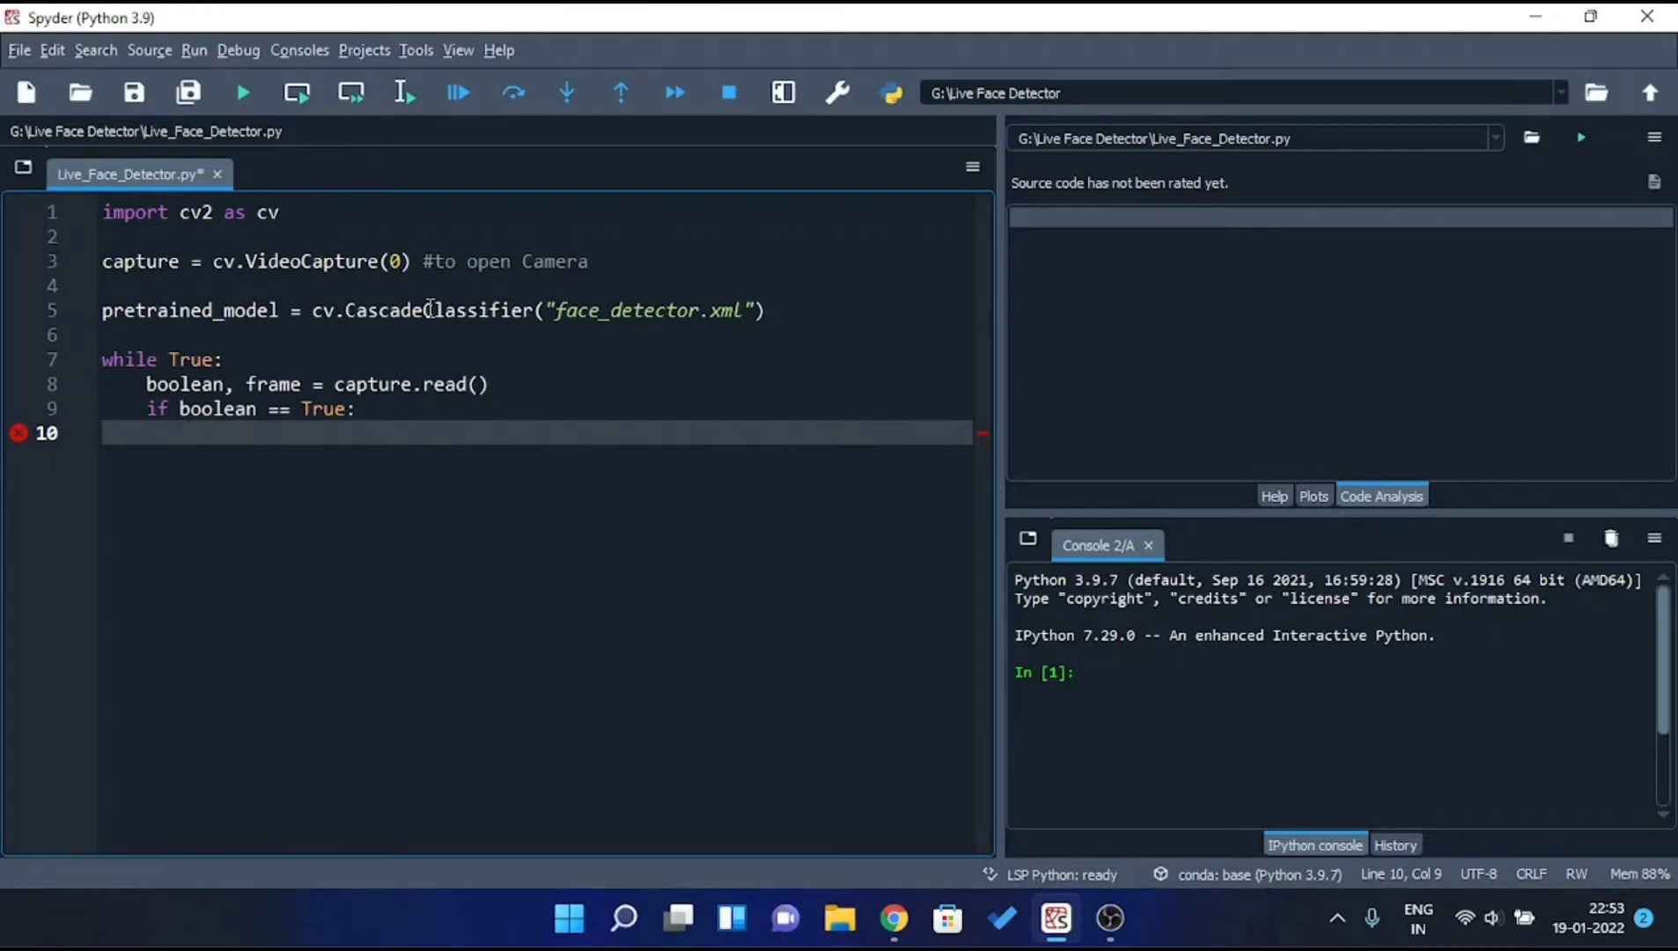
Add gray = cv.cvtColor(frame, cv.COLOR_BGR2GRAY) inside the if block.
text(gray)
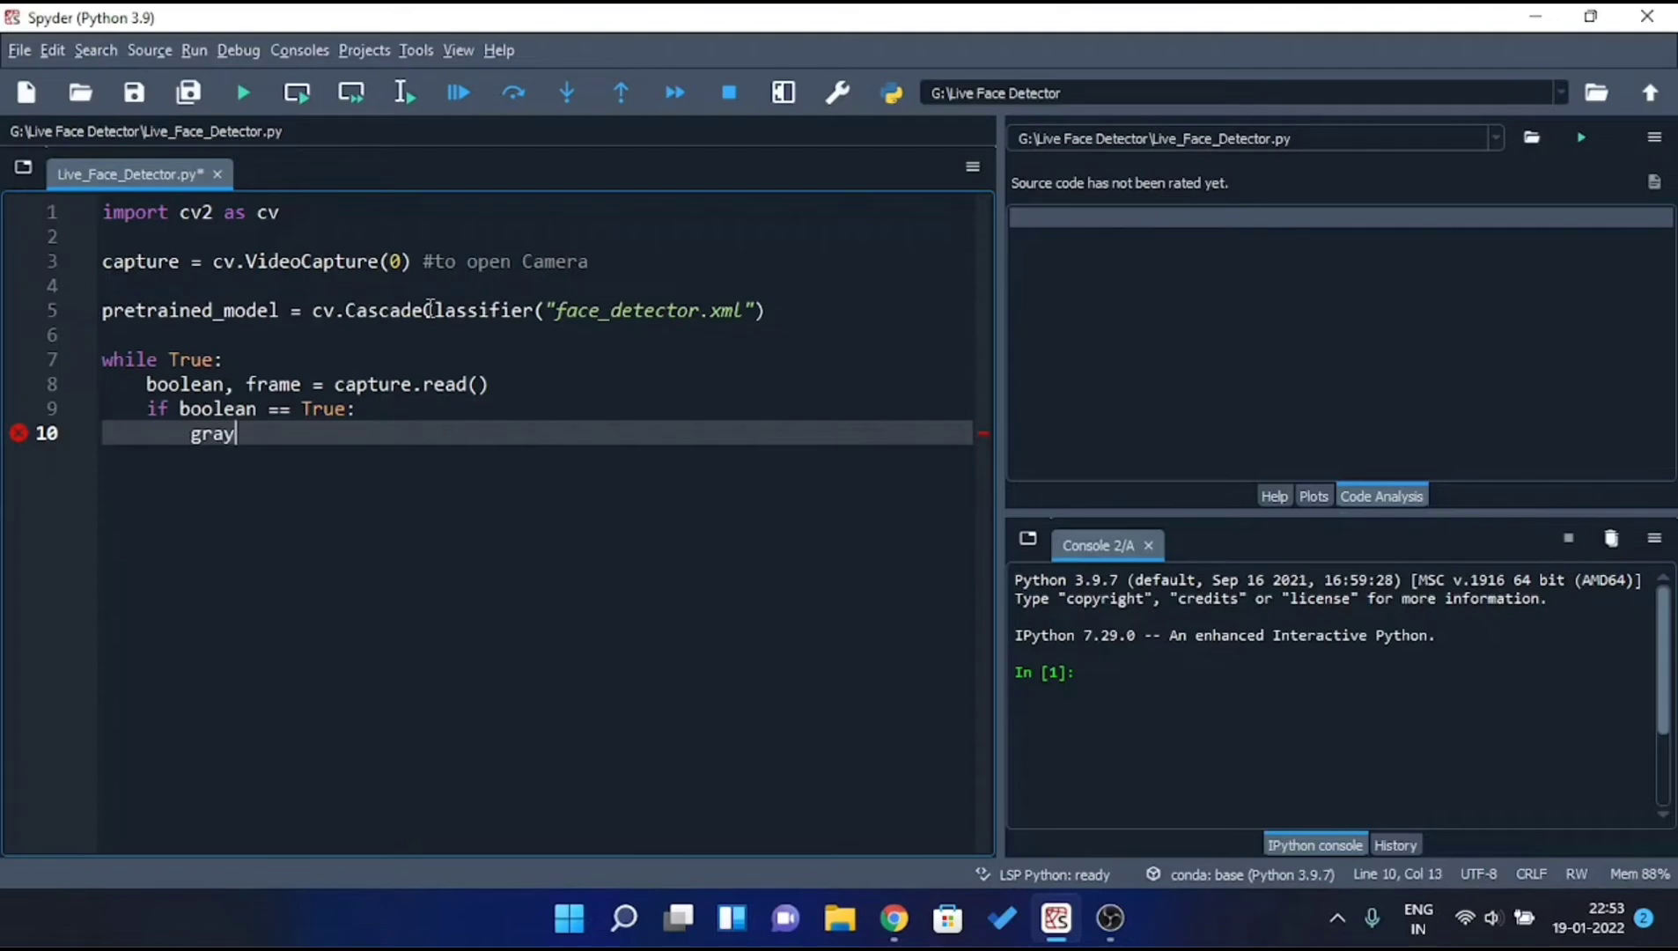
text(= cv.cvtCo)
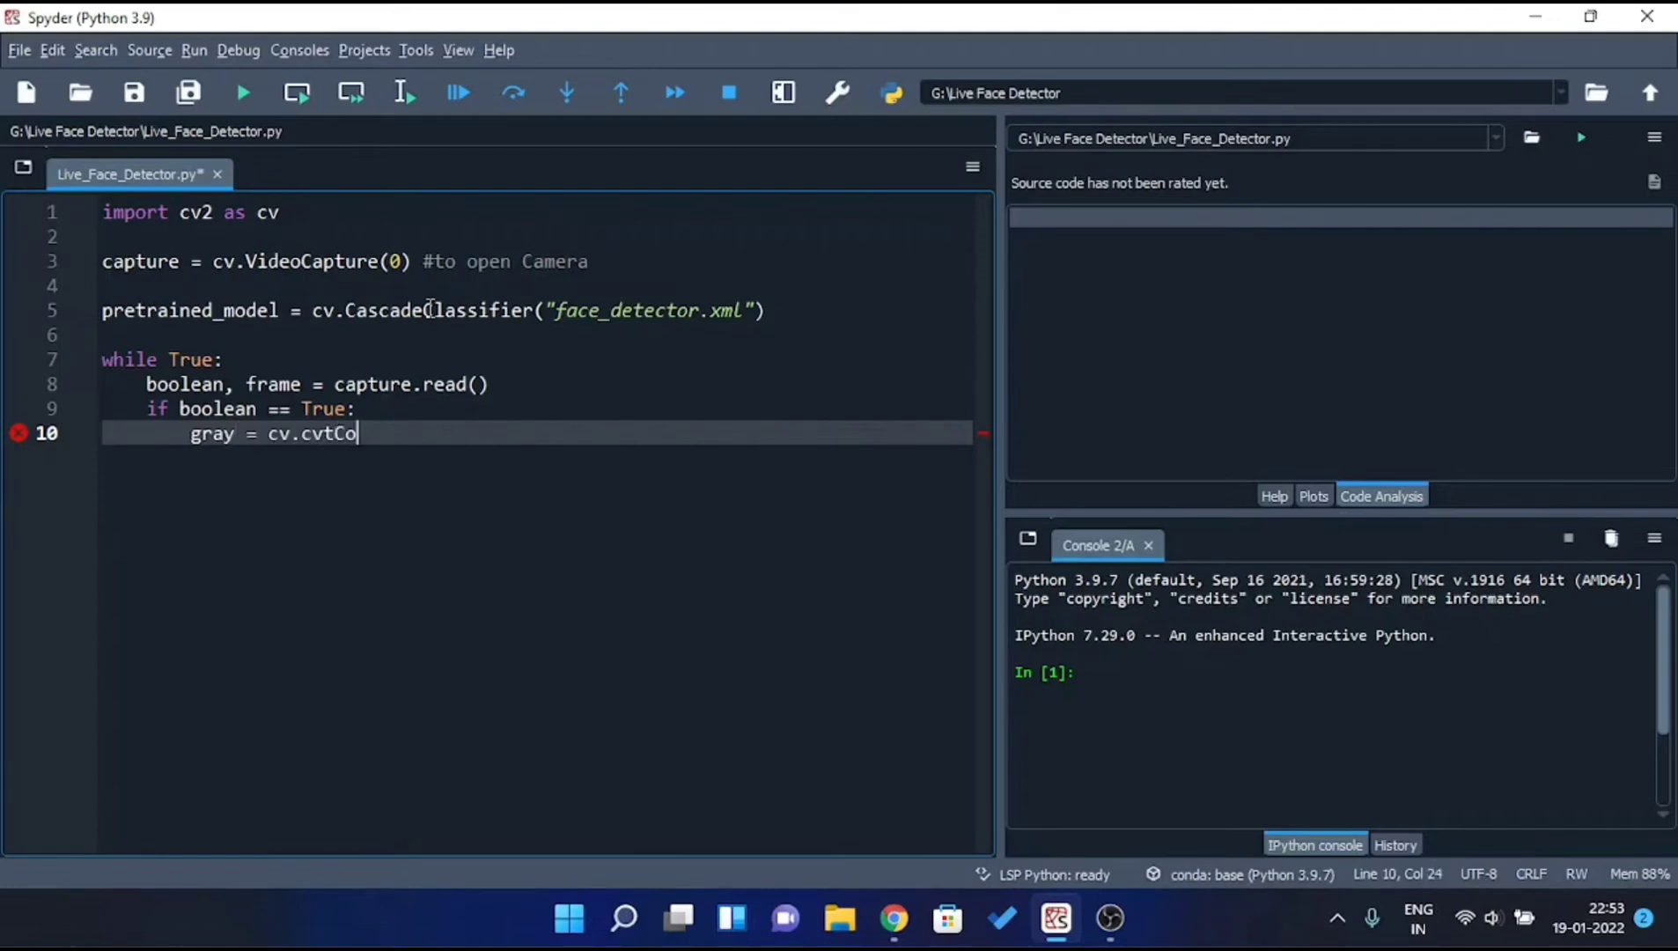
text(lor())
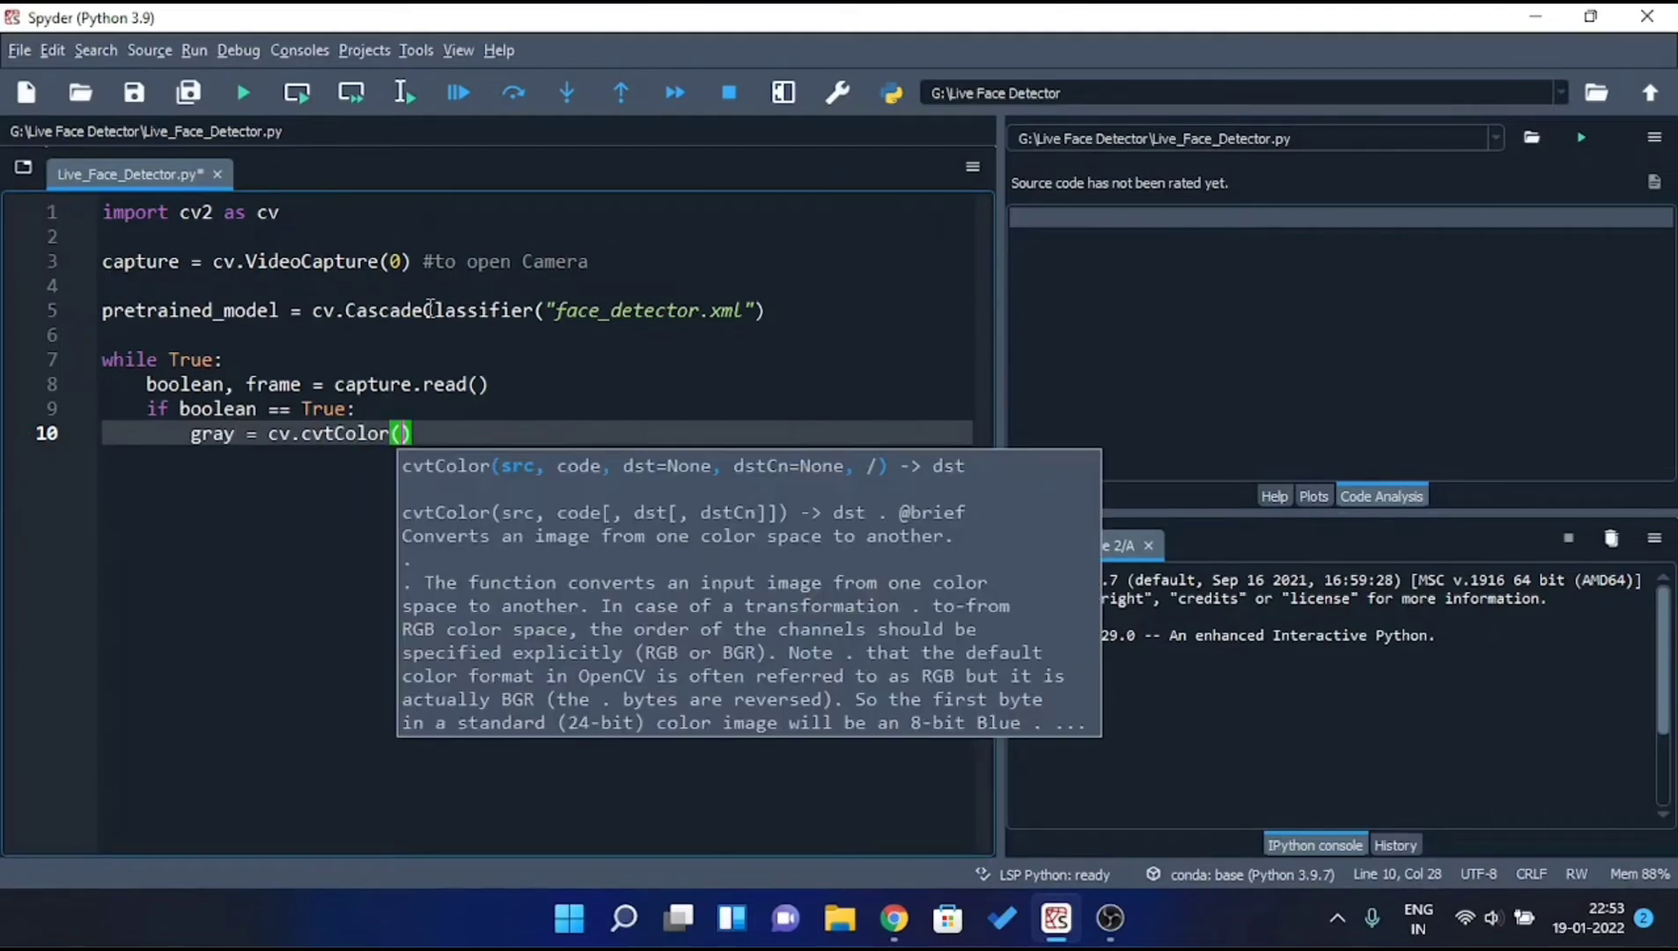
text(frame,)
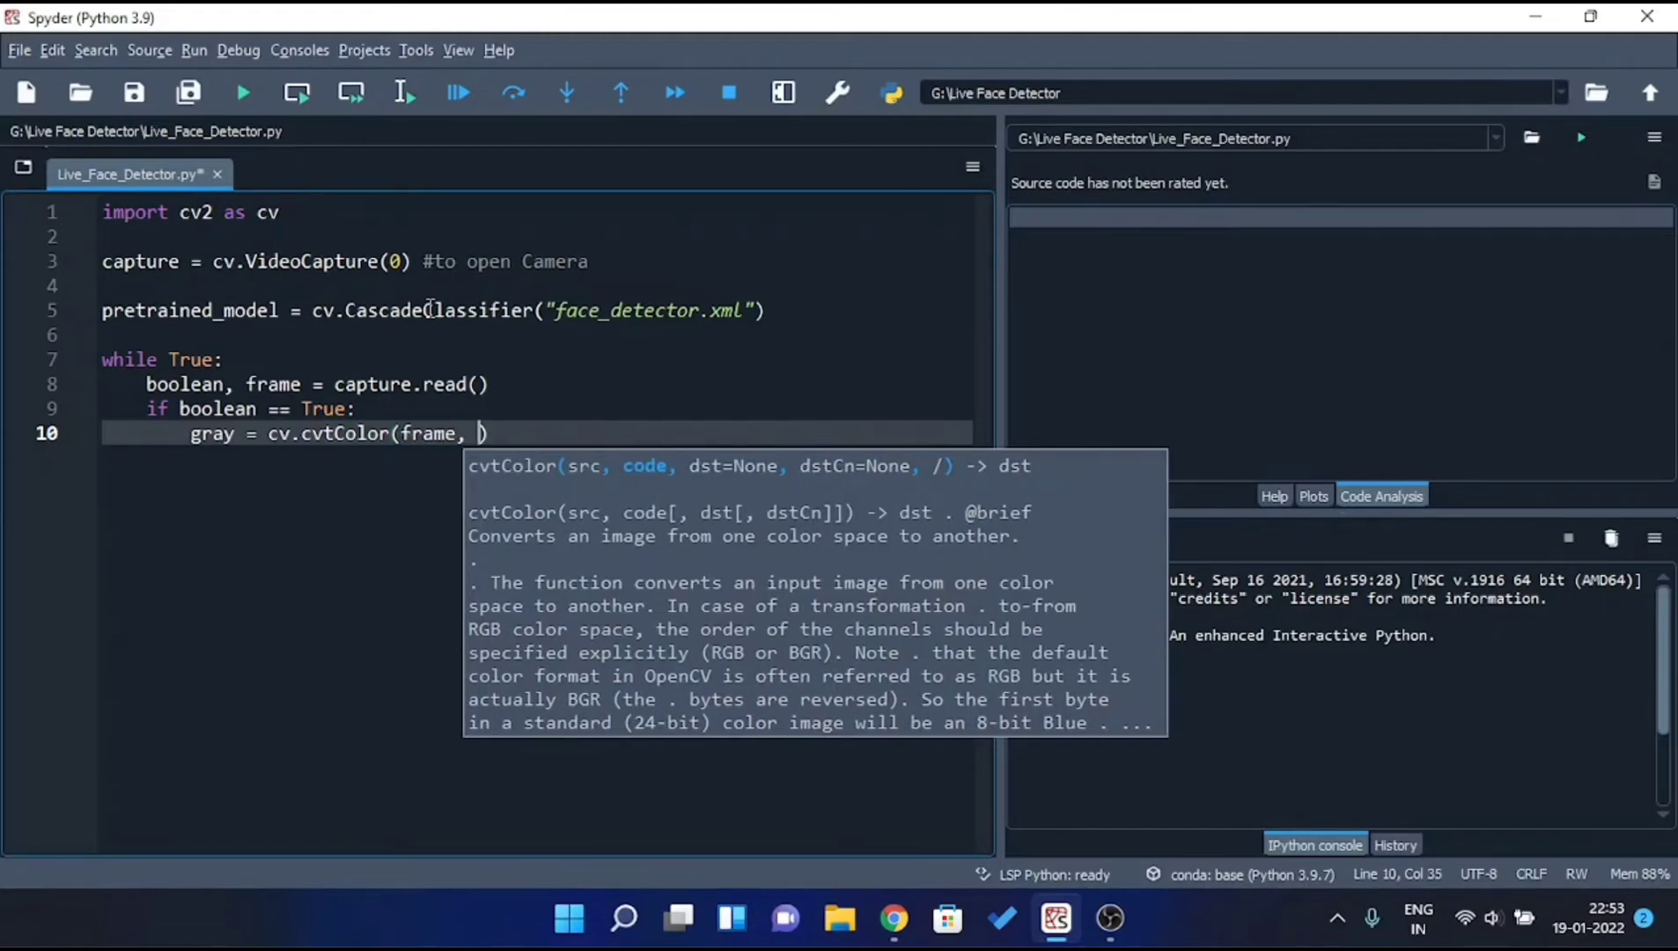
text(cv.COLOR)
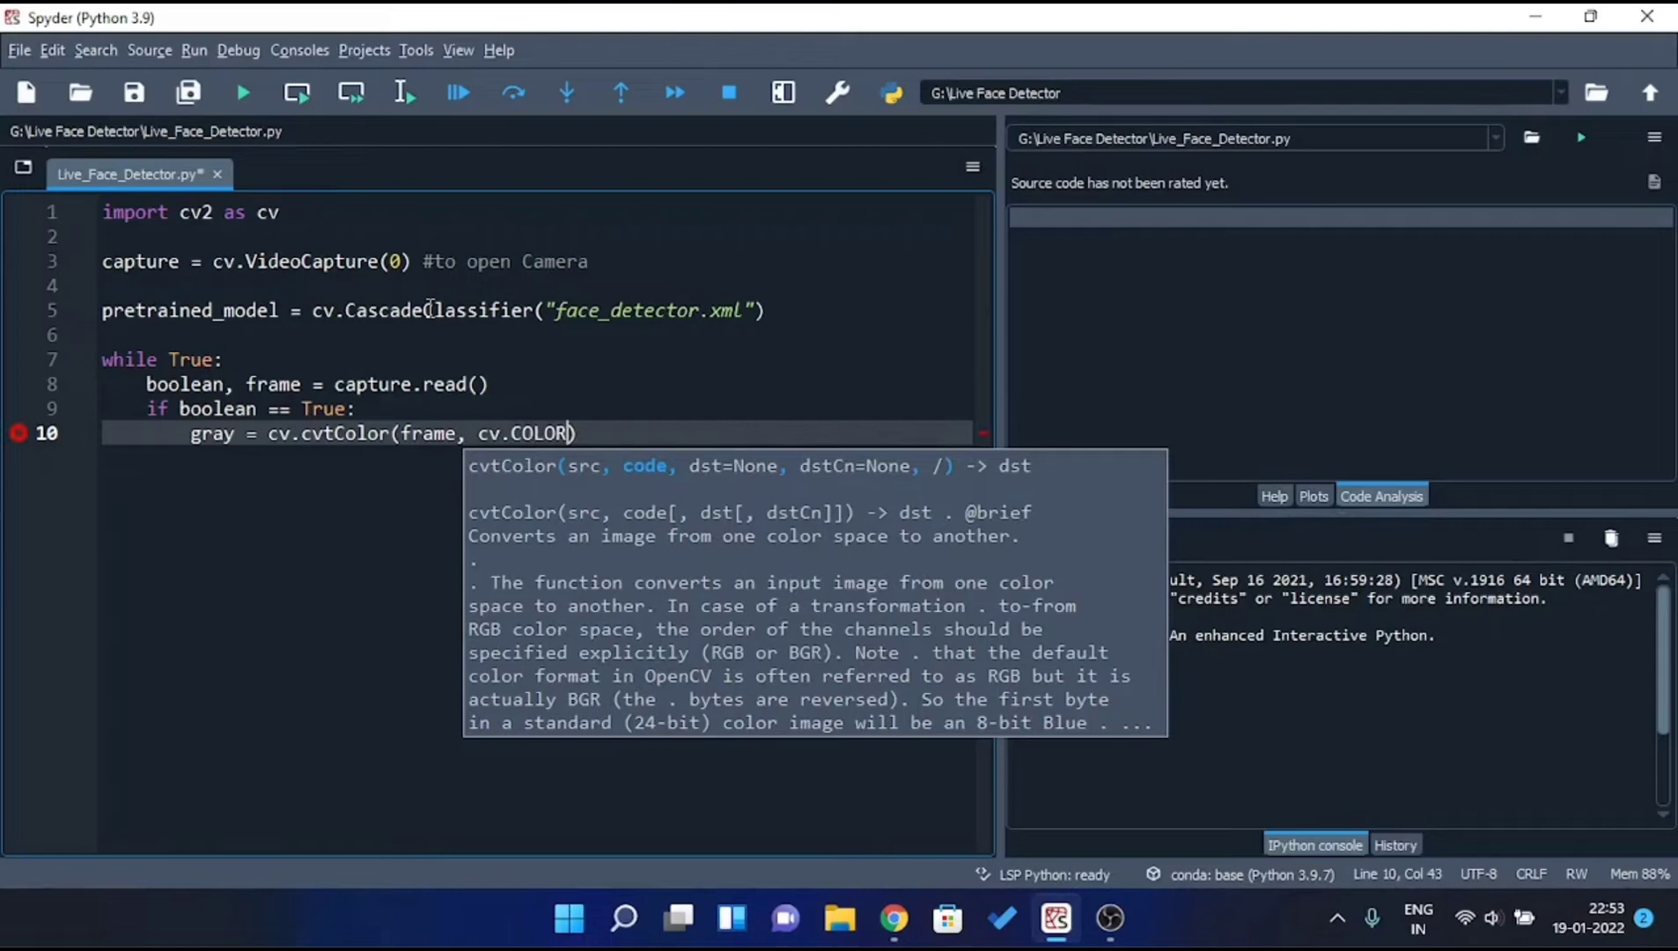
text(_BGE)
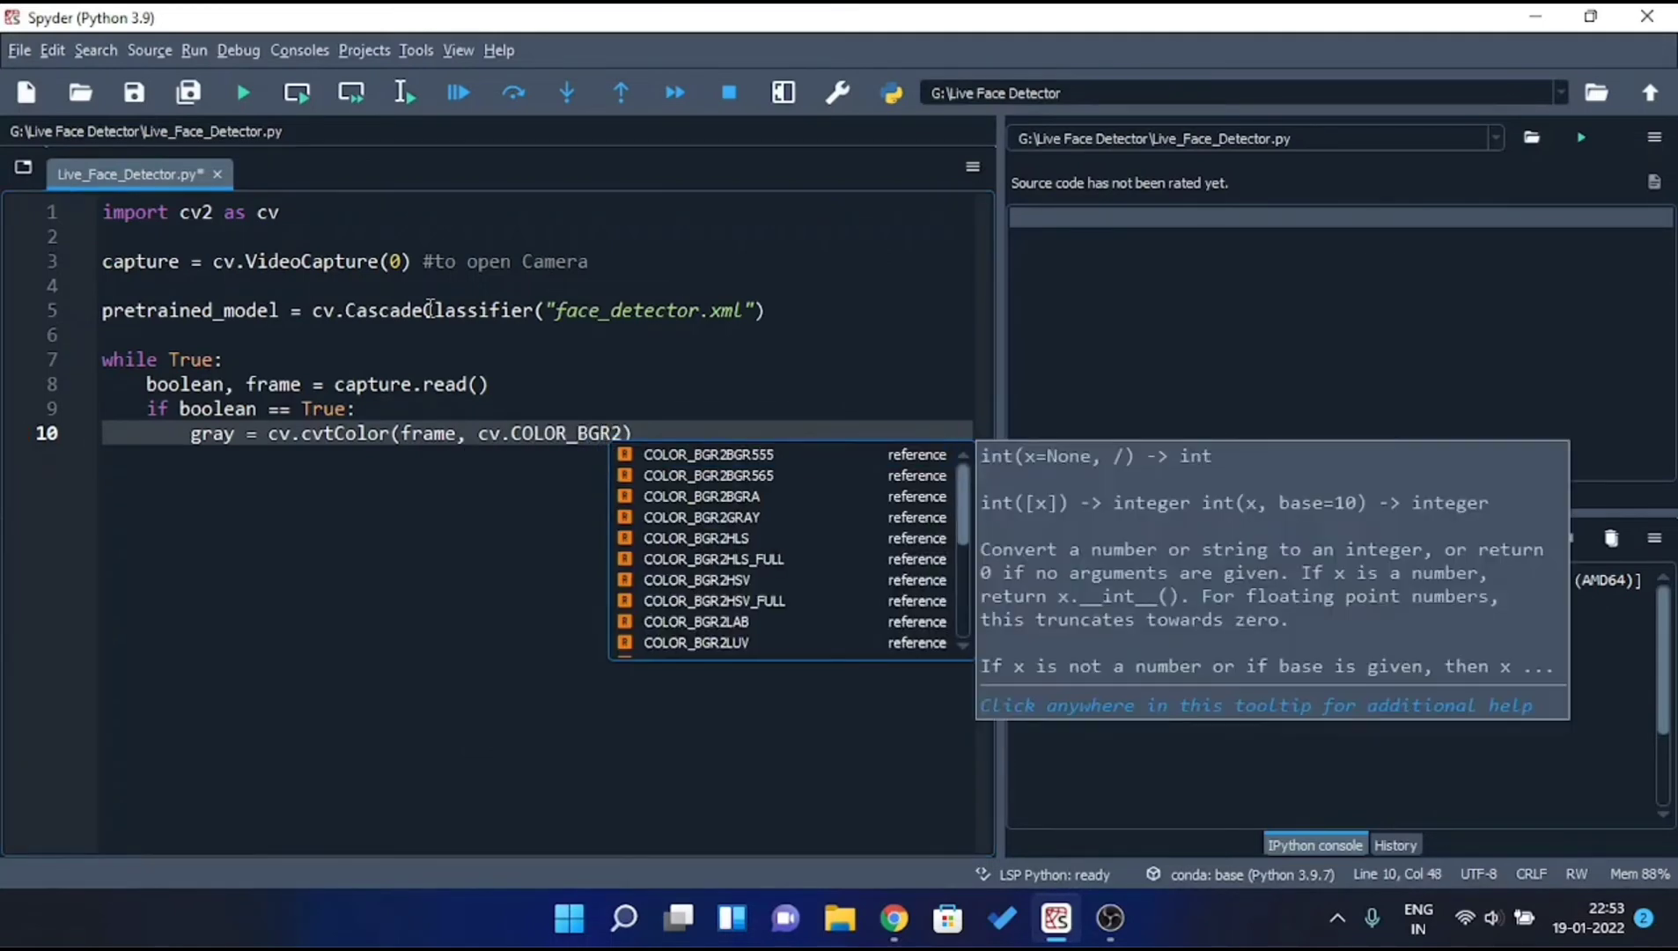
text(GRAY)
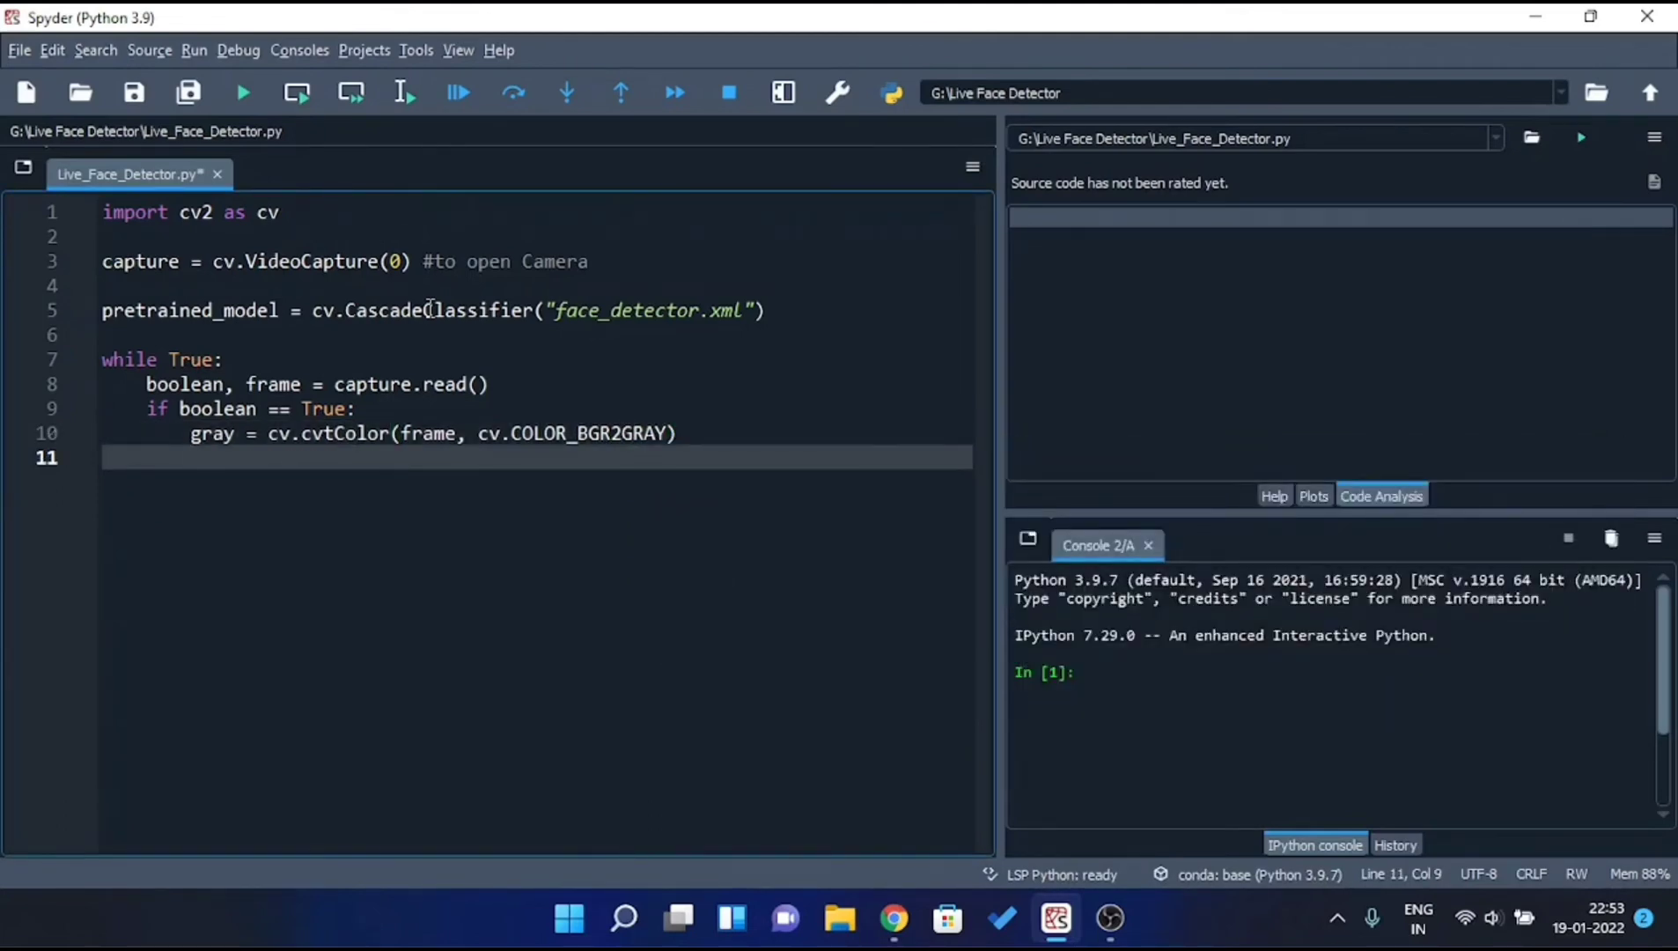
Write coordinate_list = pretrained_model.detectMultiScale(gray, scaleFactor=1.1, minNeighbors=3).
text(coor)
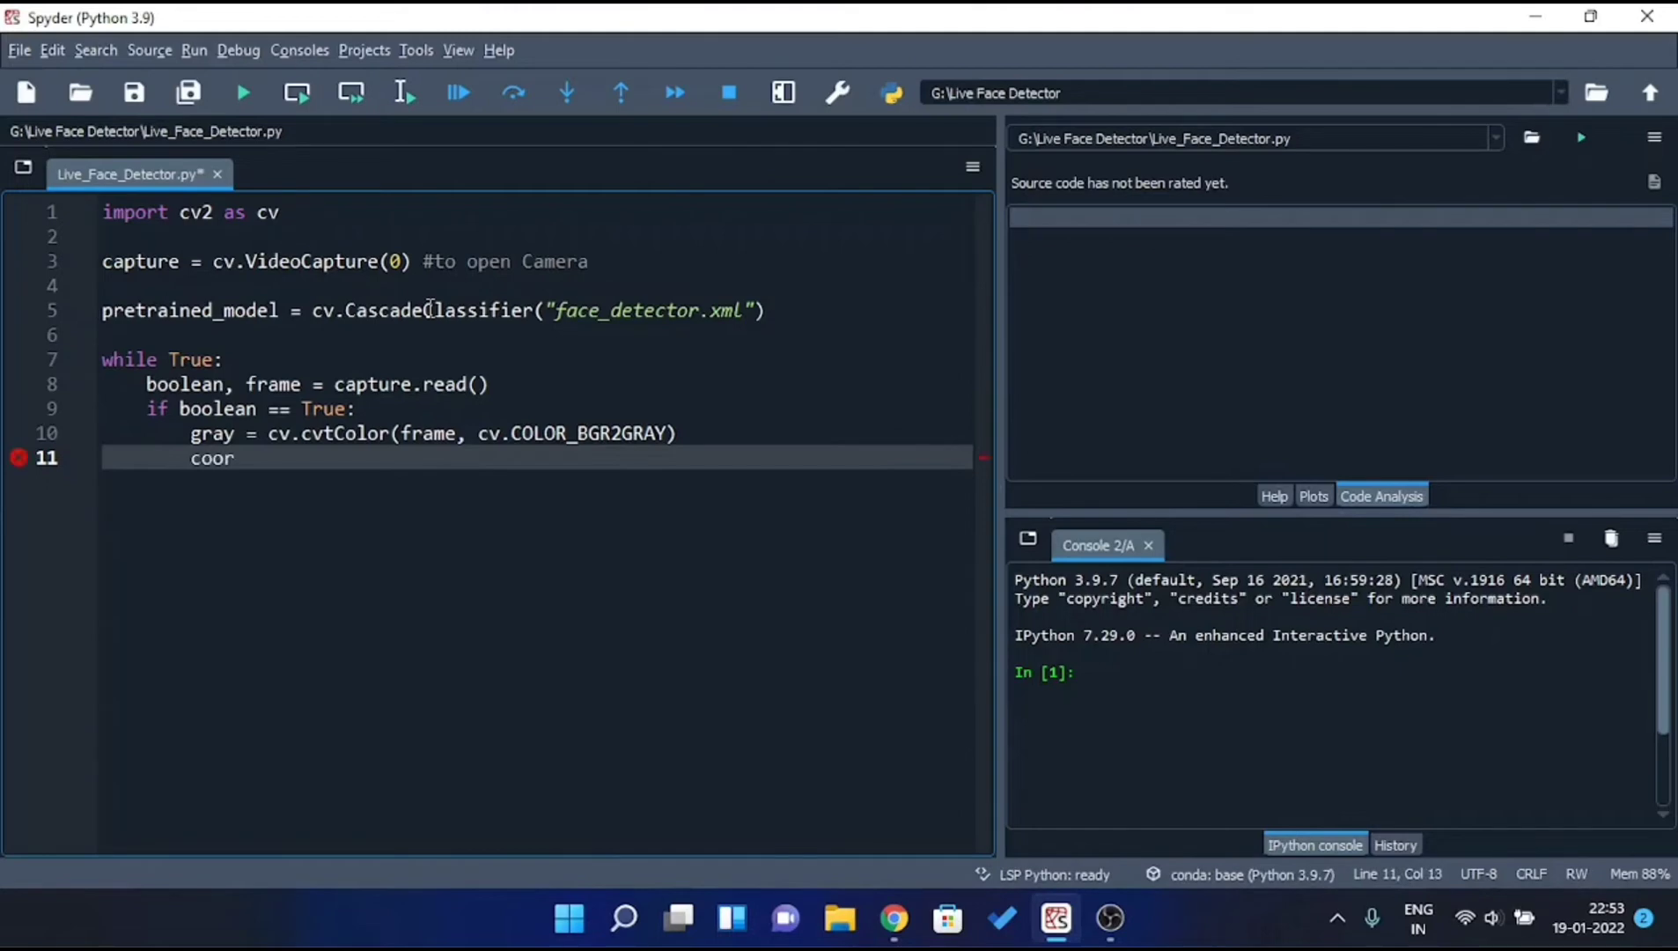
text(dinate_list =)
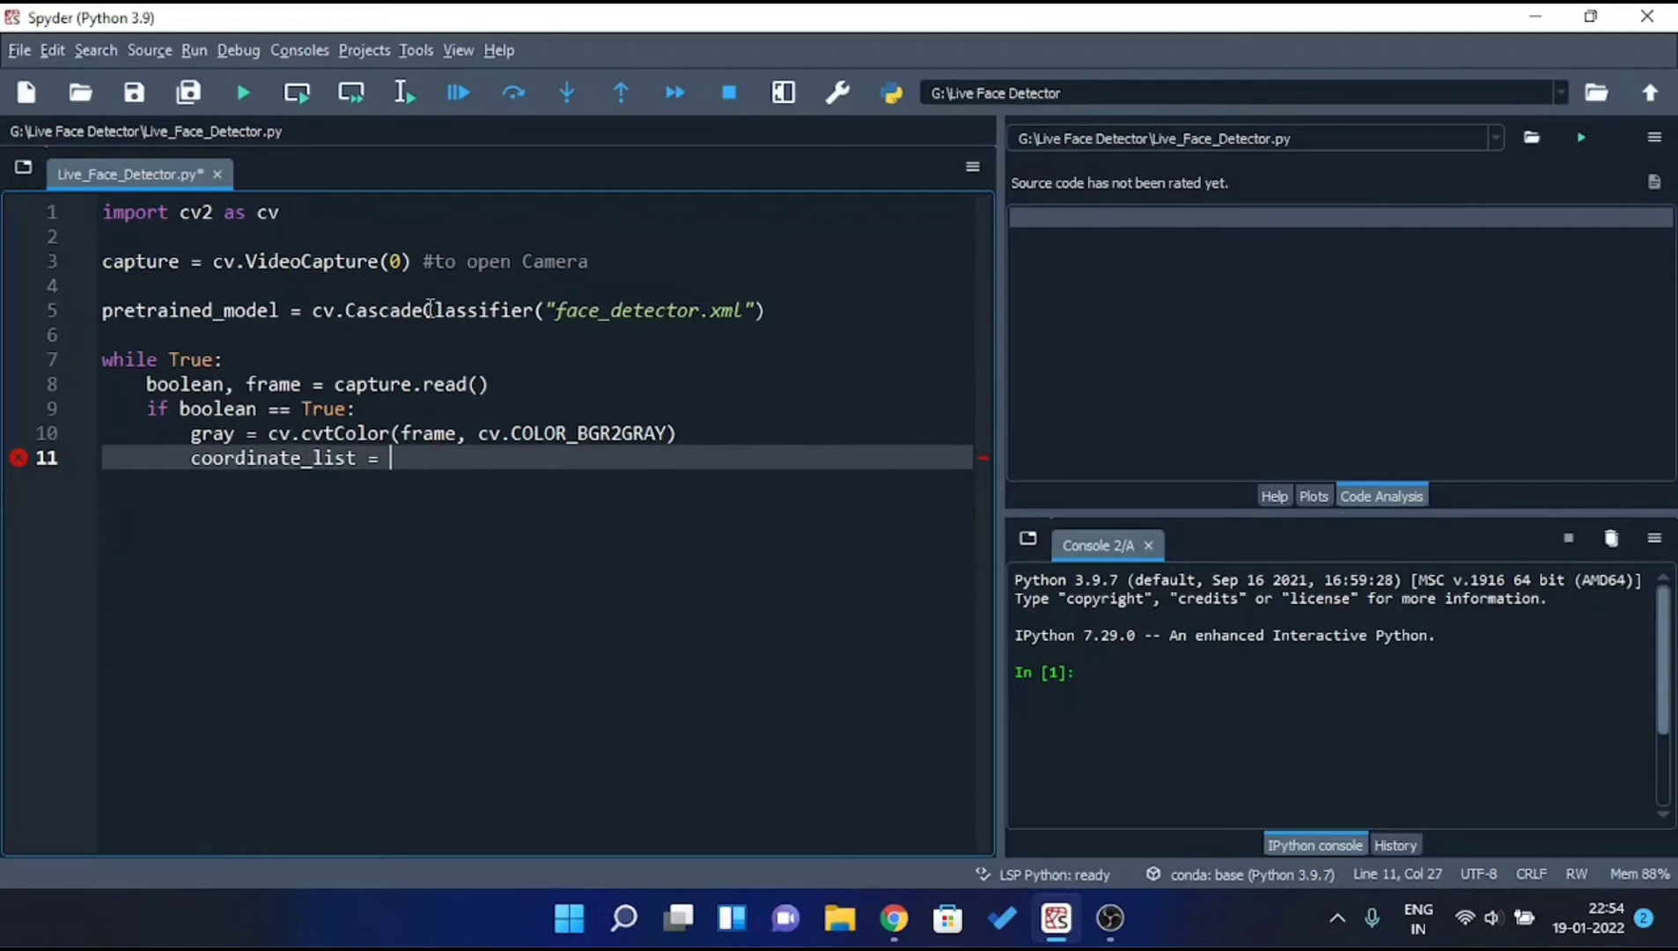
text(pretrained)
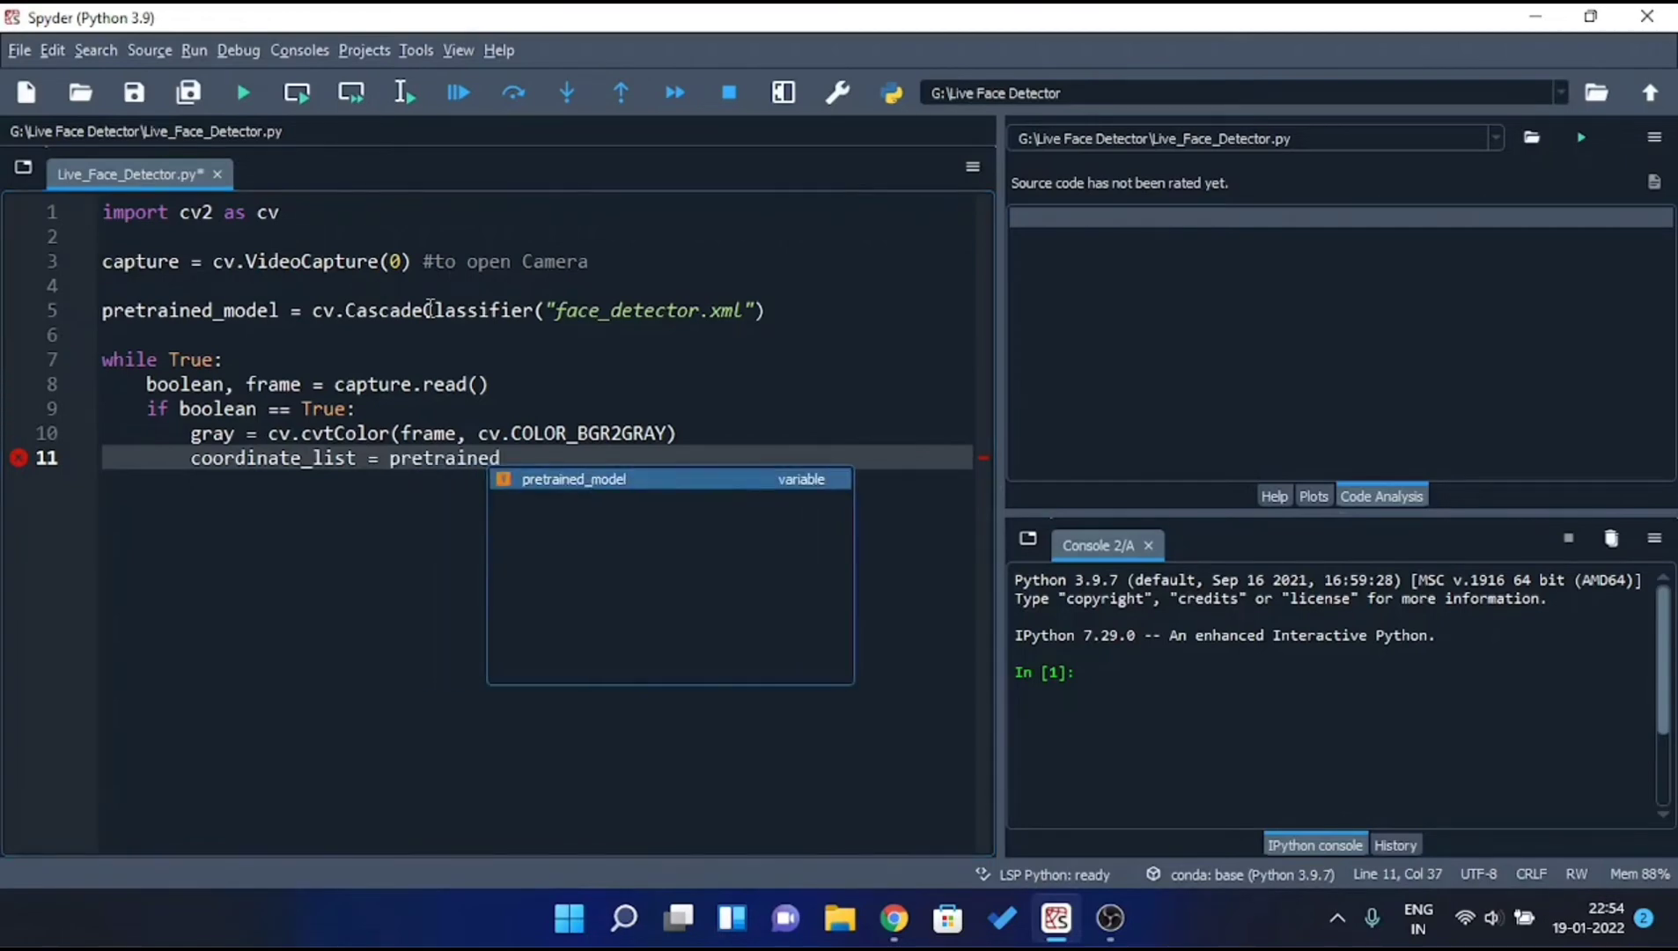
text(_model.detectMultiScale)
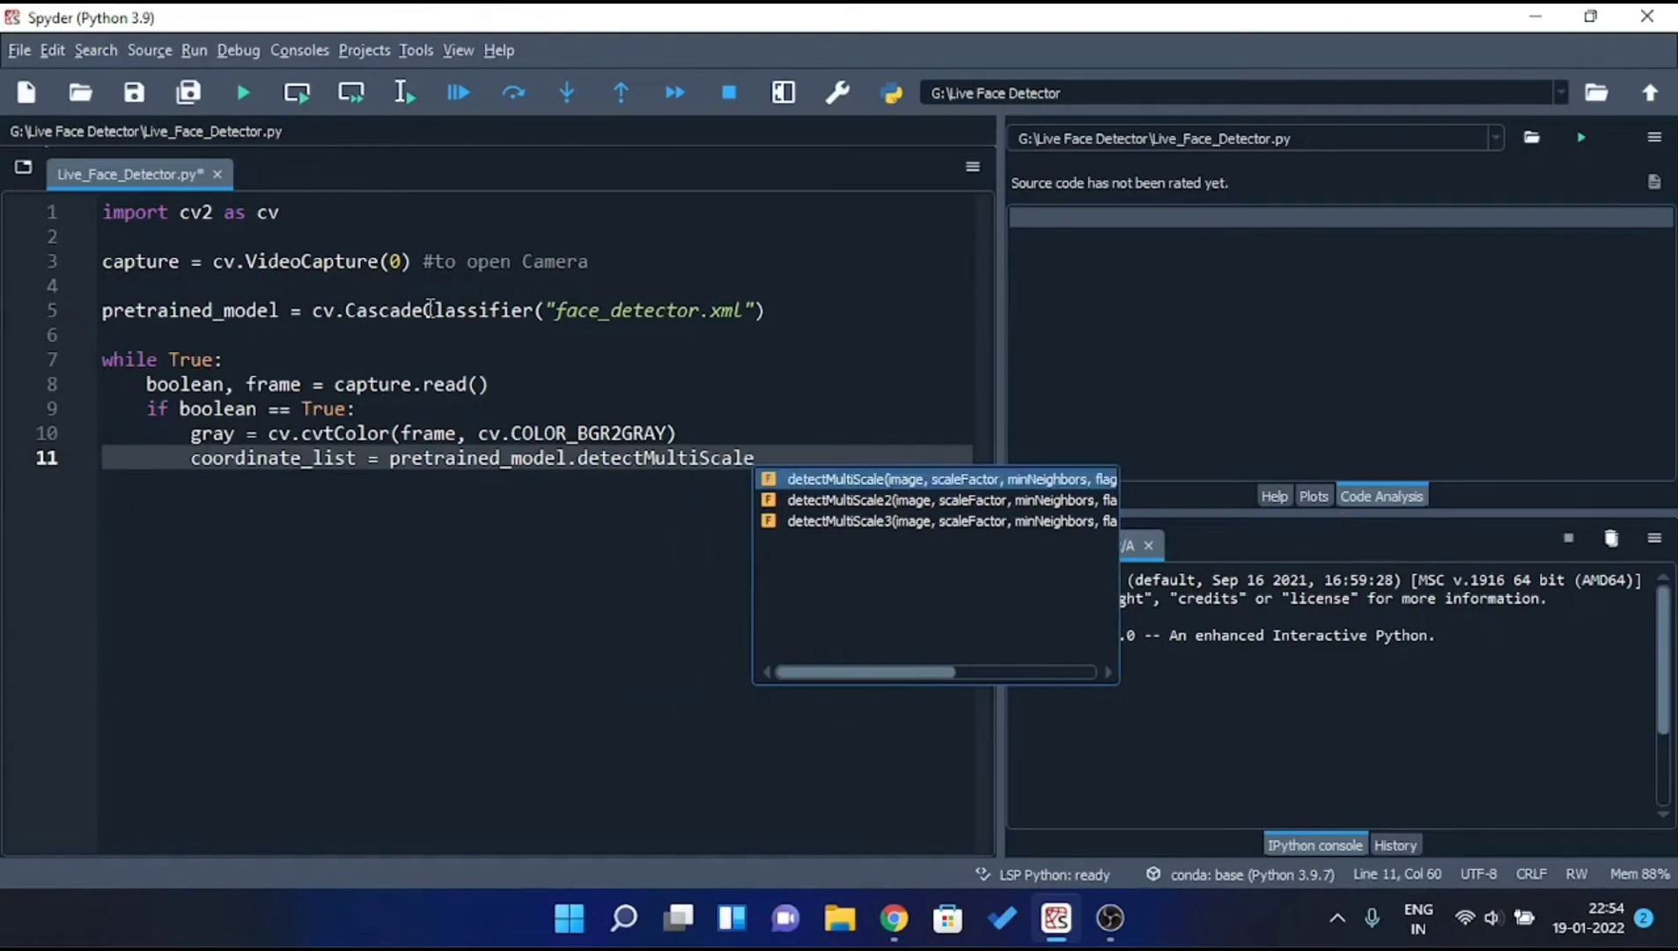
text((gray,)
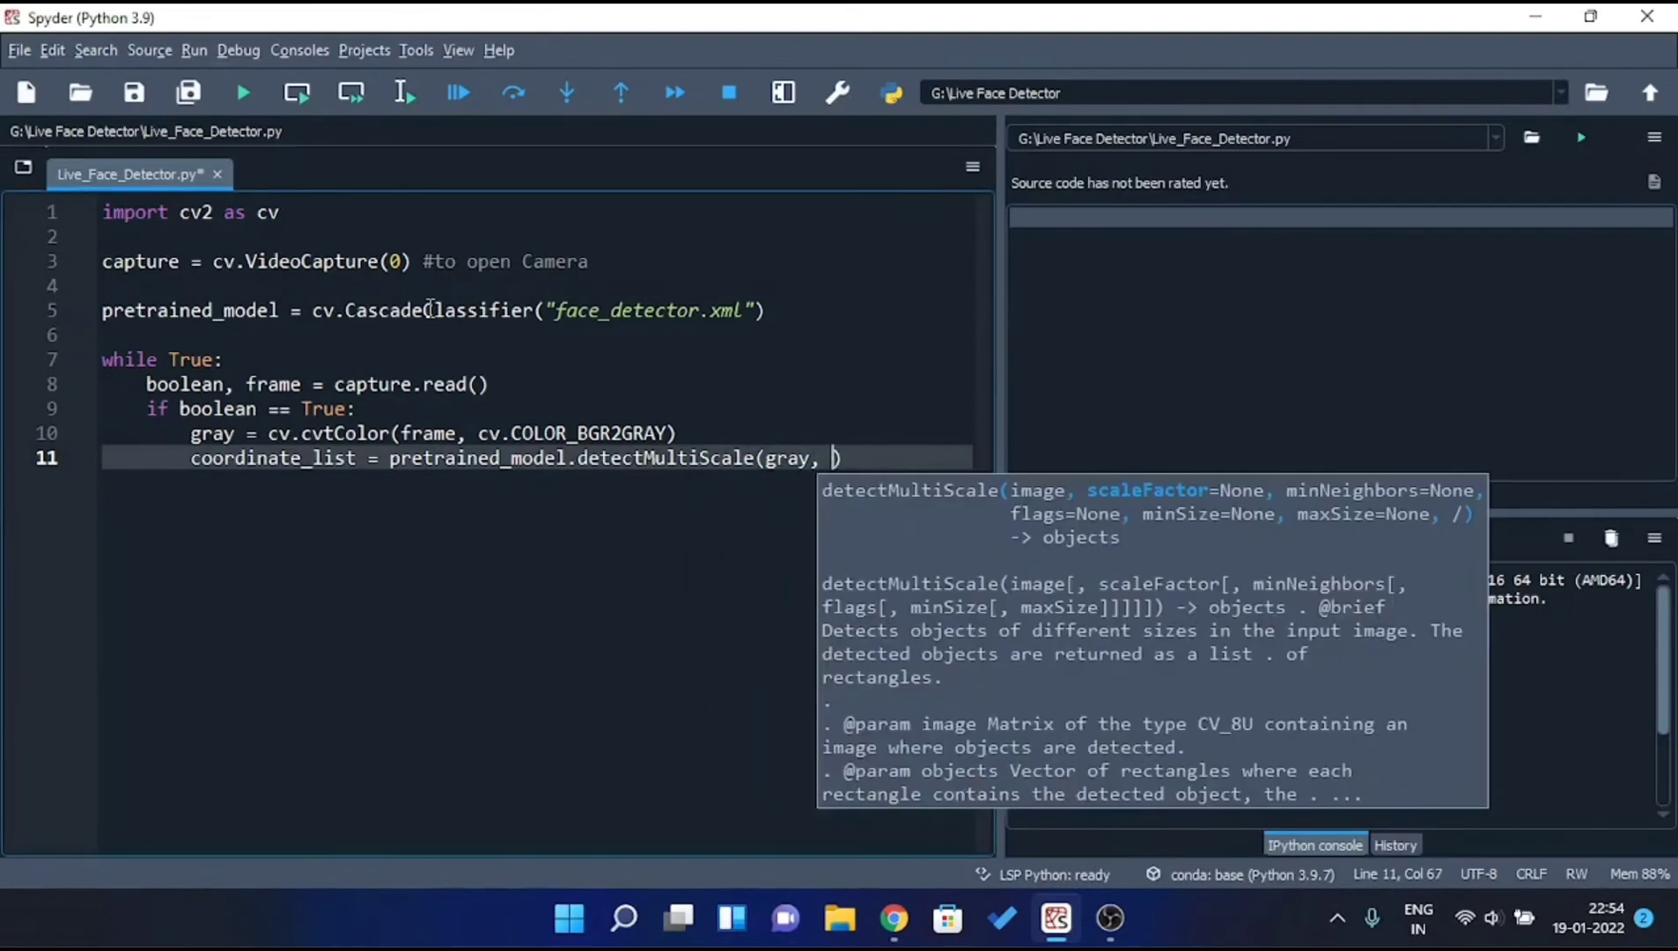
text(sc)
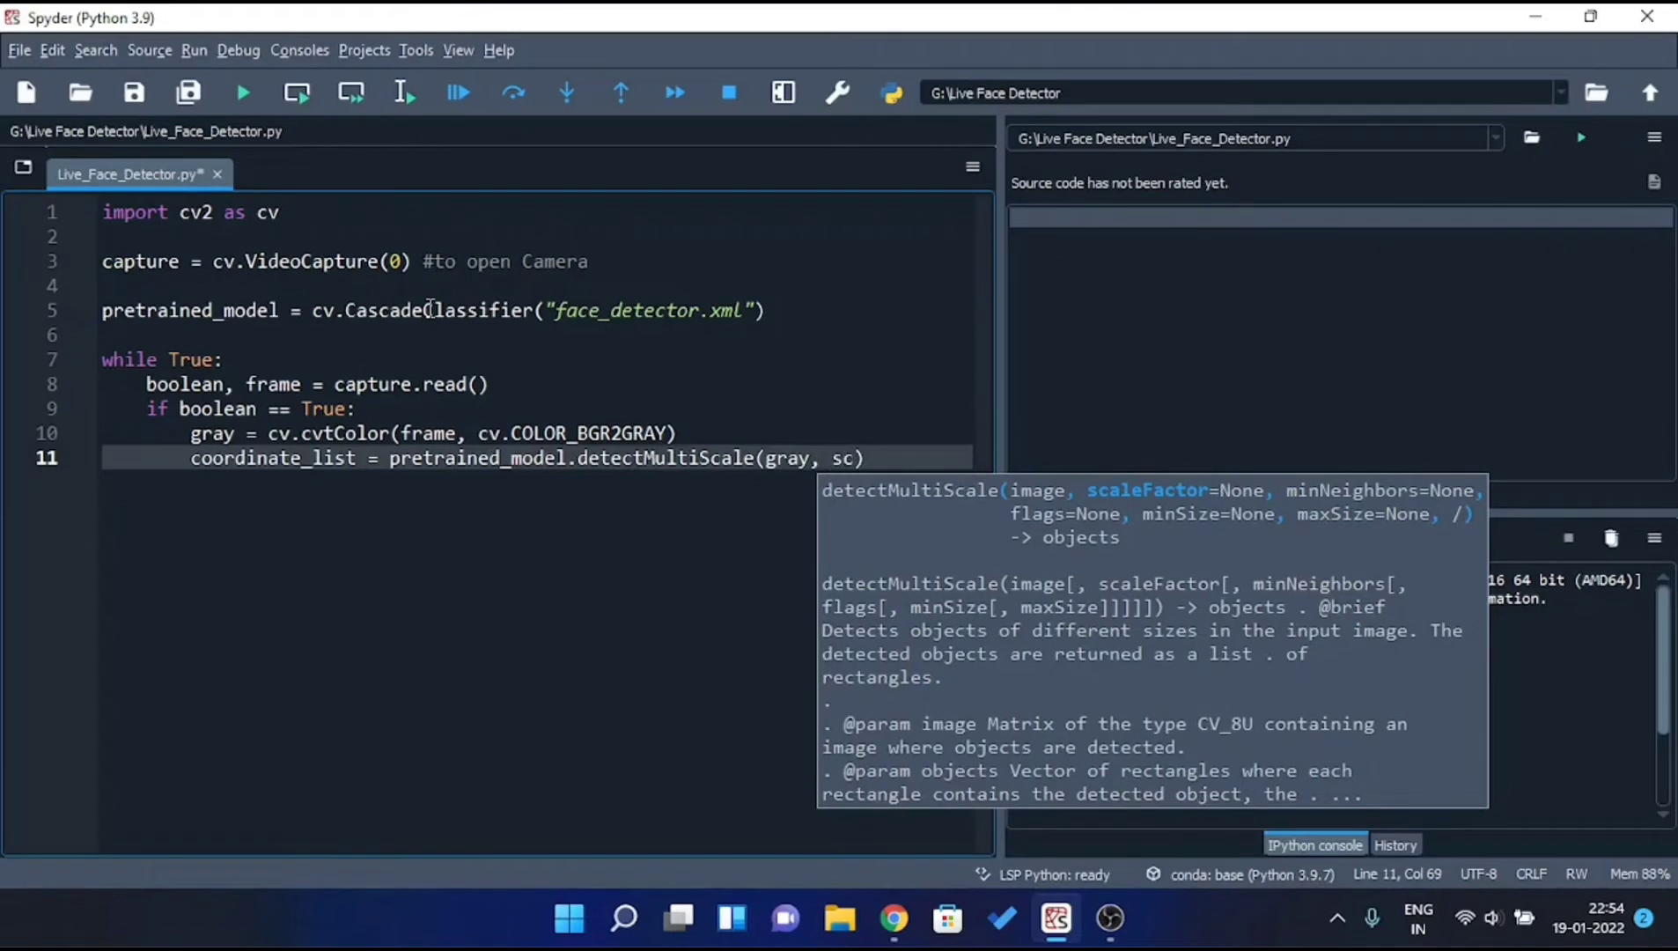
text(scaleFactor=)
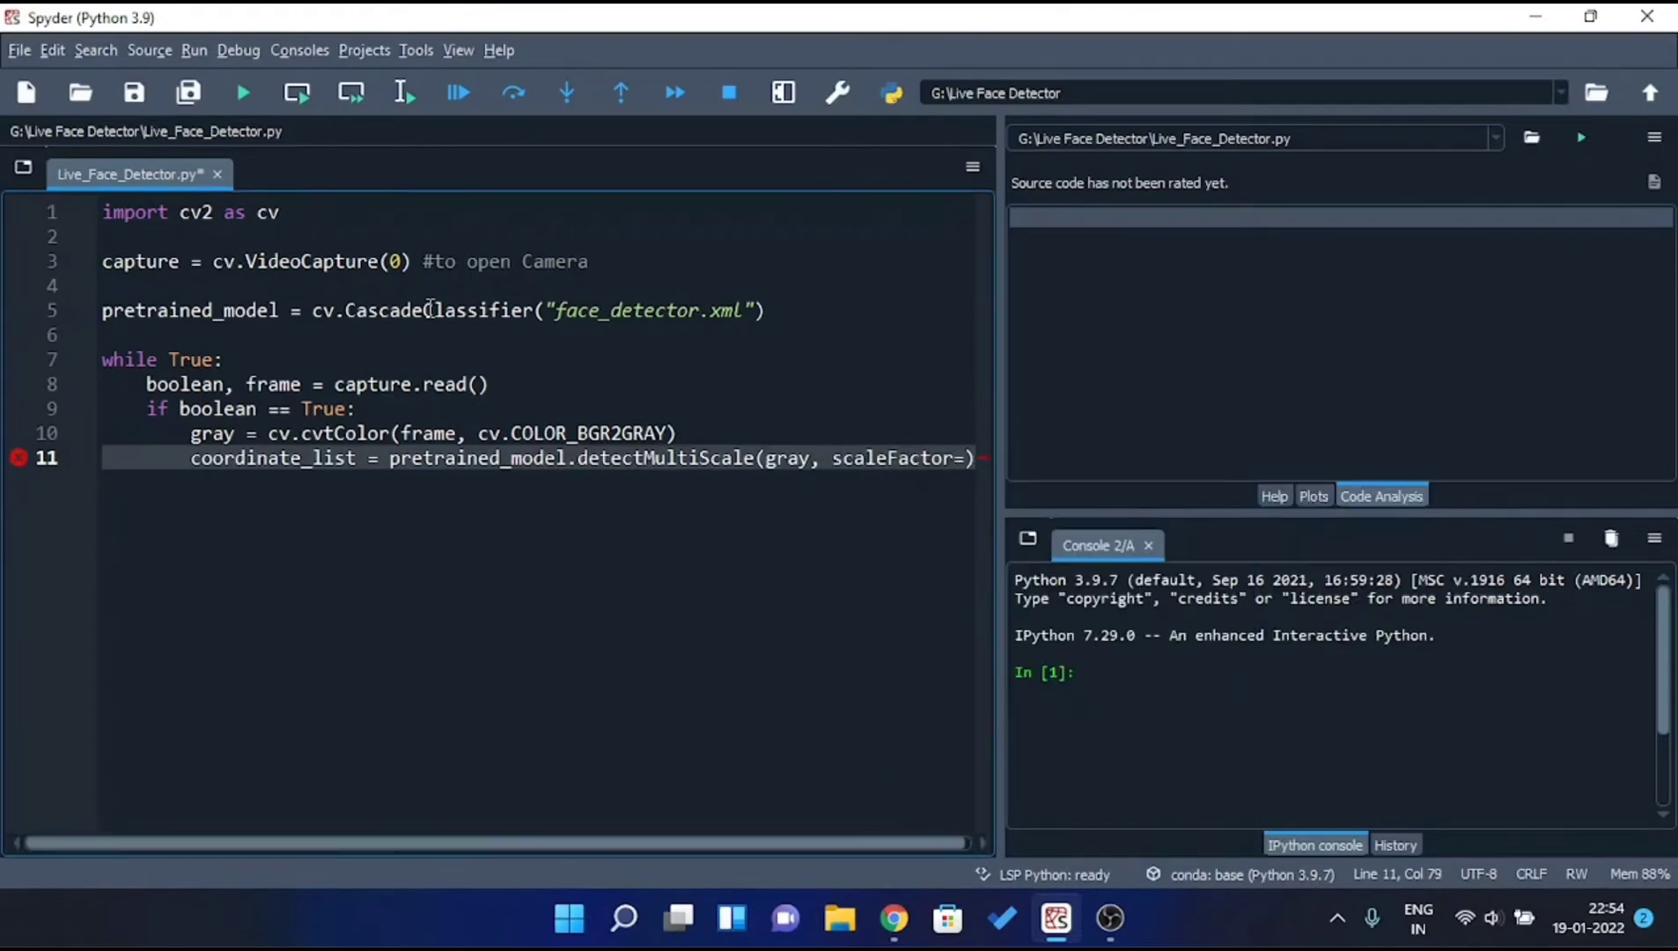
text(1.1.)
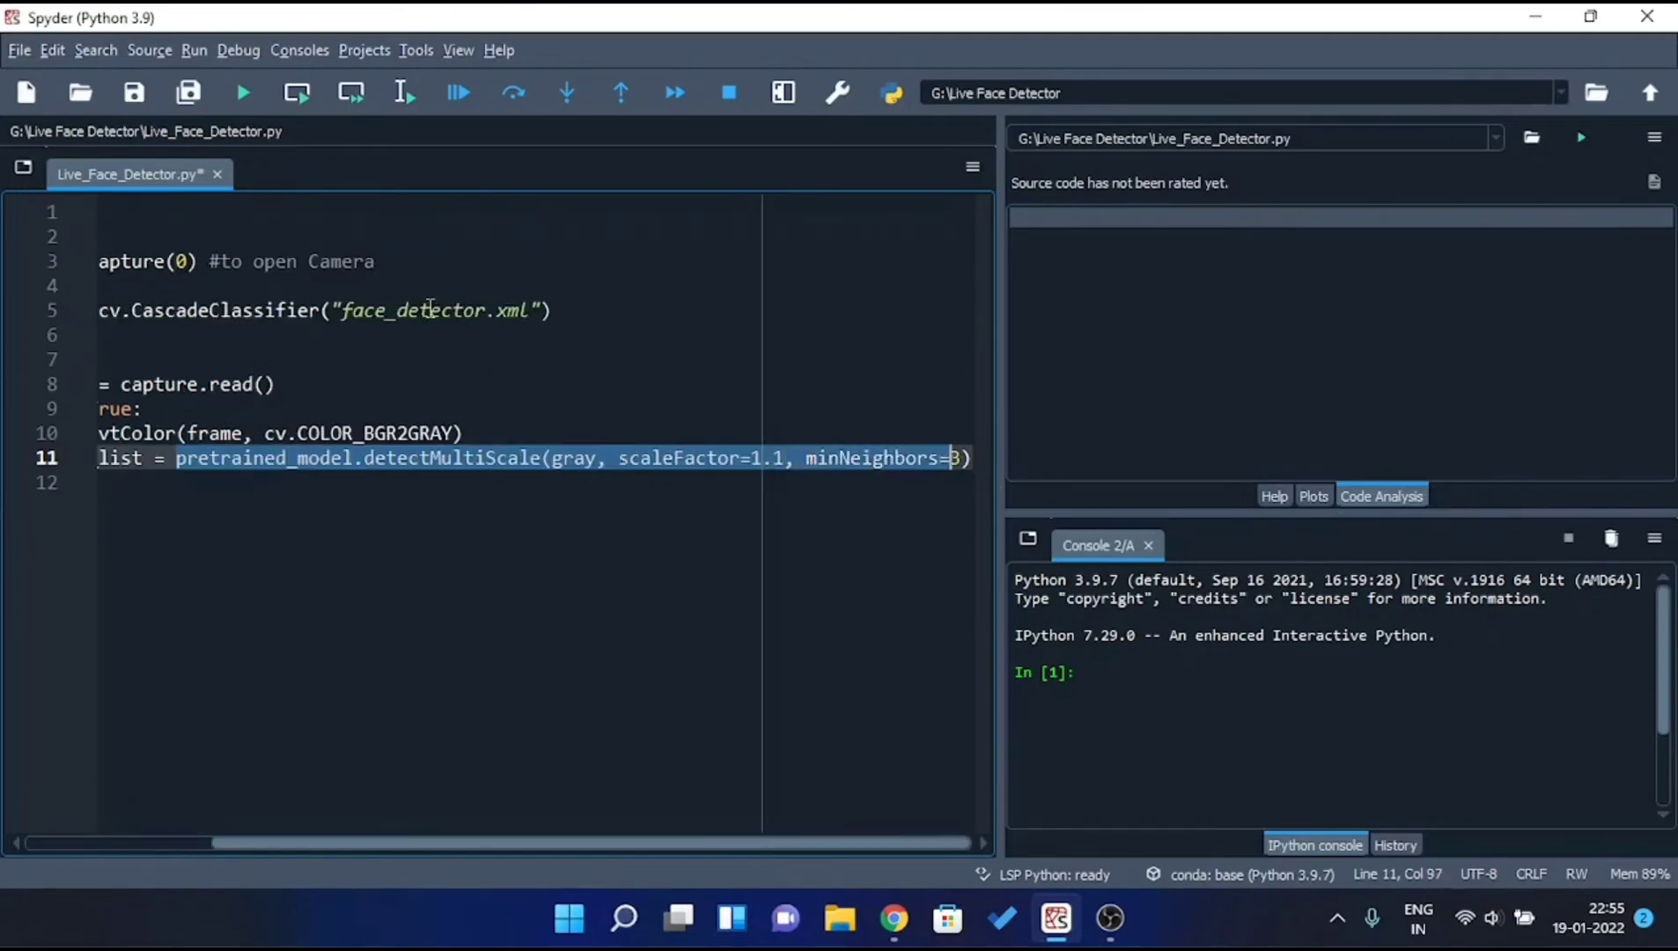
text())
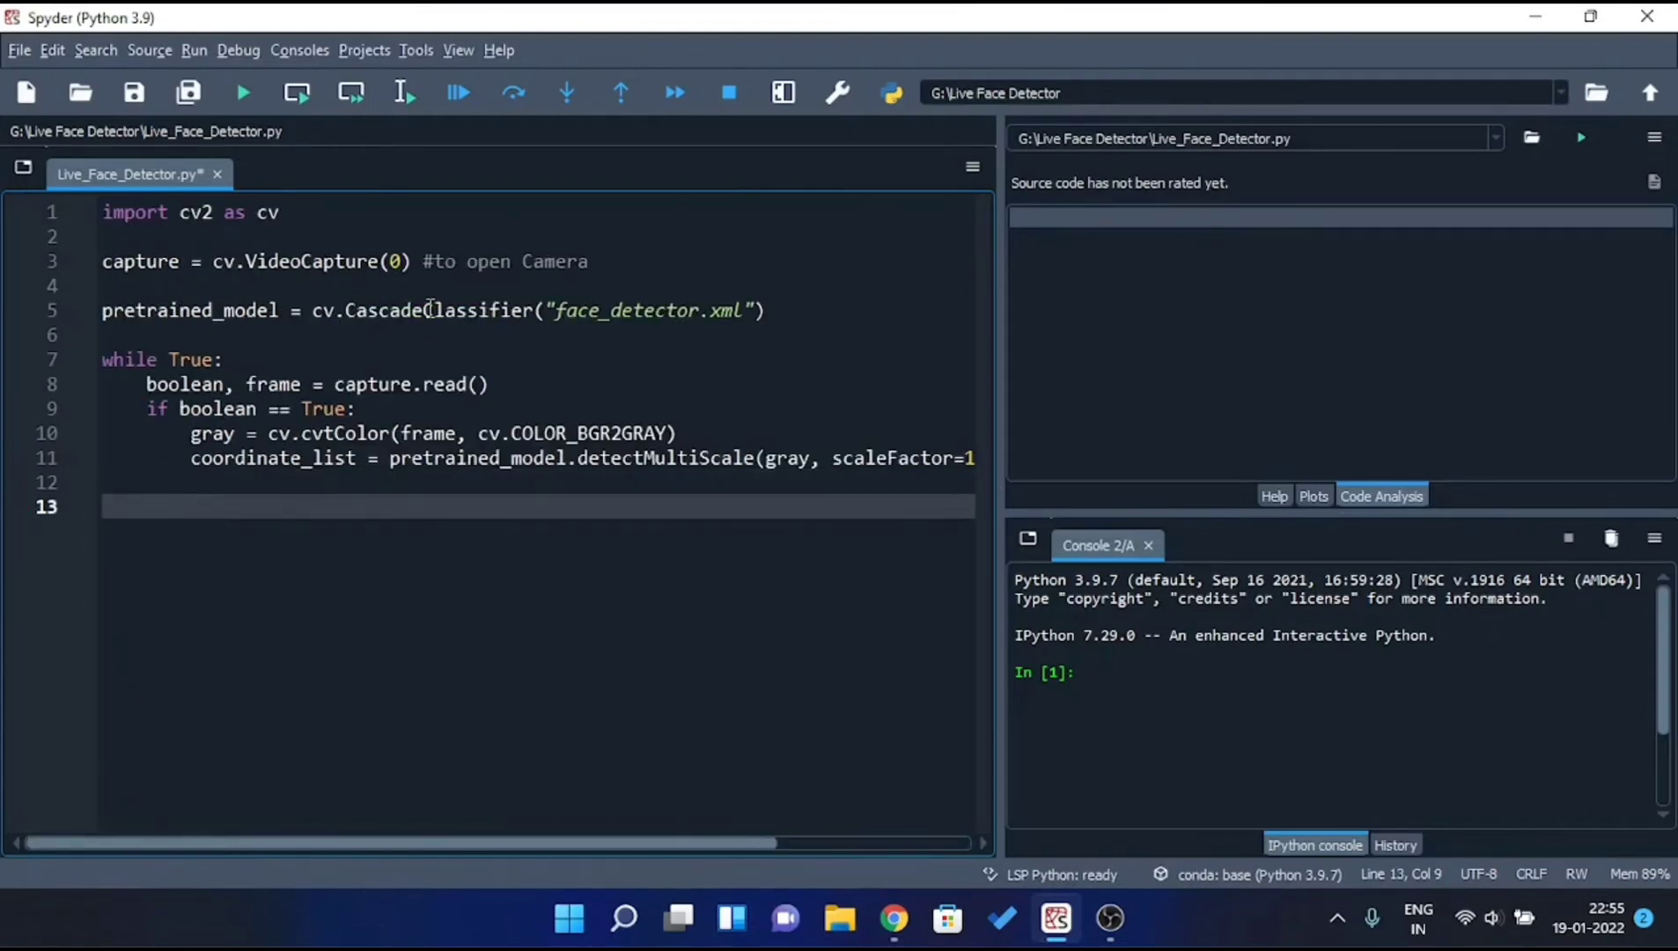
Write for (x,y,w,h) in coordinate_list: cv.rectangle(frame, (x,y), (x+w,y+h), (0,255,0), 2).
text(for ())
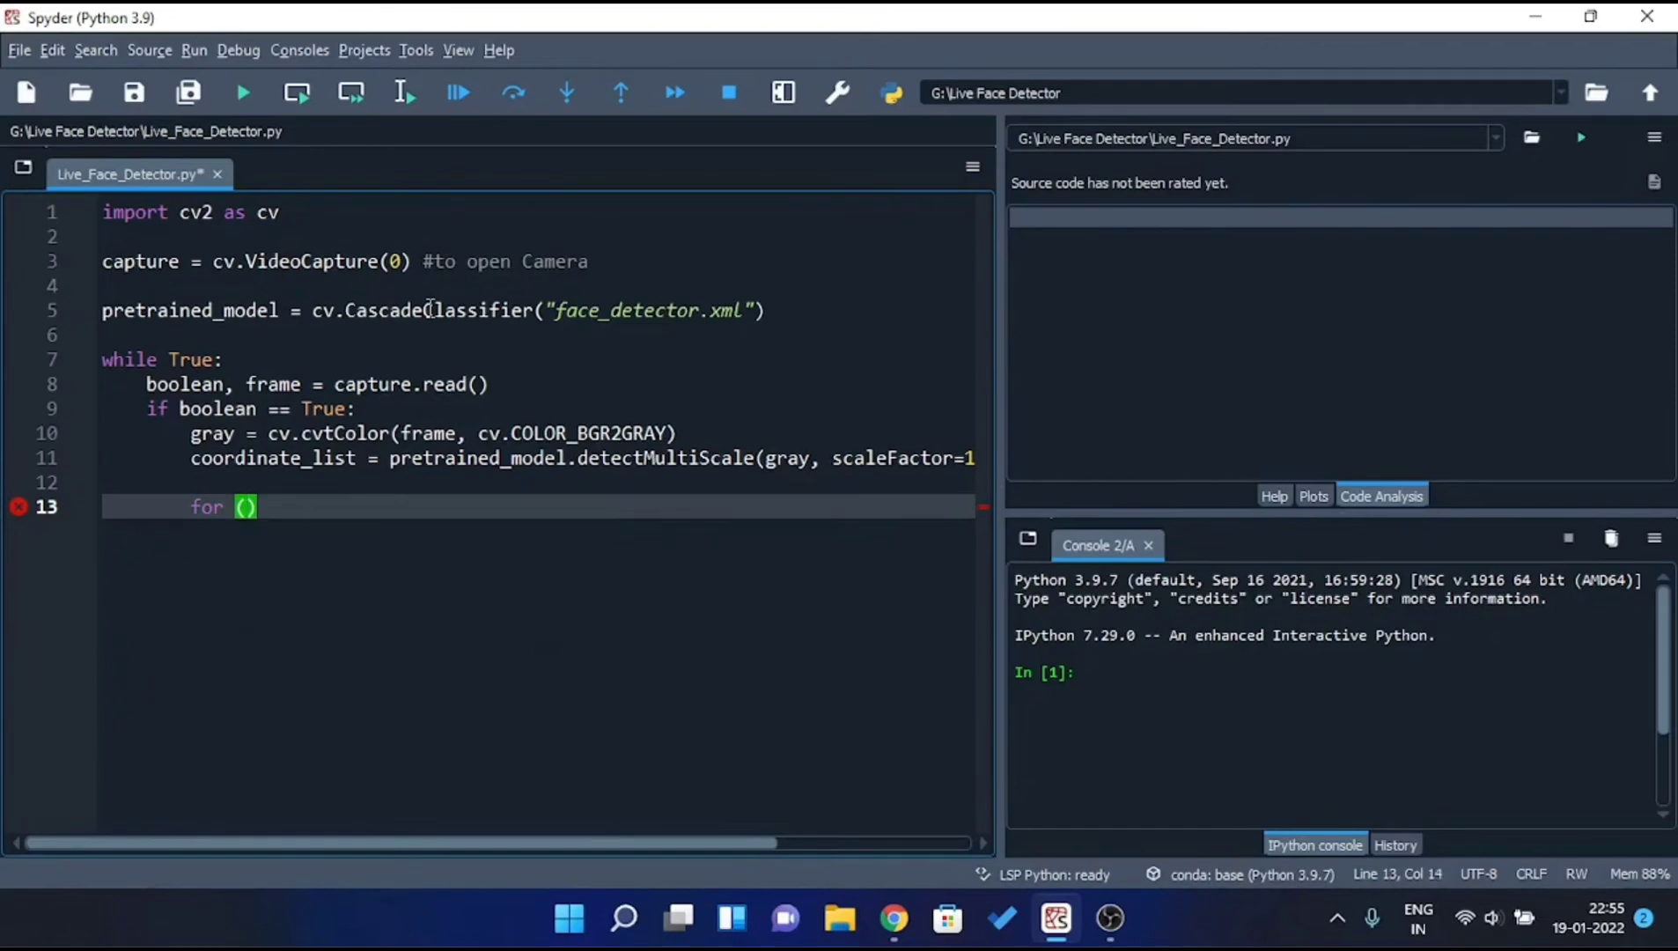
text(x,y,w,h)
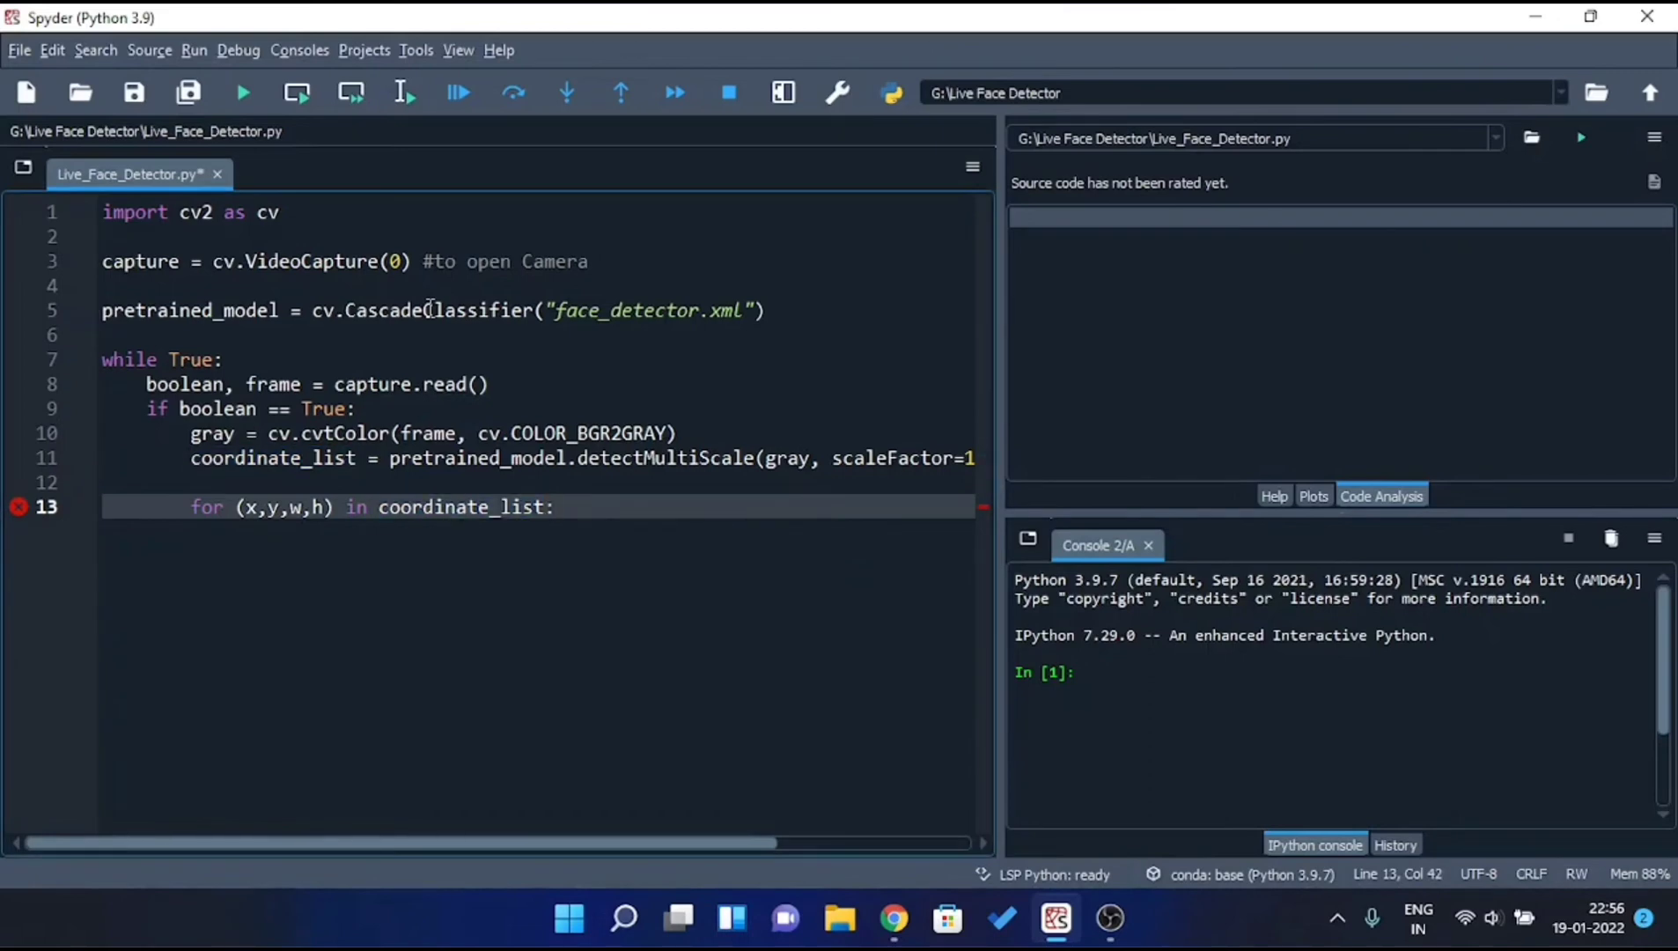
text(c)
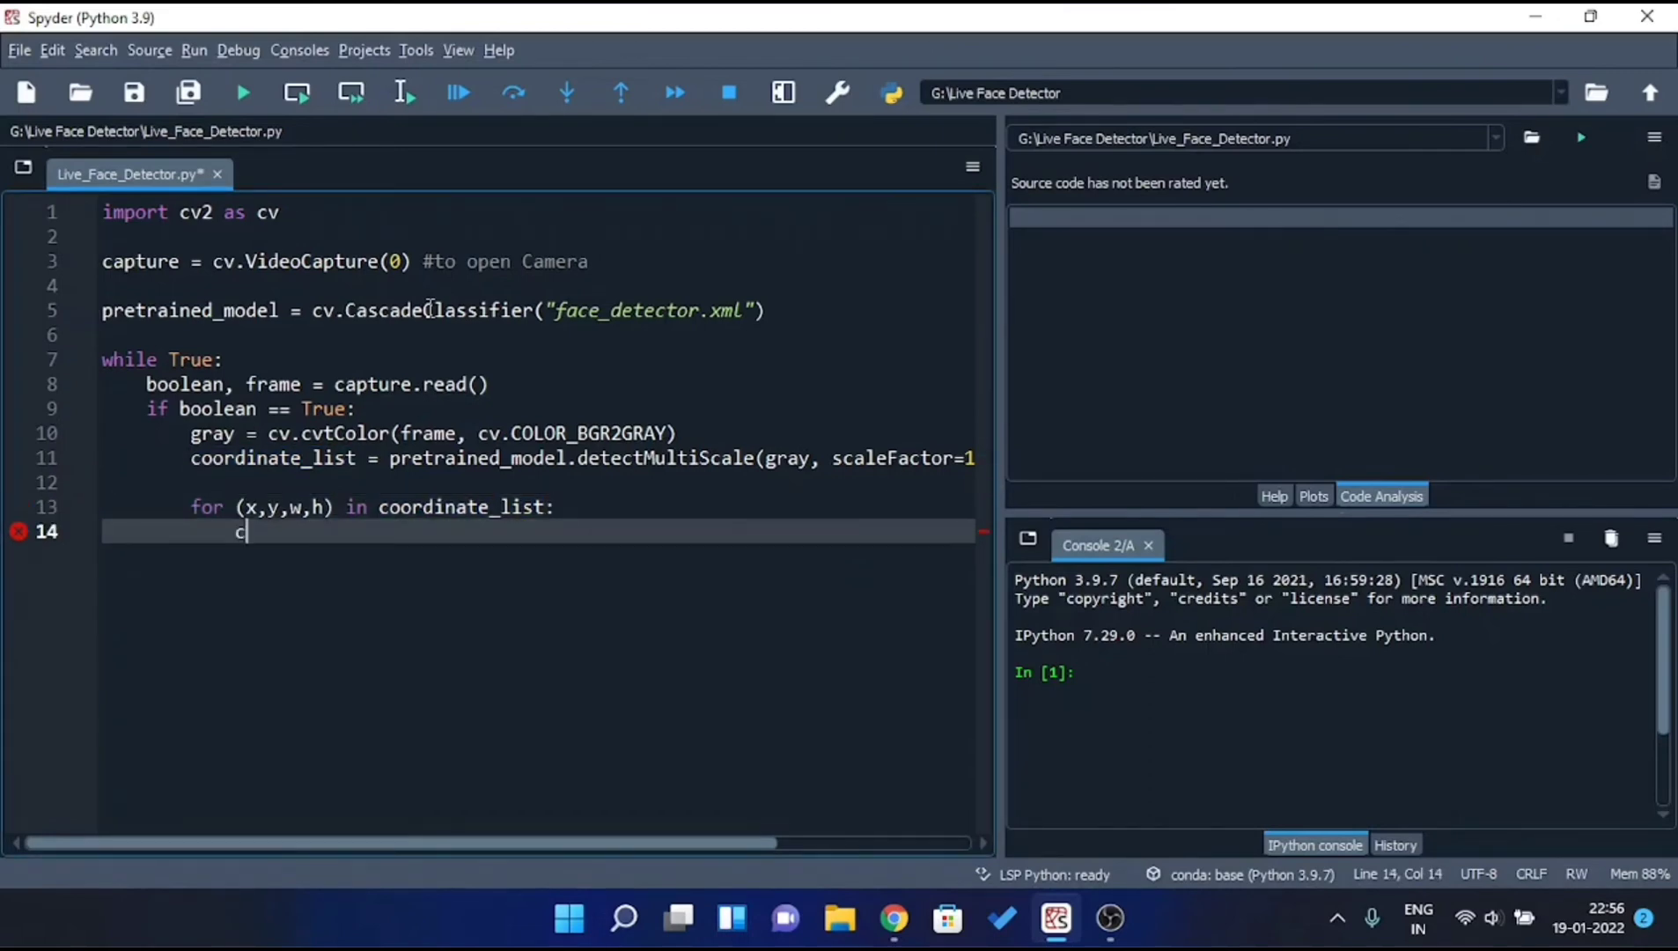
text(v.rect)
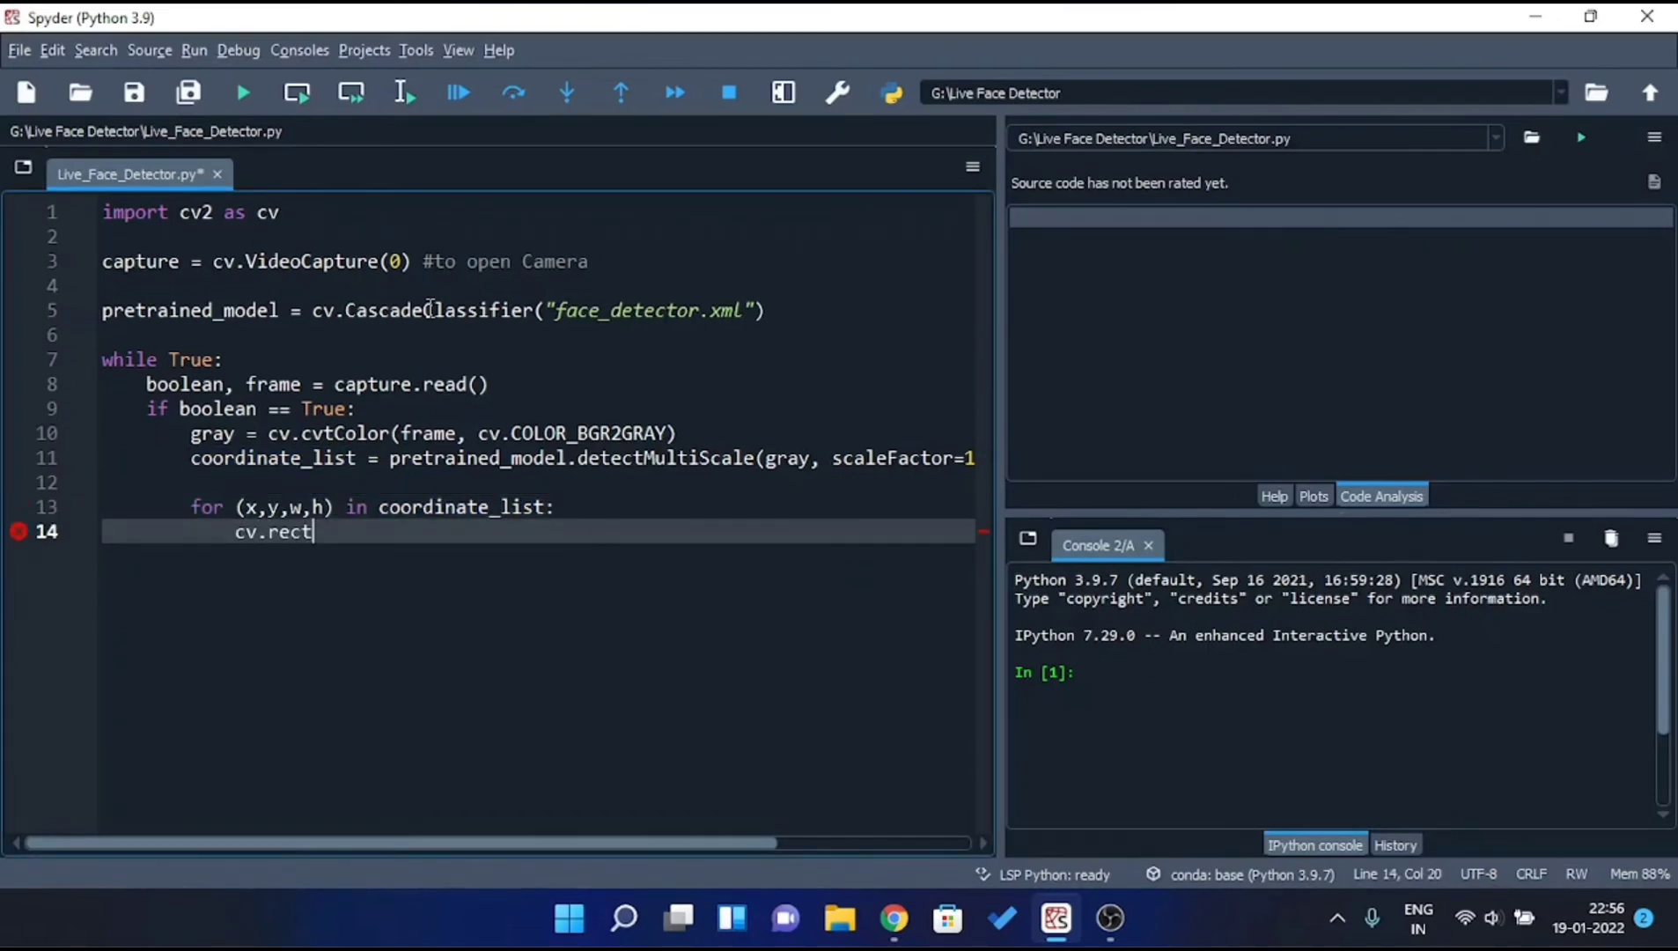
text(angle()
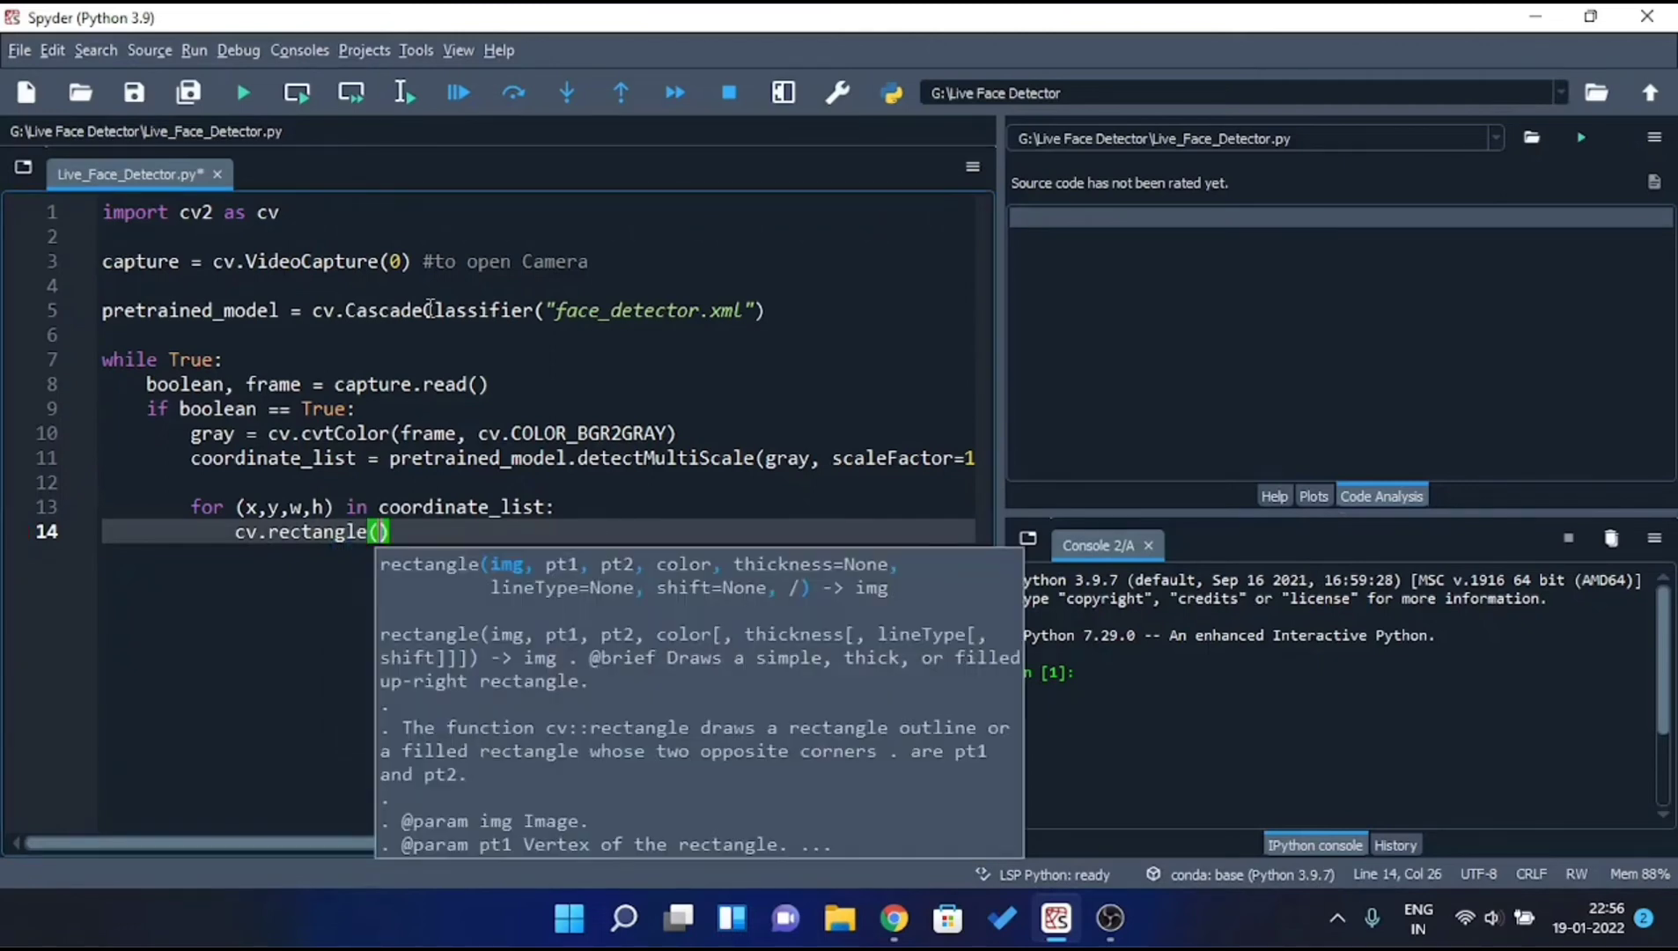
text(frame,)
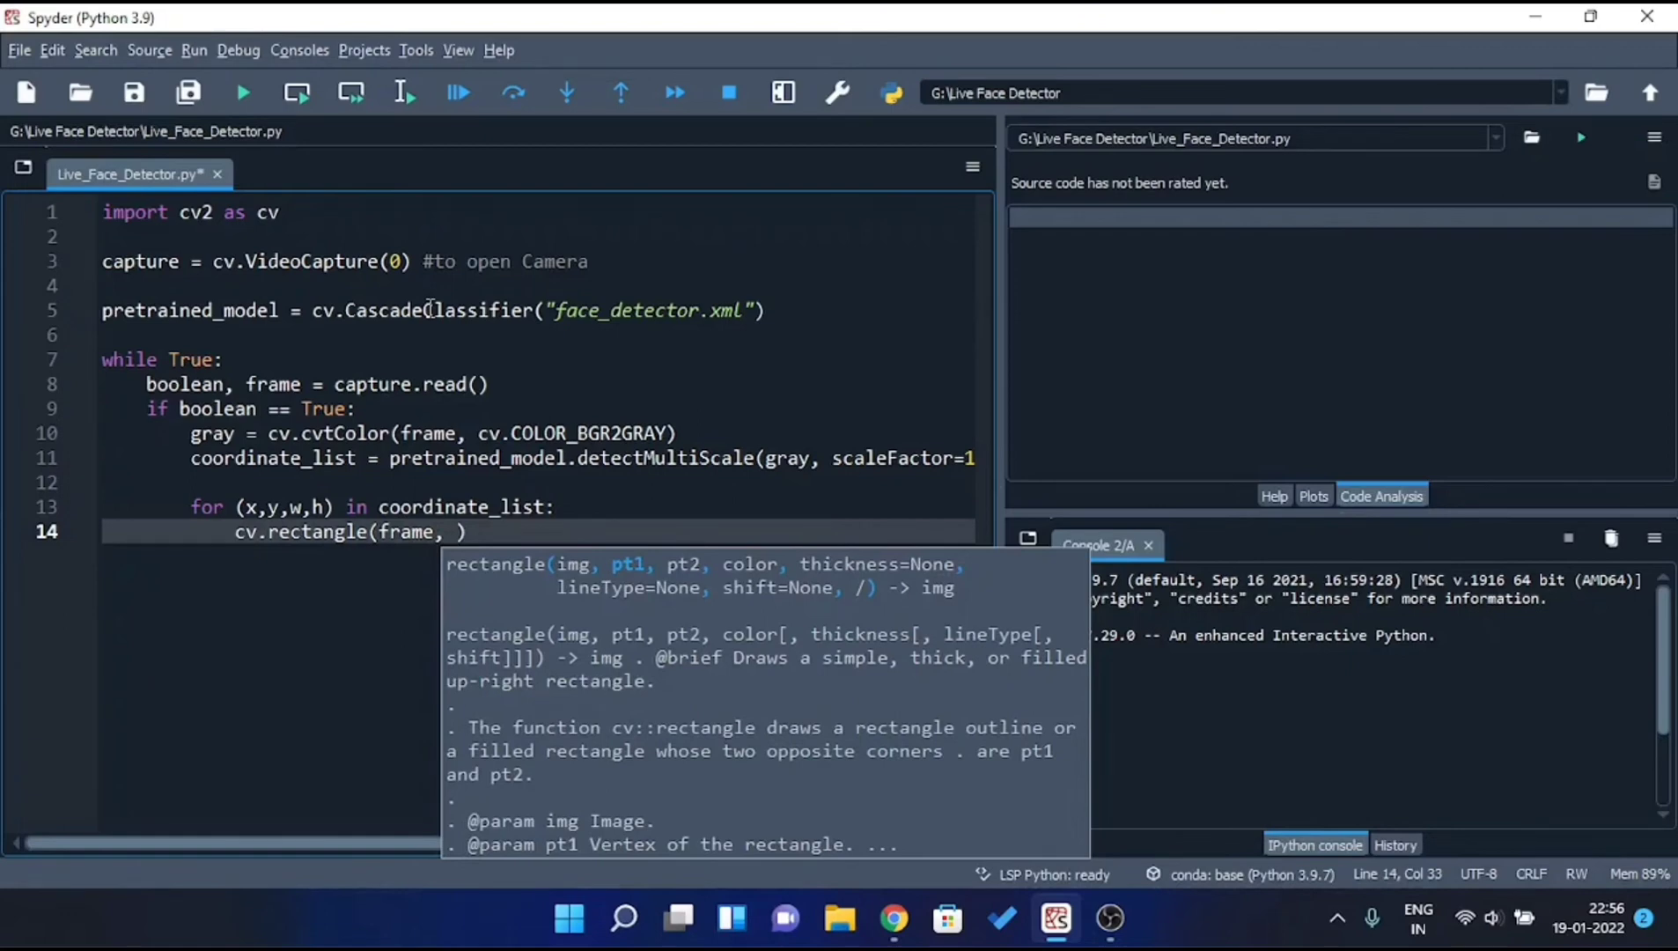
text((x,)
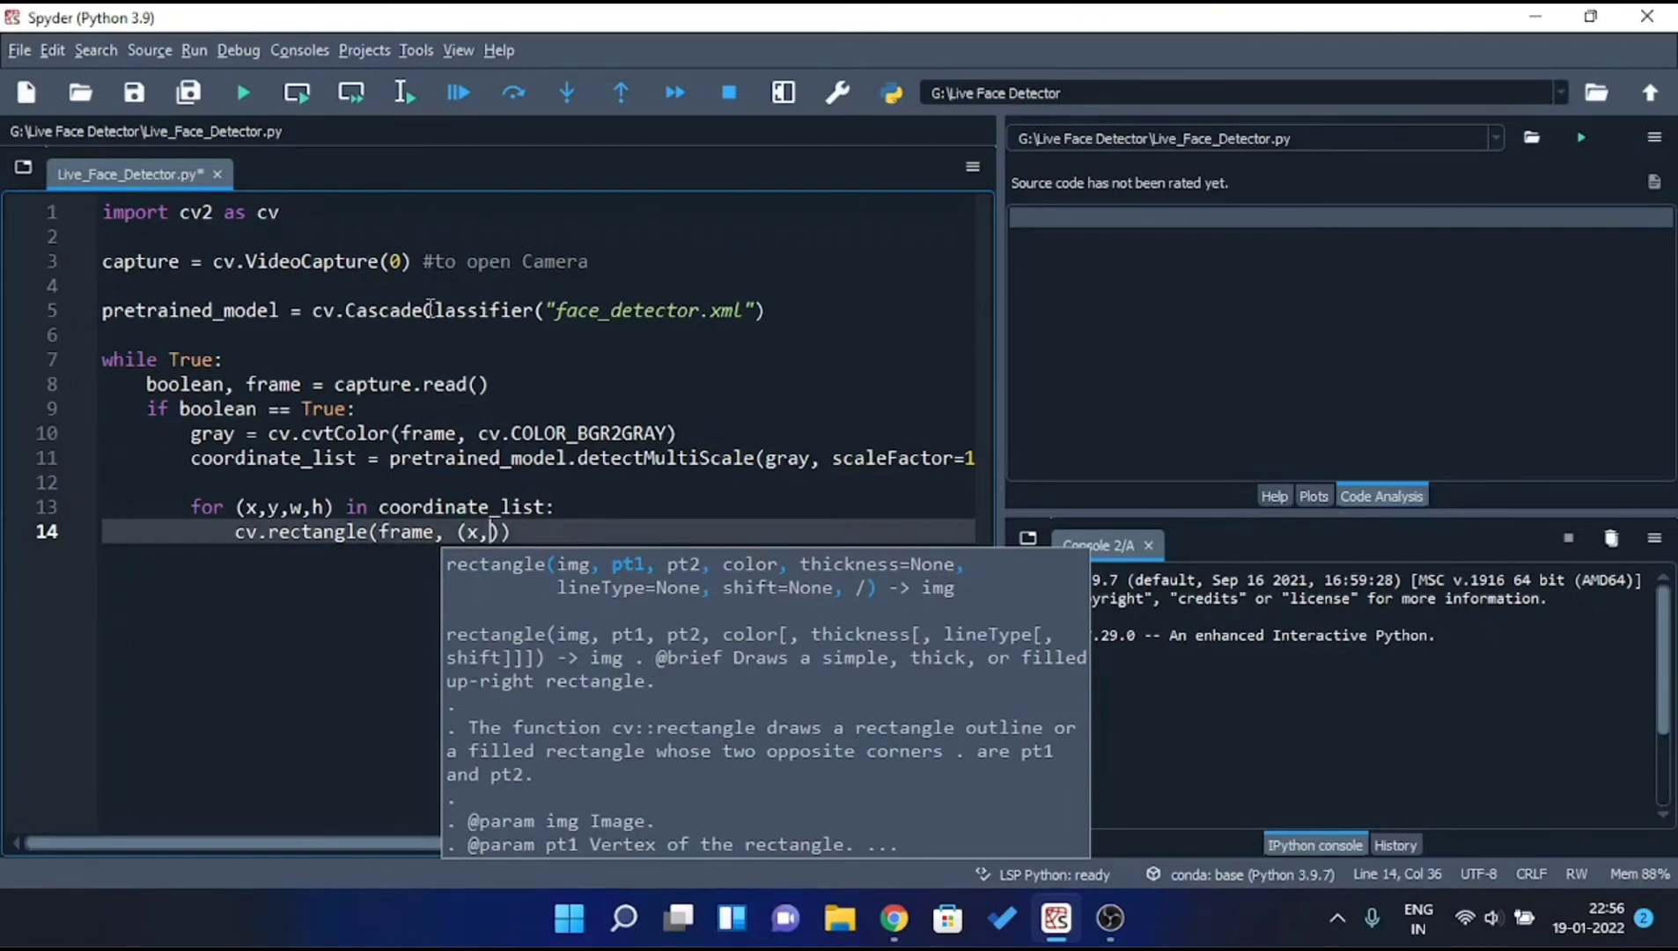
text(y))
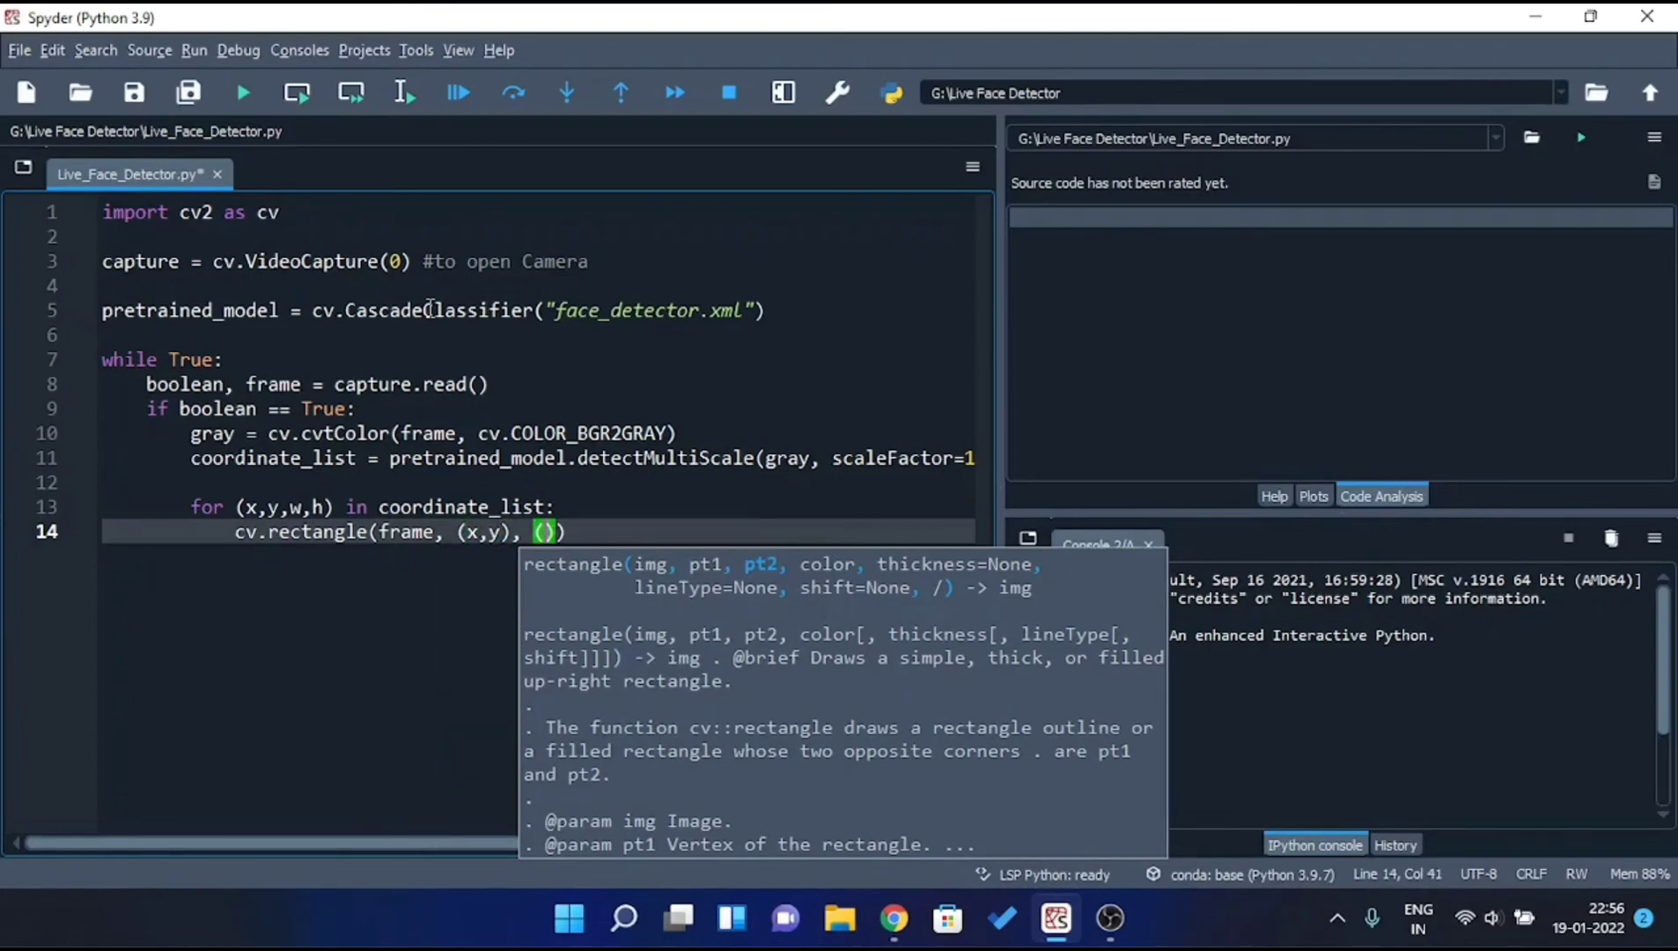
text(x+w, y+h)
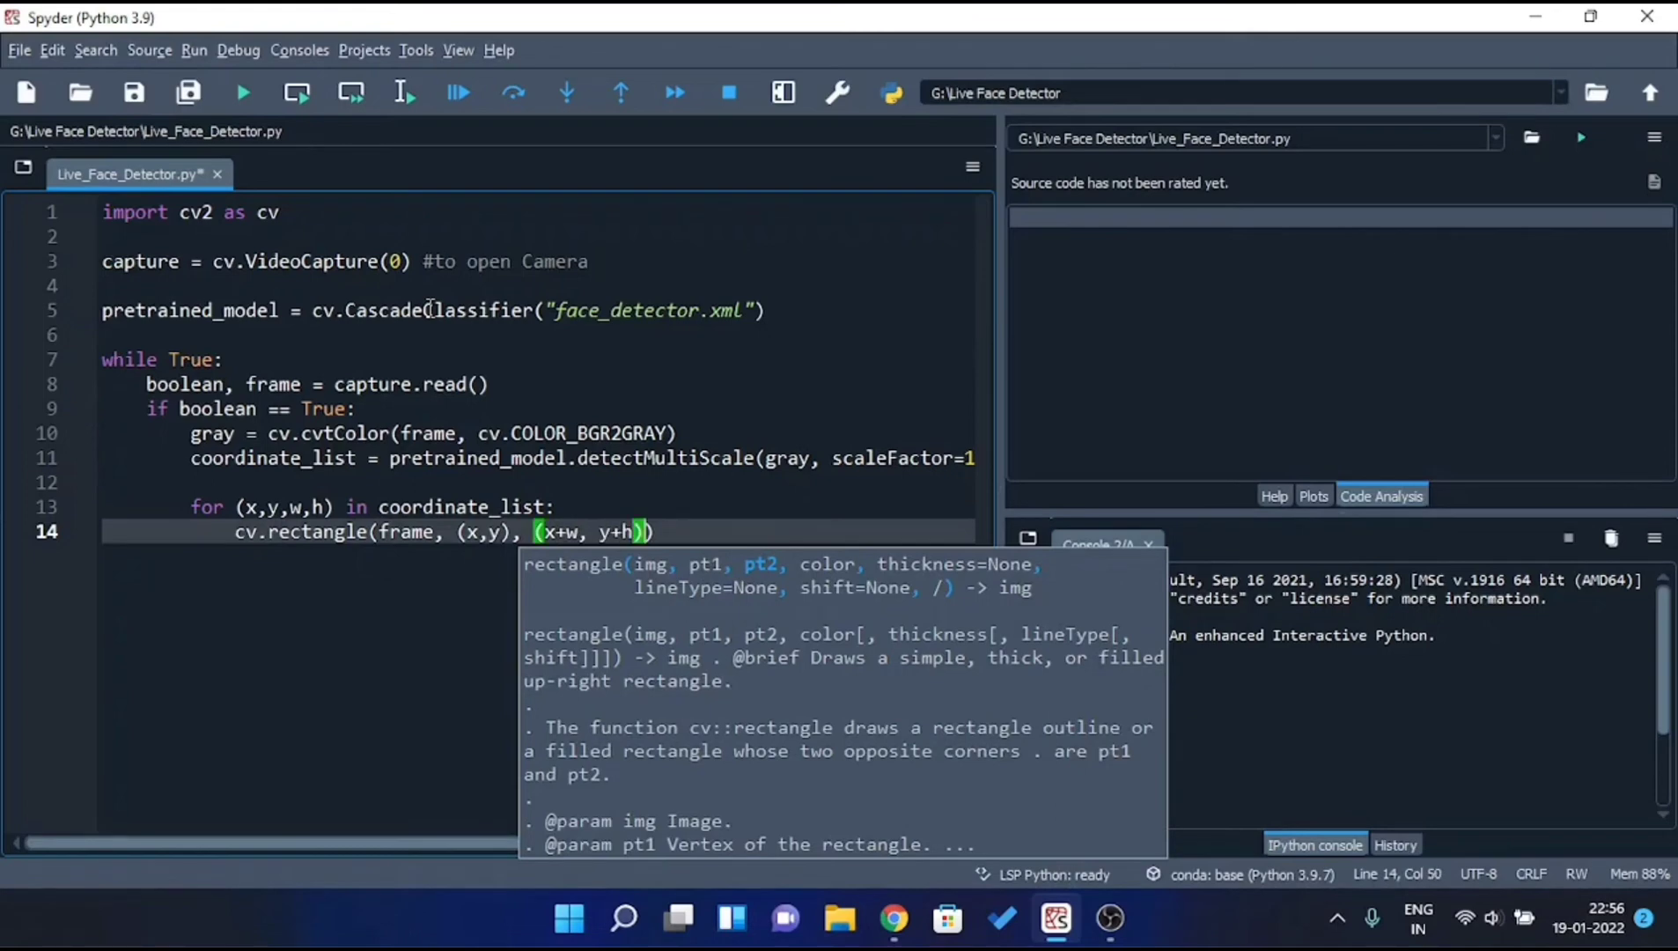
text((0,255,0))
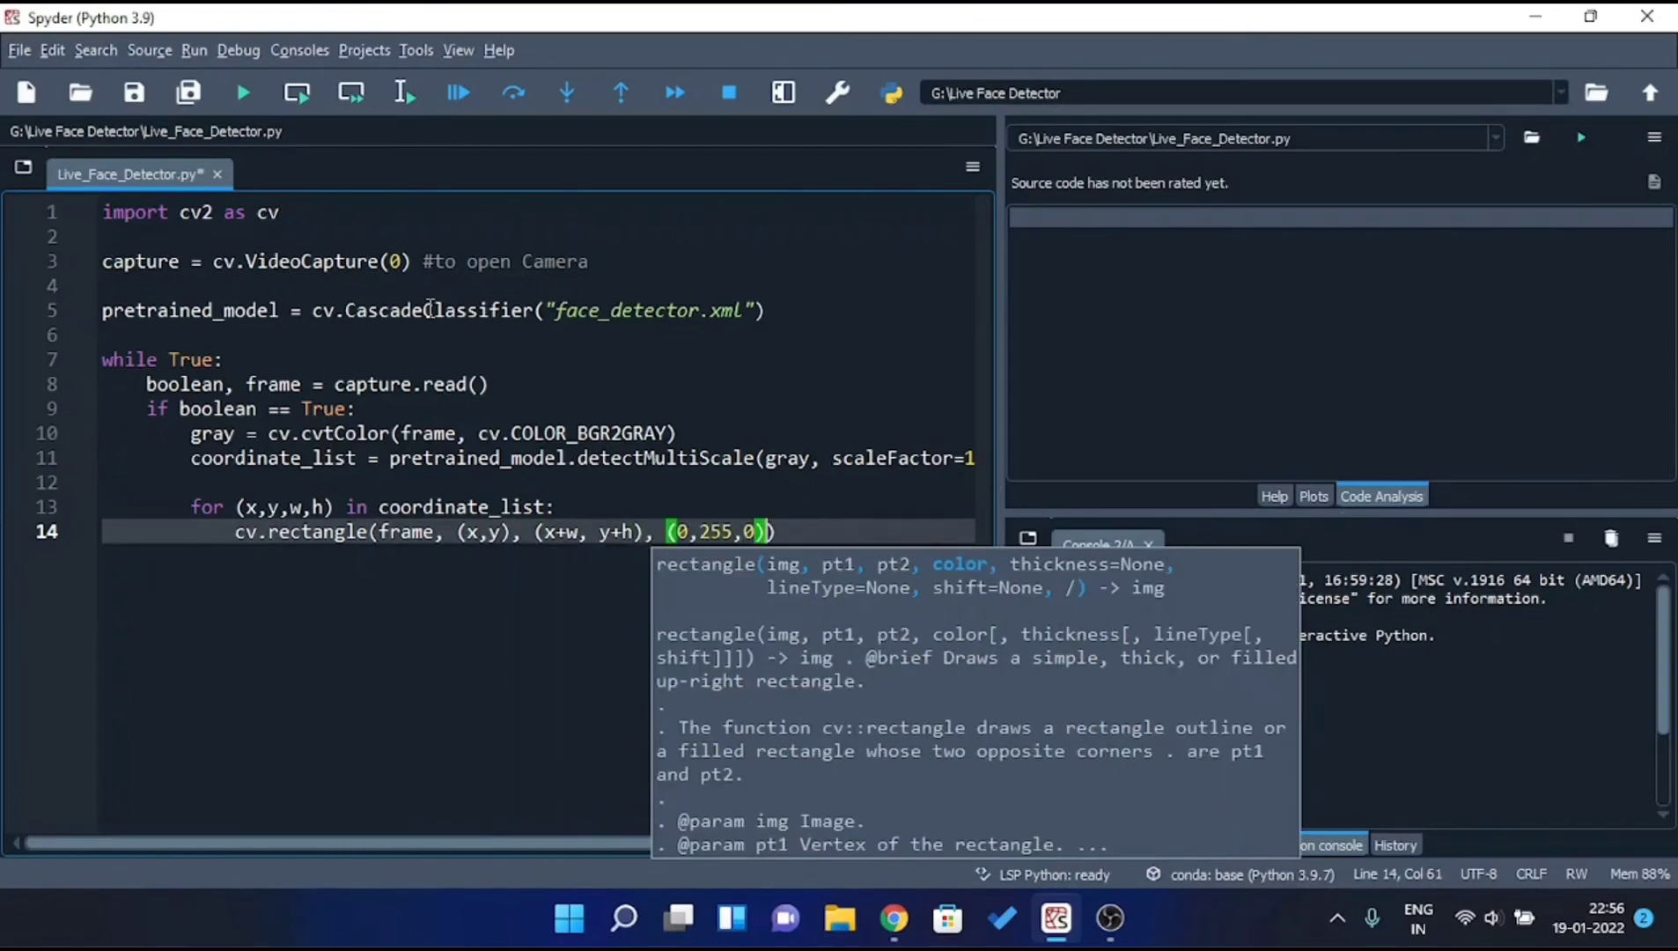
text(,)
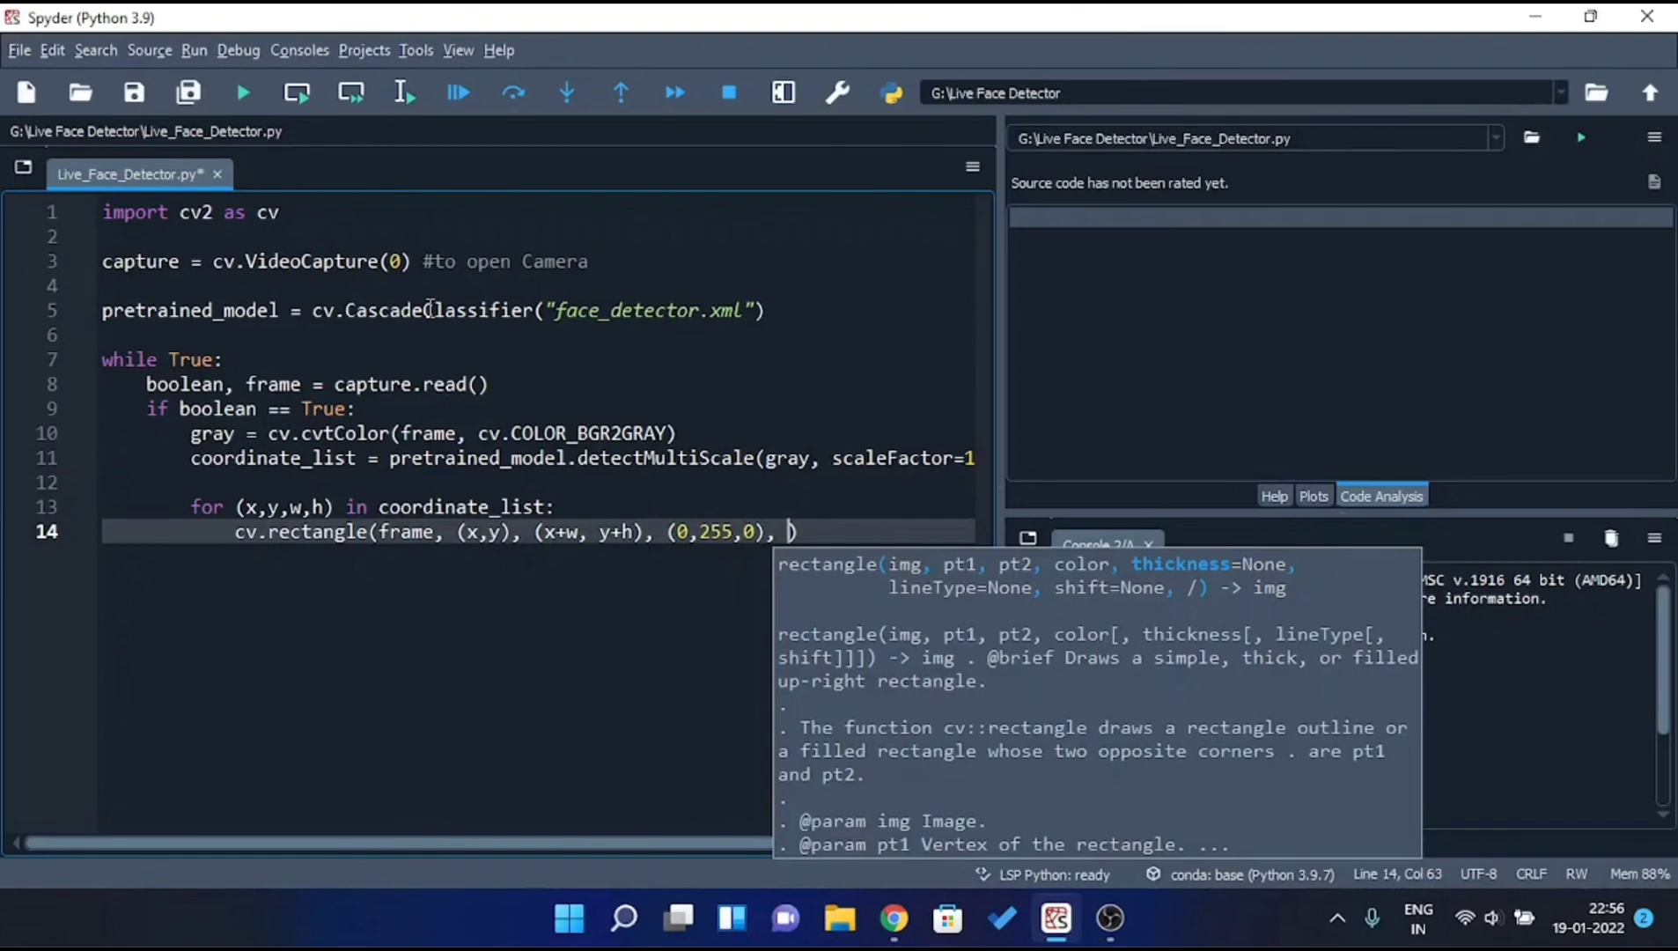
text(2))
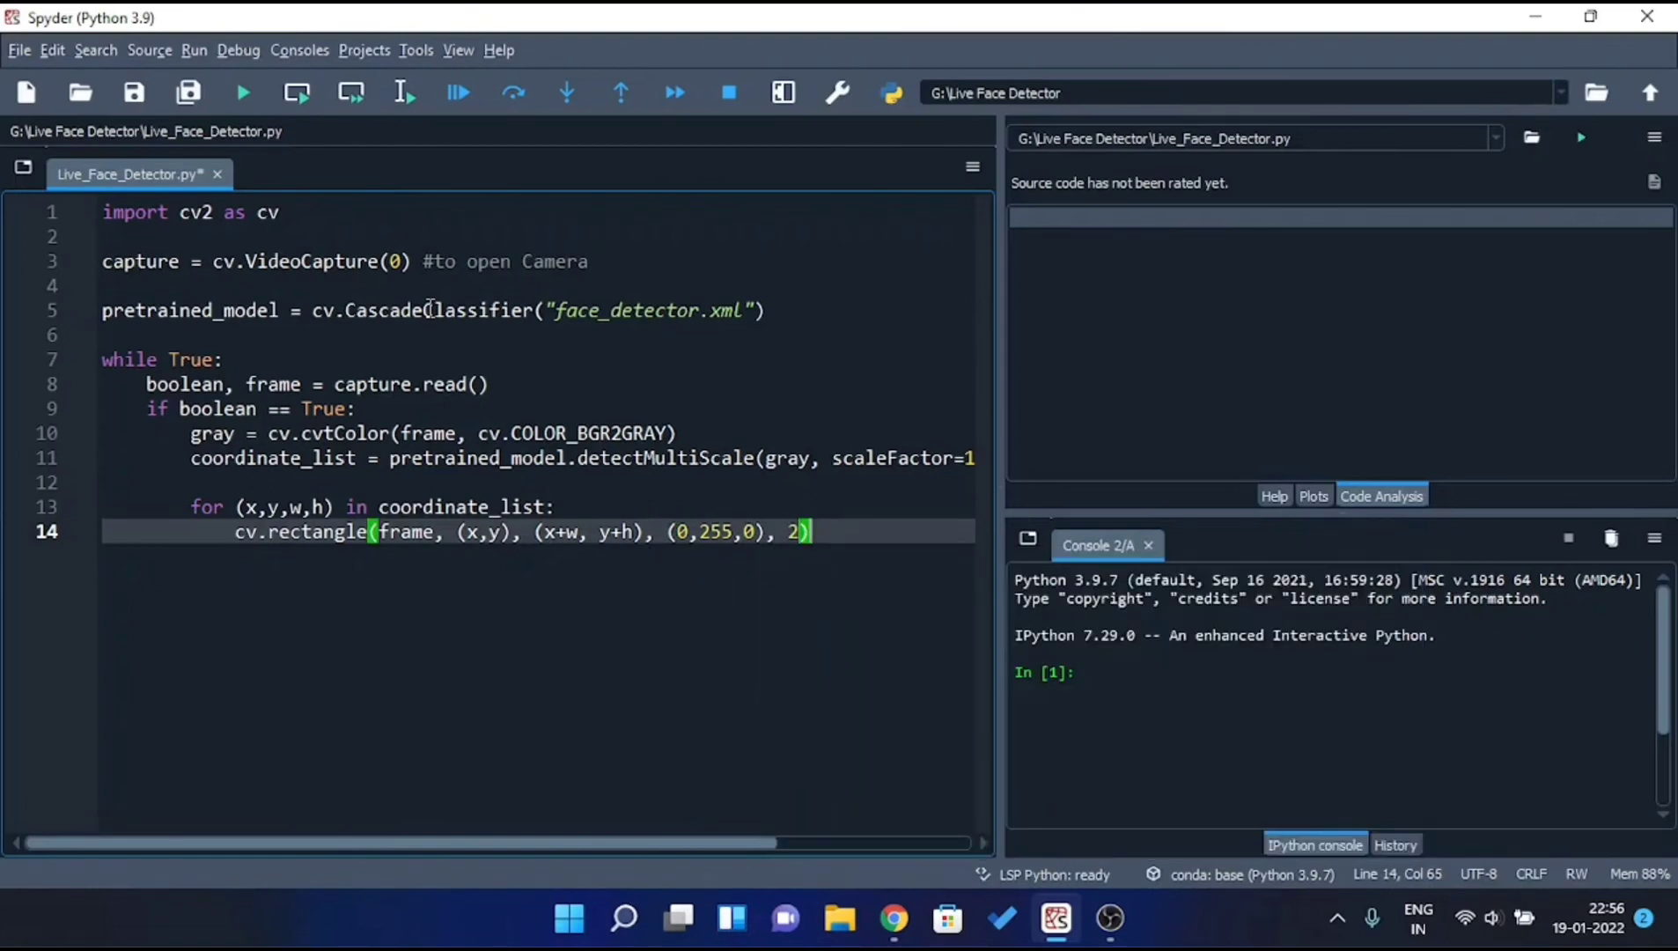
key(enter)
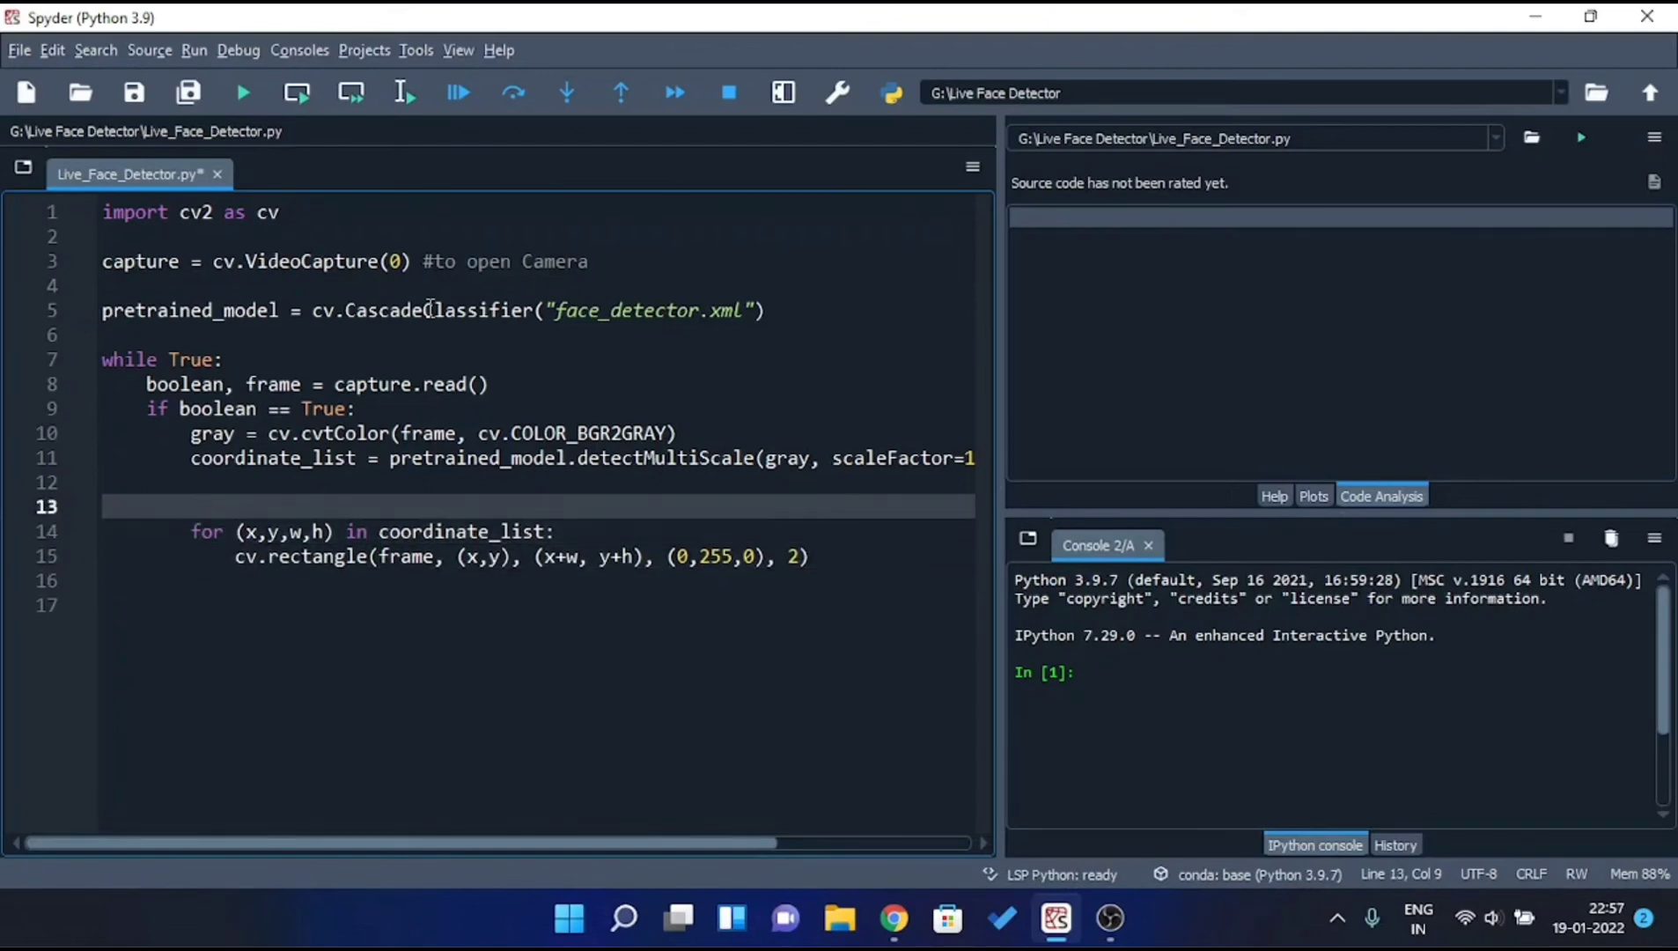
Add '# drawing rectangle' and '# Display detected face' comments and cv.imshow("Live Face Detection", frame).
text(# drawing rectangle in frame)
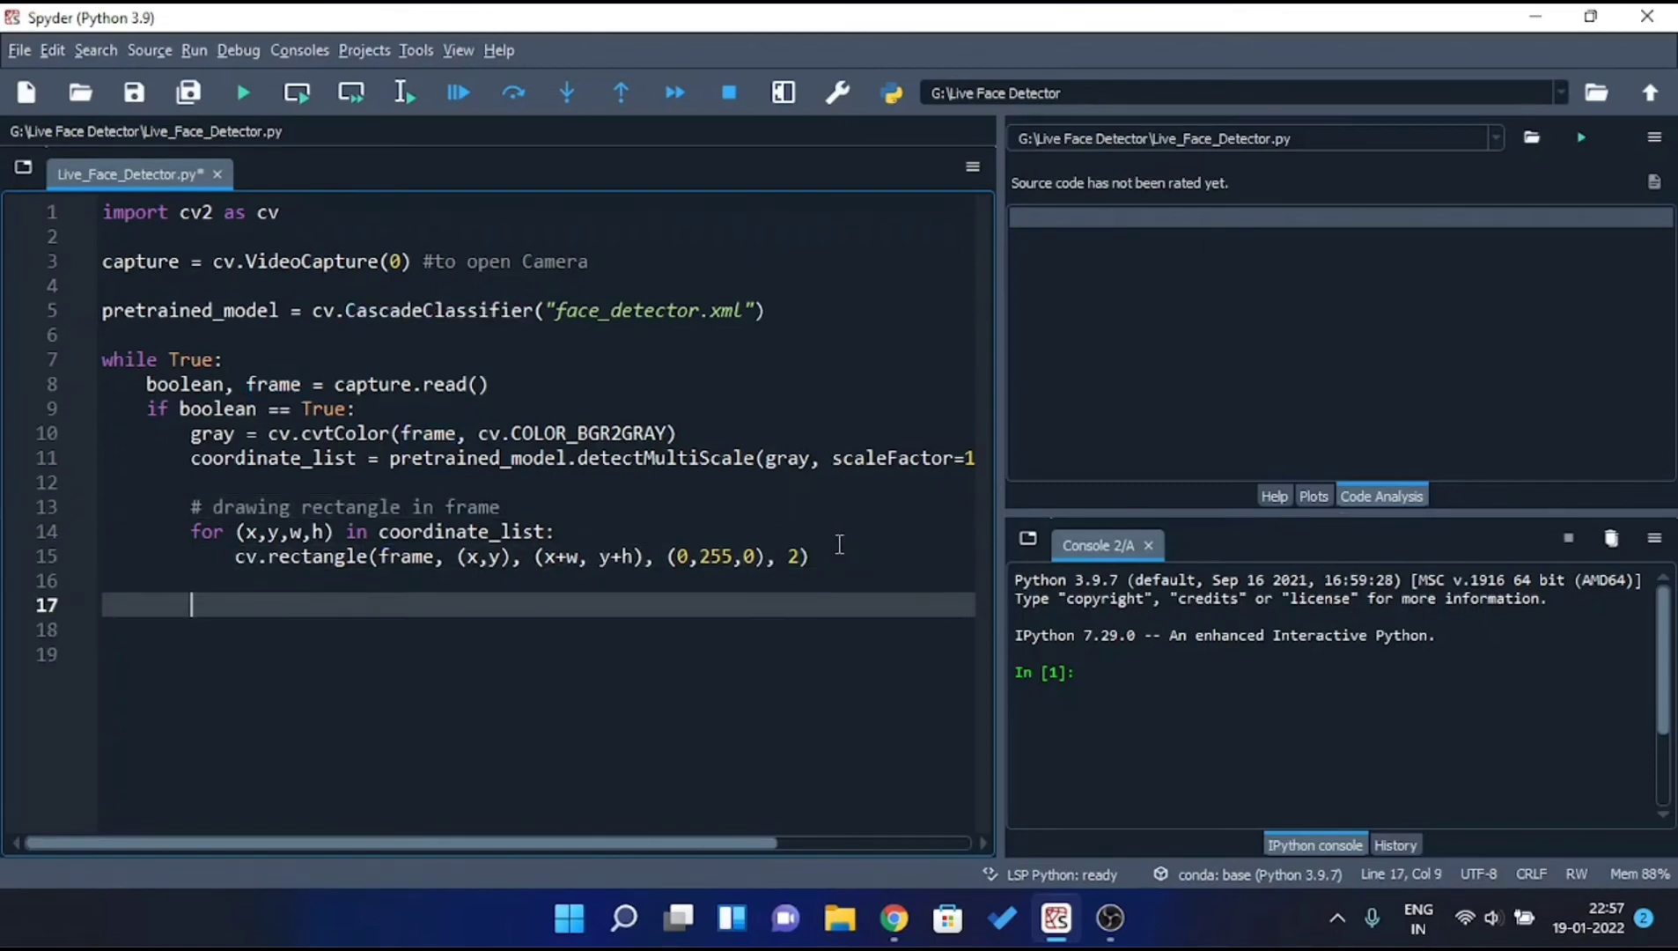
text(# Display detected face)
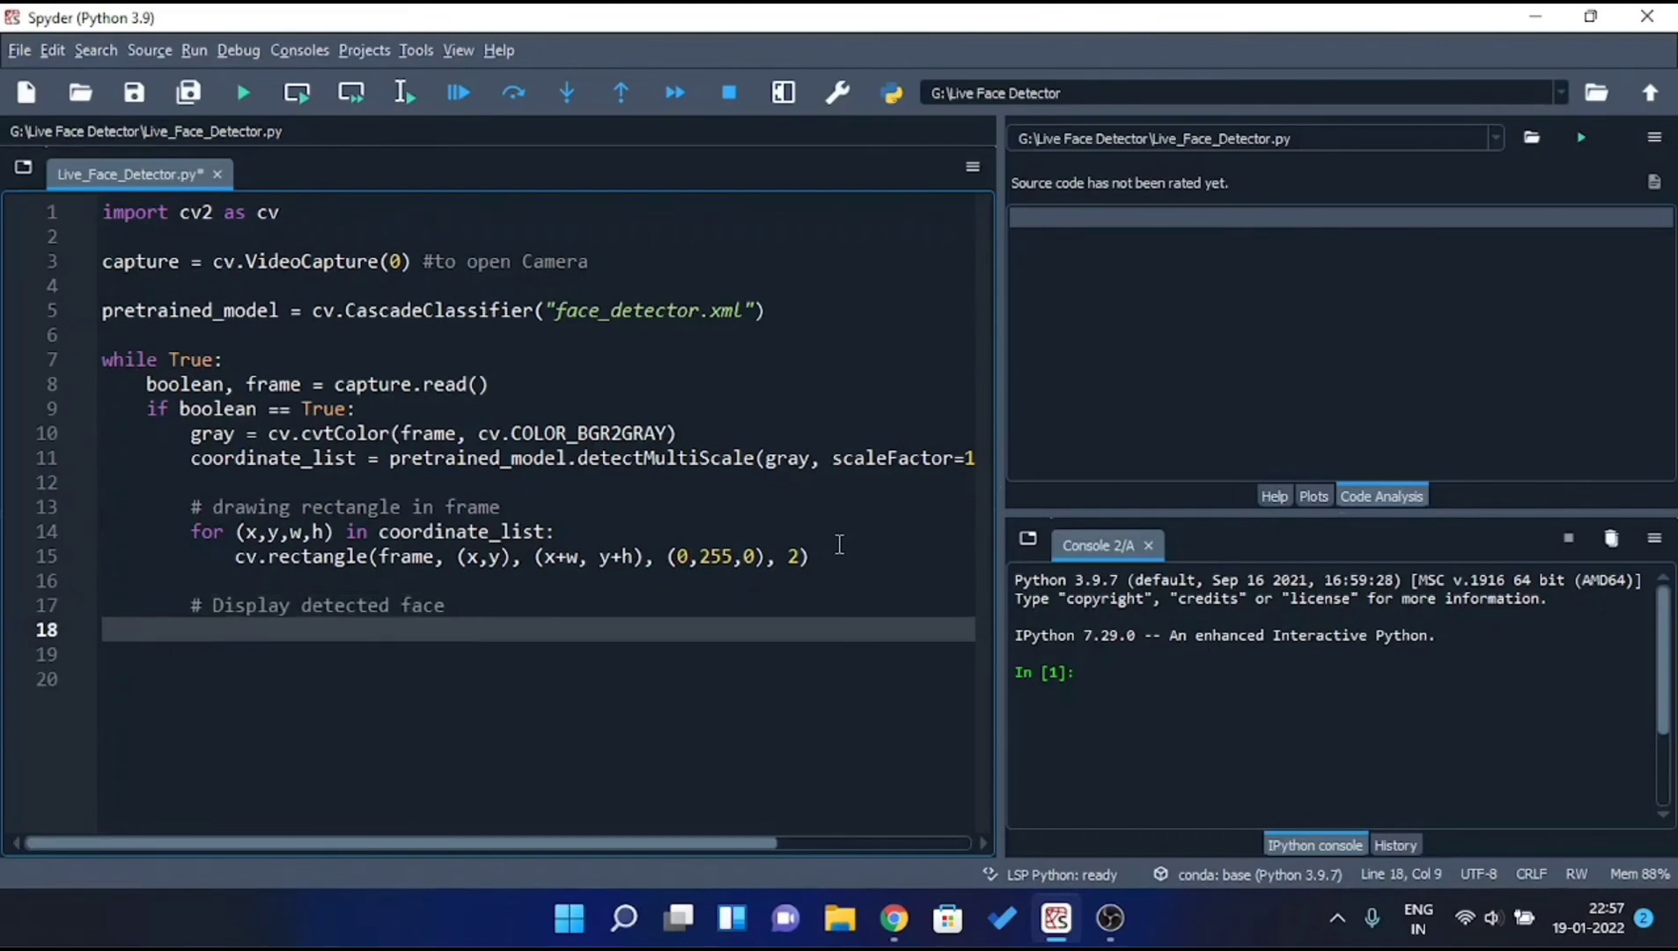
text(cv.imshow())
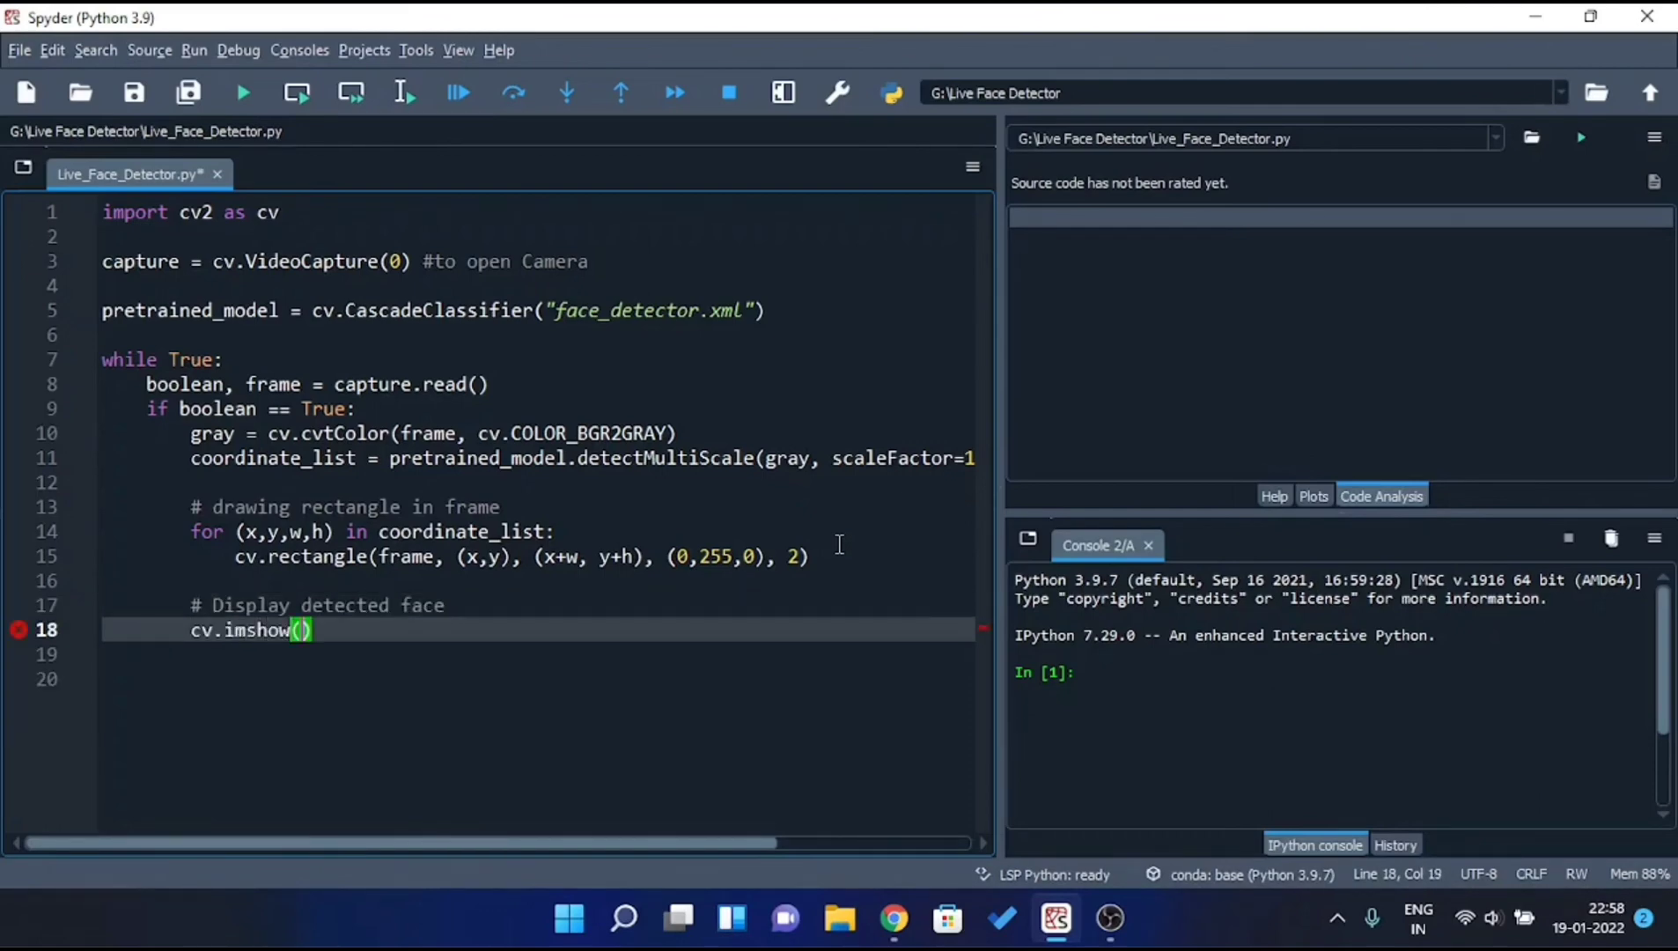
text("Live Face ")
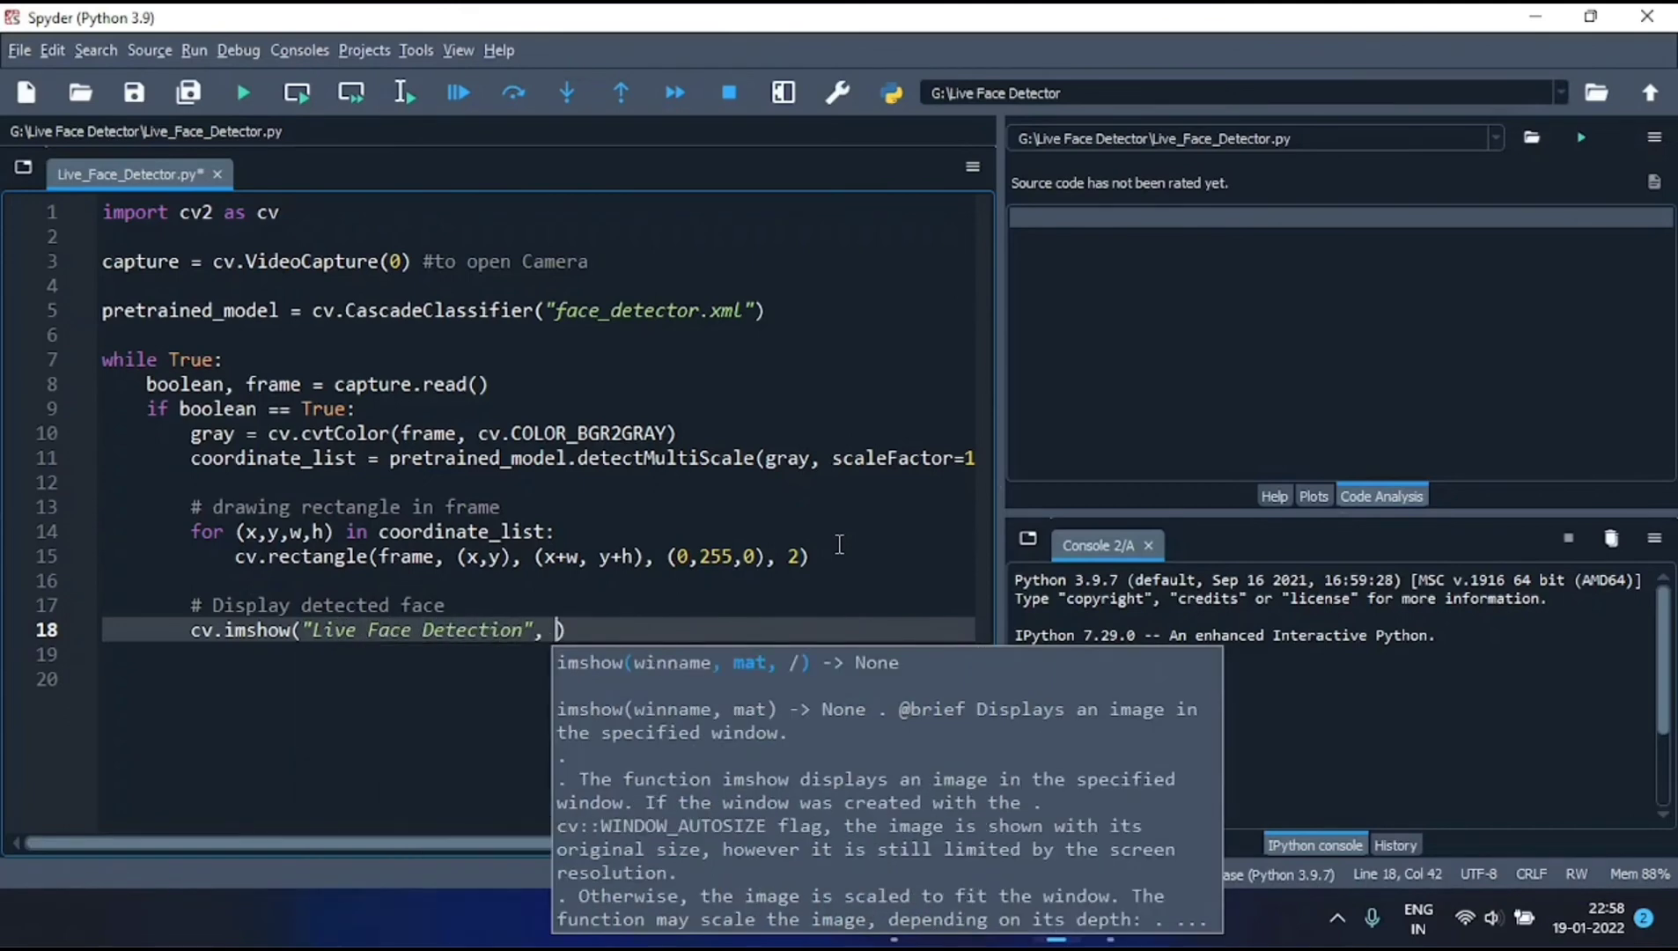
text(frame)
click(539, 678)
text(# c)
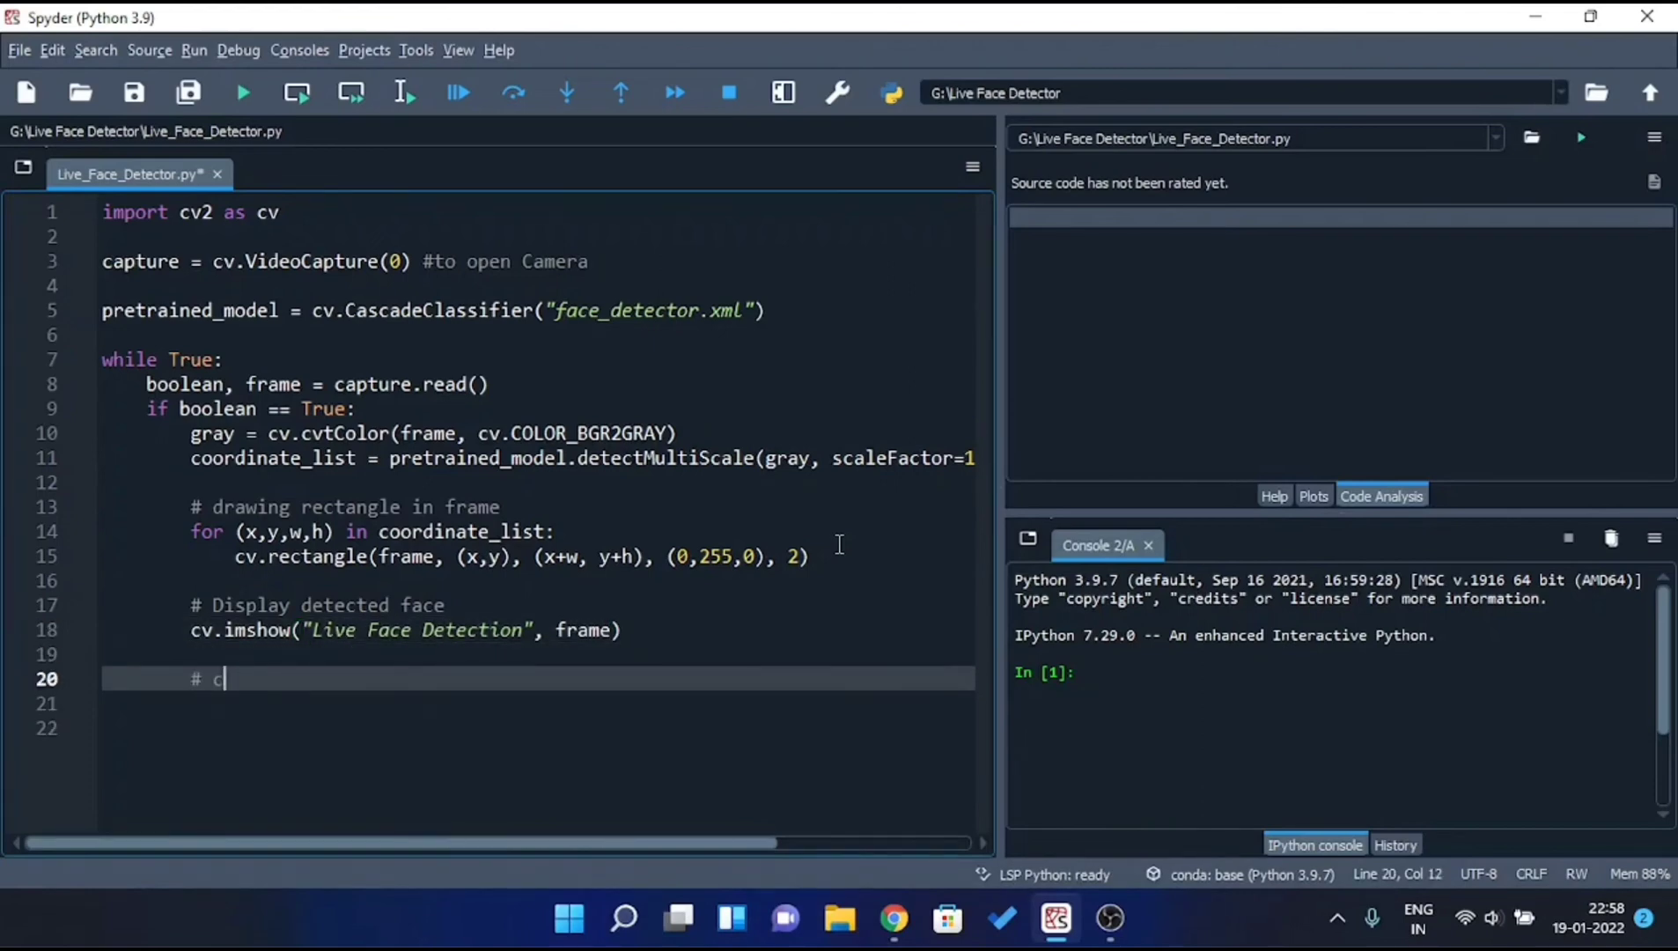
Add the comment '# condition to break out of while loop' and 'if cv.waitKey(20) == ord('x'): break'.
text(ondition to break out of while loop)
click(539, 703)
text(if cv.waitKey(20) ==)
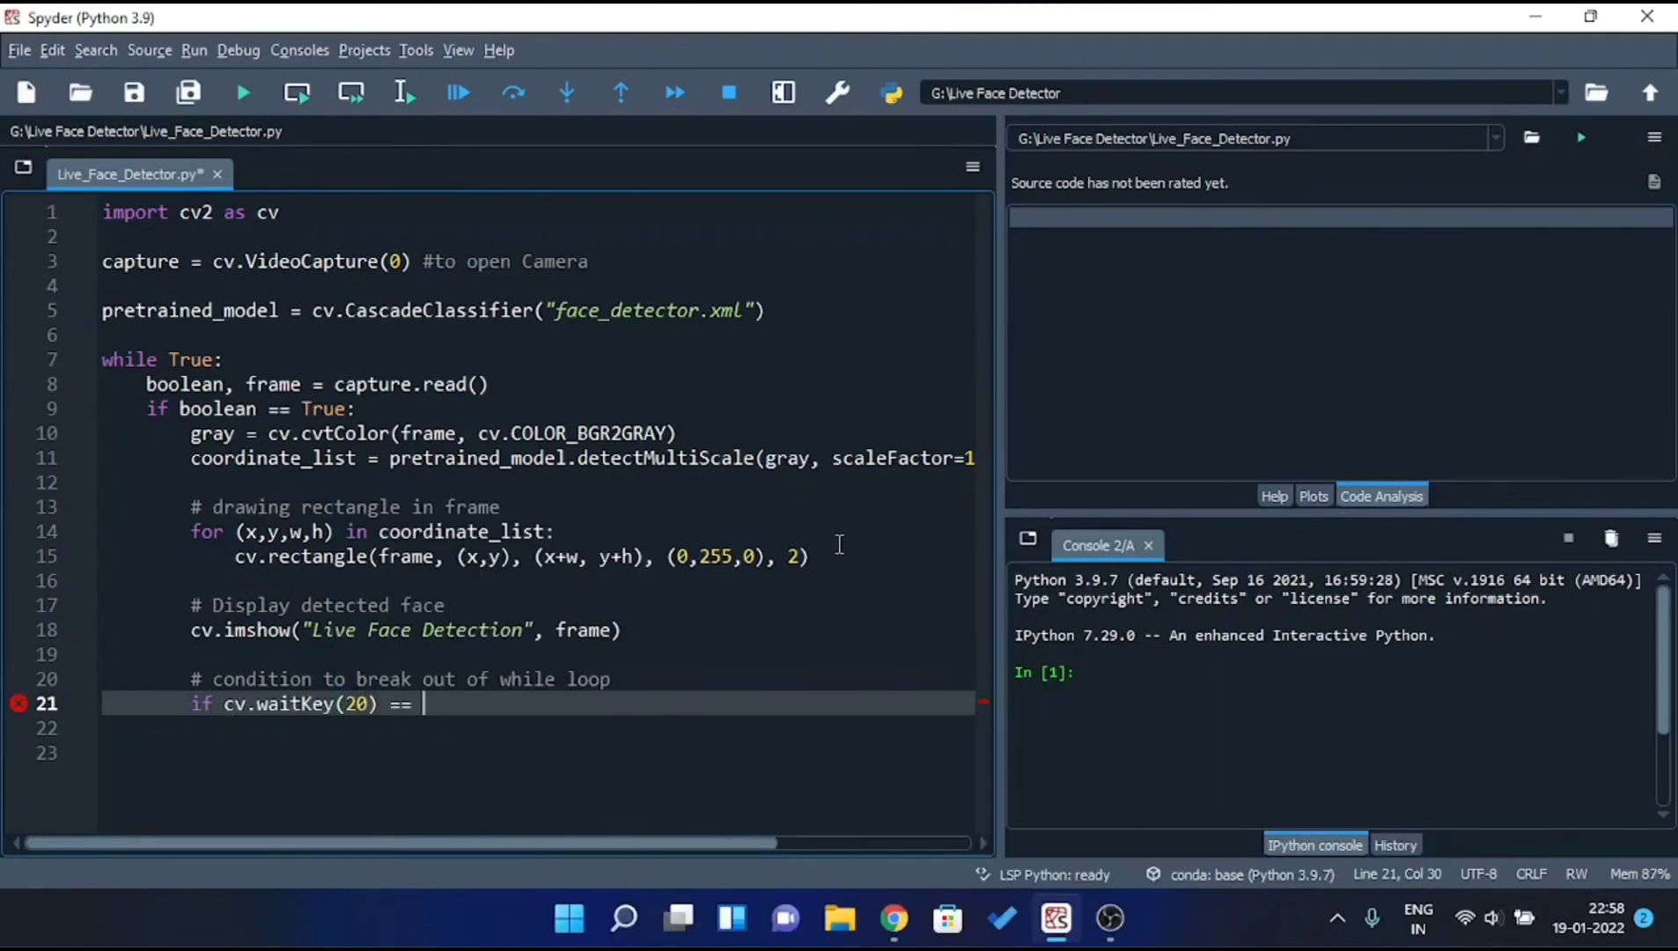
text(ord('x'):)
click(538, 727)
text(break)
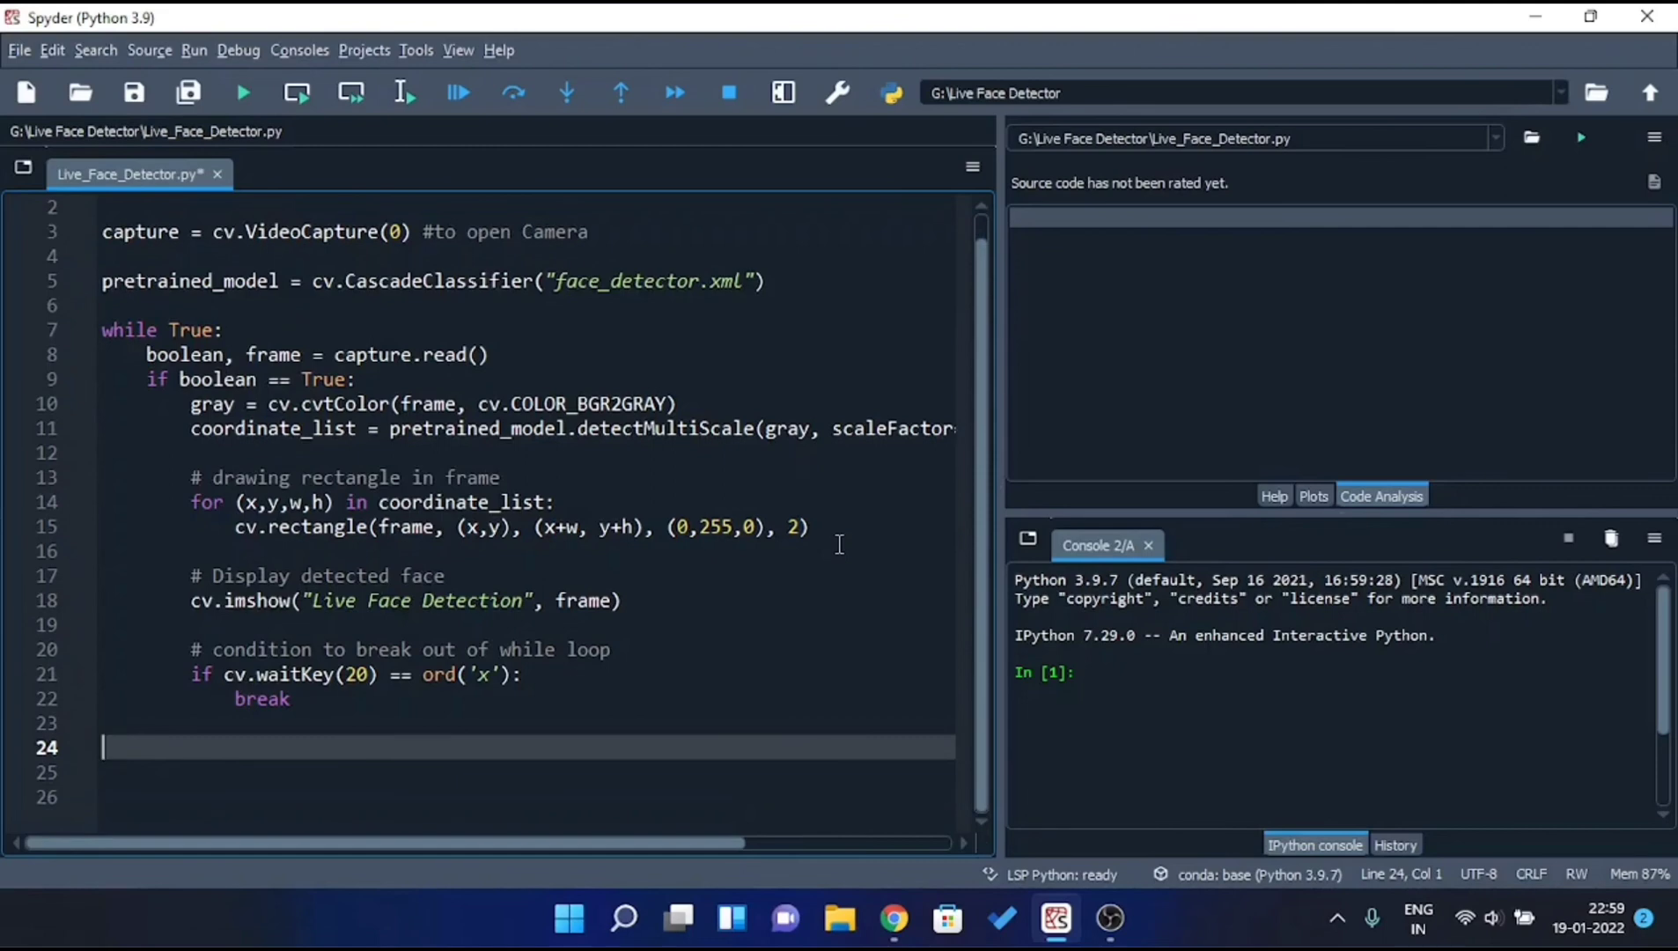
Add capture.release() and cv.destroyAllWindows() after the while loop.
text(capture.)
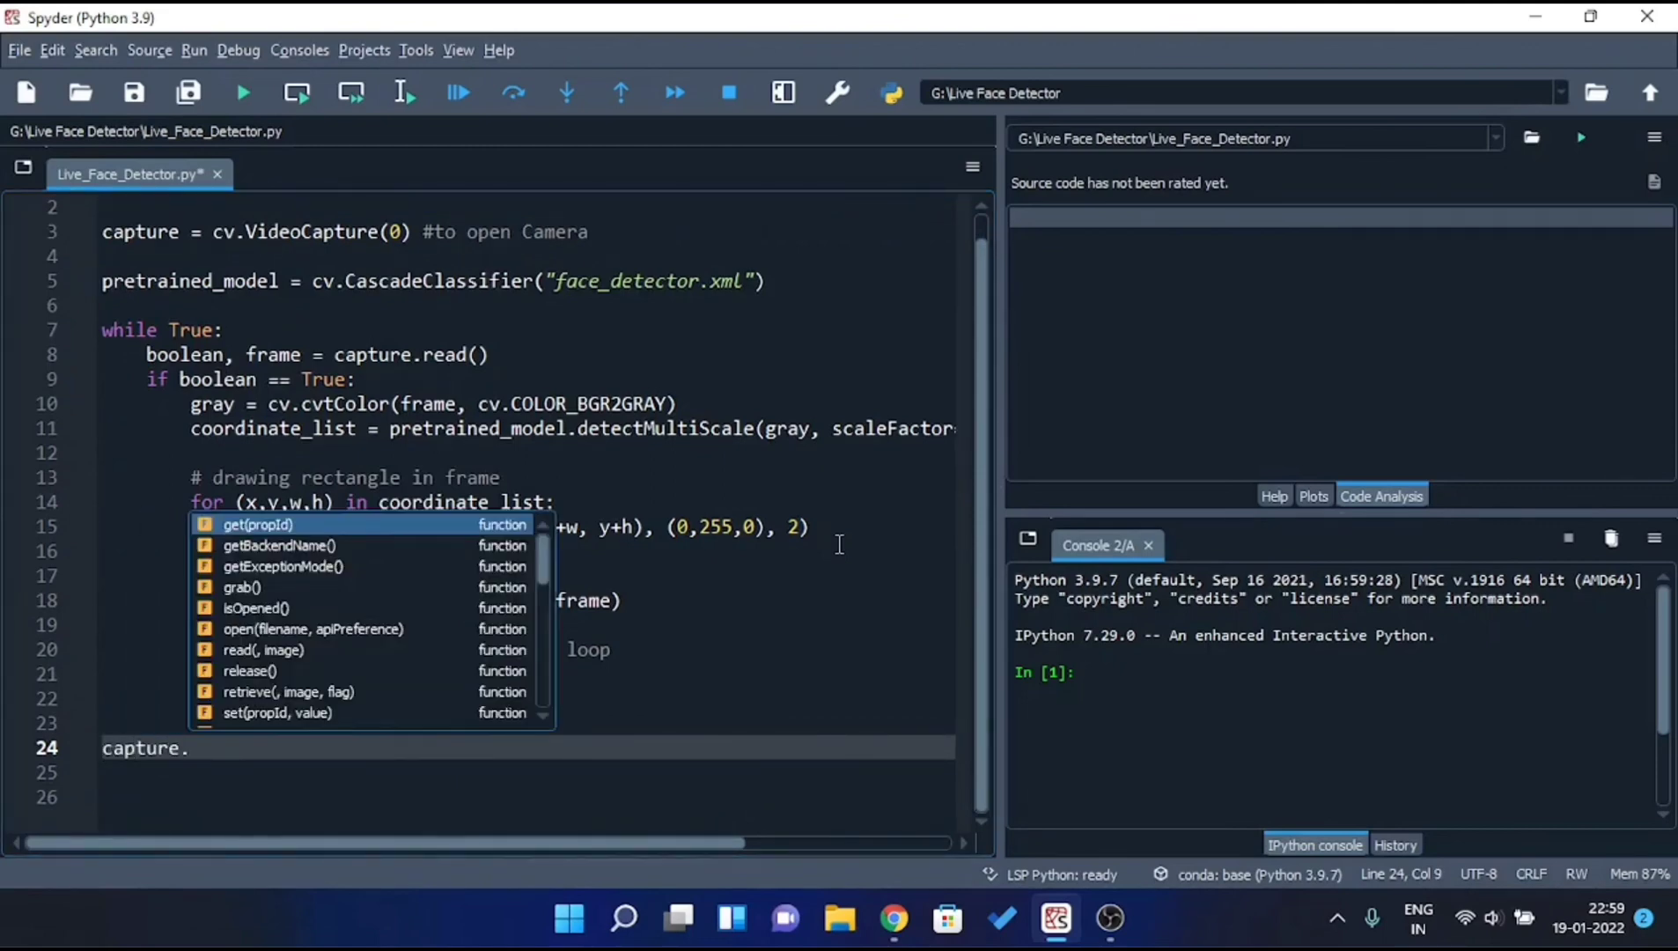
text(release()
click(527, 772)
text(cv.)
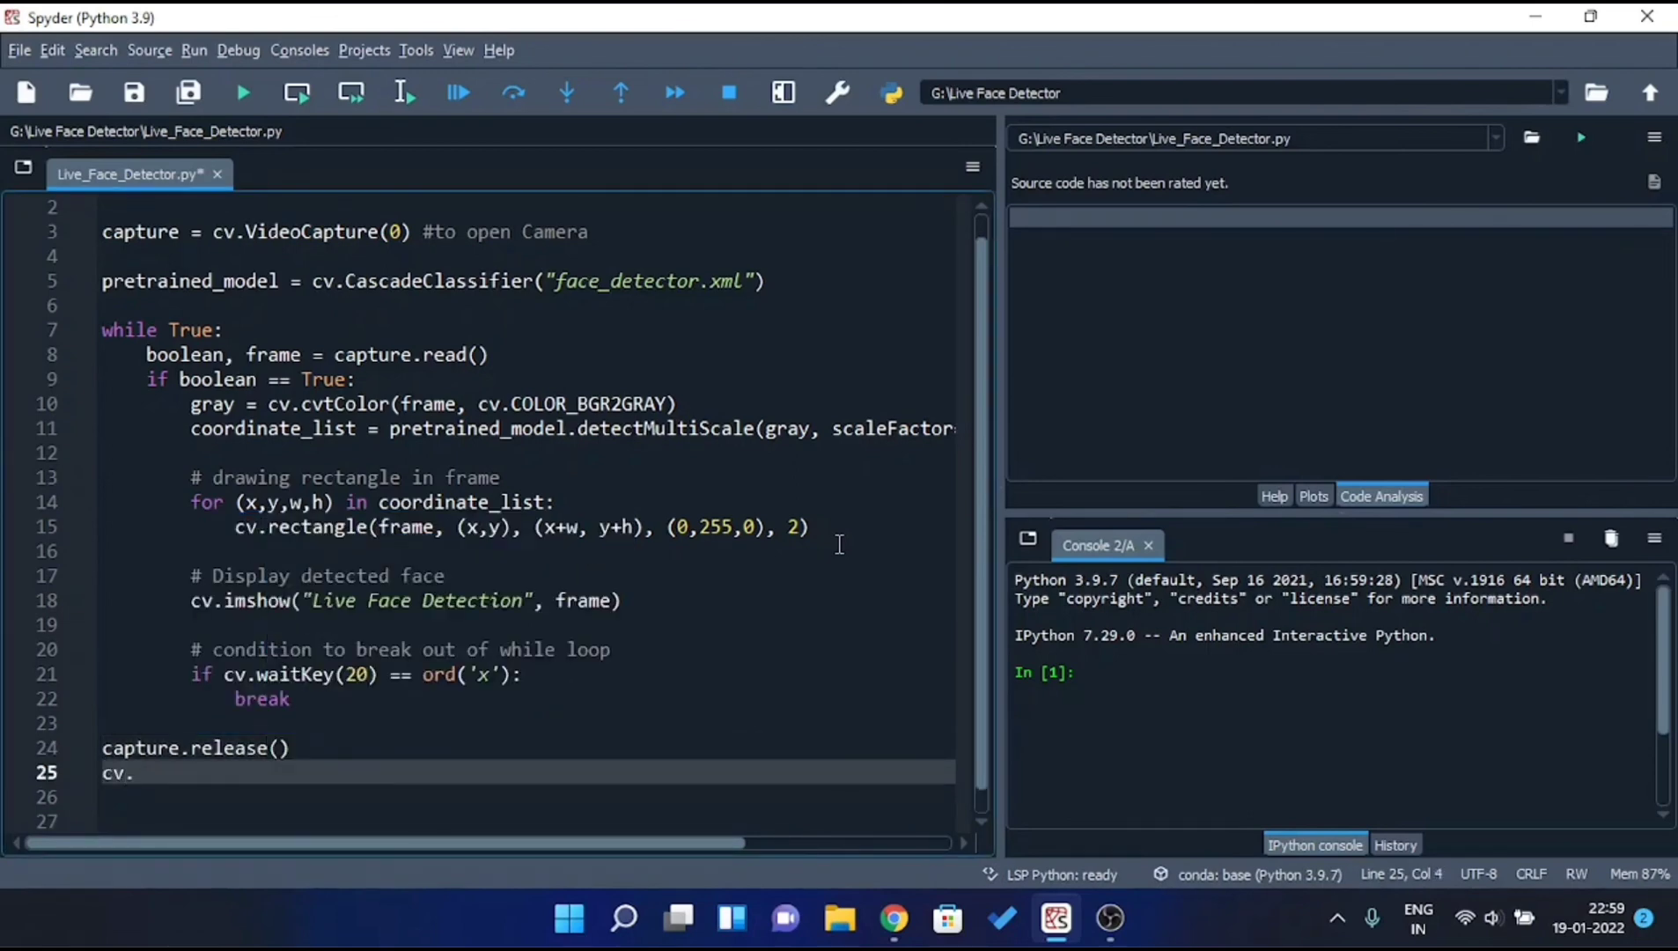
text(destroyAllWindow)
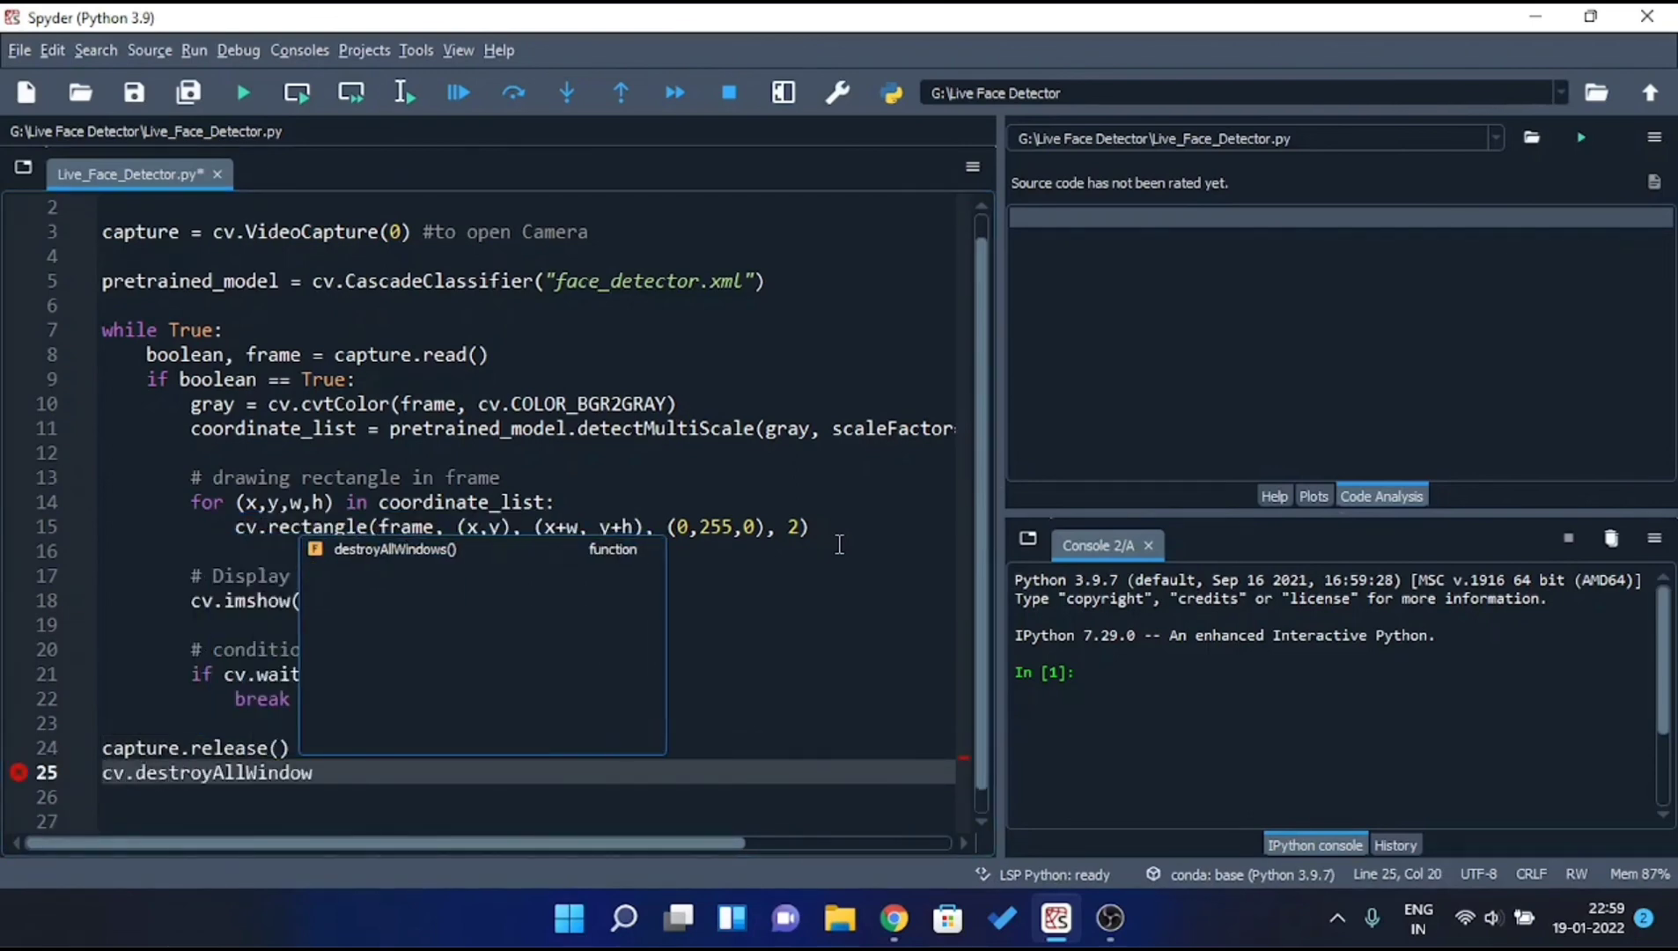
key(Tab)
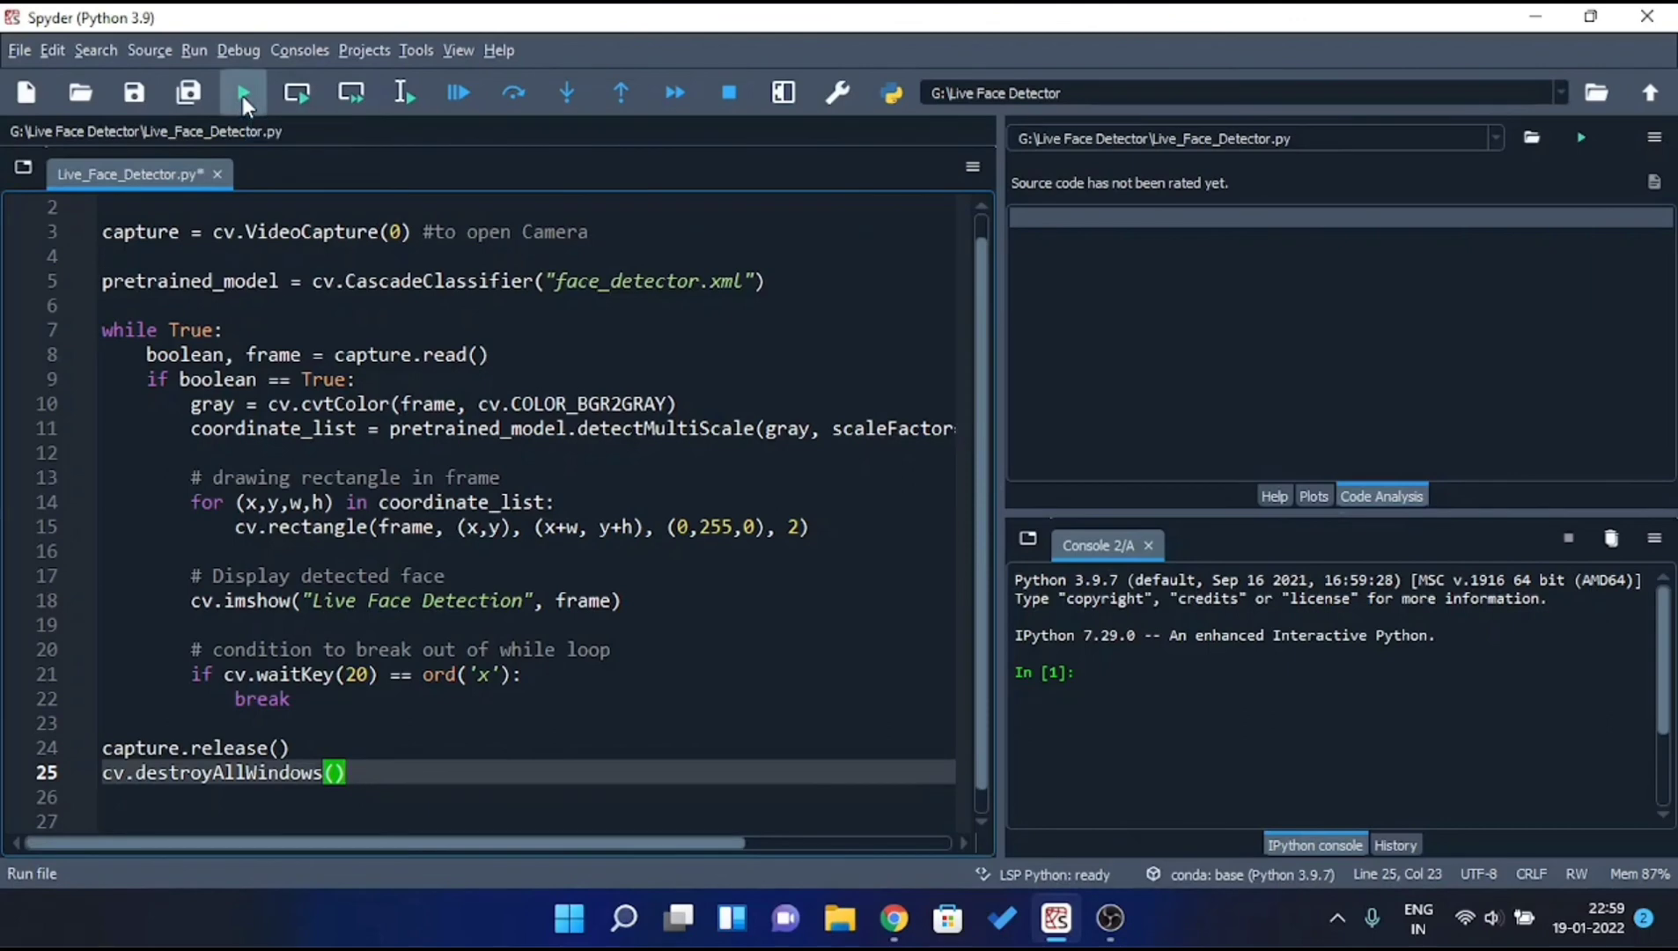
Run Live_Face_Detector.py with Run file, then run it again after it finishes.
click(242, 93)
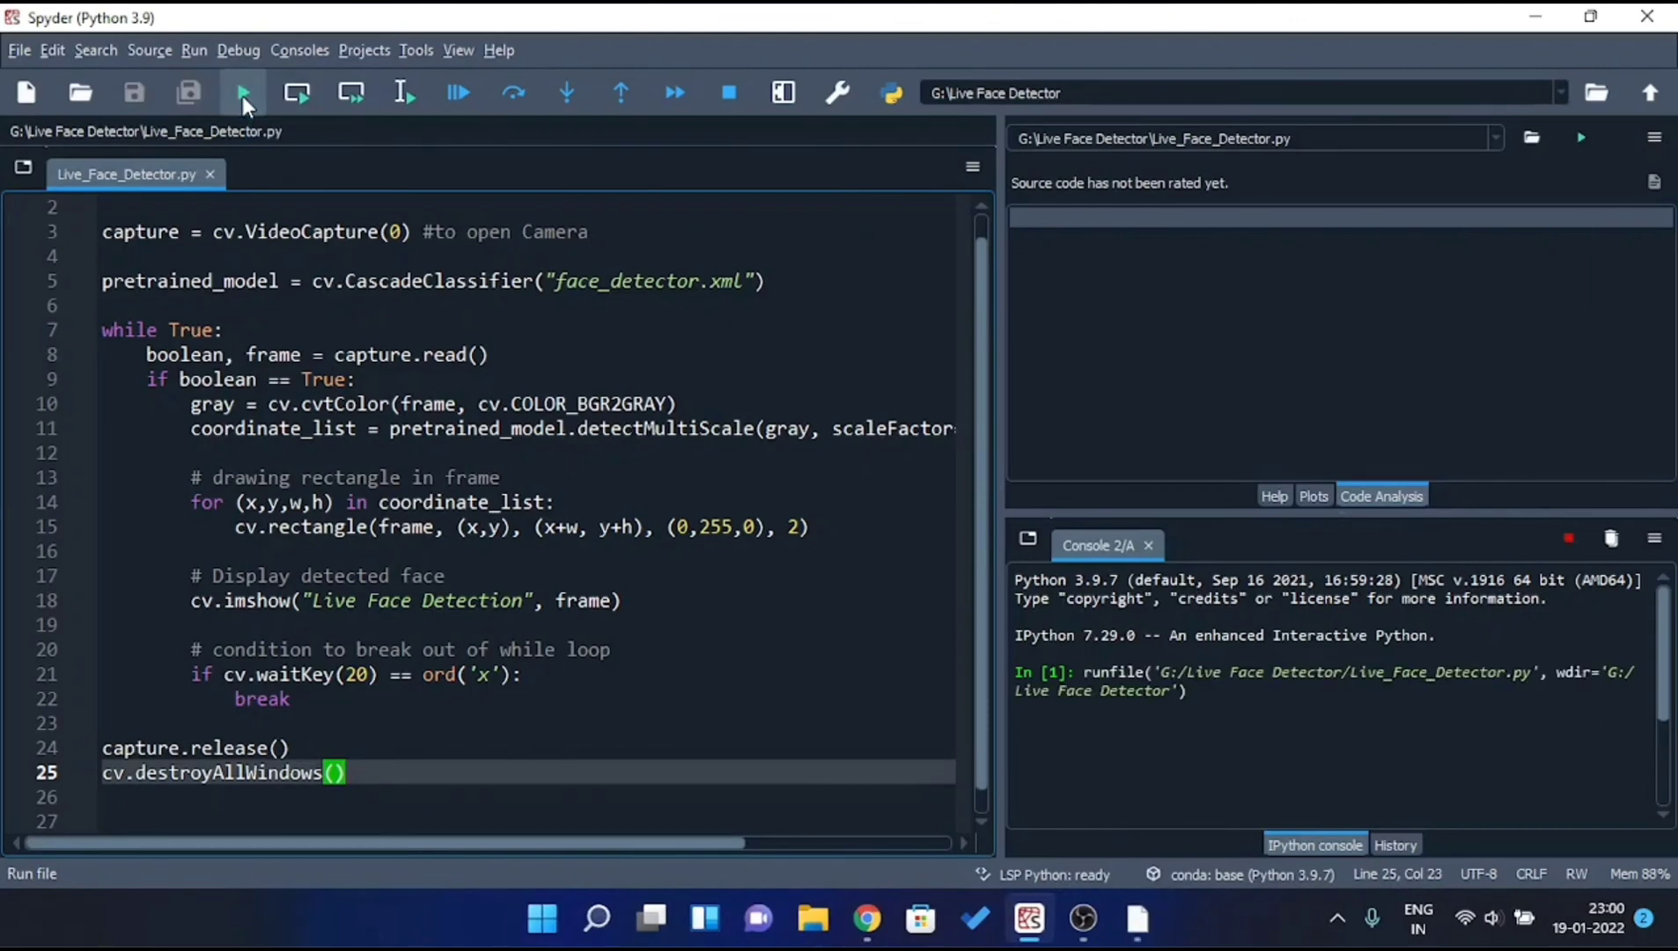
click(242, 93)
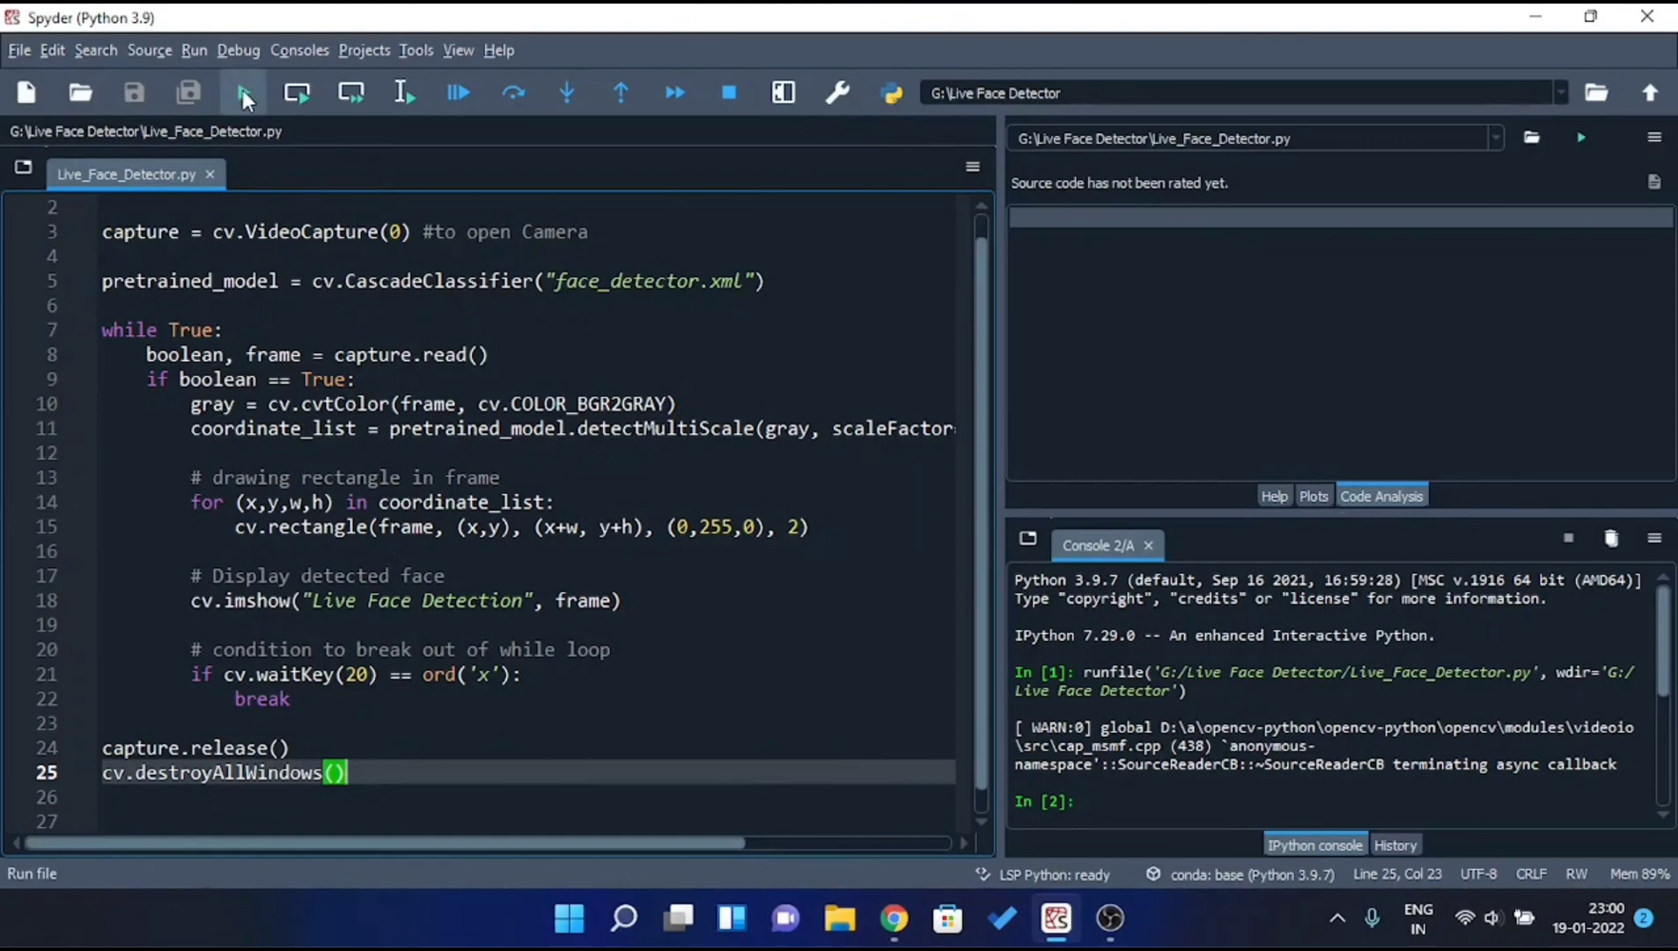
click(243, 93)
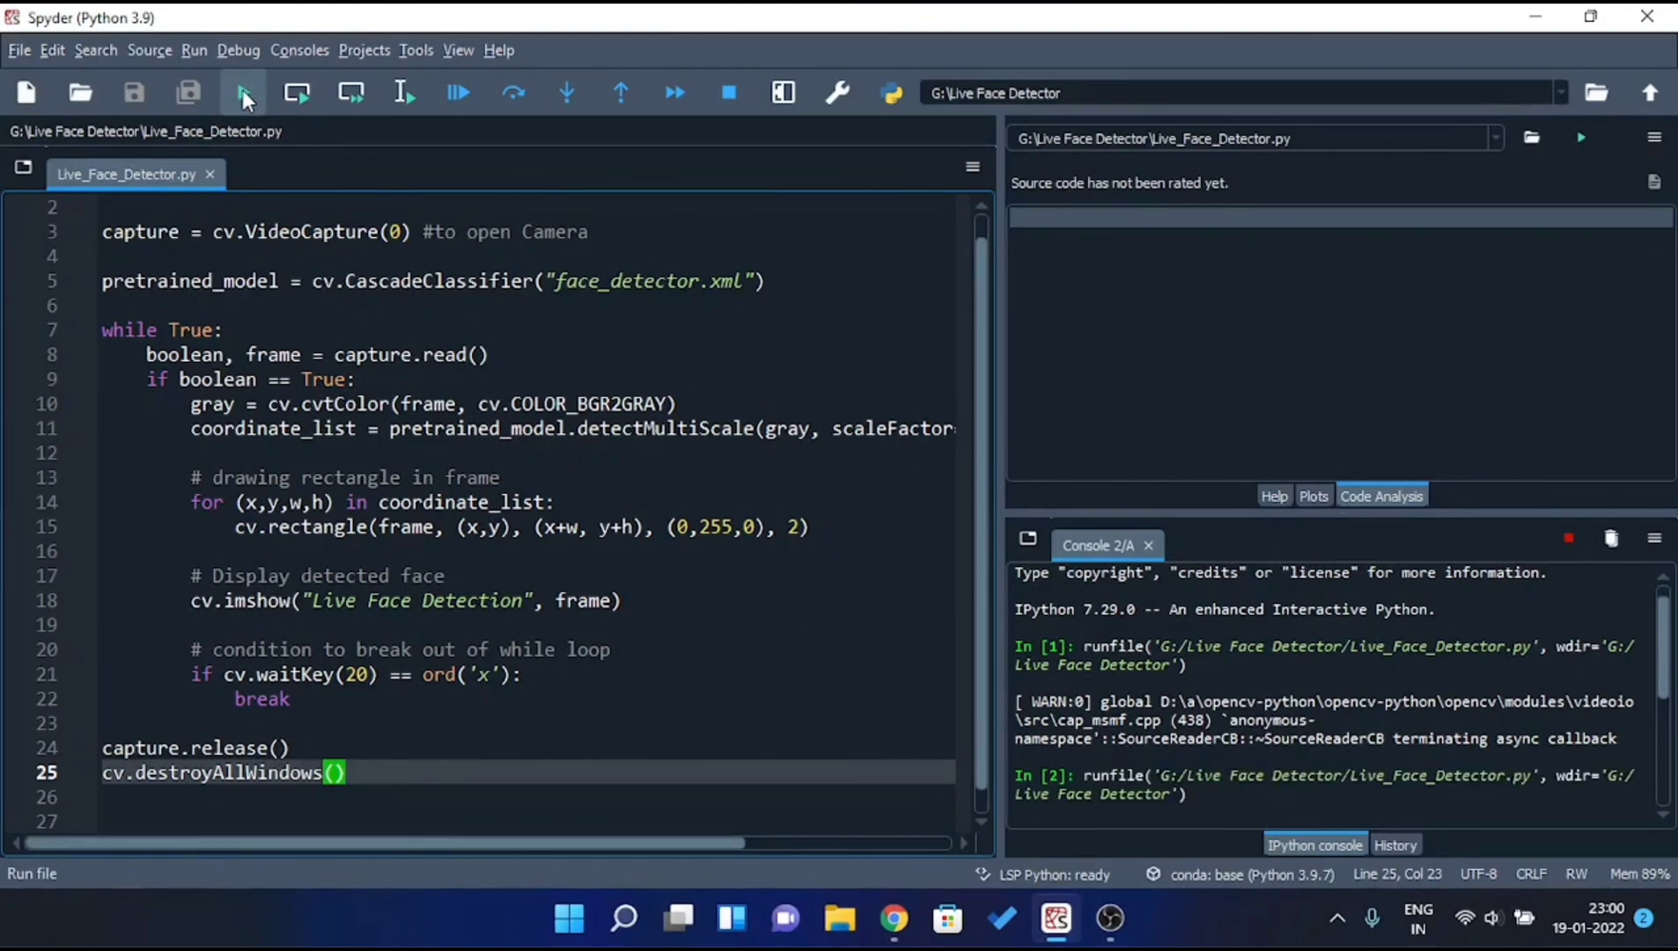